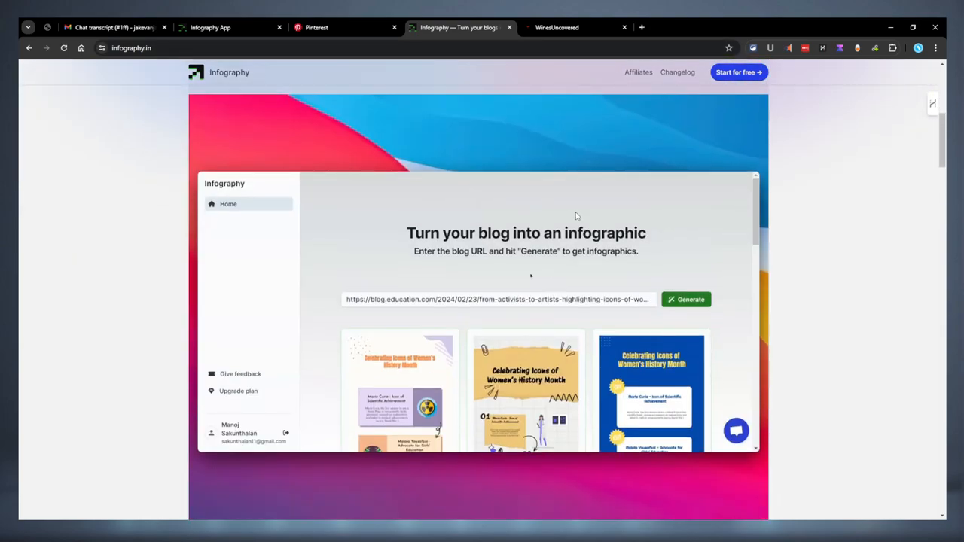
Step: Scroll the infography.in landing page past the testimonials to the 'Boost your blog's reach' examples
{"action": "scroll", "scroll_direction": "down", "scroll_amount": 3}
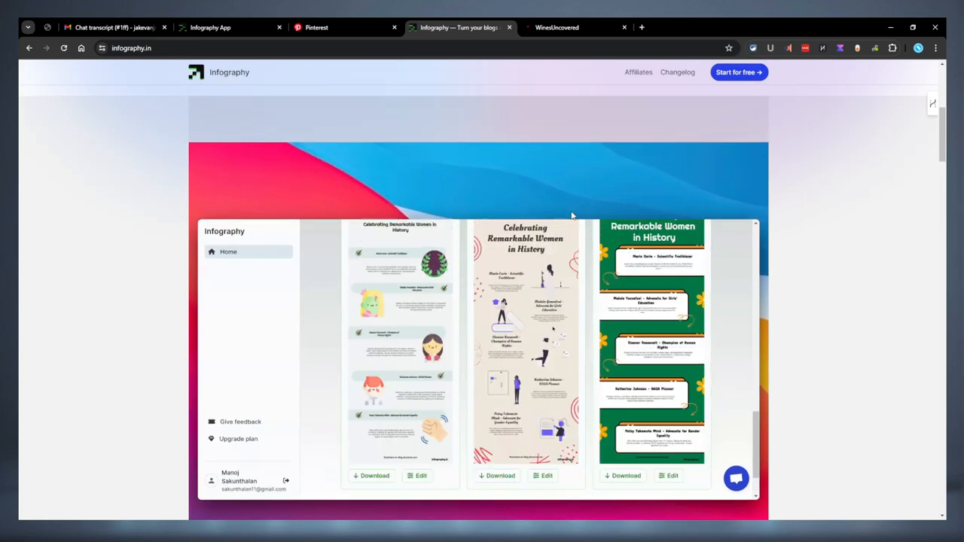
{"action": "scroll", "scroll_direction": "down", "scroll_amount": 3}
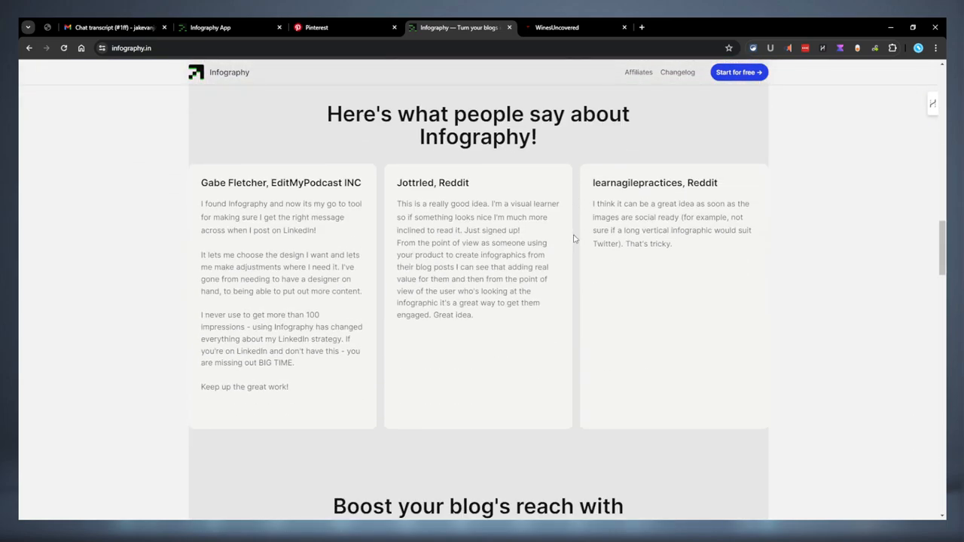
{"action": "scroll", "scroll_direction": "down", "scroll_amount": 3}
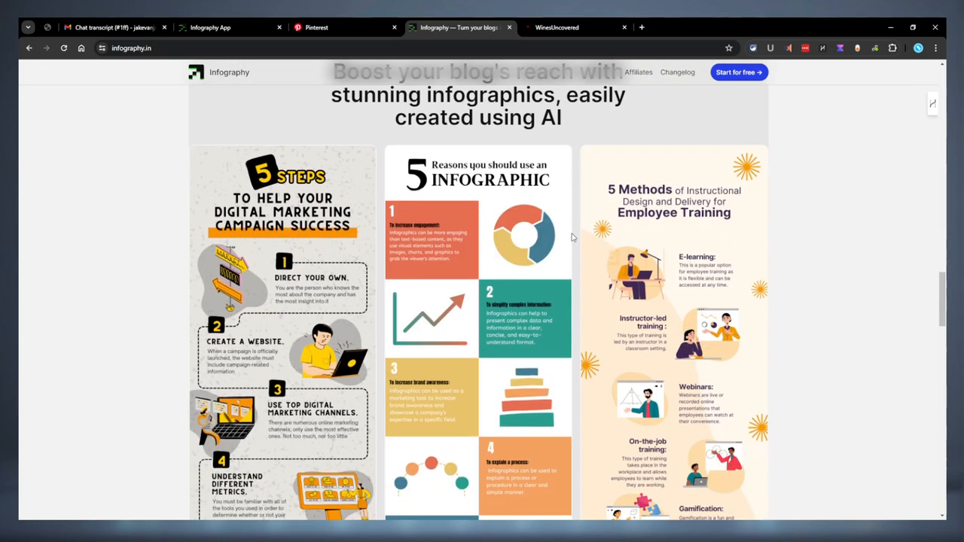
Step: In the Pinterest tab, open Business Hub for MarketingReviewed from the menu's Shortcuts
{"action": "left_click", "coordinate": [316, 27]}
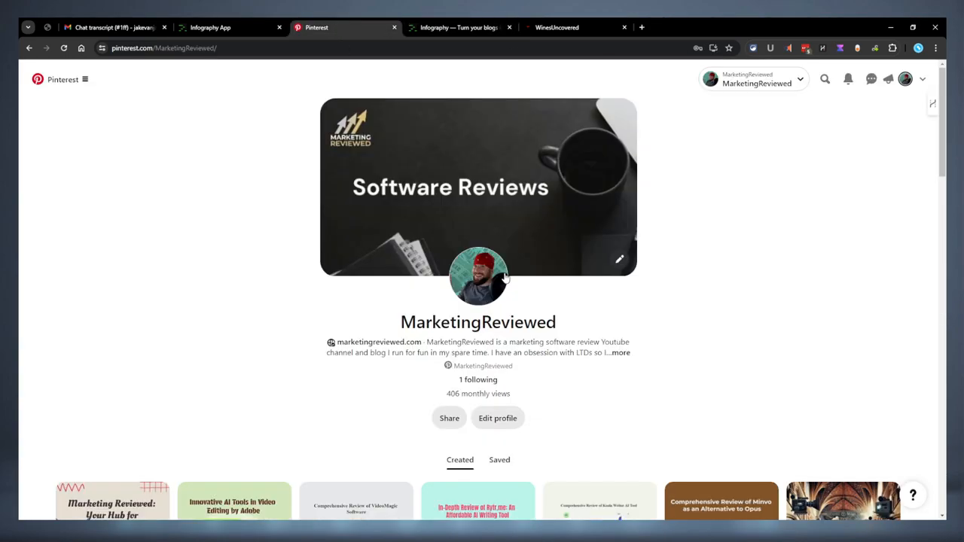
{"action": "mouse_move", "coordinate": [375, 383]}
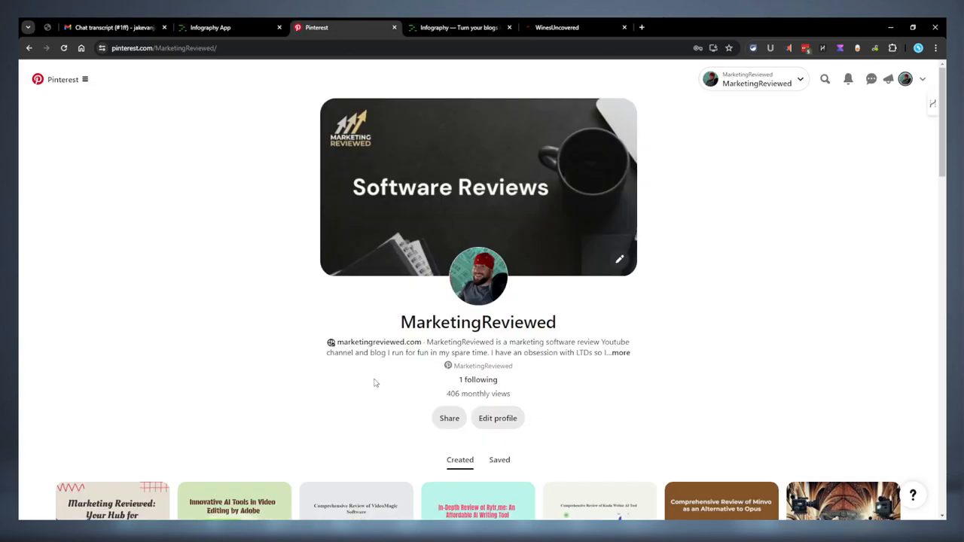
{"action": "left_click", "coordinate": [86, 80]}
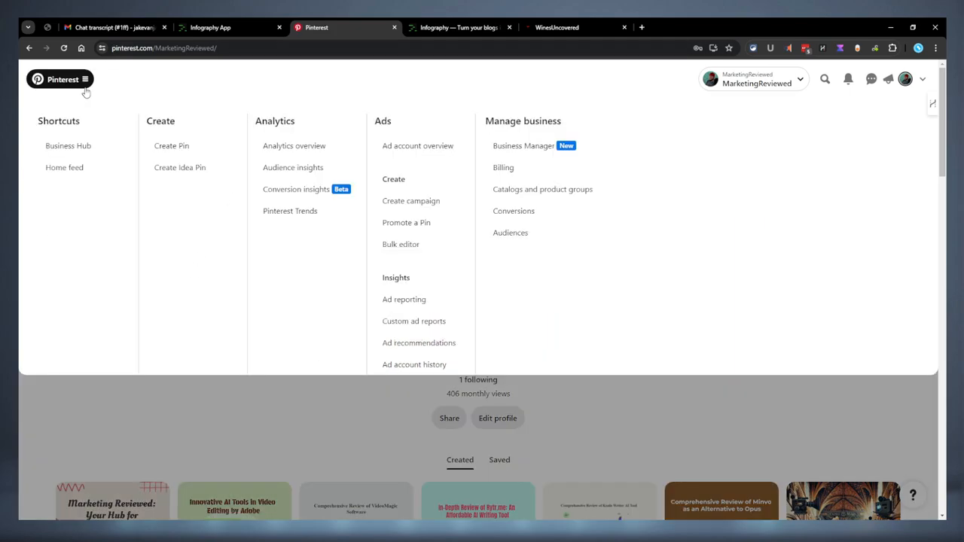
{"action": "left_click", "coordinate": [68, 145]}
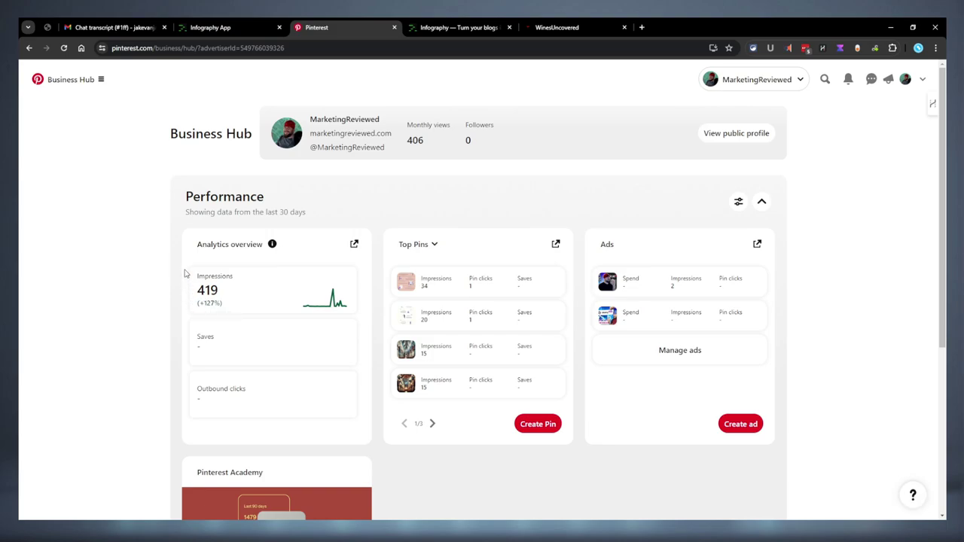
{"action": "mouse_move", "coordinate": [329, 303]}
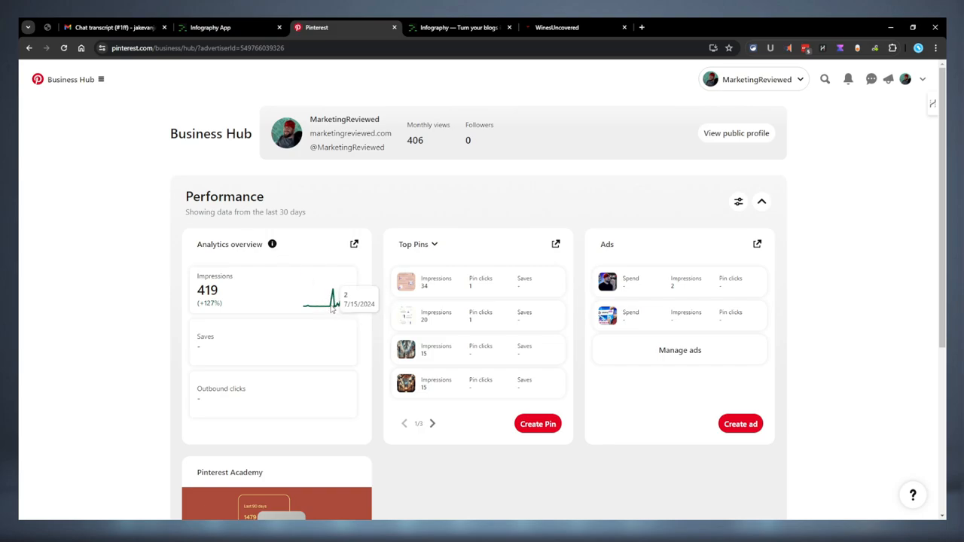
{"action": "mouse_move", "coordinate": [329, 306]}
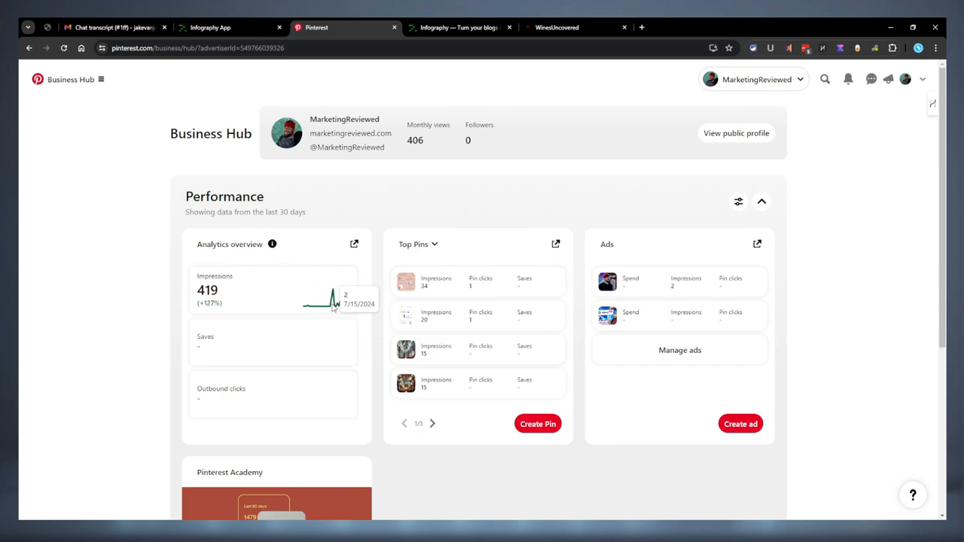
{"action": "mouse_move", "coordinate": [331, 301]}
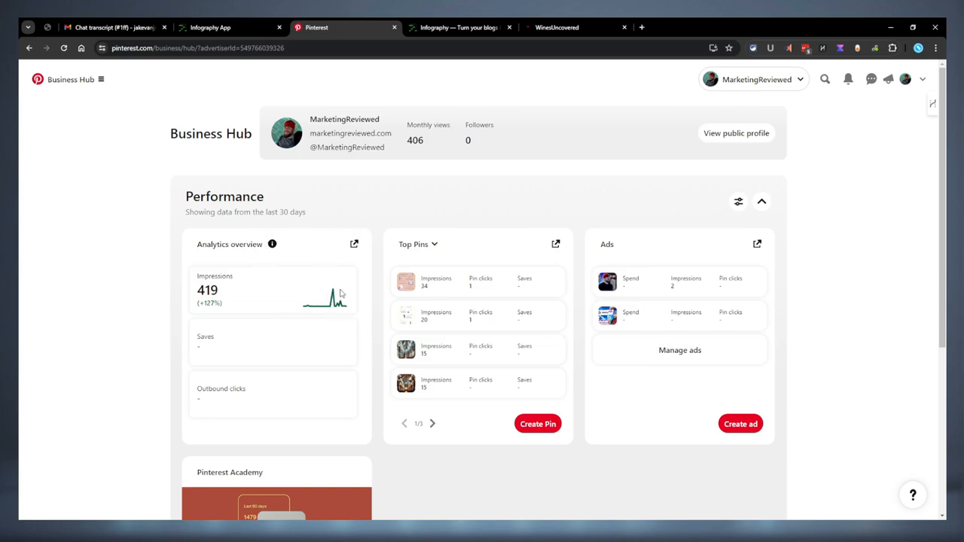
{"action": "mouse_move", "coordinate": [329, 219]}
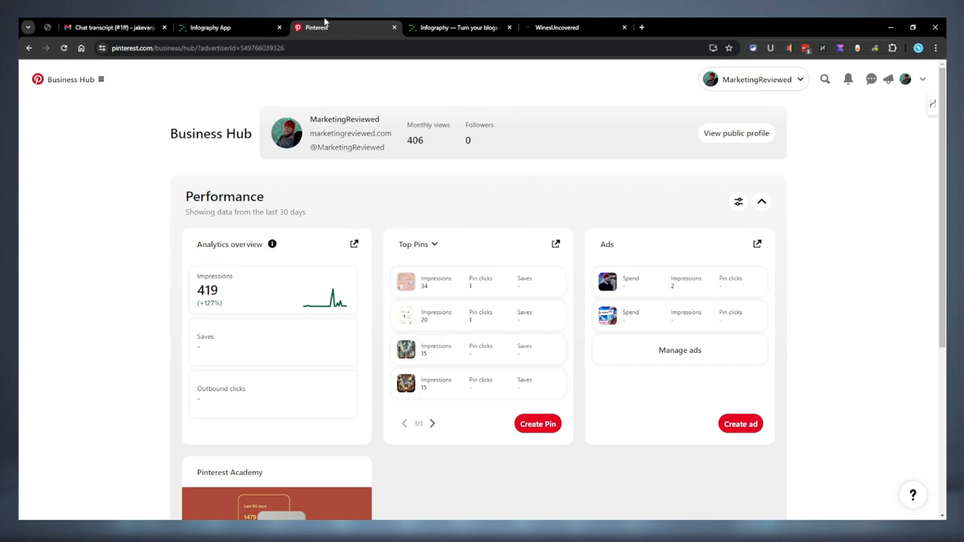
Step: Return to infography.in and scroll past the Customize demo to the Limited Lifetime Deal pricing
{"action": "left_click", "coordinate": [458, 27]}
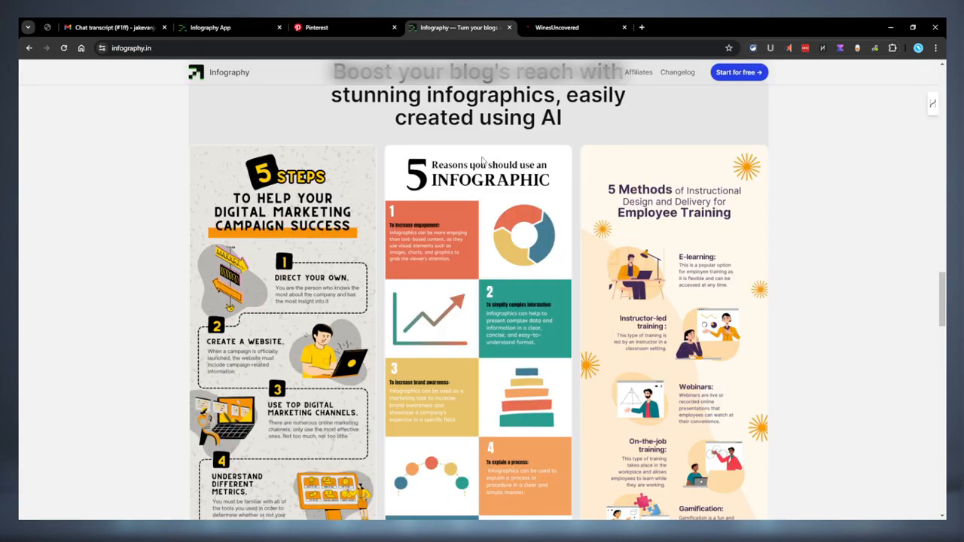
{"action": "scroll", "scroll_direction": "down", "scroll_amount": 3}
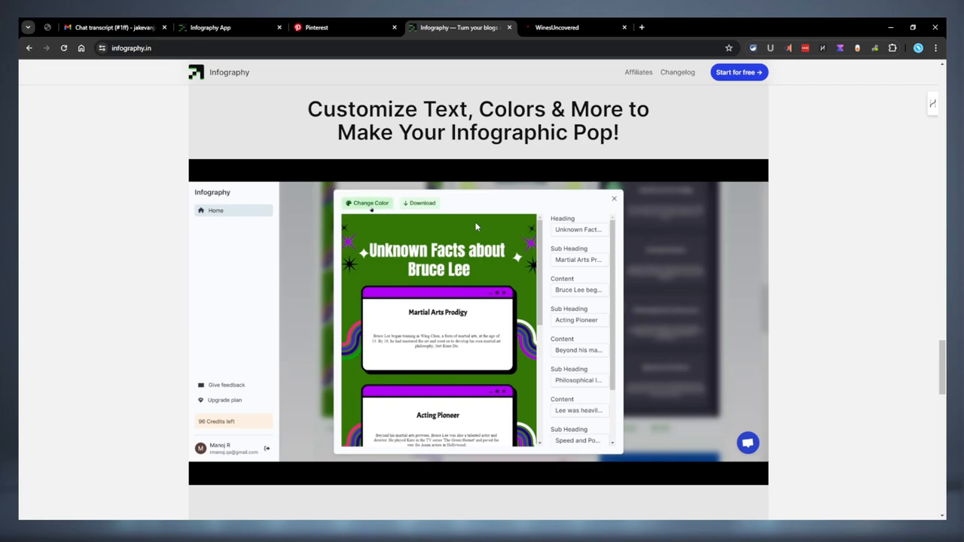
{"action": "left_click", "coordinate": [366, 203]}
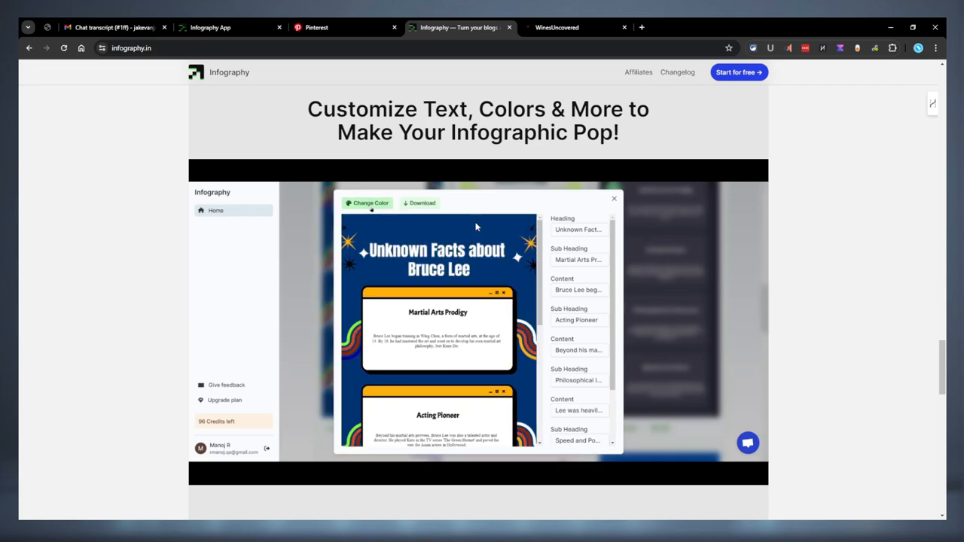
{"action": "scroll", "scroll_direction": "down", "scroll_amount": 3}
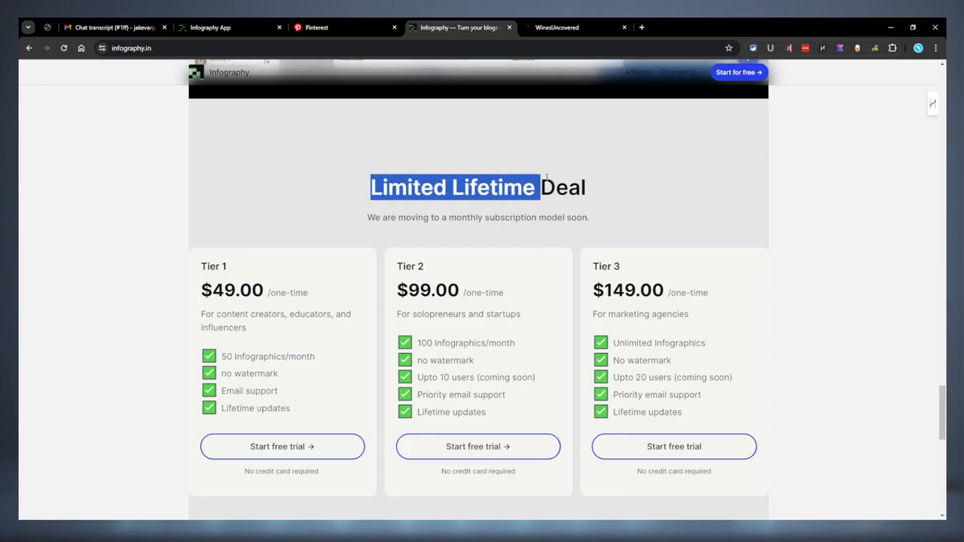
{"action": "scroll", "scroll_direction": "down", "scroll_amount": 3}
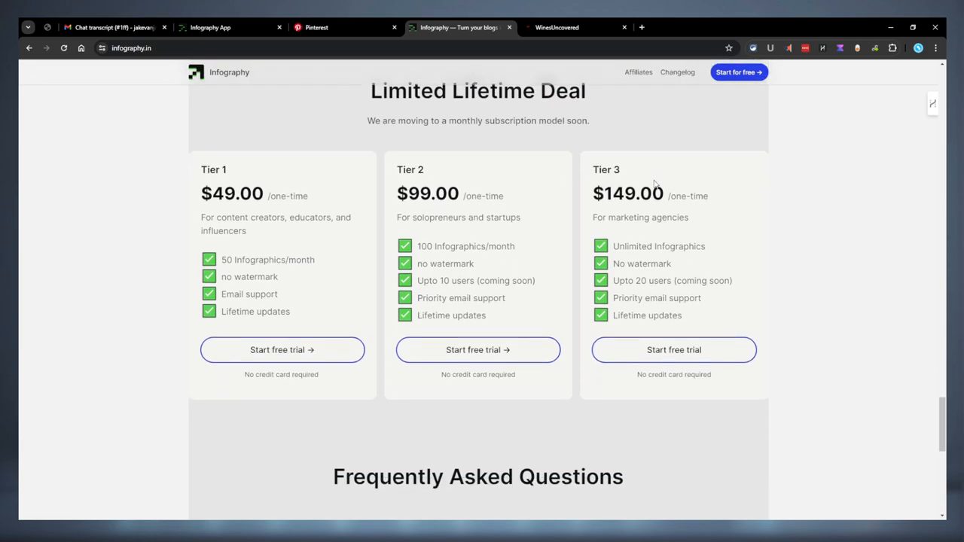
{"action": "scroll", "scroll_direction": "up", "scroll_amount": 3}
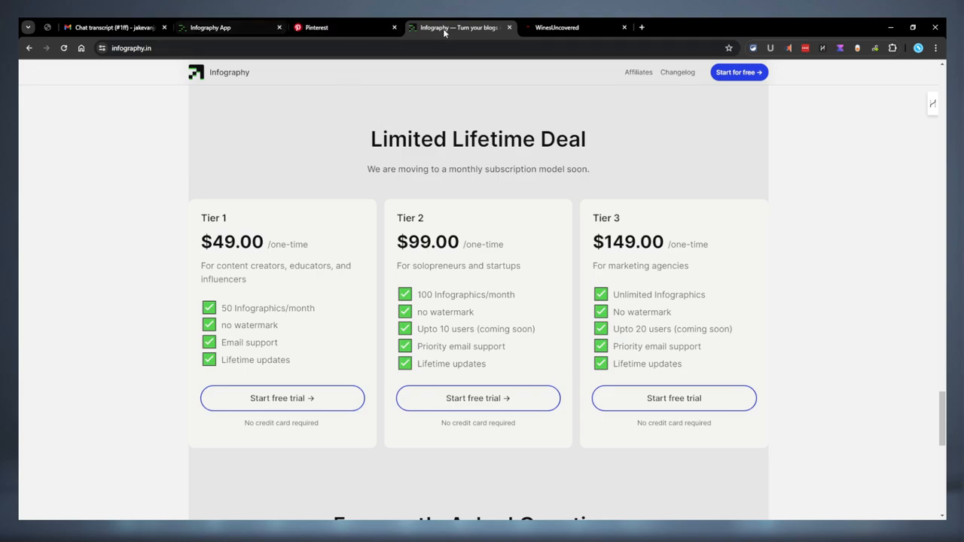
Step: In the Infography app, browse the template gallery and inspect the aspect ratio options
{"action": "left_click", "coordinate": [222, 27]}
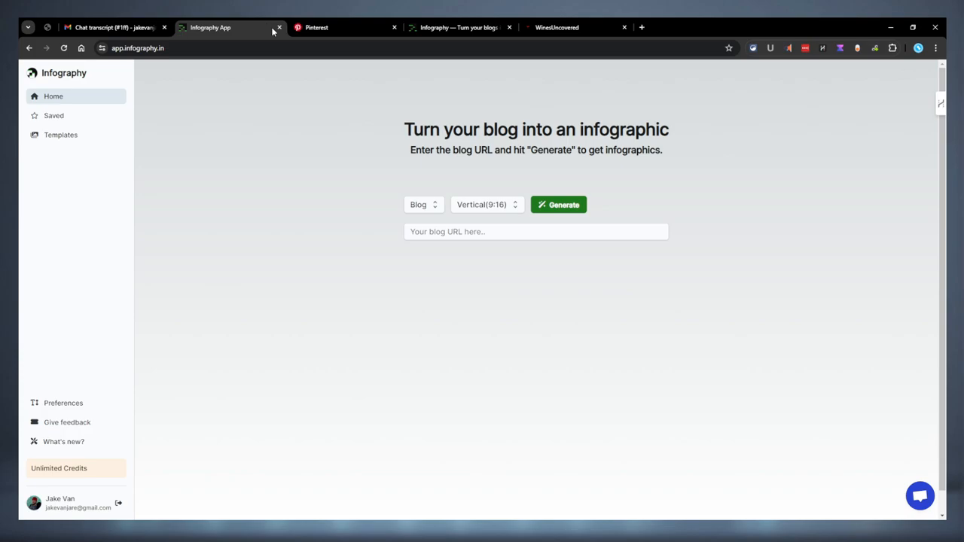
{"action": "mouse_move", "coordinate": [105, 178]}
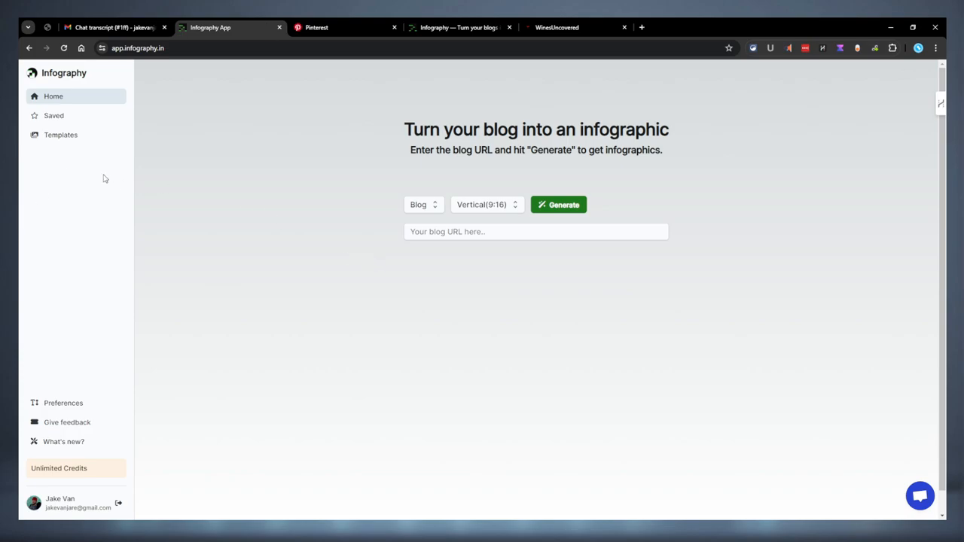
{"action": "mouse_move", "coordinate": [103, 138]}
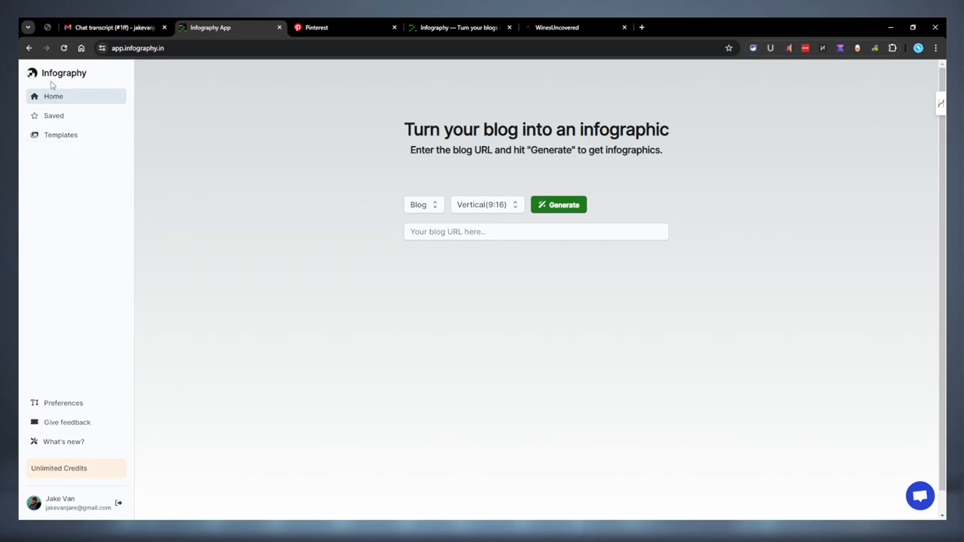
{"action": "left_click", "coordinate": [53, 116]}
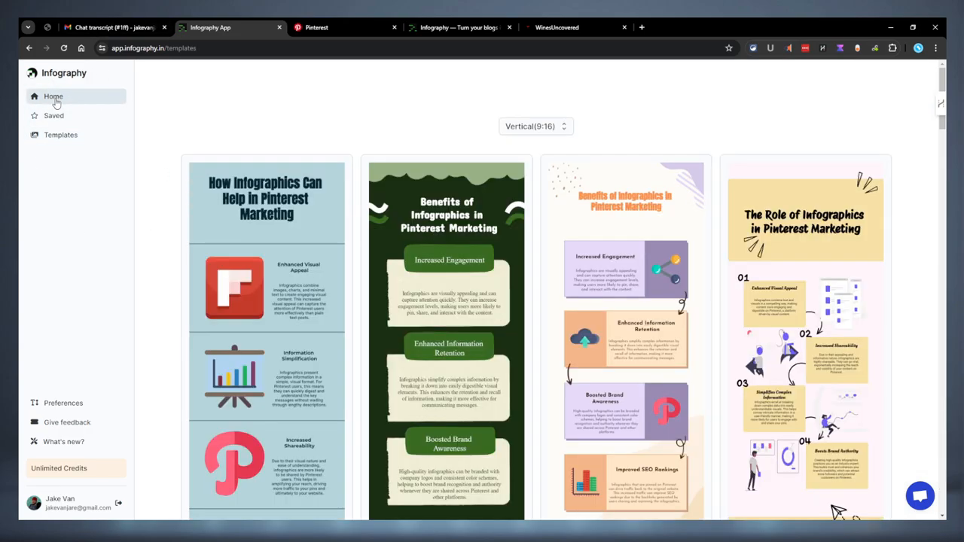
{"action": "left_click", "coordinate": [53, 95]}
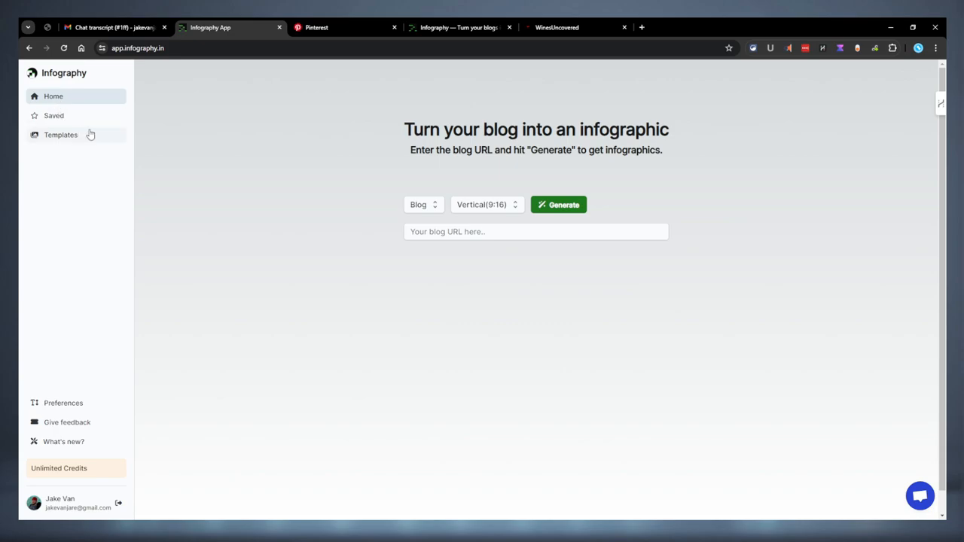
{"action": "left_click", "coordinate": [536, 231]}
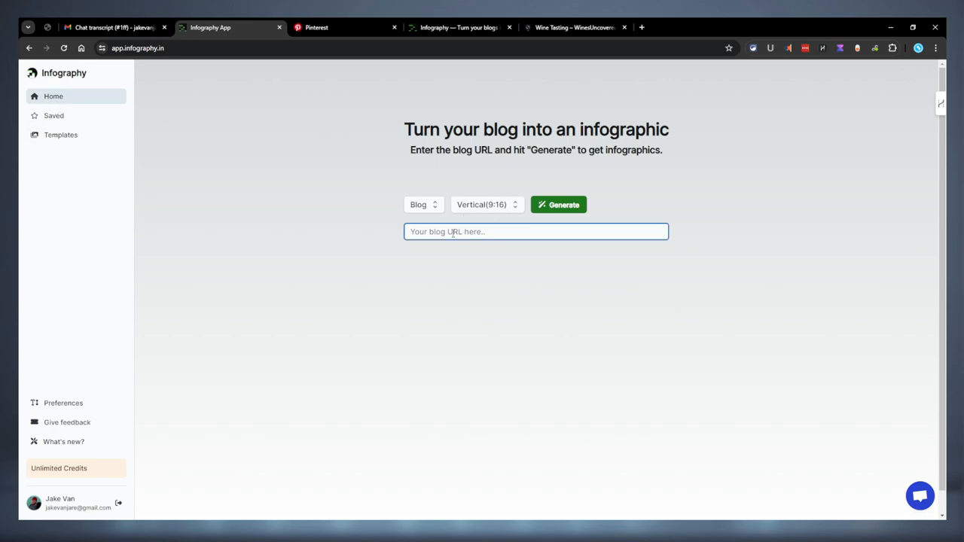
{"action": "left_click", "coordinate": [486, 204]}
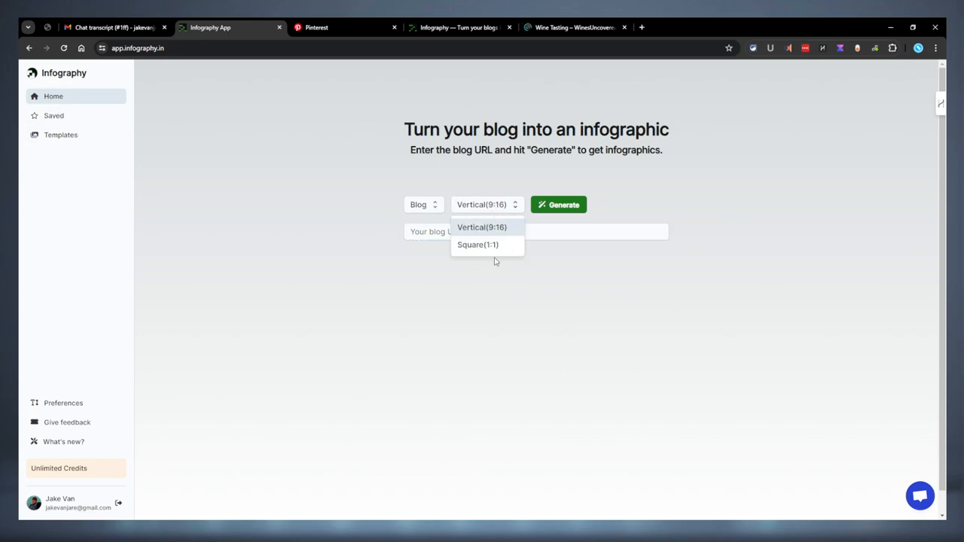
{"action": "mouse_move", "coordinate": [488, 292]}
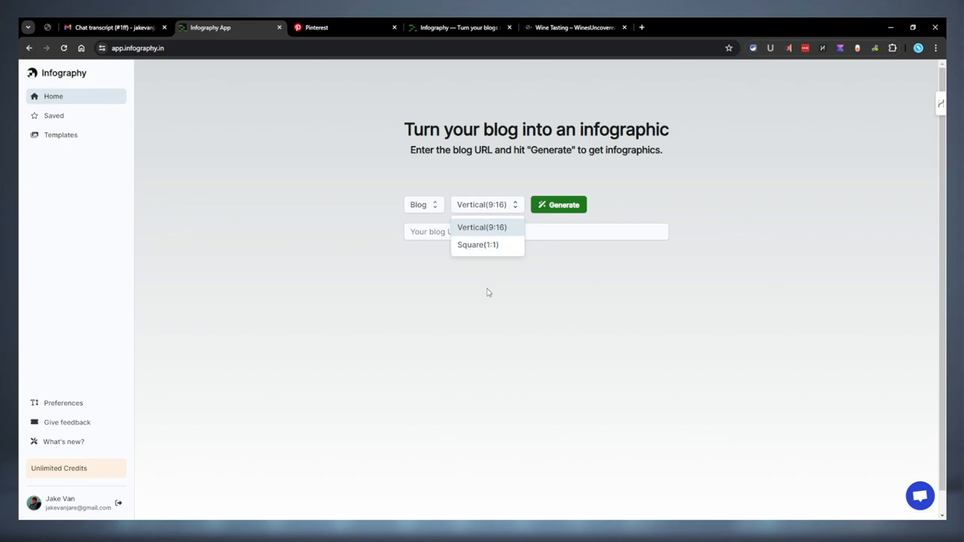
{"action": "left_click", "coordinate": [483, 226]}
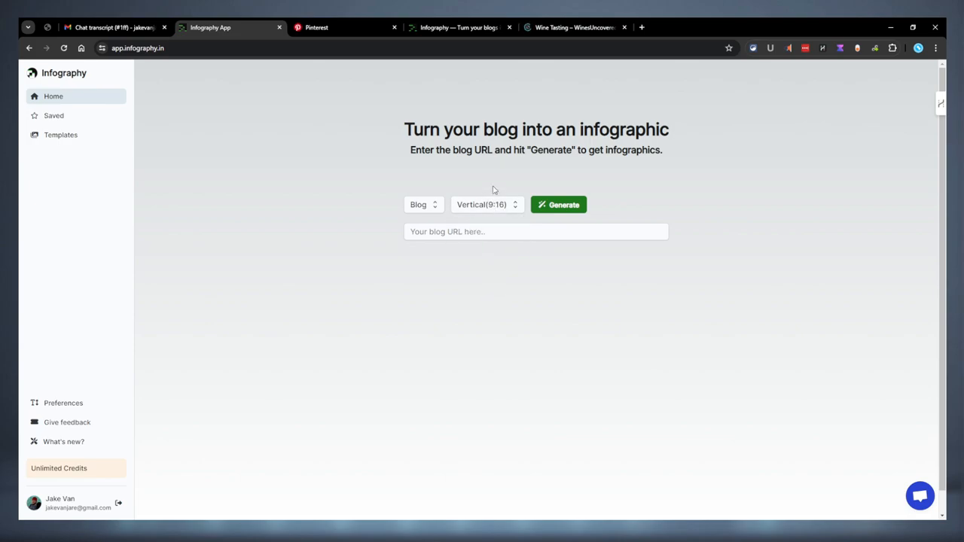
Step: Try the Topic and Content source types, then set the source back to Blog
{"action": "left_click", "coordinate": [422, 204]}
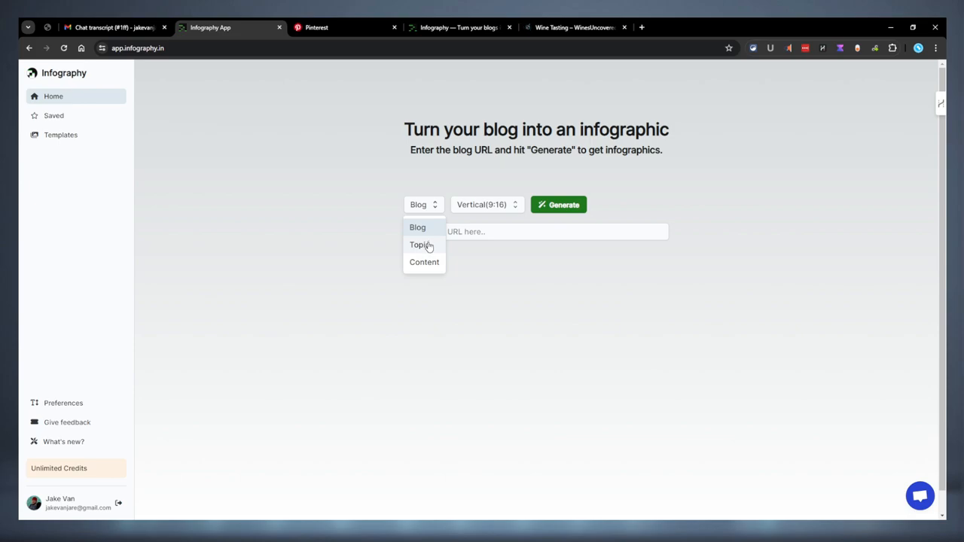
{"action": "left_click", "coordinate": [420, 245]}
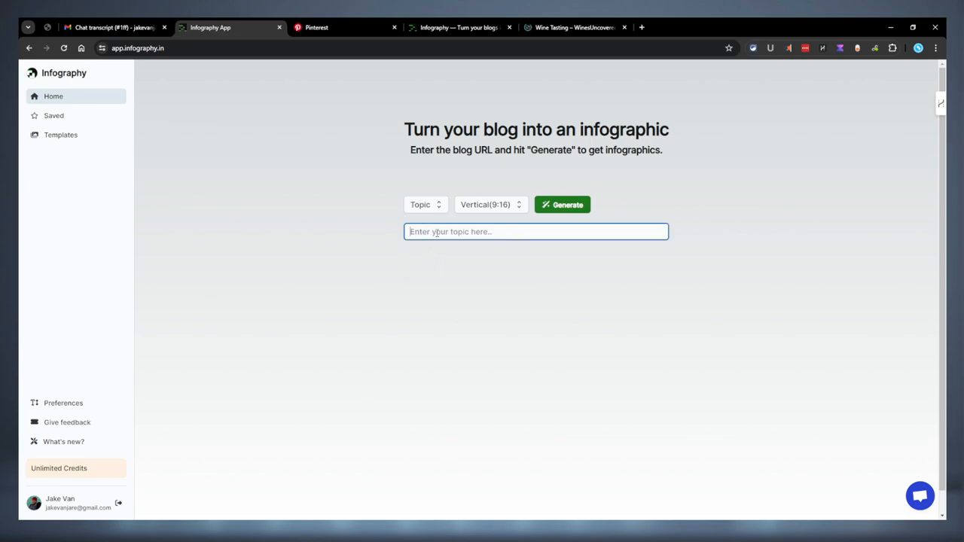
{"action": "left_click", "coordinate": [425, 205]}
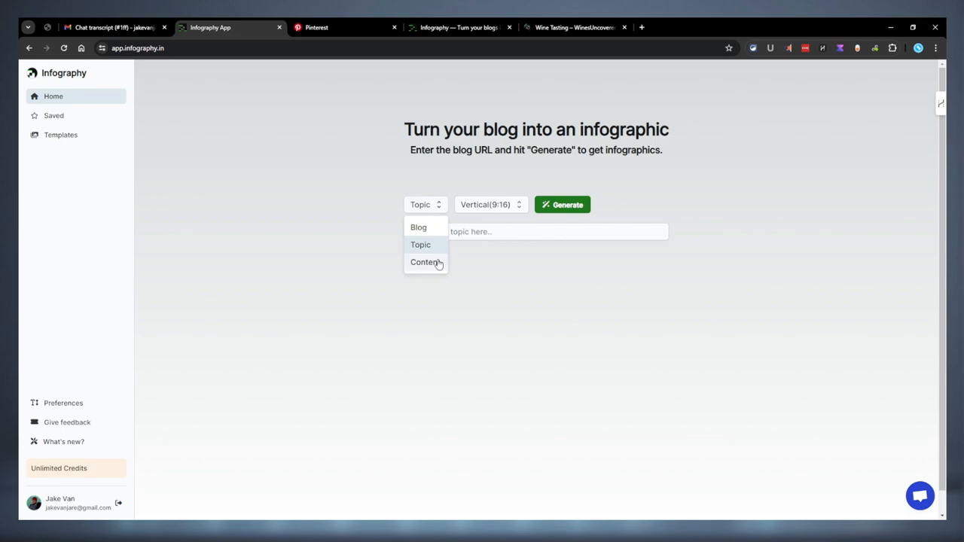
{"action": "left_click", "coordinate": [424, 262]}
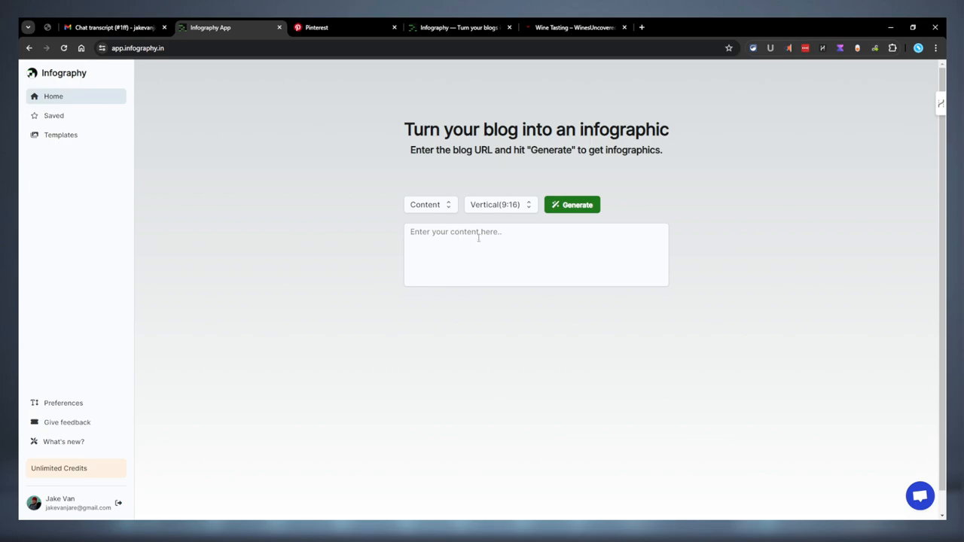
{"action": "left_click", "coordinate": [535, 255]}
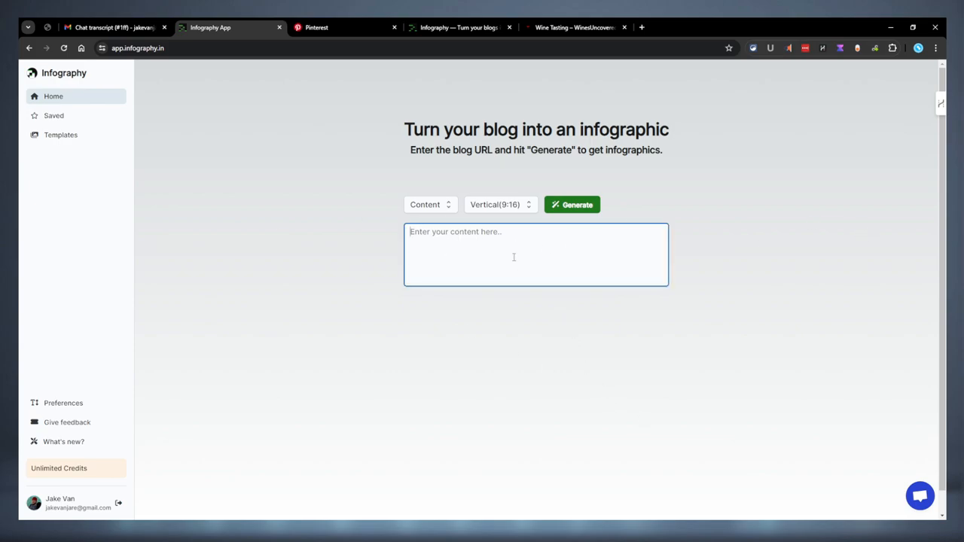
{"action": "left_click", "coordinate": [430, 204]}
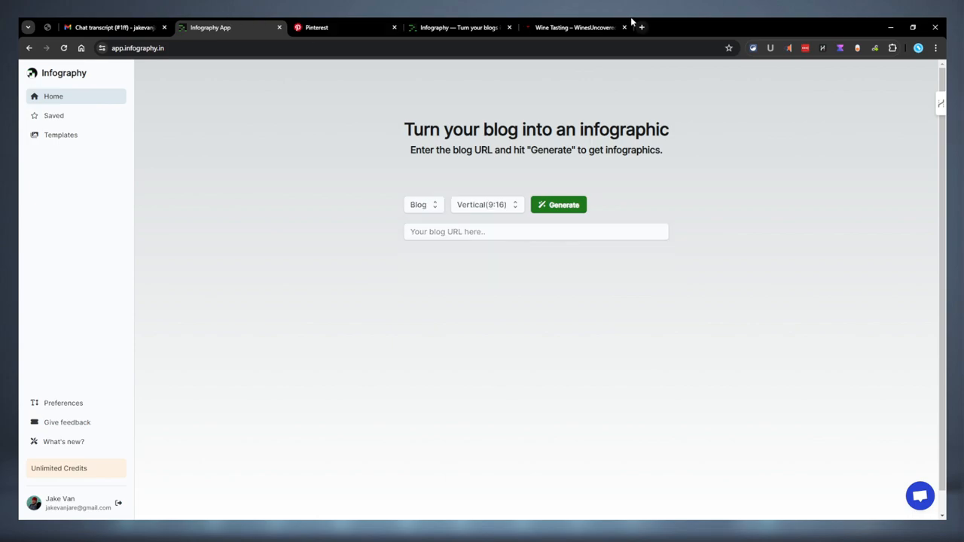
Step: Review the wine tasting techniques article in its tab, then return to Infography
{"action": "left_click", "coordinate": [574, 28]}
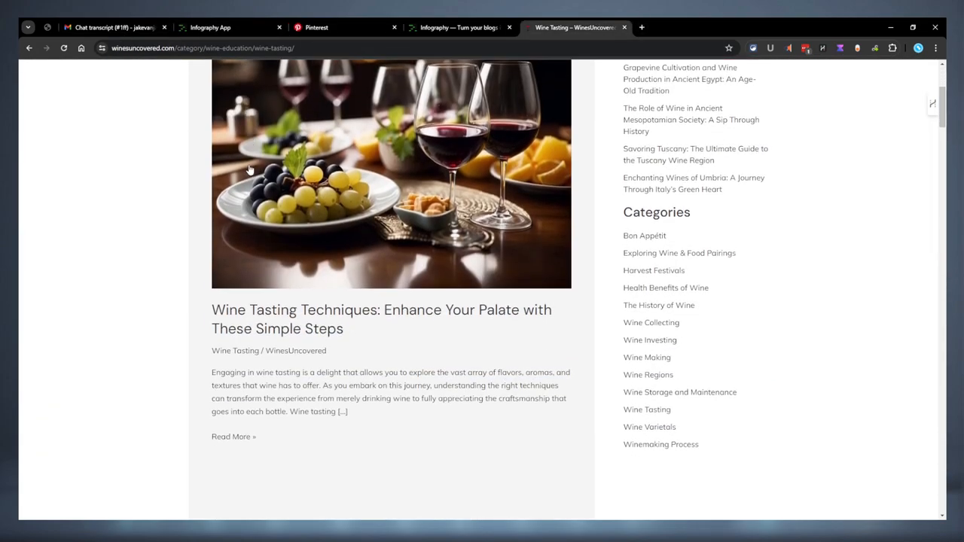
{"action": "scroll", "scroll_direction": "down", "scroll_amount": 3}
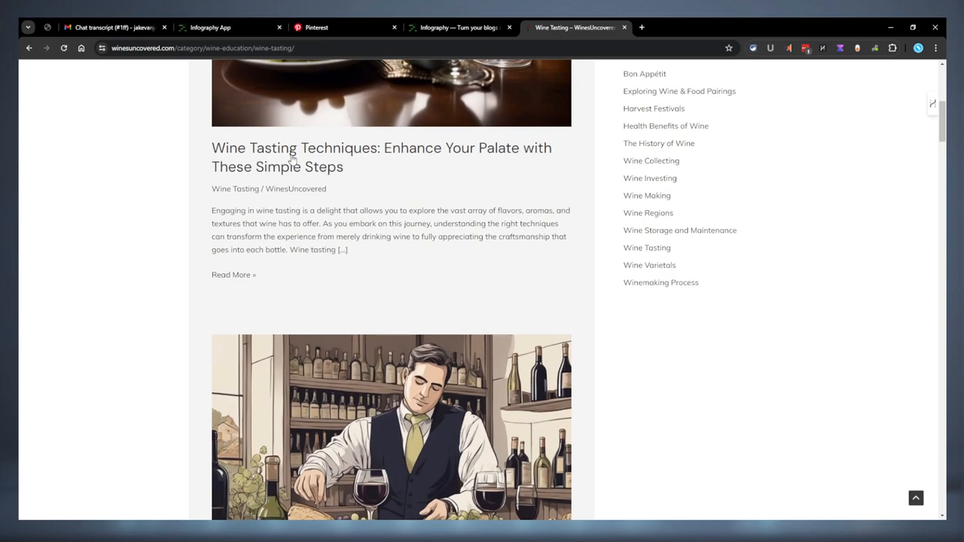
{"action": "left_click", "coordinate": [218, 27]}
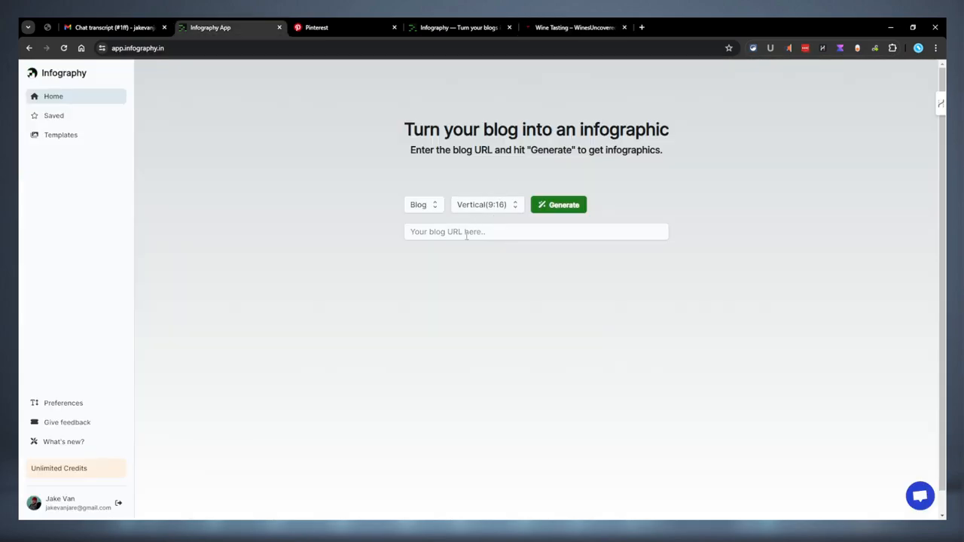
{"action": "type", "text": "https://winesuncovered.com/wine-tasting-techniques/"}
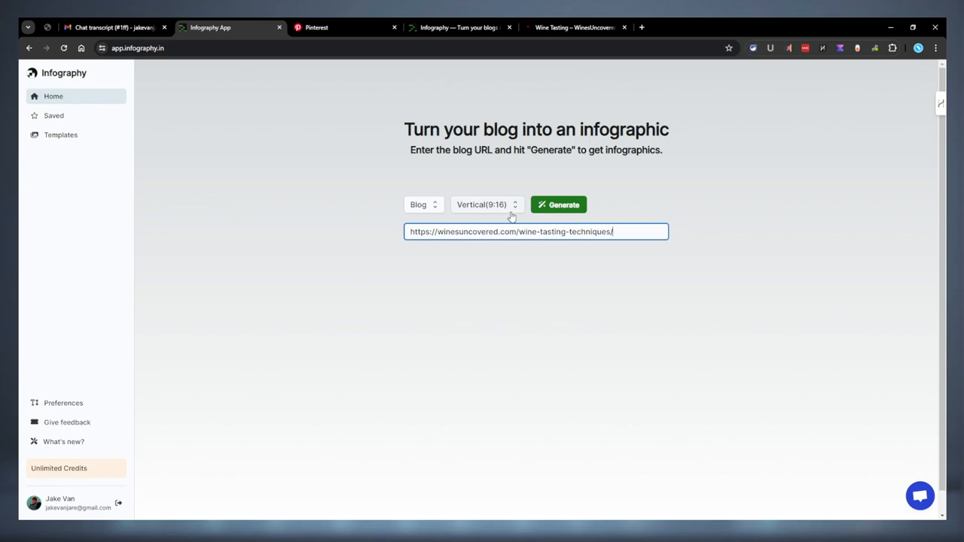
{"action": "left_click", "coordinate": [487, 204]}
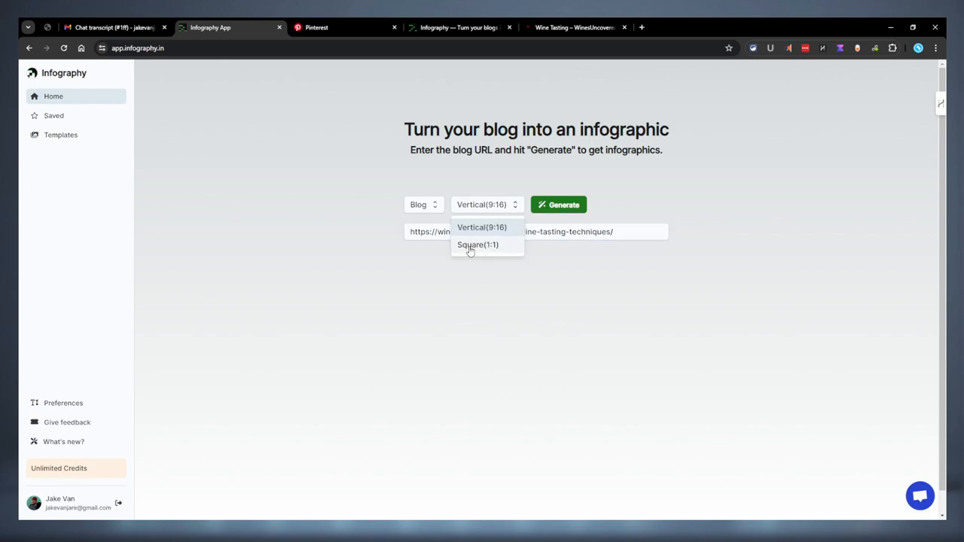
{"action": "left_click", "coordinate": [478, 245]}
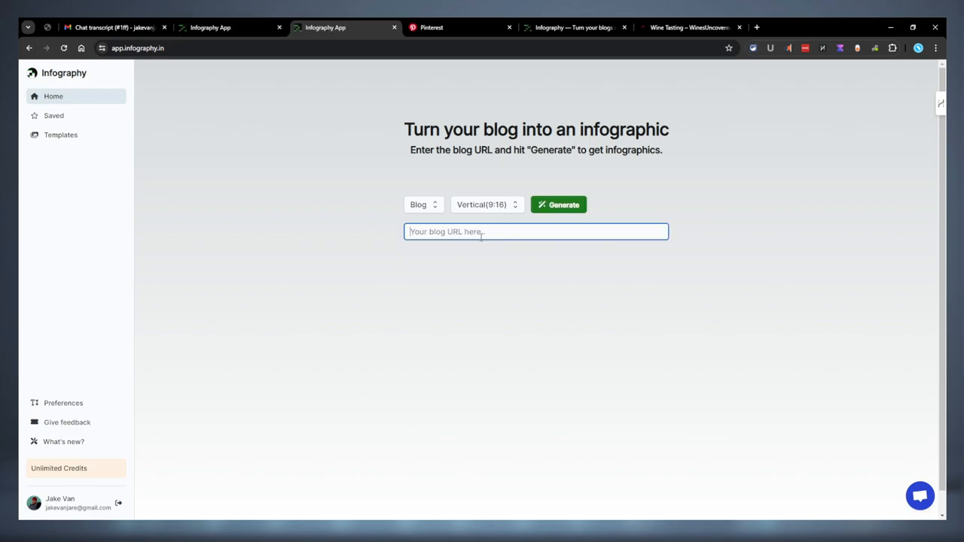
{"action": "type", "text": "https://winesuncovered.com/wine-tasting-techniques/"}
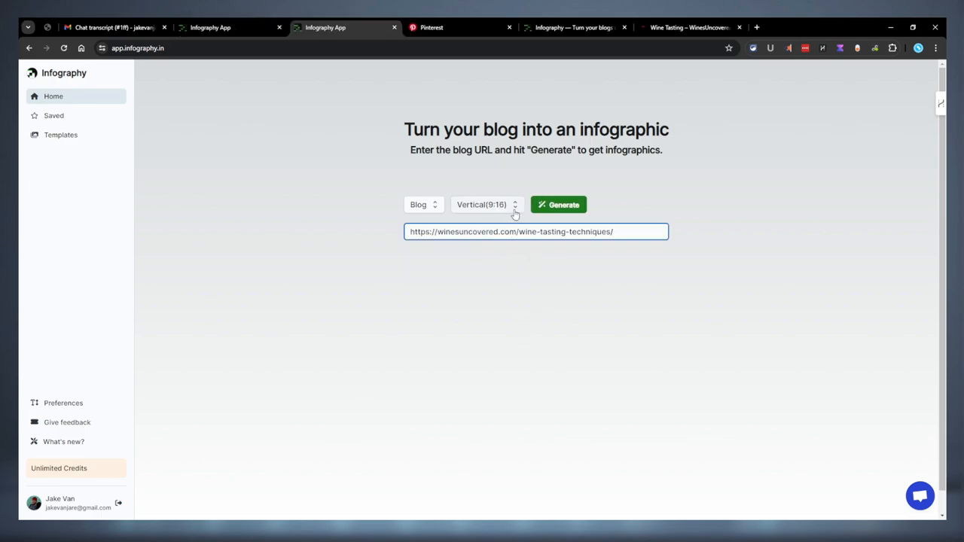
Step: Generate square wine-tasting infographics and scroll through the resulting designs
{"action": "left_click", "coordinate": [558, 204]}
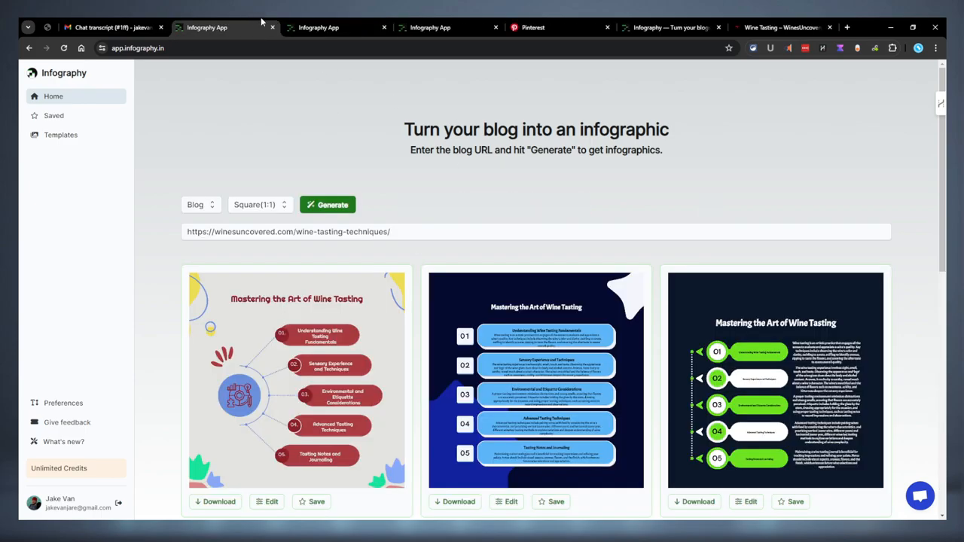
{"action": "scroll", "scroll_direction": "down", "scroll_amount": 3}
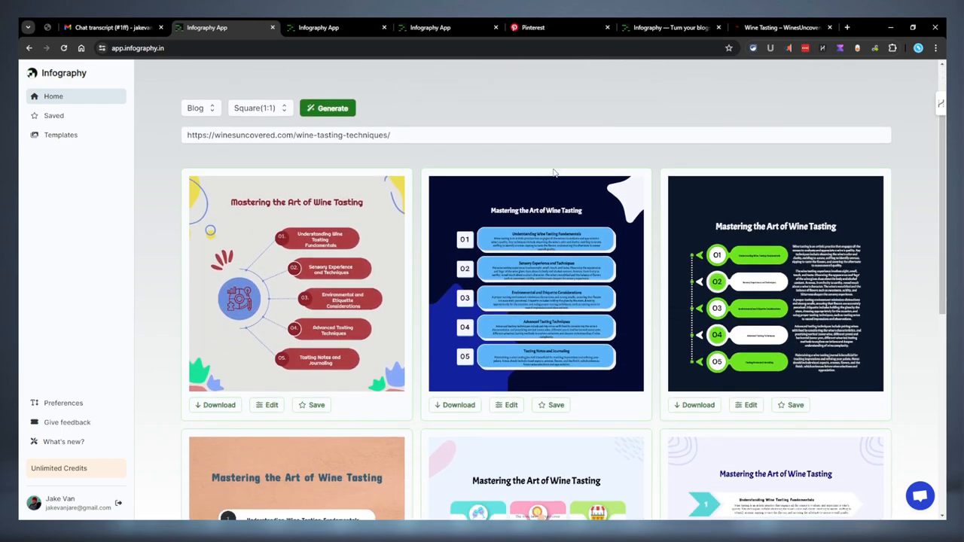
{"action": "scroll", "scroll_direction": "down", "scroll_amount": 3}
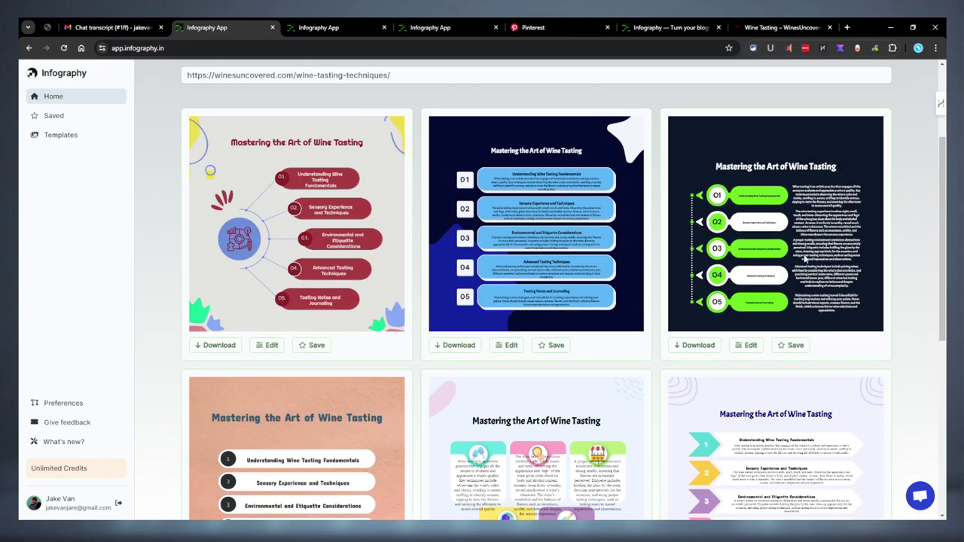
{"action": "scroll", "scroll_direction": "down", "scroll_amount": 3}
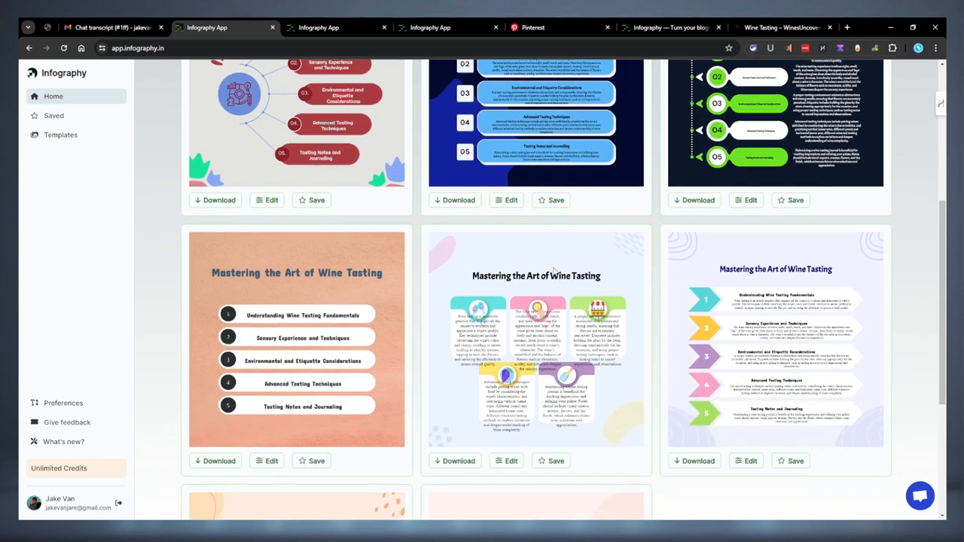
{"action": "scroll", "scroll_direction": "down", "scroll_amount": 3}
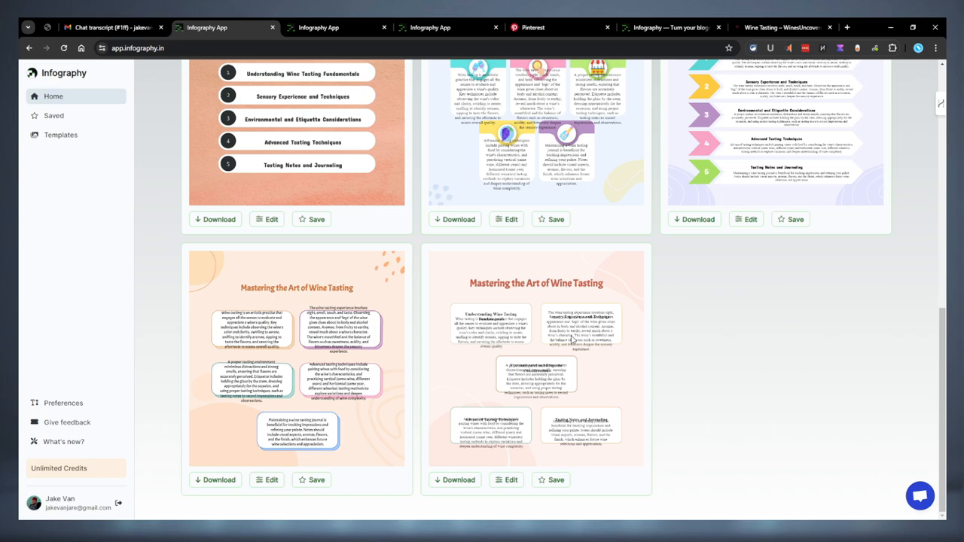
{"action": "scroll", "scroll_direction": "up", "scroll_amount": 3}
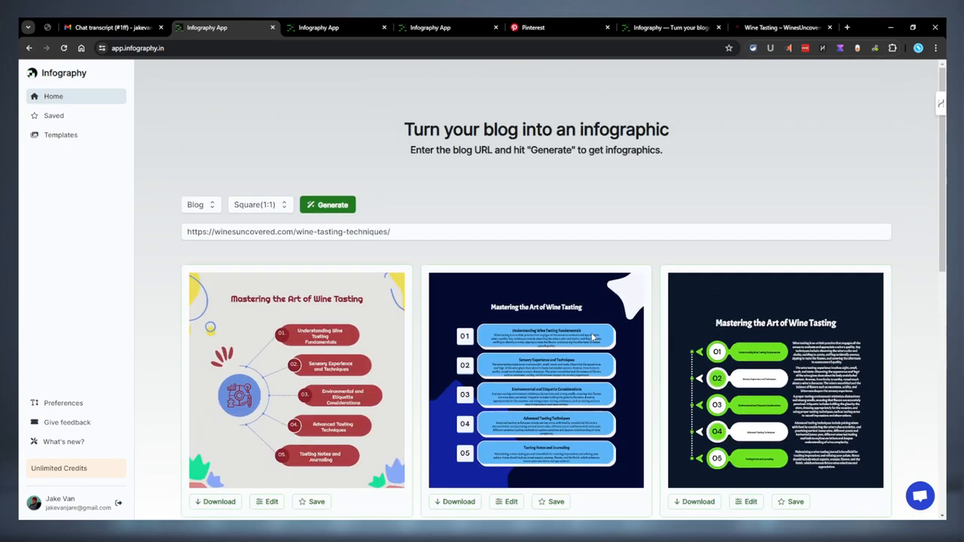
{"action": "scroll", "scroll_direction": "down", "scroll_amount": 3}
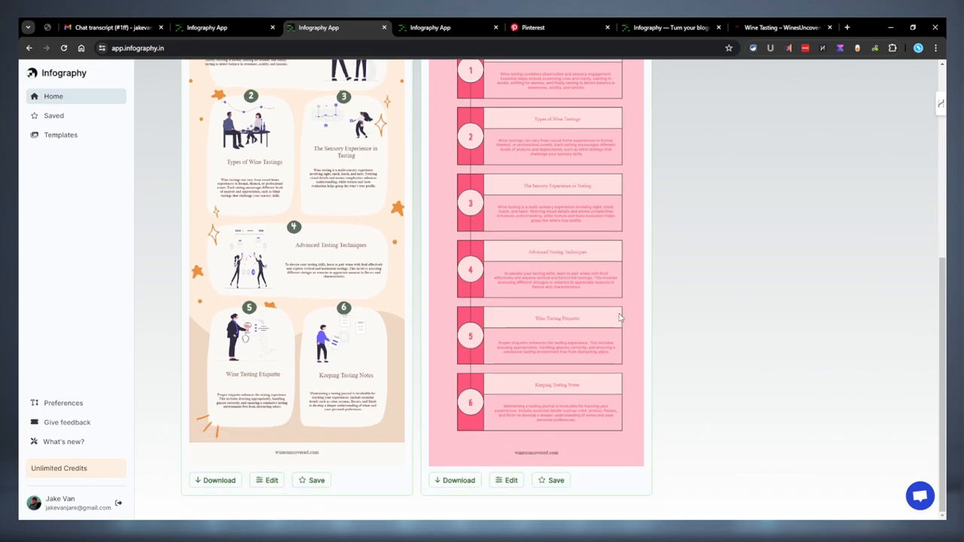
{"action": "mouse_move", "coordinate": [600, 296]}
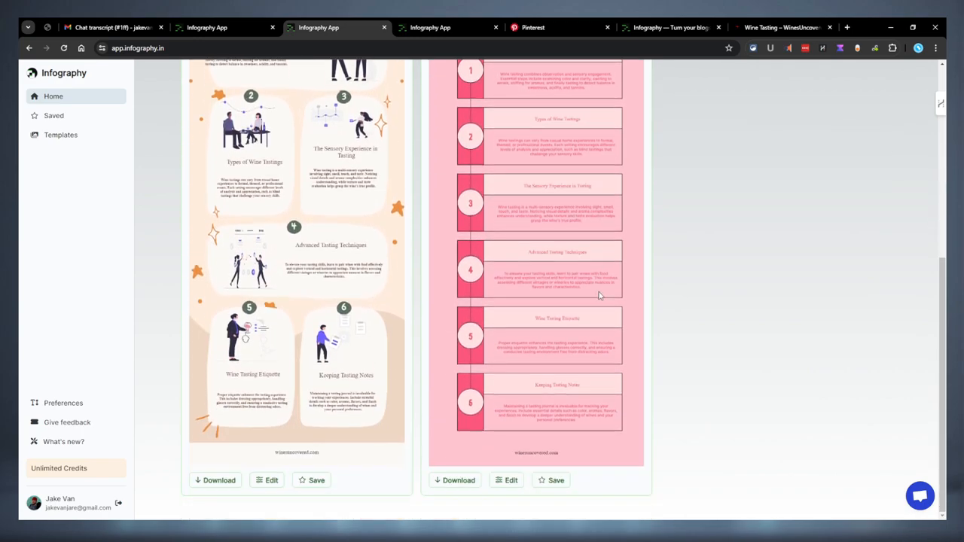
{"action": "scroll", "scroll_direction": "up", "scroll_amount": 3}
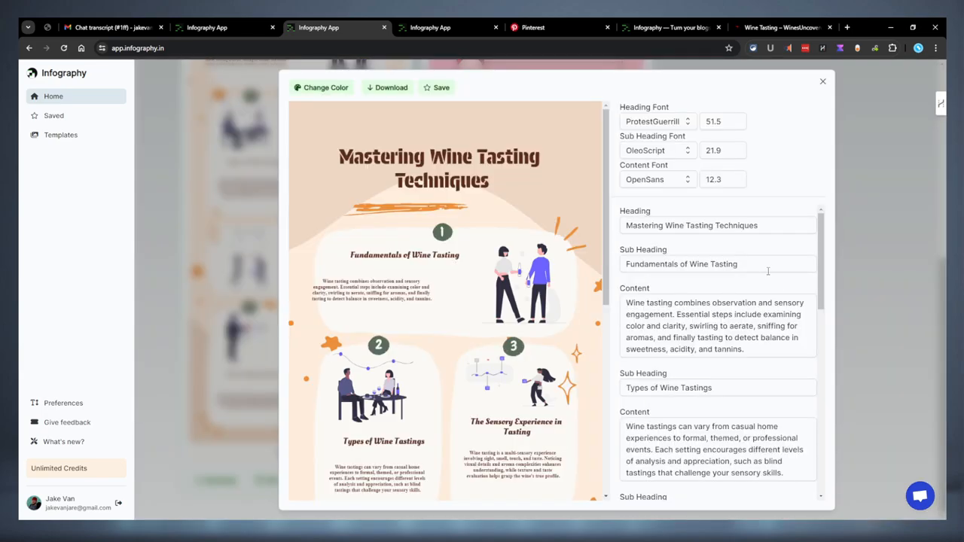
Step: Cycle the vertical wine-tasting infographic's colours through green and blue to pink
{"action": "scroll", "scroll_direction": "down", "scroll_amount": 3}
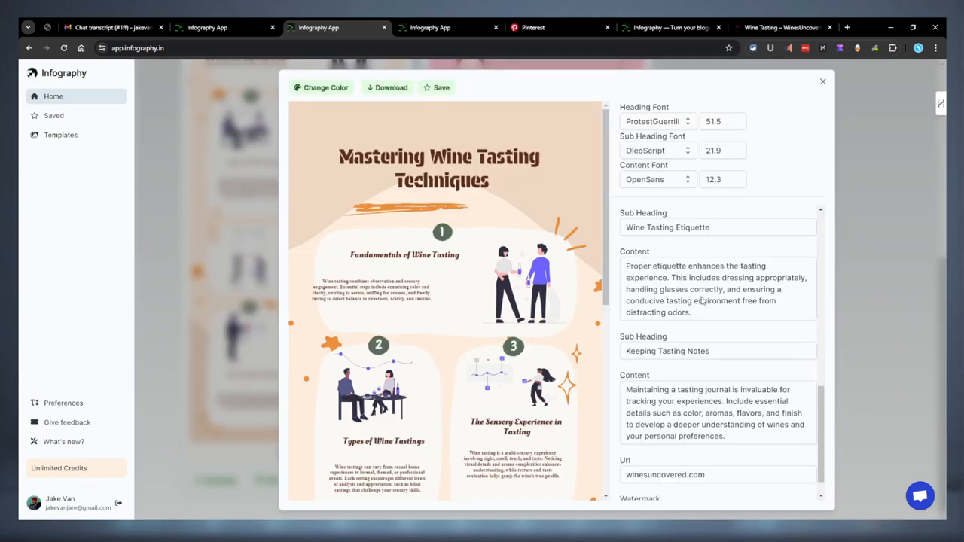
{"action": "scroll", "scroll_direction": "down", "scroll_amount": 3}
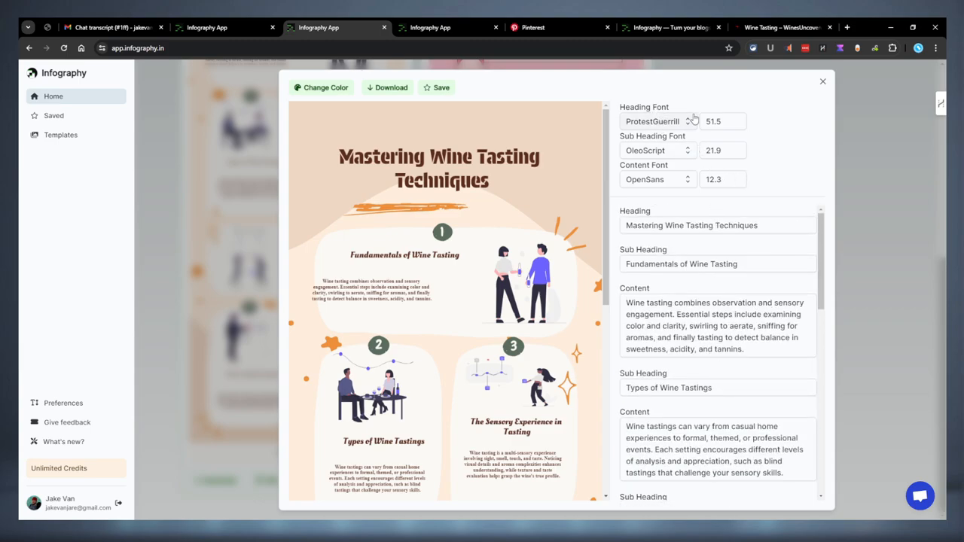
{"action": "mouse_move", "coordinate": [755, 119]}
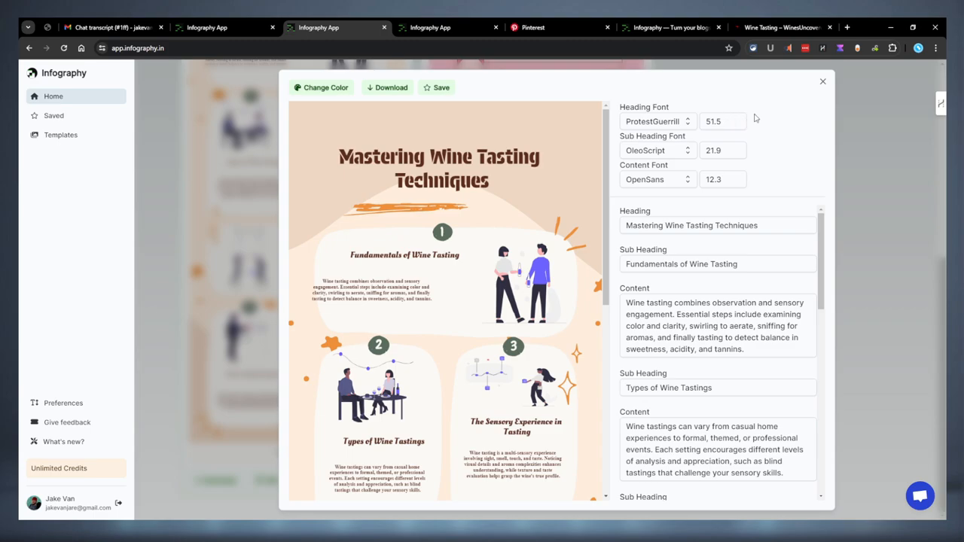
{"action": "mouse_move", "coordinate": [656, 135]}
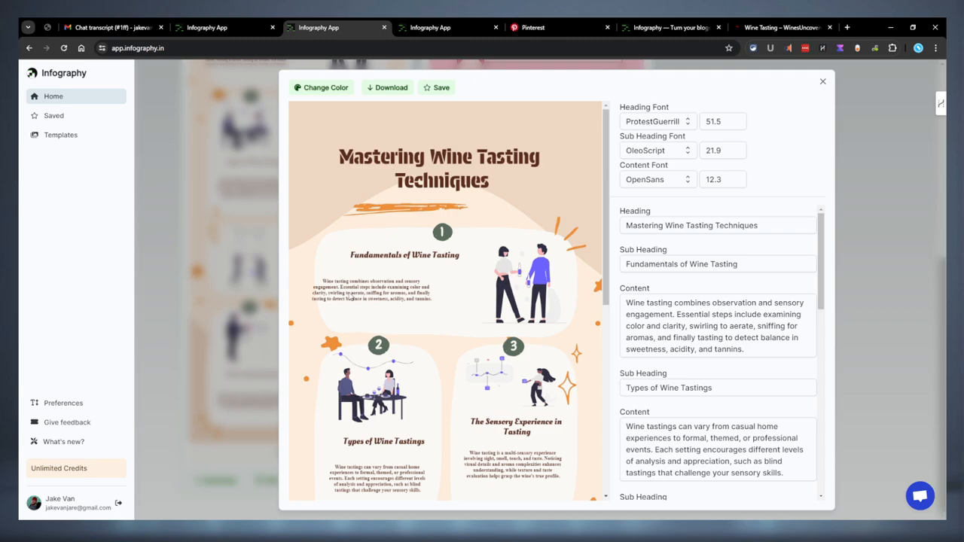
{"action": "mouse_move", "coordinate": [594, 101]}
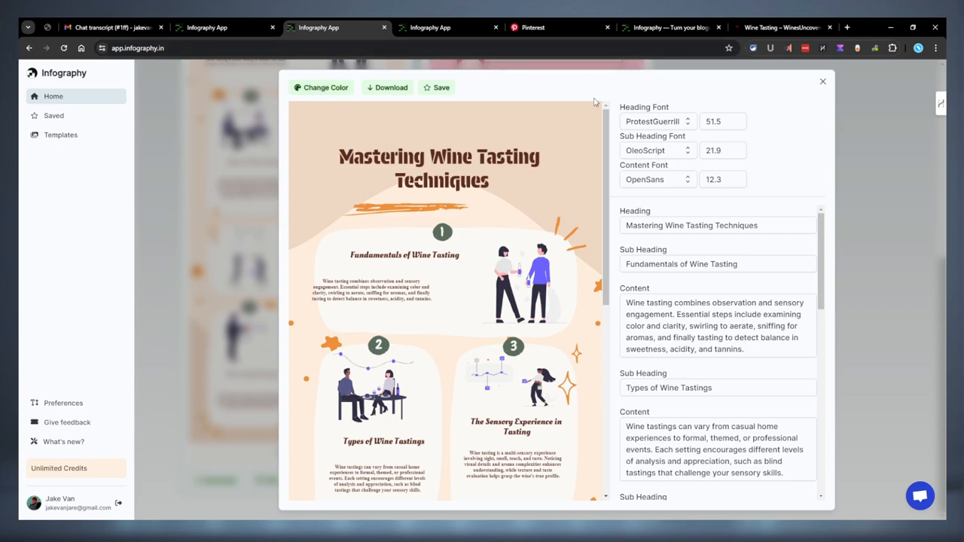
{"action": "mouse_move", "coordinate": [323, 91]}
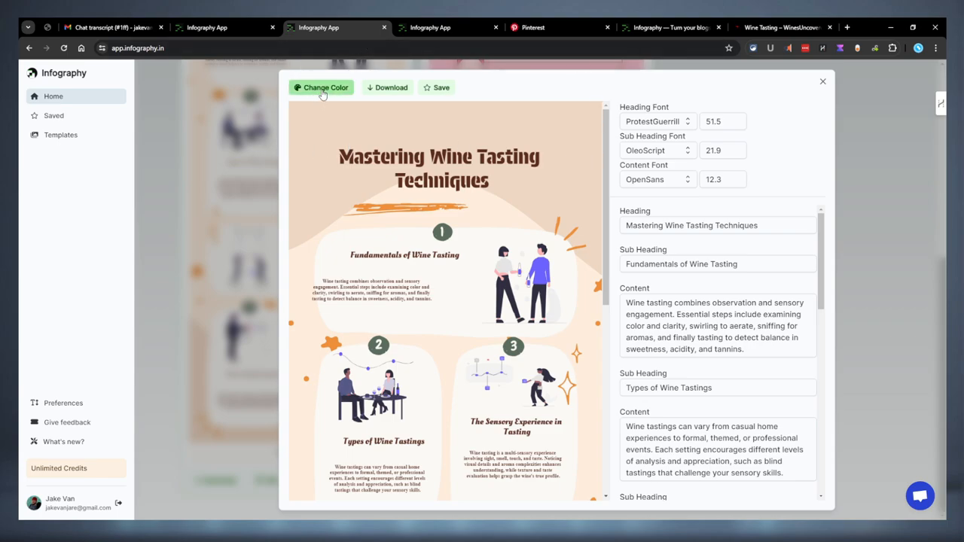
{"action": "left_click", "coordinate": [321, 88]}
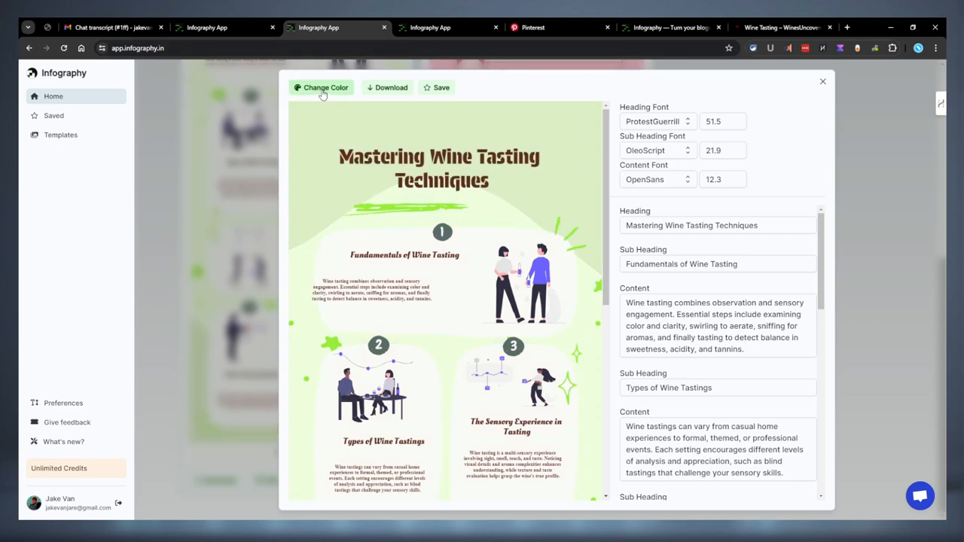
{"action": "left_click", "coordinate": [319, 87]}
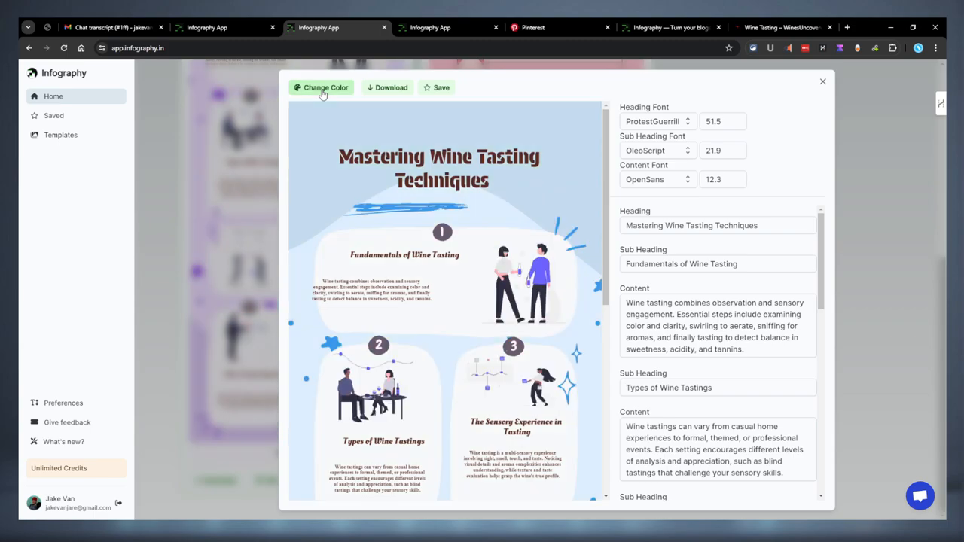
{"action": "left_click", "coordinate": [321, 87]}
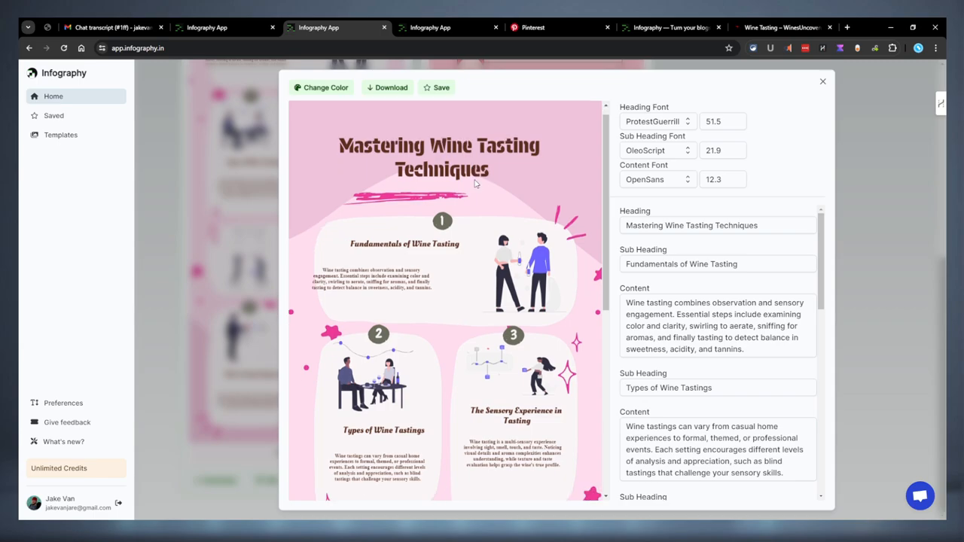
{"action": "scroll", "scroll_direction": "down", "scroll_amount": 3}
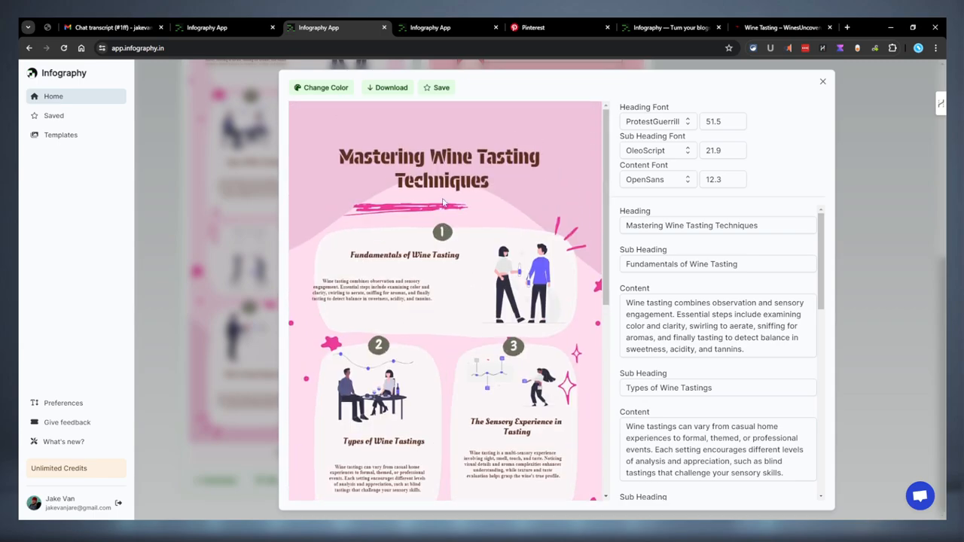
{"action": "mouse_move", "coordinate": [379, 96]}
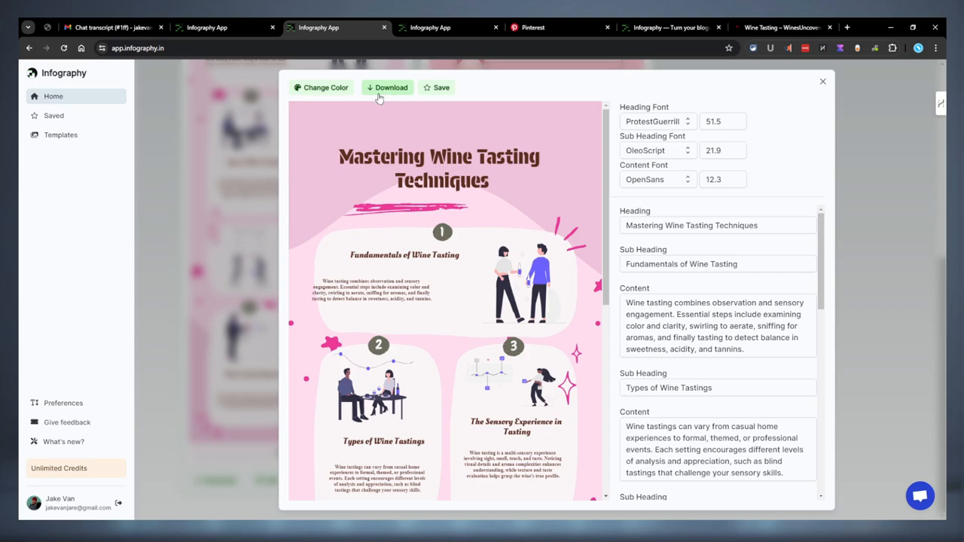
{"action": "mouse_move", "coordinate": [435, 92]}
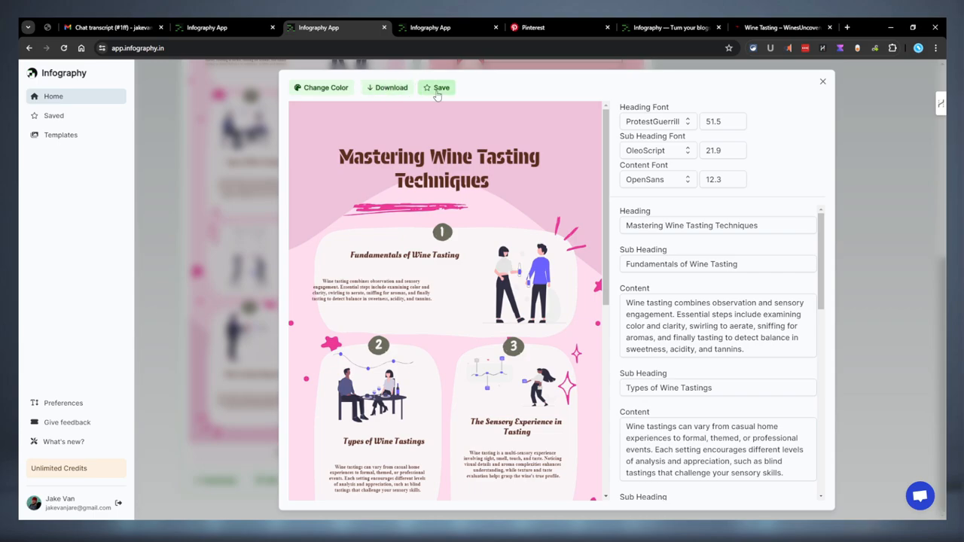
{"action": "scroll", "scroll_direction": "down", "scroll_amount": 3}
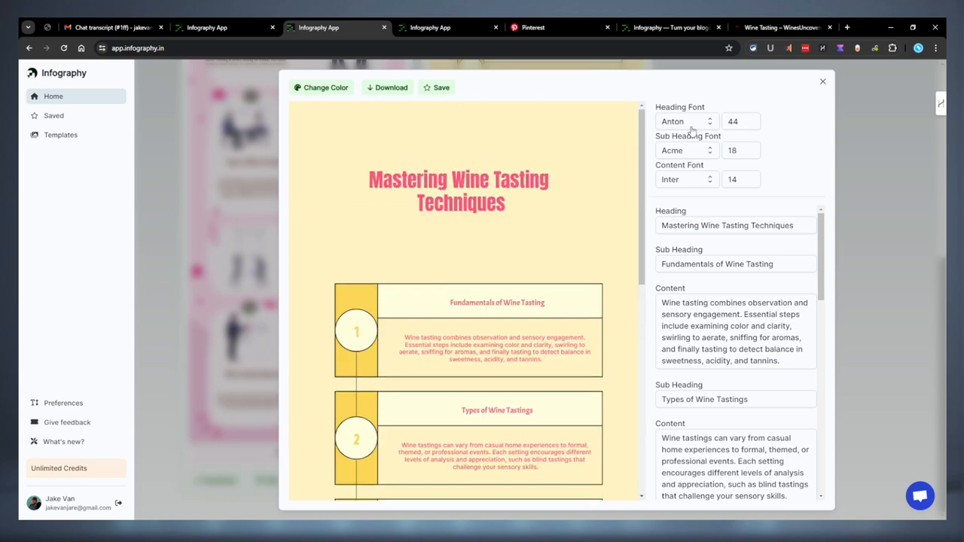
{"action": "mouse_move", "coordinate": [666, 98]}
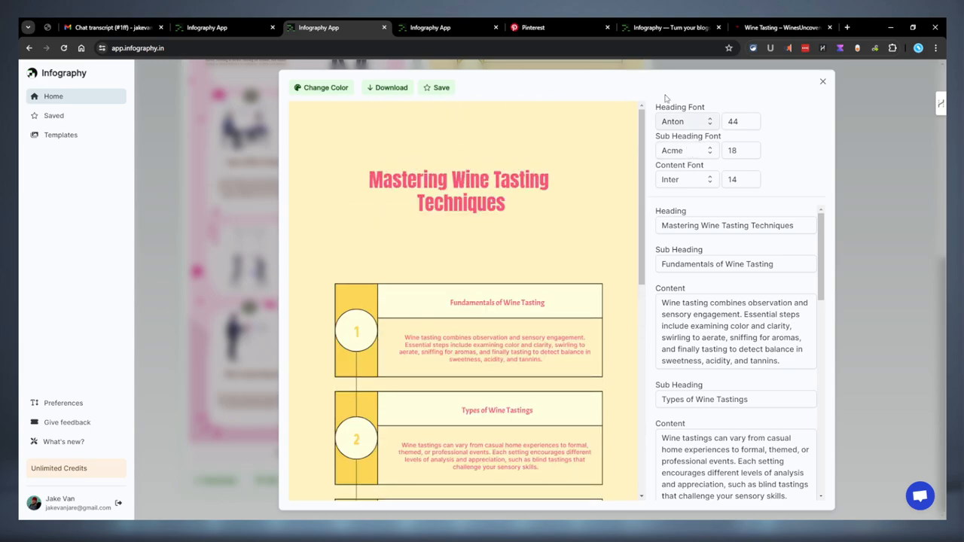
{"action": "scroll", "scroll_direction": "down", "scroll_amount": 3}
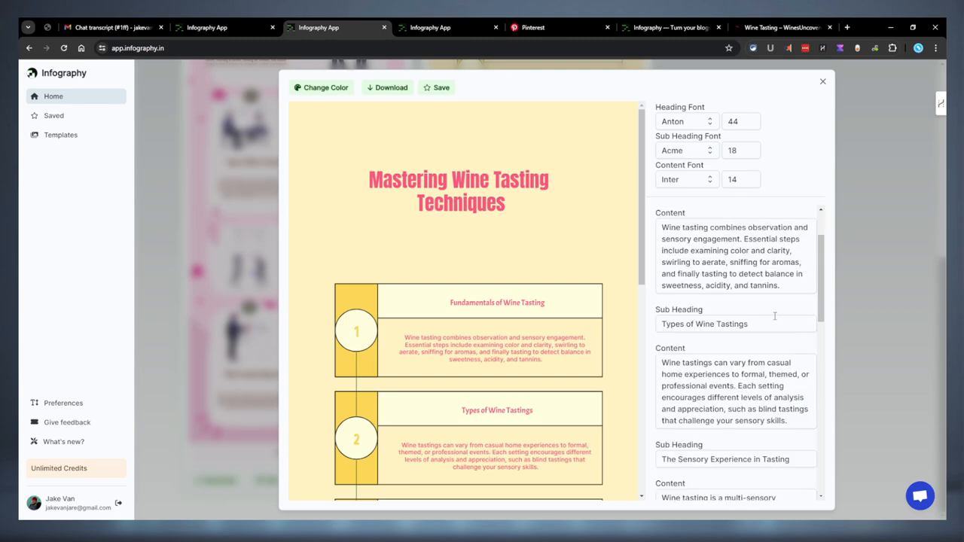
{"action": "mouse_move", "coordinate": [782, 156]}
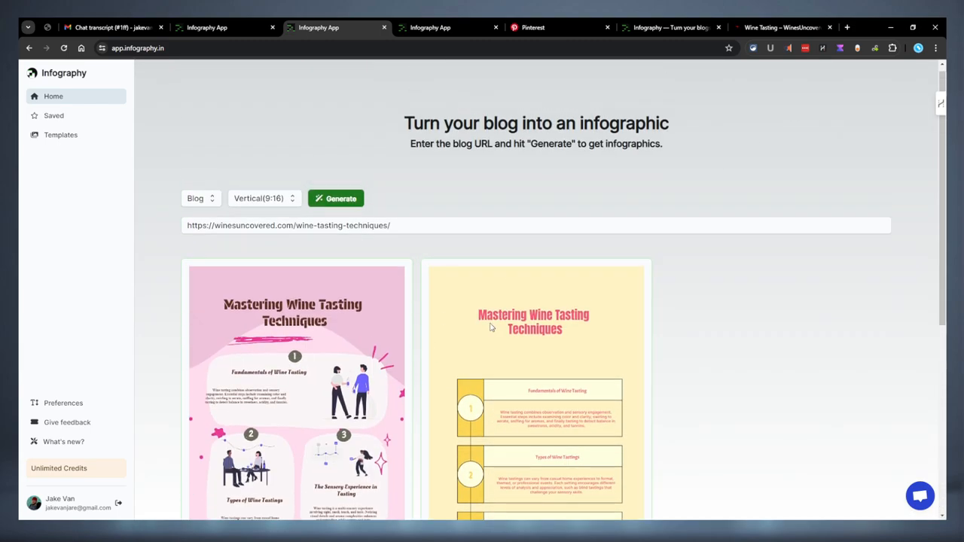
{"action": "mouse_move", "coordinate": [281, 250]}
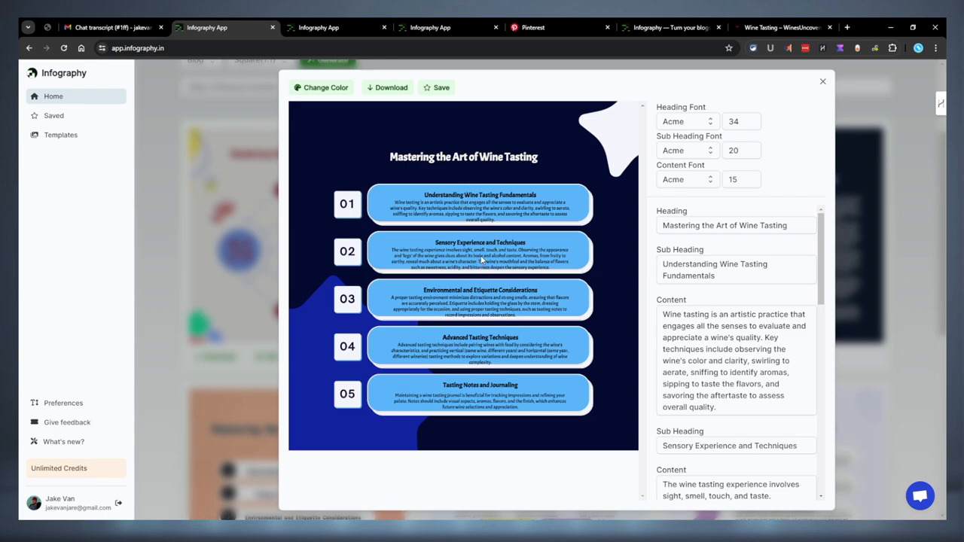
{"action": "mouse_move", "coordinate": [401, 180]}
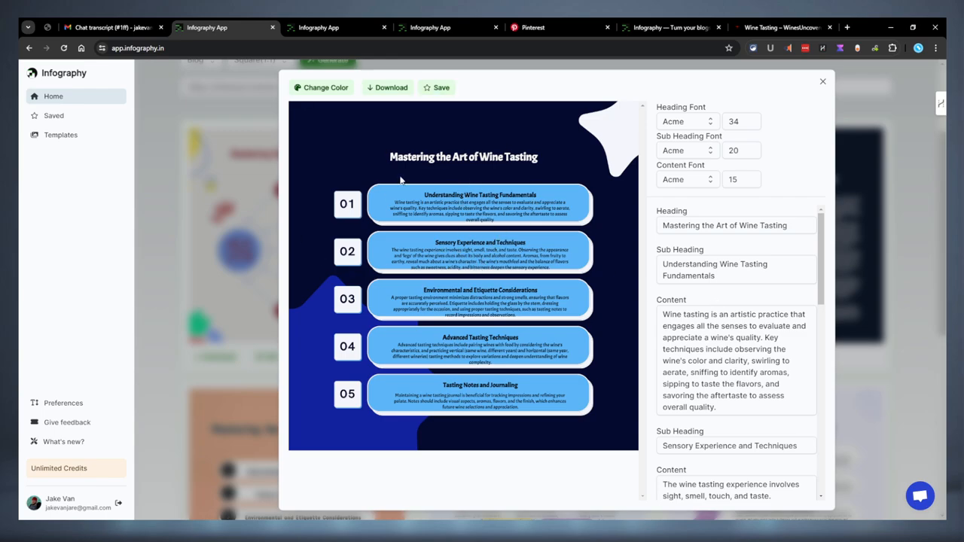
{"action": "mouse_move", "coordinate": [515, 259]}
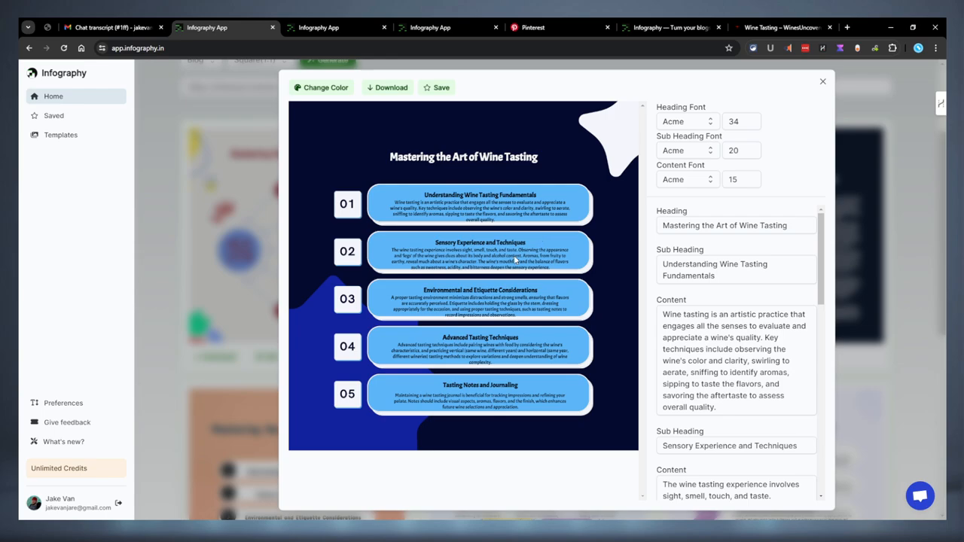
{"action": "mouse_move", "coordinate": [832, 94]}
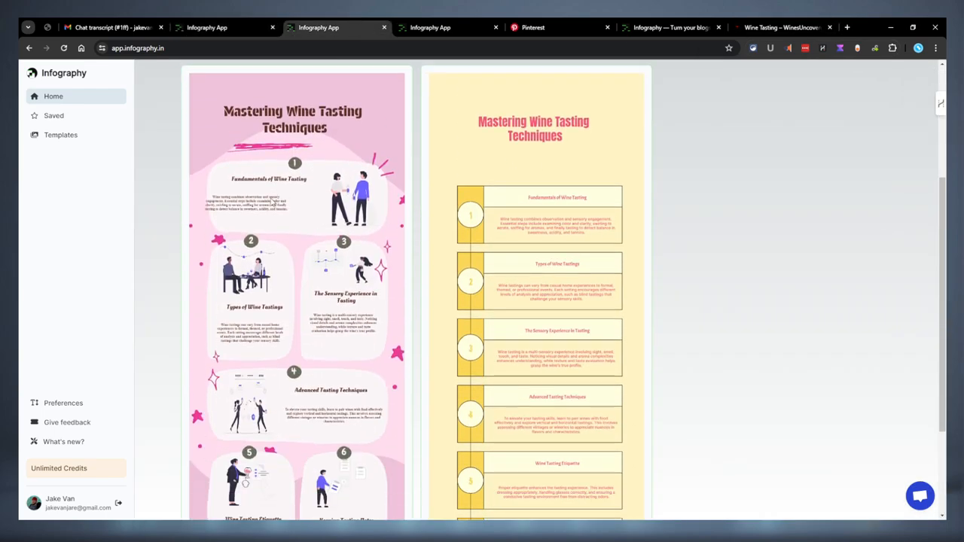
{"action": "mouse_move", "coordinate": [273, 236]}
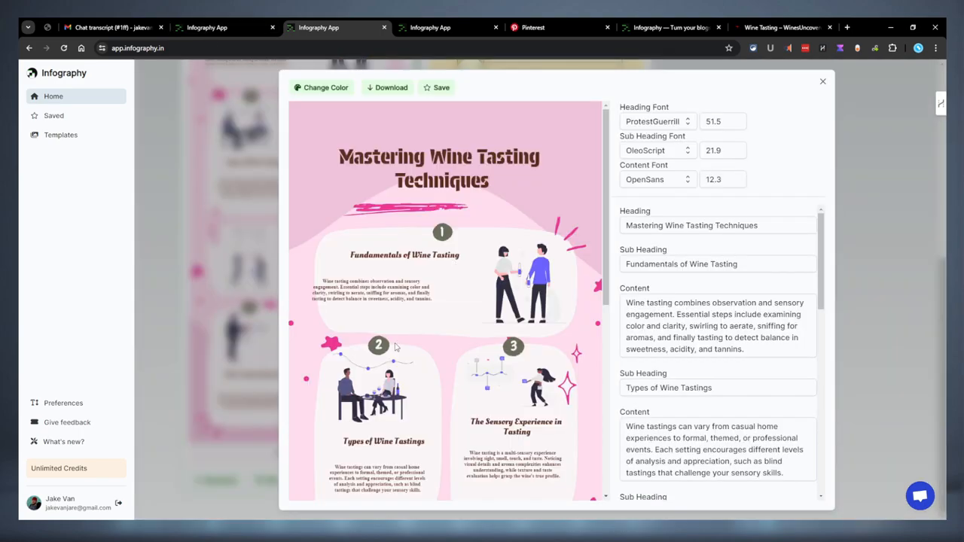
{"action": "mouse_move", "coordinate": [559, 227]}
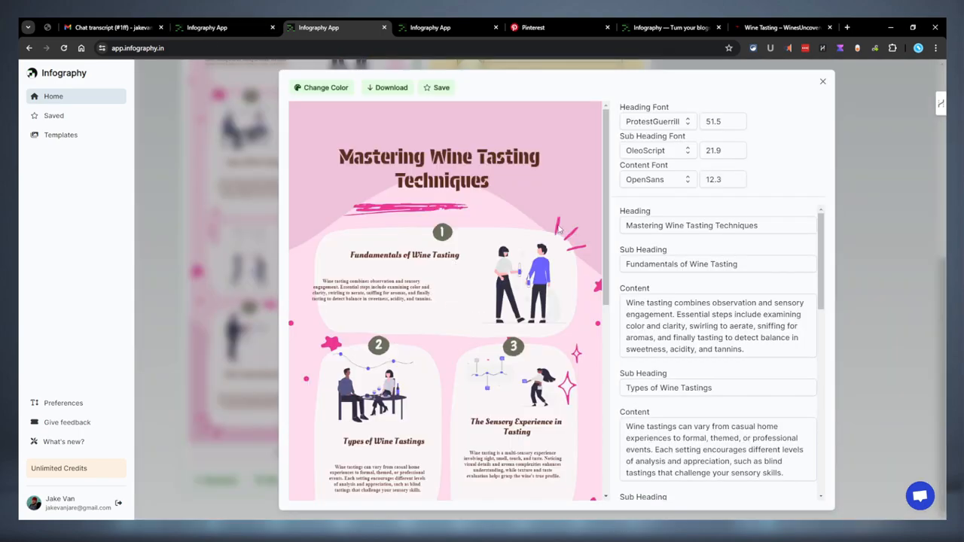
Step: Change the square numbered-list design's colours three times to teal-green, then close the editor
{"action": "left_click", "coordinate": [219, 27]}
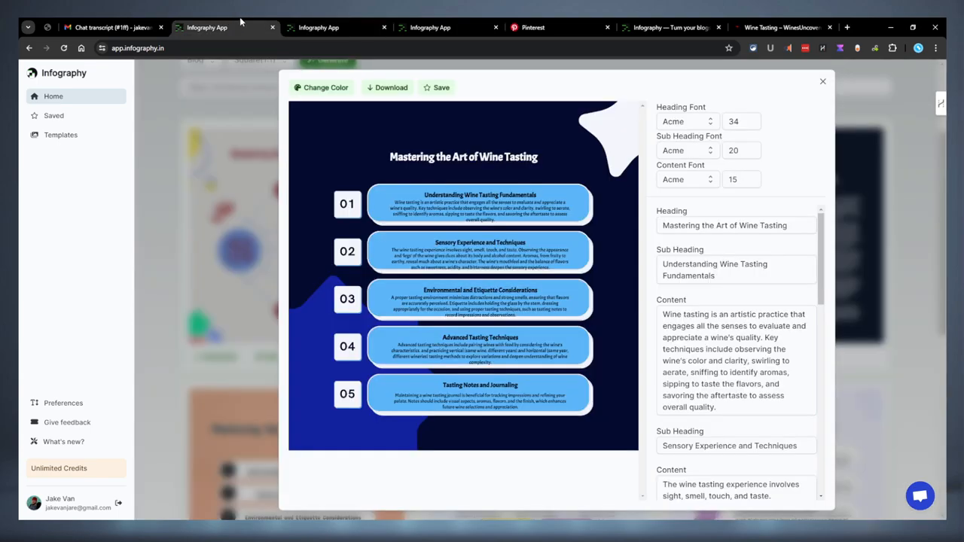
{"action": "mouse_move", "coordinate": [566, 221]}
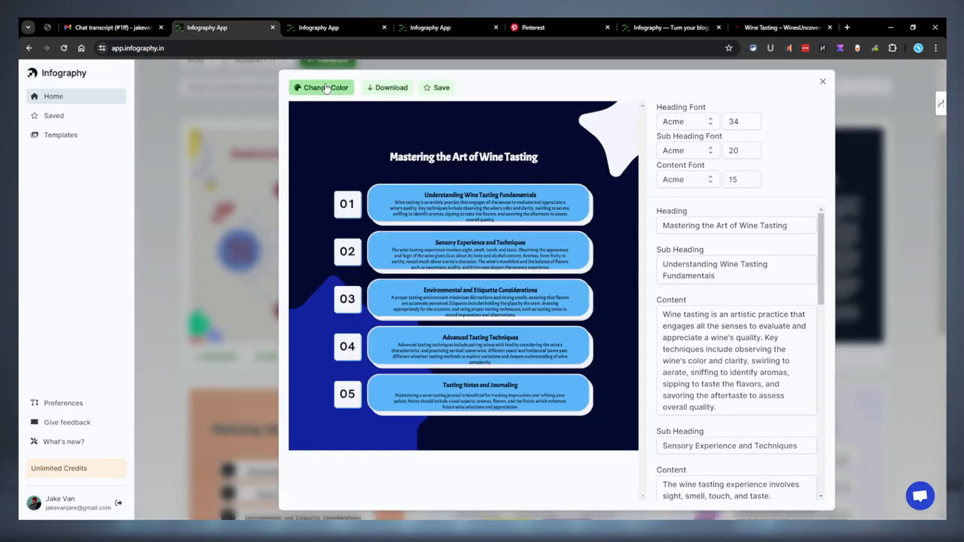
{"action": "left_click", "coordinate": [321, 87]}
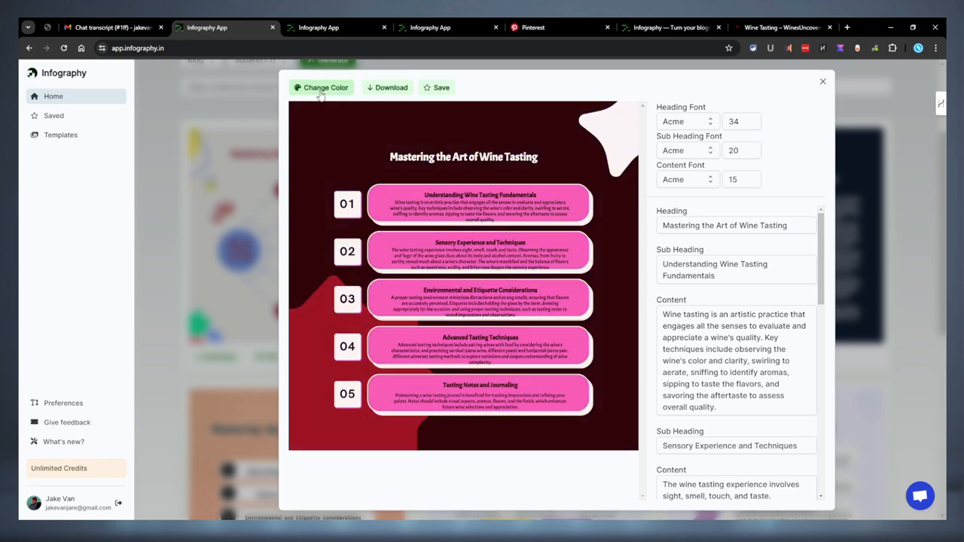
{"action": "left_click", "coordinate": [320, 87]}
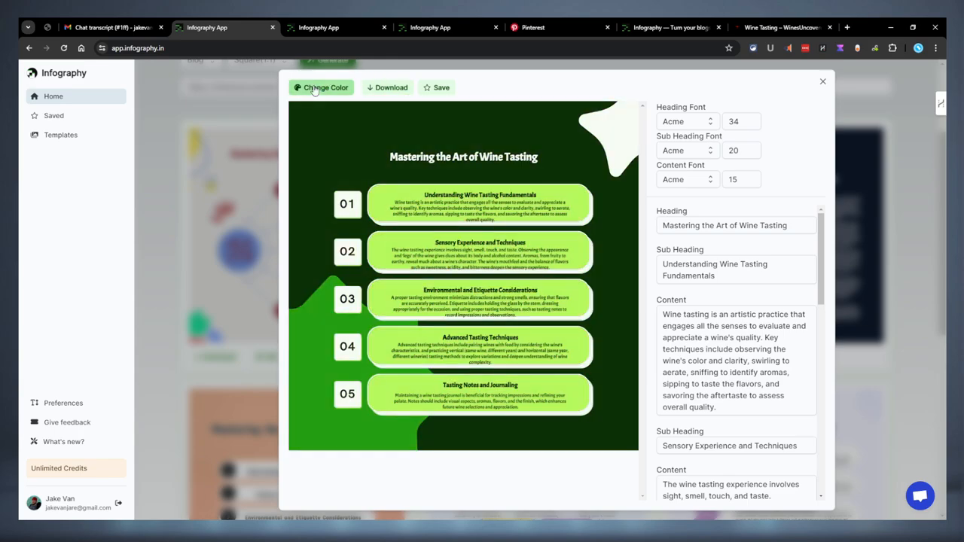
{"action": "left_click", "coordinate": [321, 87]}
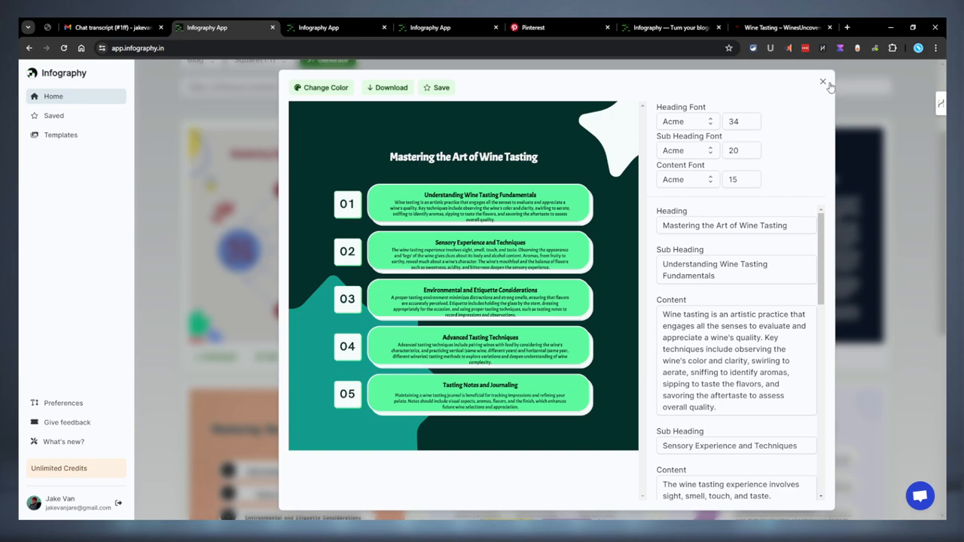
{"action": "left_click", "coordinate": [820, 81]}
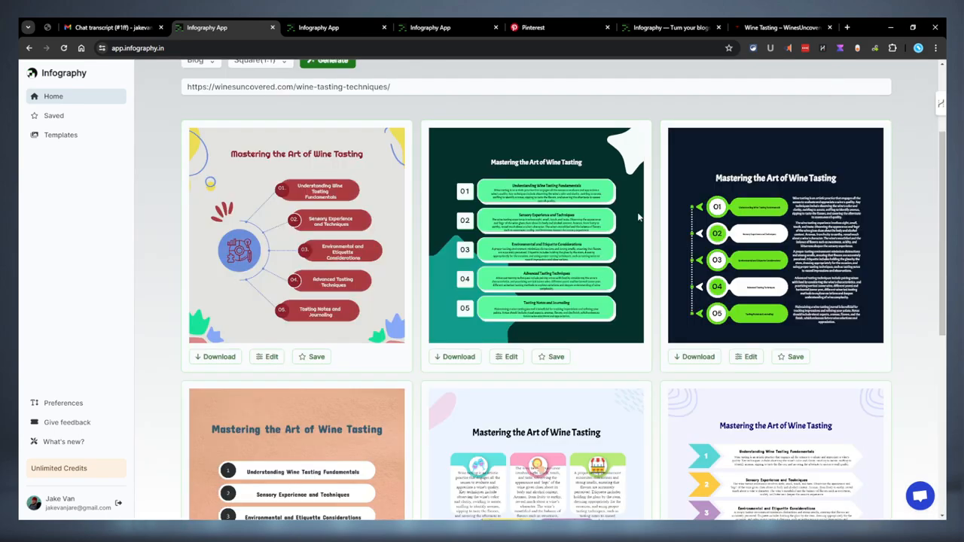
{"action": "mouse_move", "coordinate": [747, 356]}
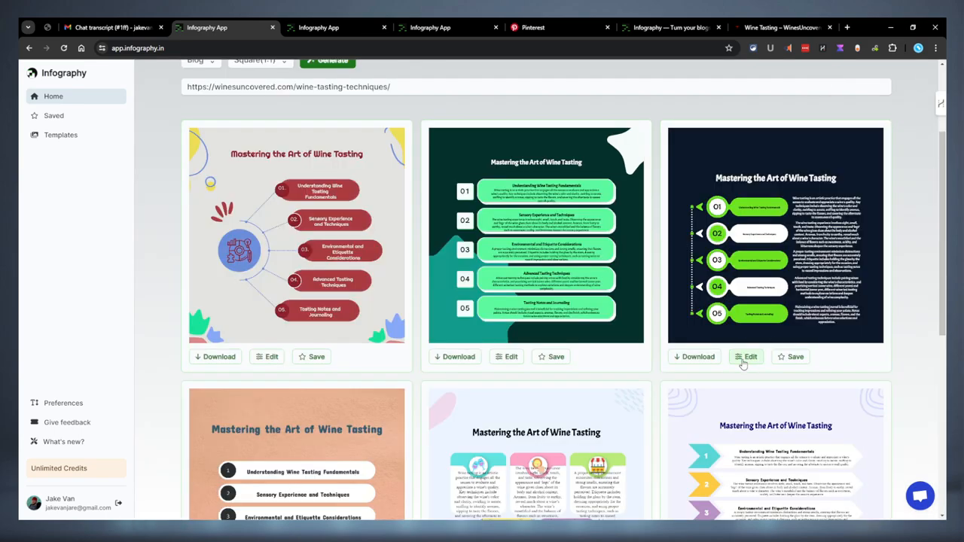
Step: Edit the dark purple card: apply blue accents and raise Sub Heading font size to 14
{"action": "left_click", "coordinate": [751, 357]}
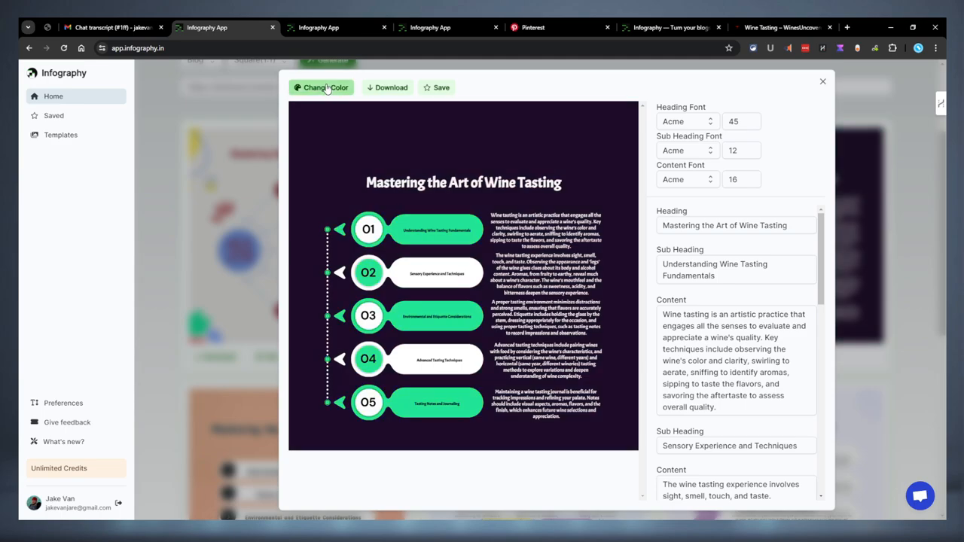
{"action": "left_click", "coordinate": [322, 87]}
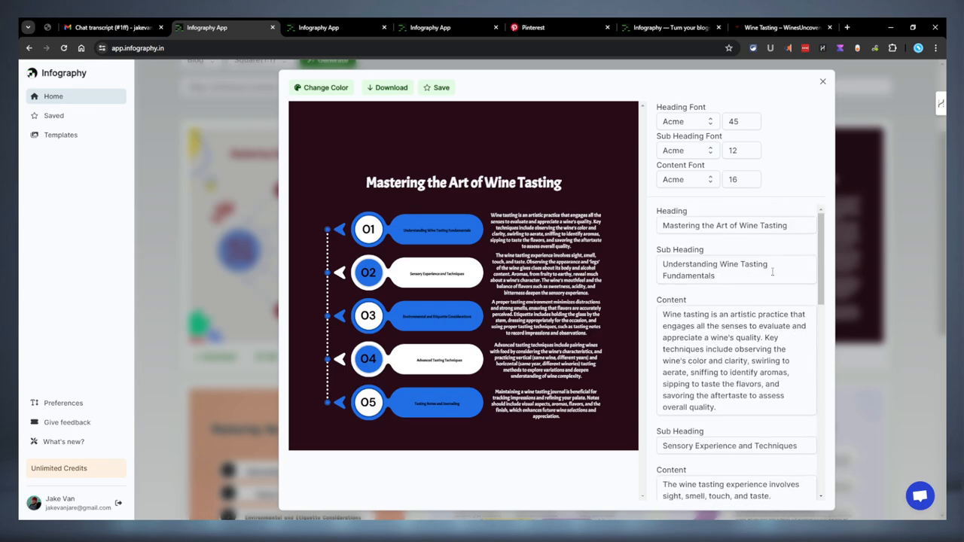
{"action": "mouse_move", "coordinate": [817, 125]}
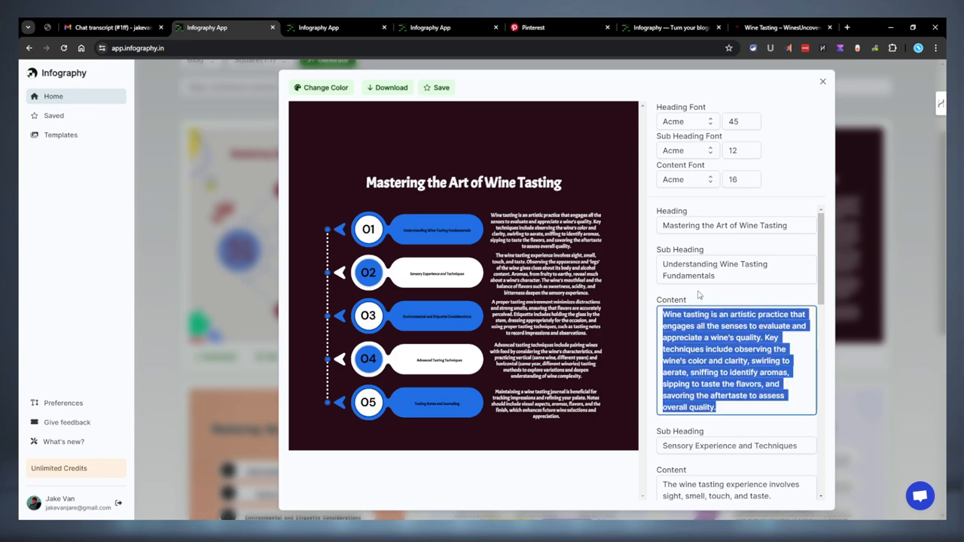
{"action": "left_click", "coordinate": [740, 150]}
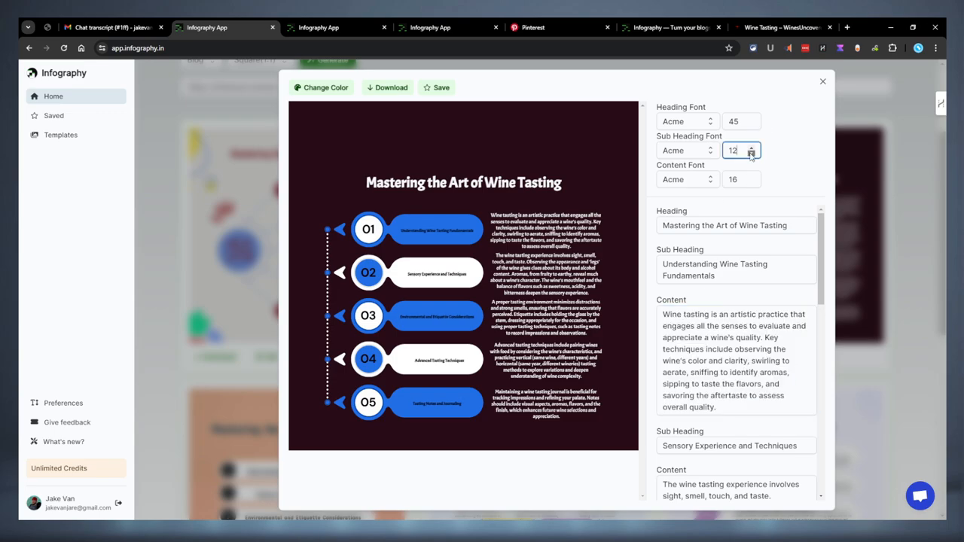
{"action": "left_click", "coordinate": [751, 147]}
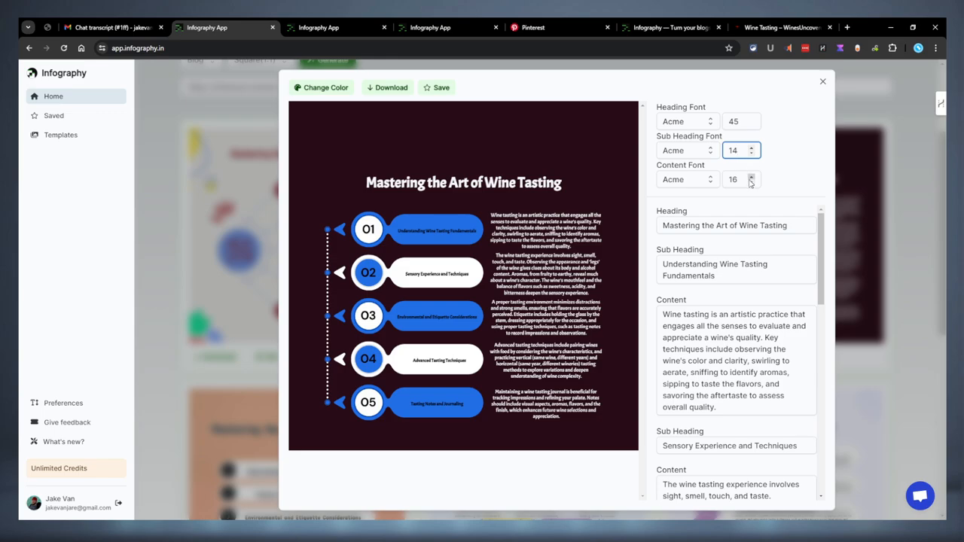
{"action": "left_click", "coordinate": [751, 183]}
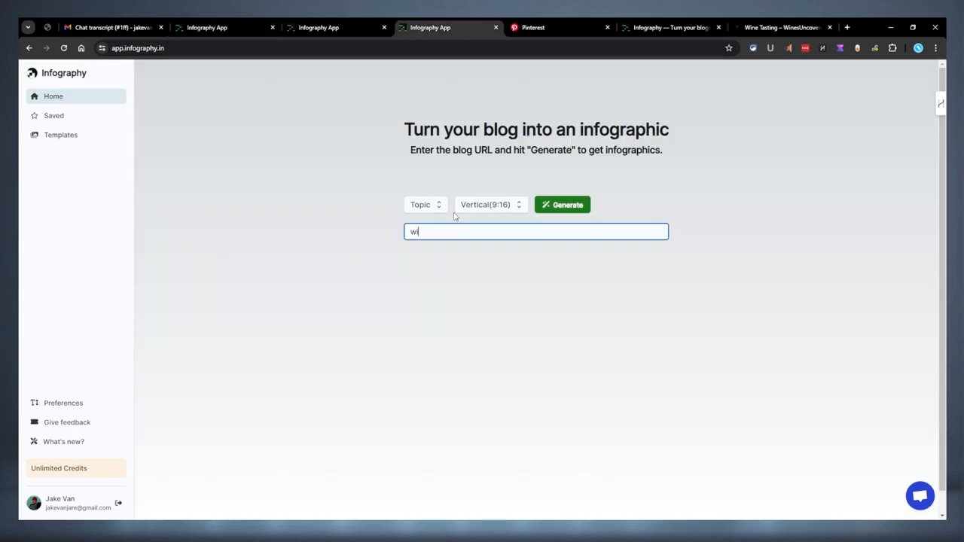
Step: Generate vertical infographics for the topic 'wine tasting', then return to the square results
{"action": "type", "text": "ine tasting"}
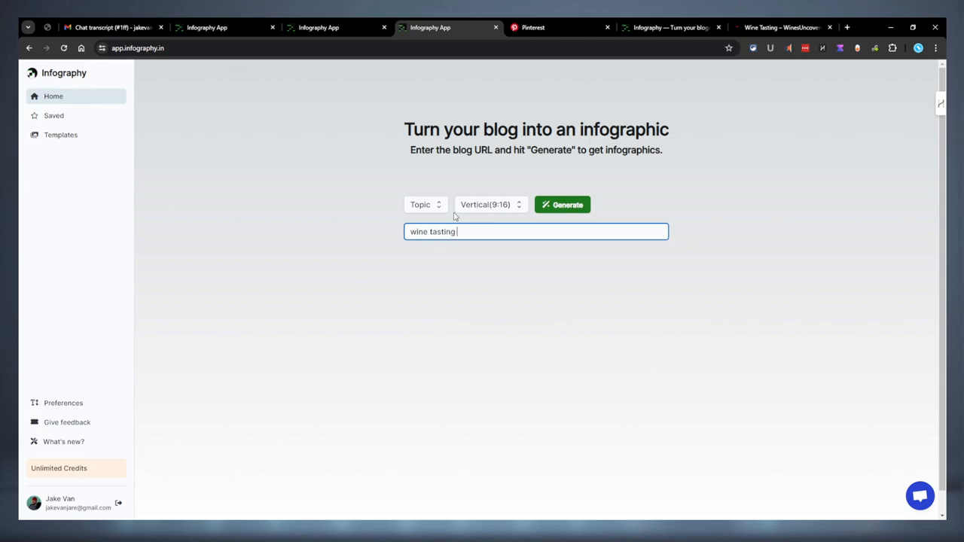
{"action": "left_click", "coordinate": [490, 204]}
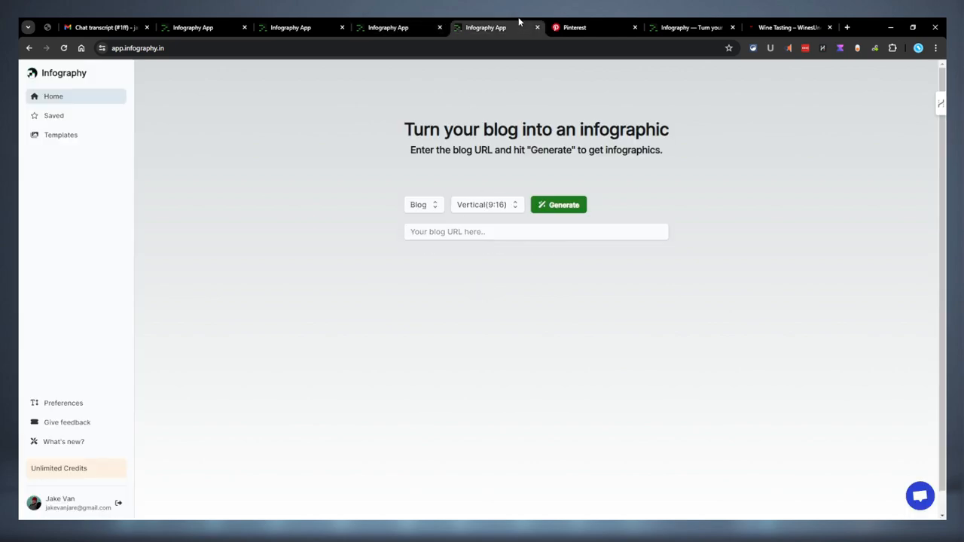
{"action": "left_click", "coordinate": [486, 204]}
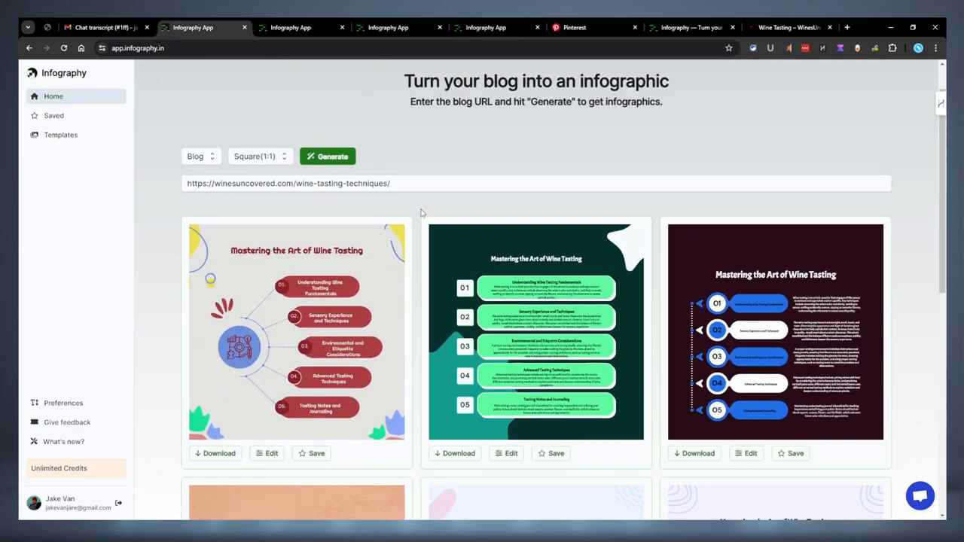
{"action": "mouse_move", "coordinate": [555, 454]}
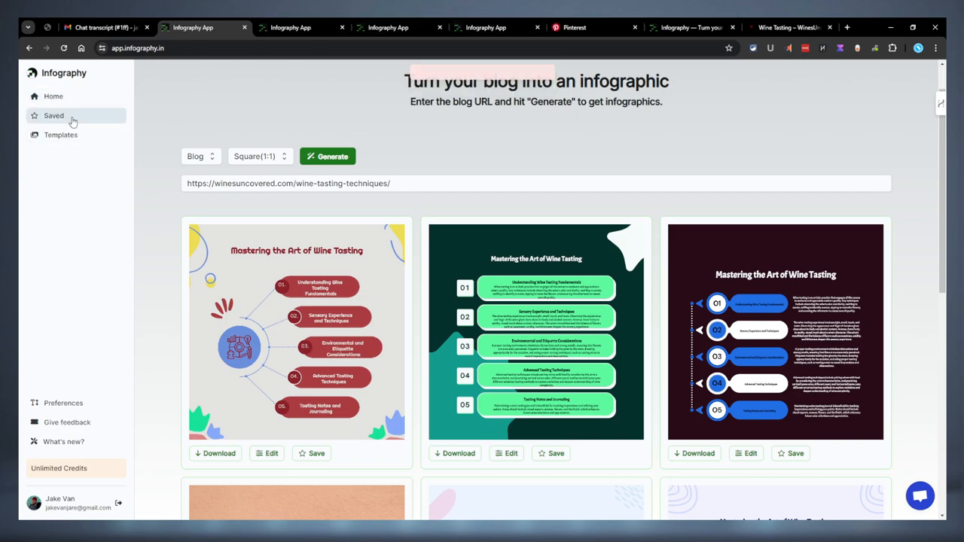
Step: Scroll the Saved infographics and save the Marketing Reviewed design again
{"action": "left_click", "coordinate": [54, 116]}
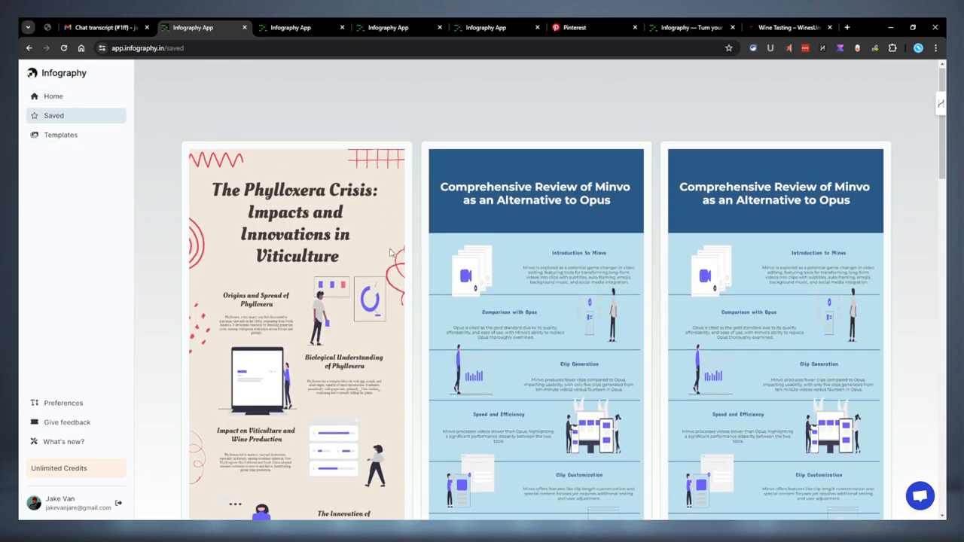
{"action": "scroll", "scroll_direction": "down", "scroll_amount": 3}
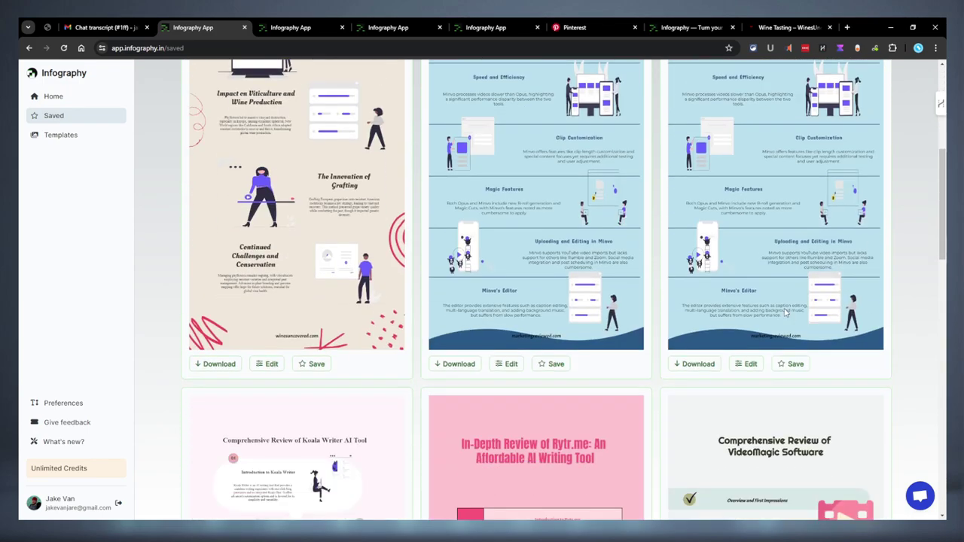
{"action": "scroll", "scroll_direction": "down", "scroll_amount": 3}
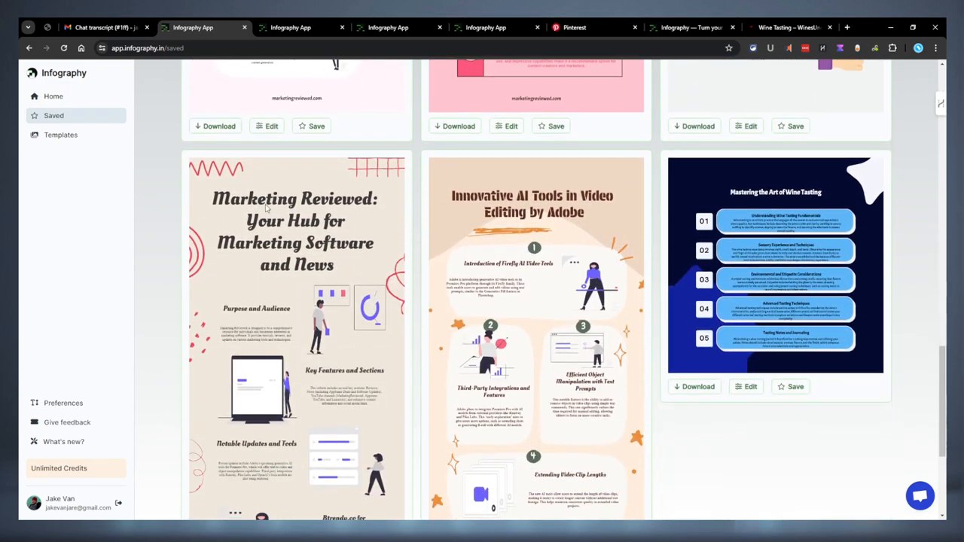
{"action": "scroll", "scroll_direction": "down", "scroll_amount": 3}
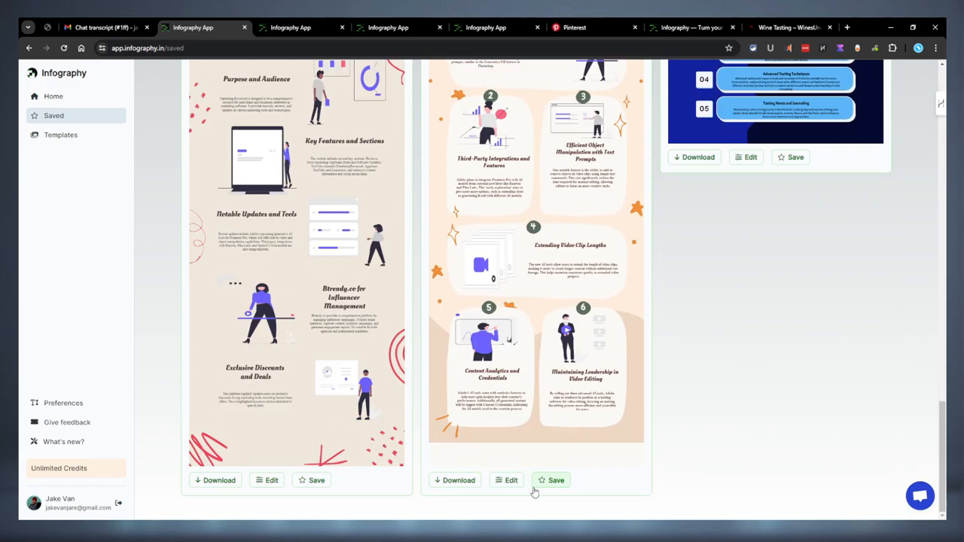
{"action": "left_click", "coordinate": [313, 480]}
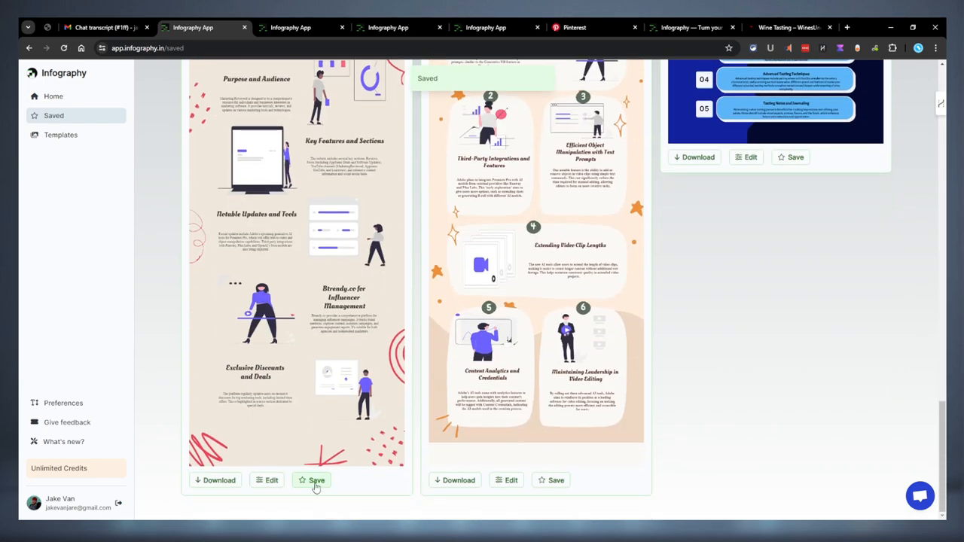
{"action": "scroll", "scroll_direction": "down", "scroll_amount": 3}
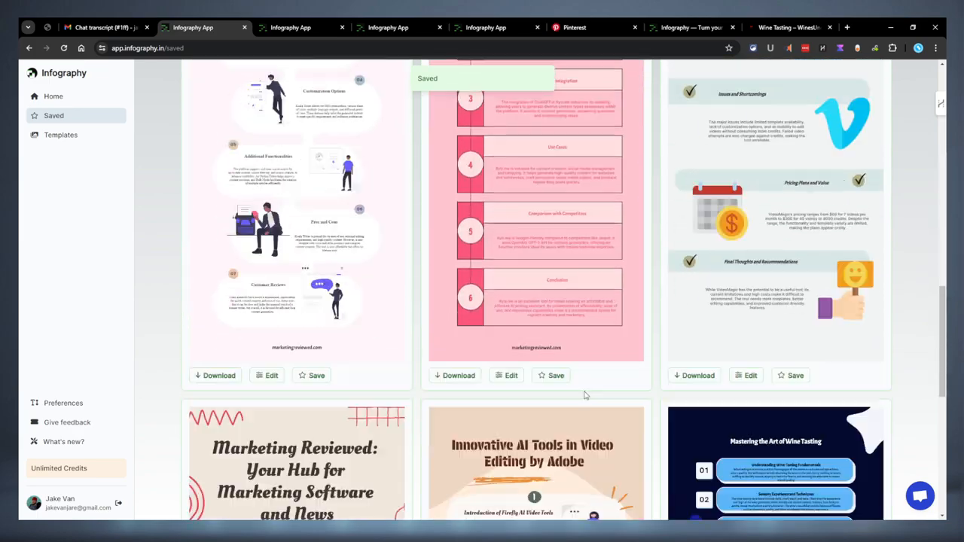
{"action": "scroll", "scroll_direction": "down", "scroll_amount": 3}
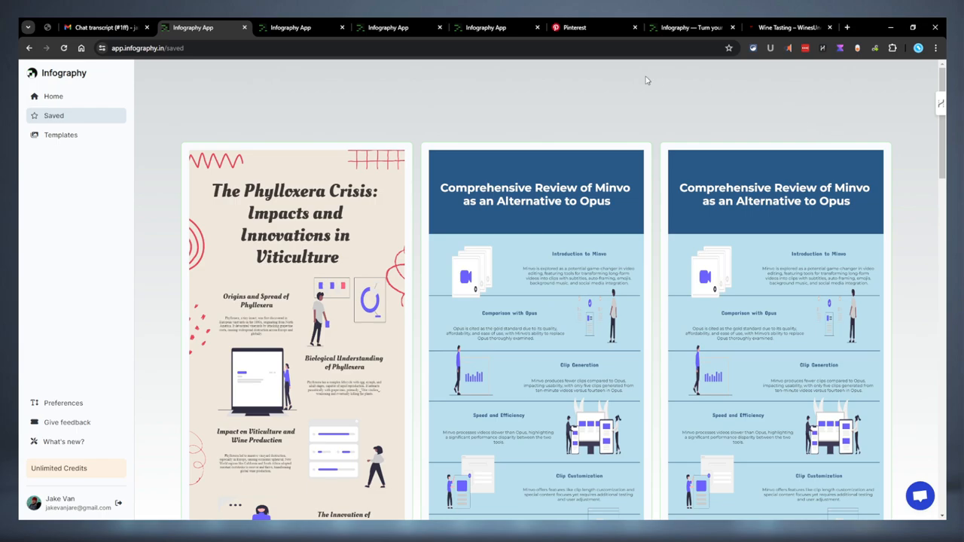
{"action": "scroll", "scroll_direction": "down", "scroll_amount": 3}
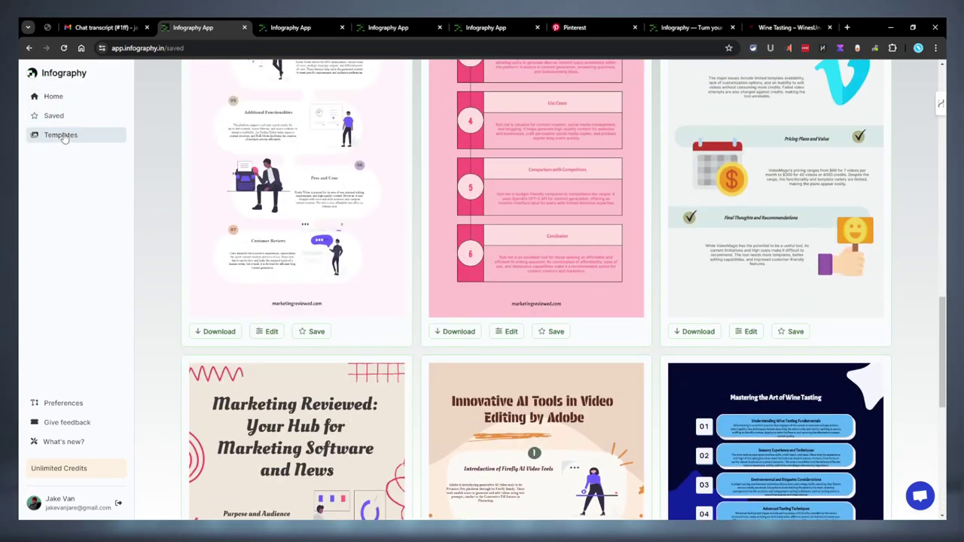
Step: Filter the template gallery from Vertical (9:16) to Square (1:1) templates
{"action": "left_click", "coordinate": [60, 134]}
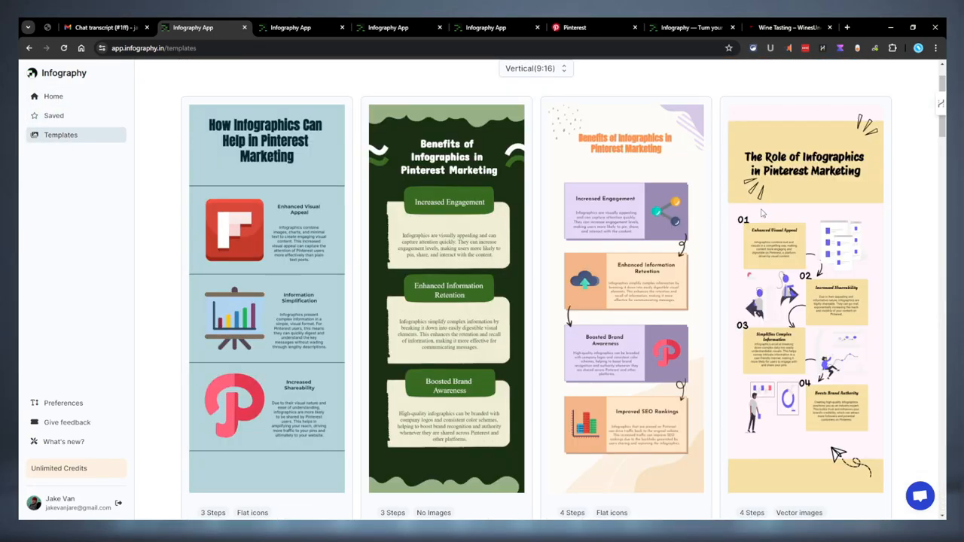
{"action": "scroll", "scroll_direction": "down", "scroll_amount": 3}
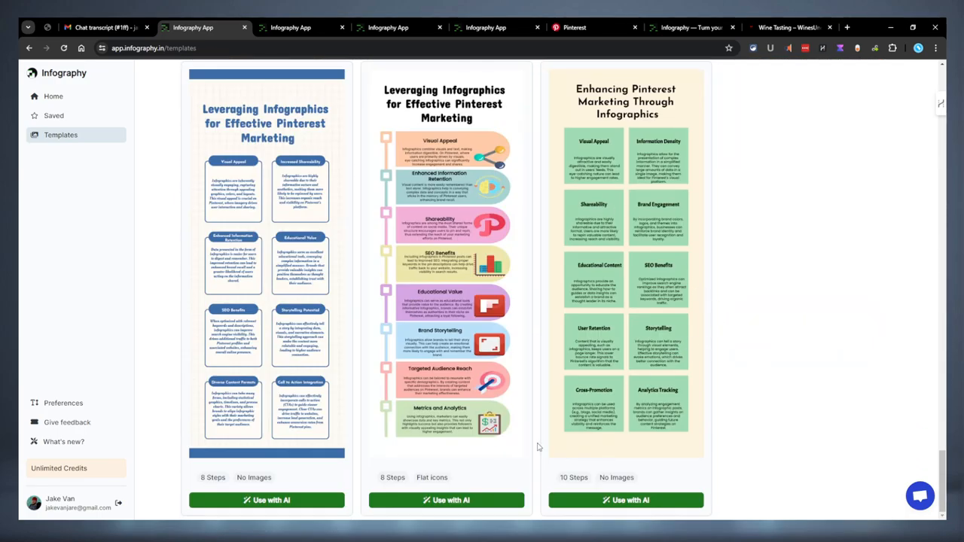
{"action": "scroll", "scroll_direction": "down", "scroll_amount": 3}
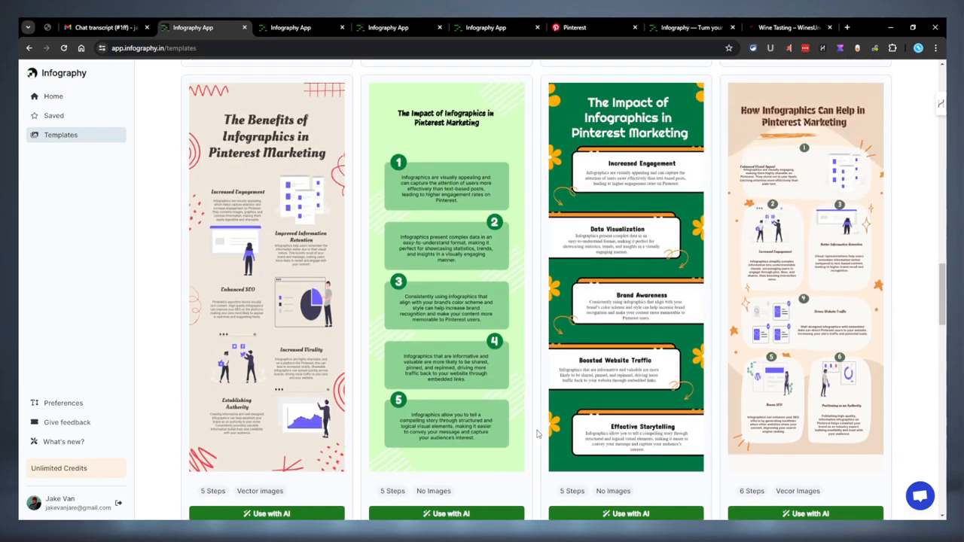
{"action": "scroll", "scroll_direction": "down", "scroll_amount": 3}
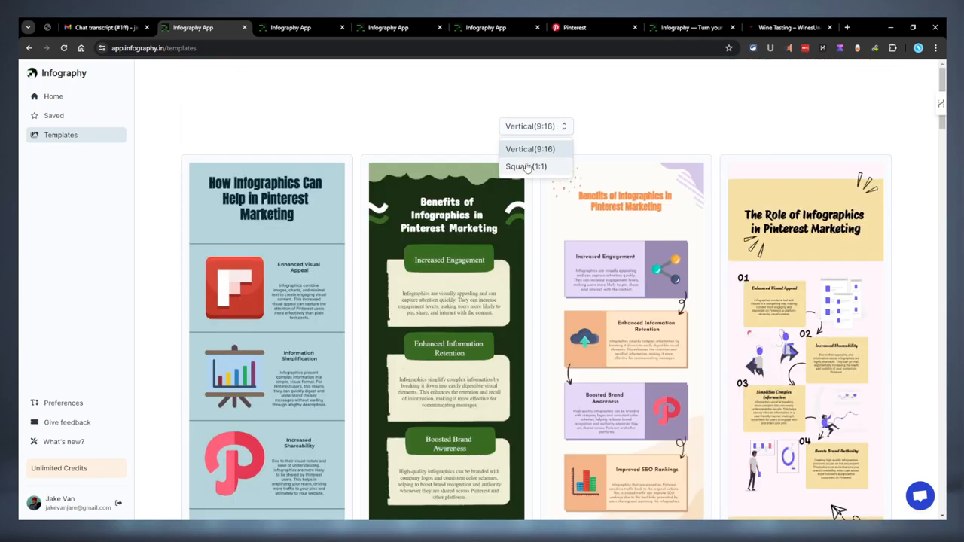
{"action": "left_click", "coordinate": [530, 167]}
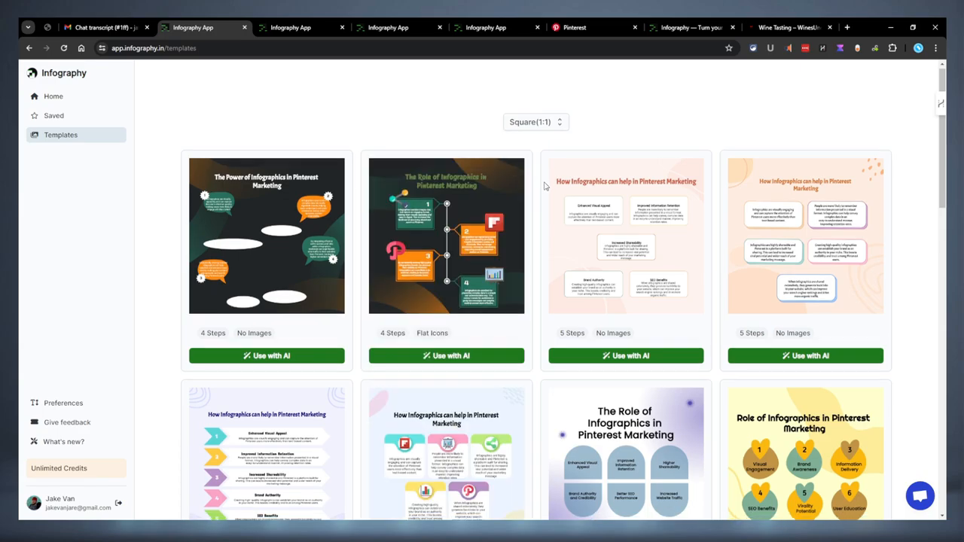
{"action": "scroll", "scroll_direction": "down", "scroll_amount": 3}
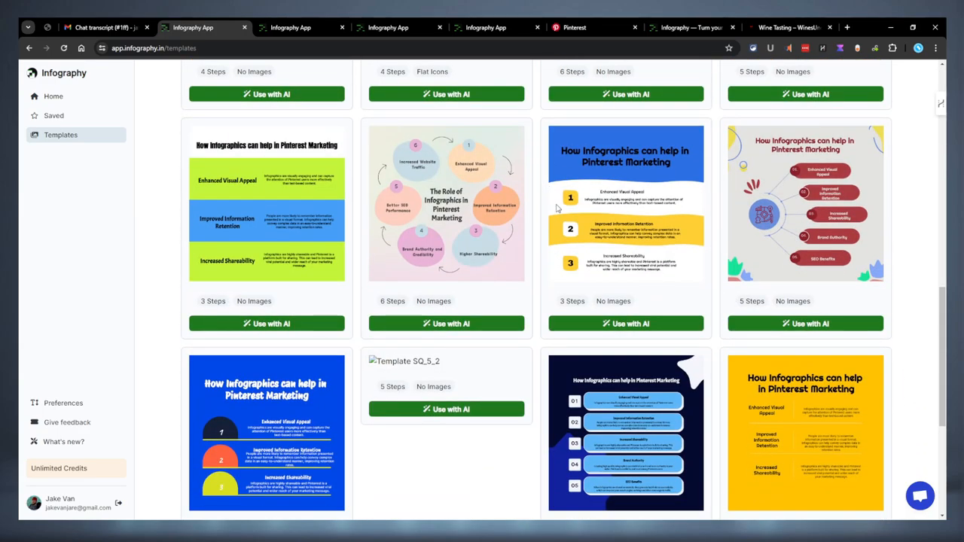
{"action": "scroll", "scroll_direction": "down", "scroll_amount": 3}
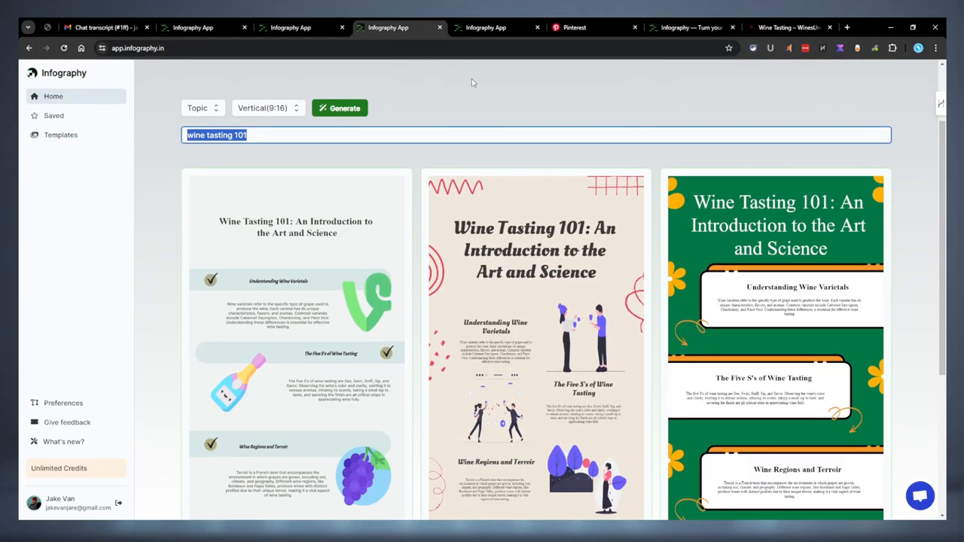
Step: Raise the Wine Tasting 101 Content Font size to 17 and select the Url field
{"action": "left_click", "coordinate": [524, 118]}
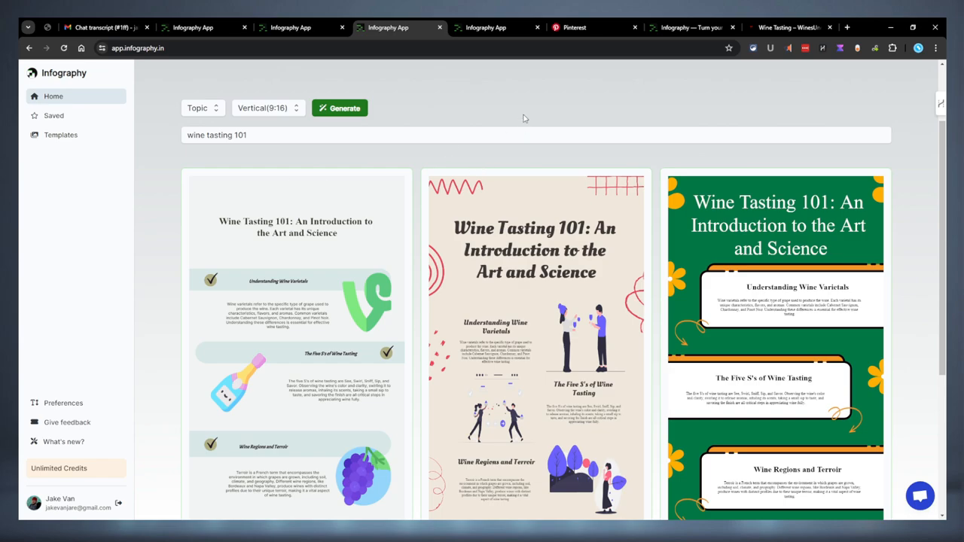
{"action": "scroll", "scroll_direction": "down", "scroll_amount": 3}
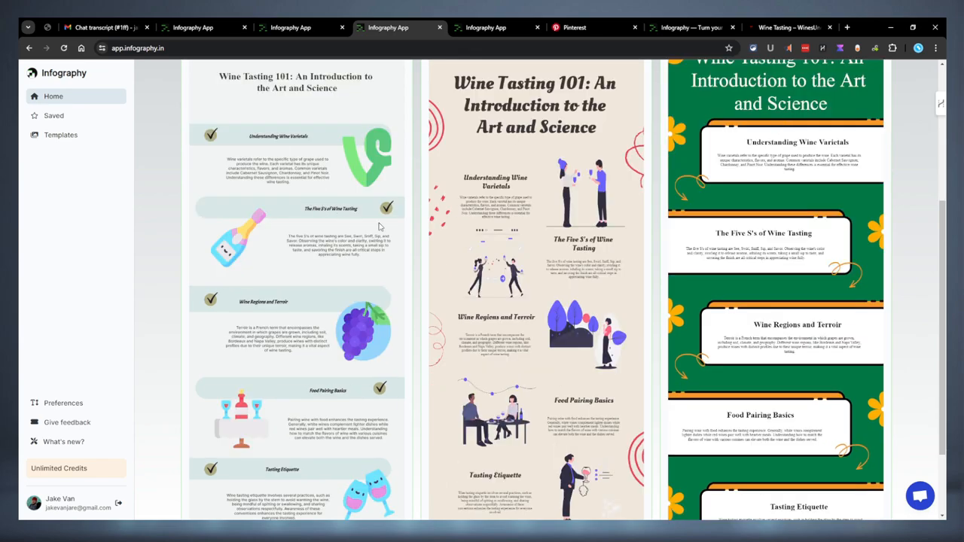
{"action": "scroll", "scroll_direction": "down", "scroll_amount": 3}
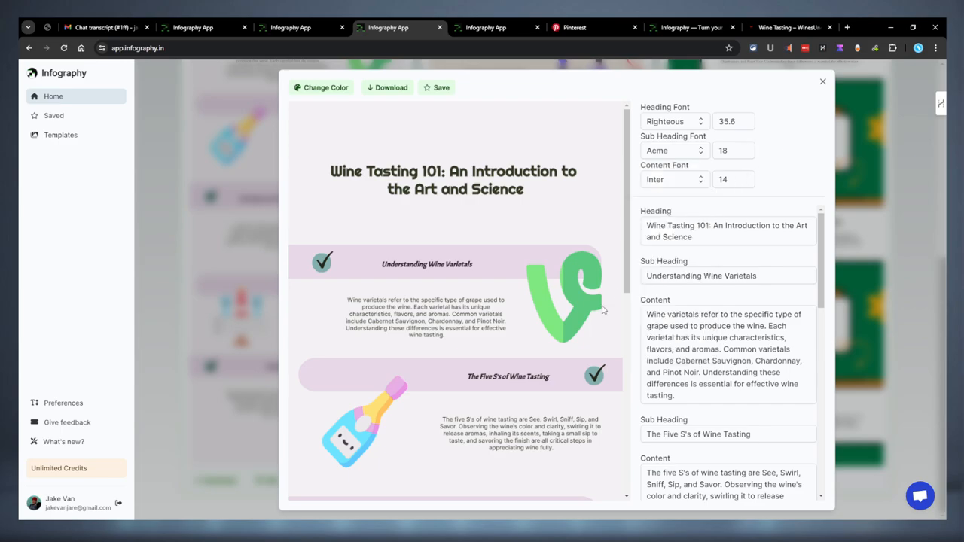
{"action": "scroll", "scroll_direction": "down", "scroll_amount": 3}
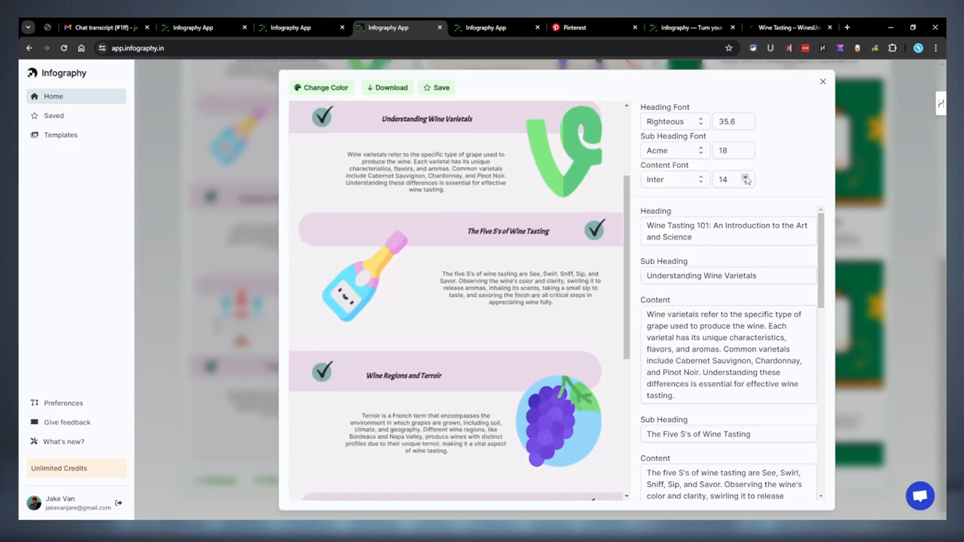
{"action": "left_click", "coordinate": [746, 176]}
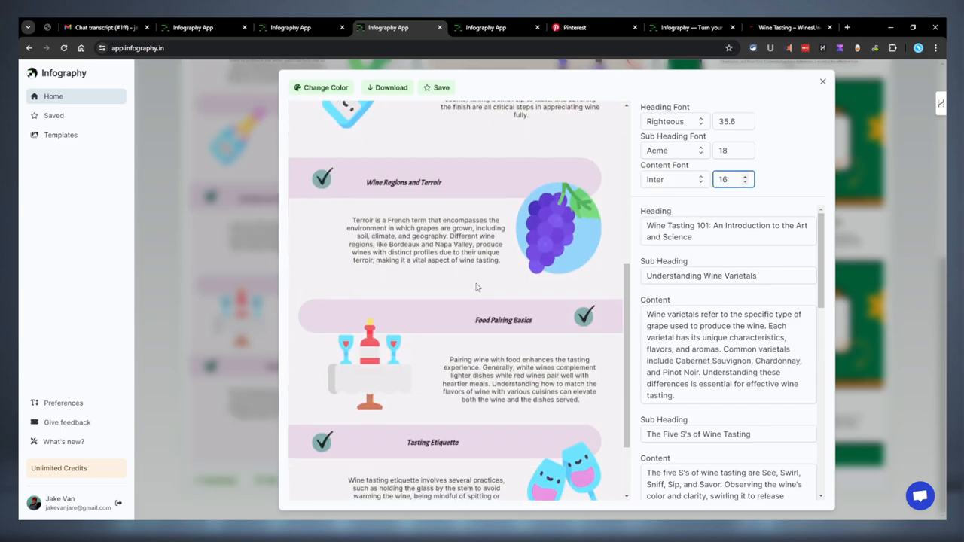
{"action": "left_click", "coordinate": [747, 175]}
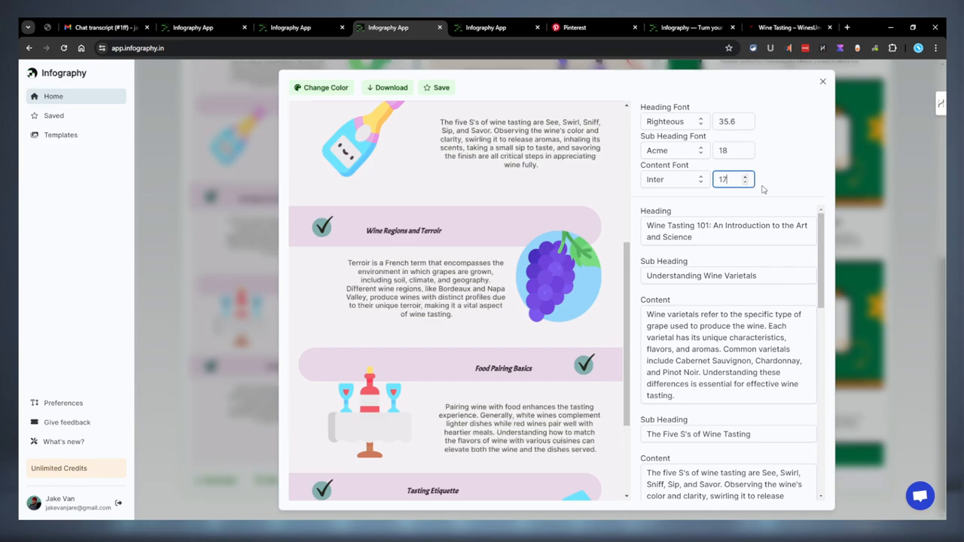
{"action": "scroll", "scroll_direction": "down", "scroll_amount": 3}
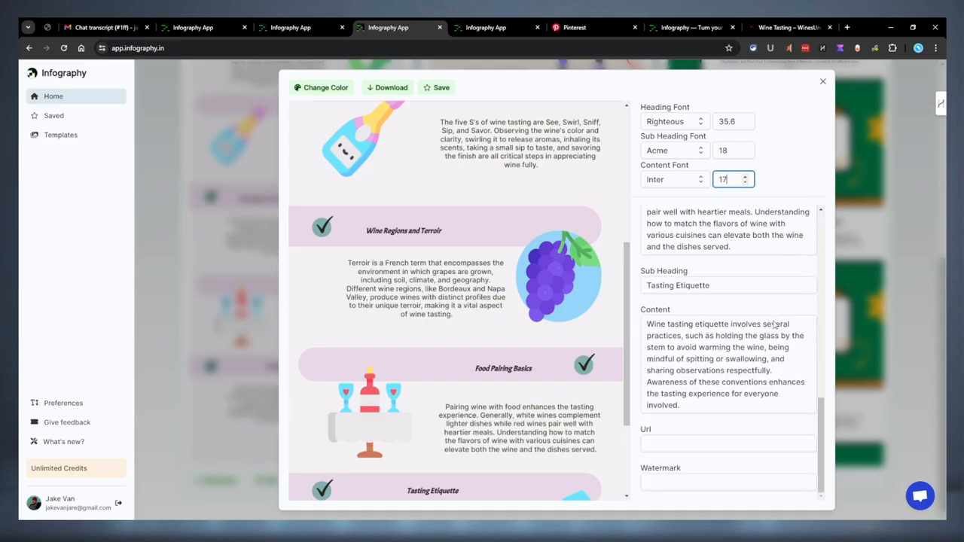
{"action": "left_click", "coordinate": [728, 444]}
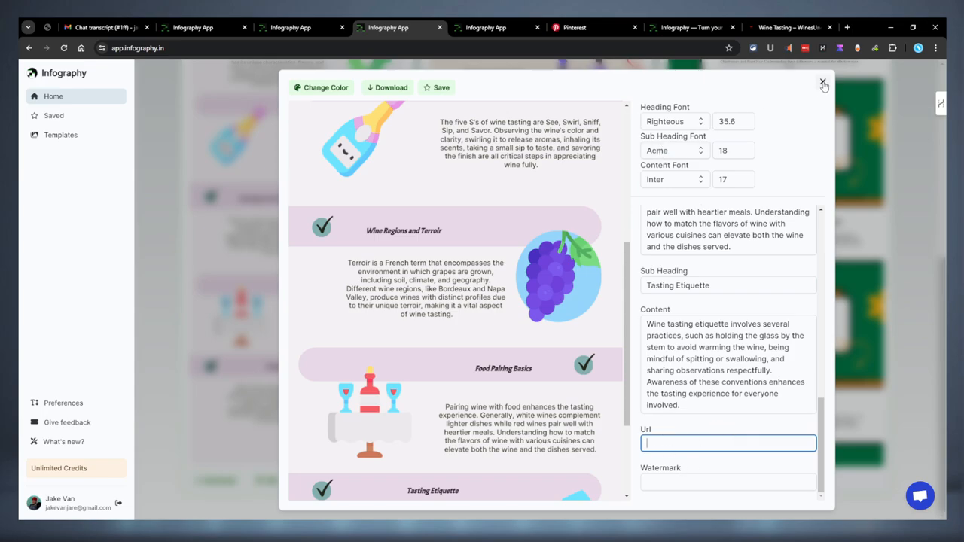
{"action": "scroll", "scroll_direction": "down", "scroll_amount": 3}
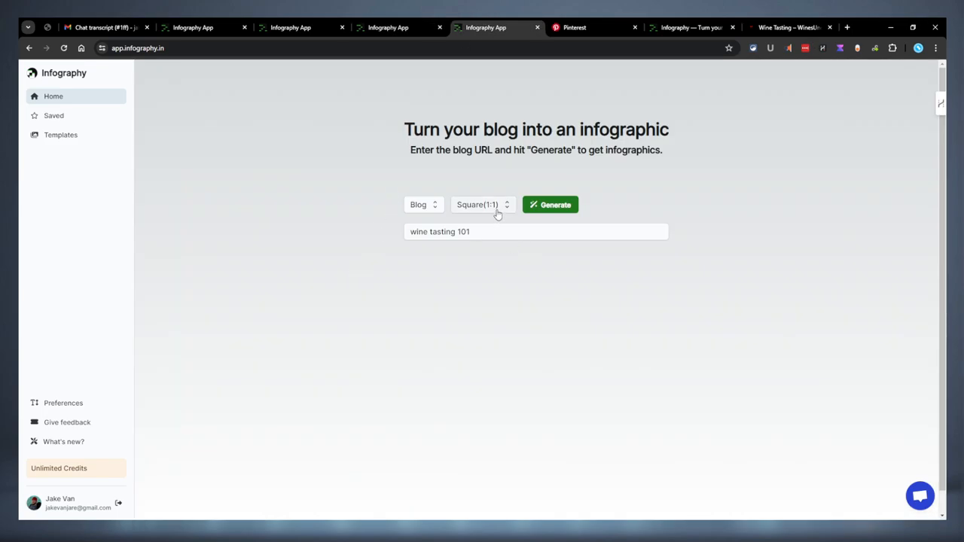
Step: Generate square Blog infographics for 'wine tasting 101' and preview one in the editor
{"action": "left_click", "coordinate": [550, 204]}
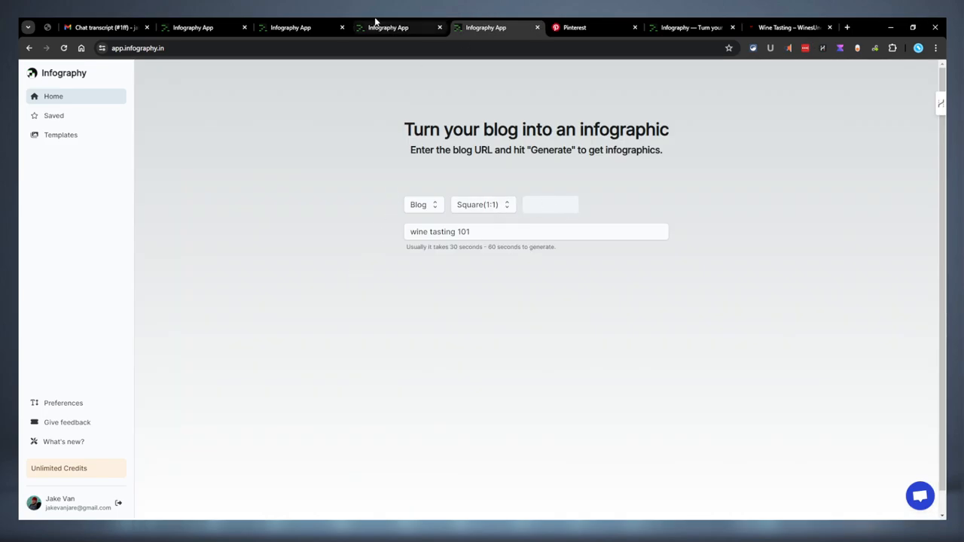
{"action": "left_click", "coordinate": [327, 204]}
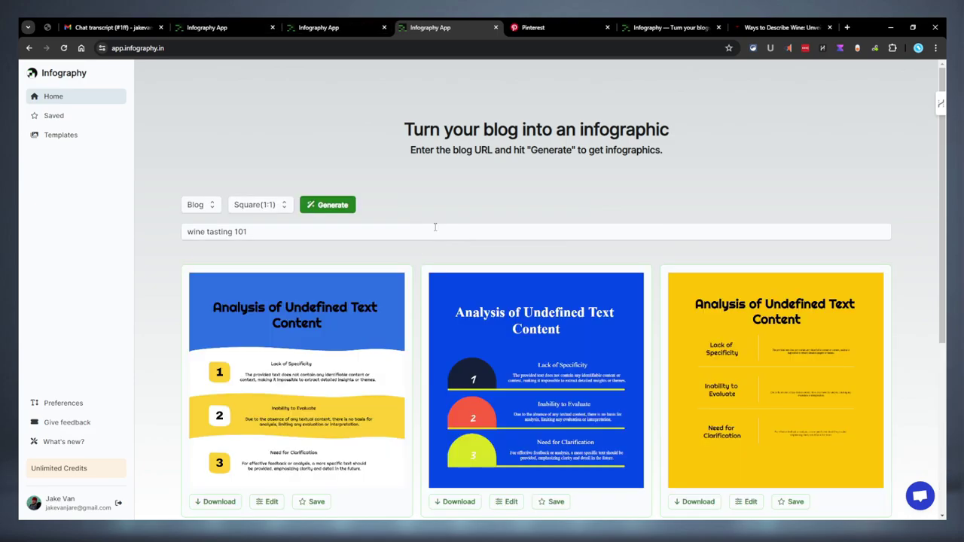
{"action": "scroll", "scroll_direction": "down", "scroll_amount": 3}
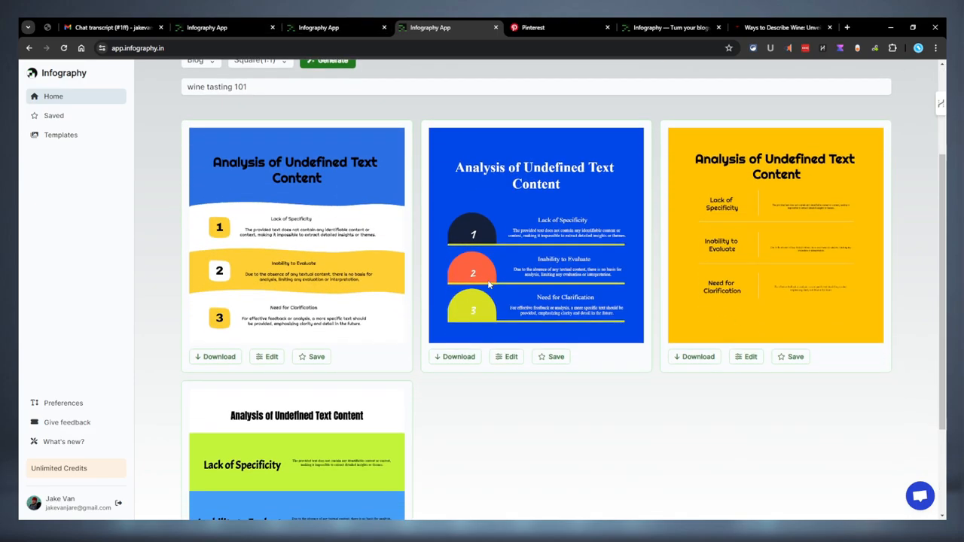
{"action": "scroll", "scroll_direction": "down", "scroll_amount": 3}
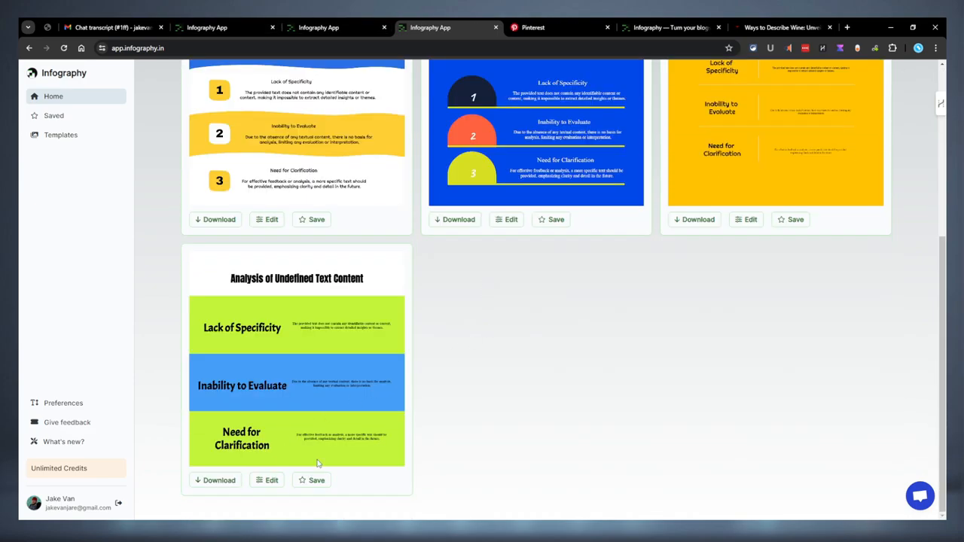
{"action": "mouse_move", "coordinate": [269, 436]}
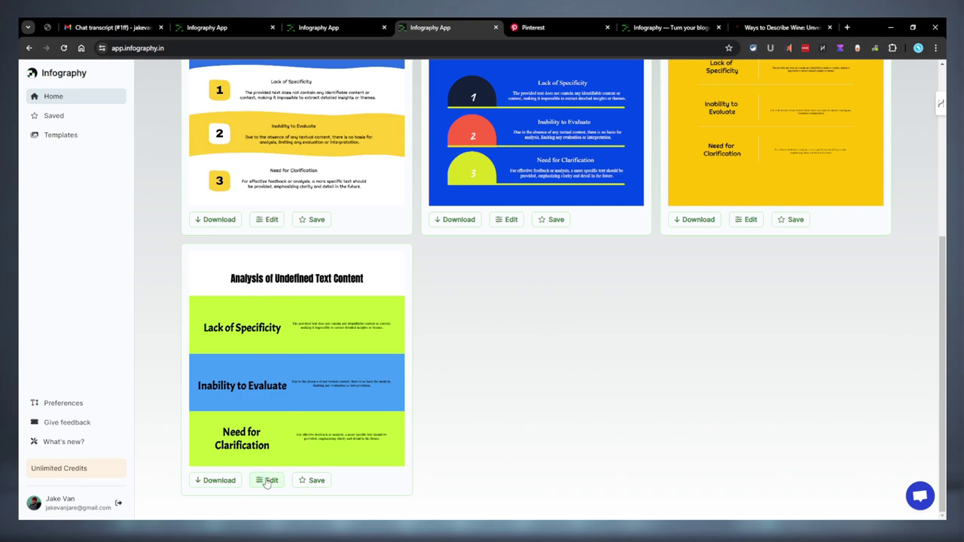
{"action": "left_click", "coordinate": [270, 481]}
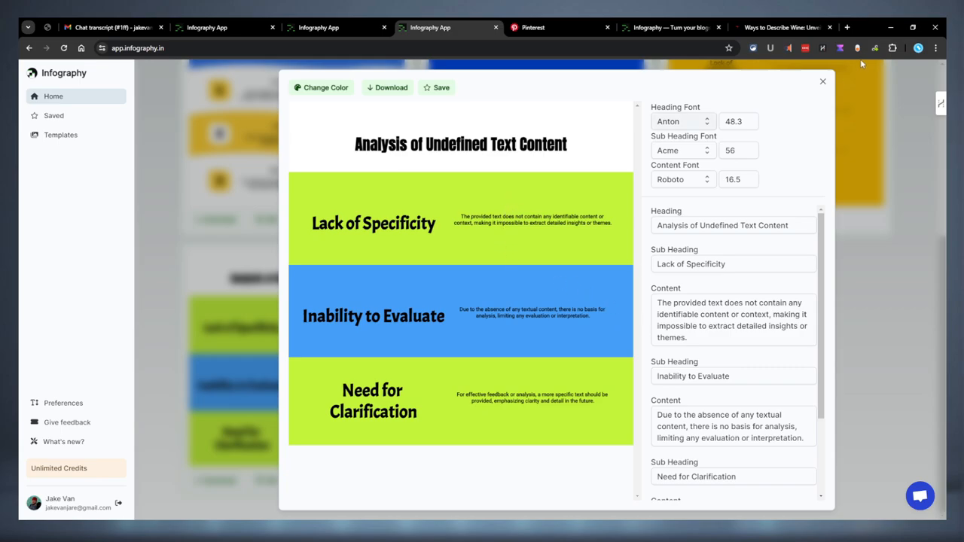
{"action": "left_click", "coordinate": [820, 79]}
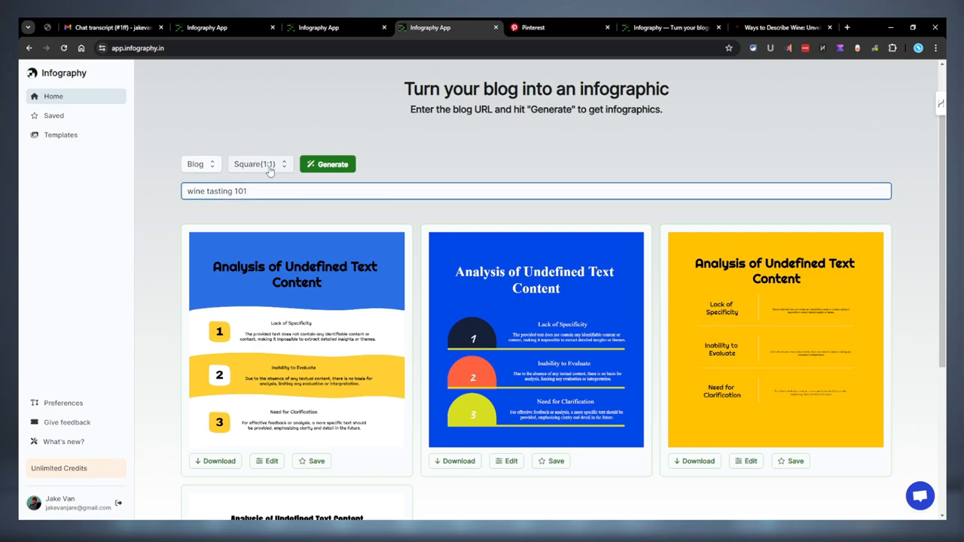
Step: Regenerate the square Blog infographics for 'wine tasting 101'
{"action": "left_click", "coordinate": [315, 27]}
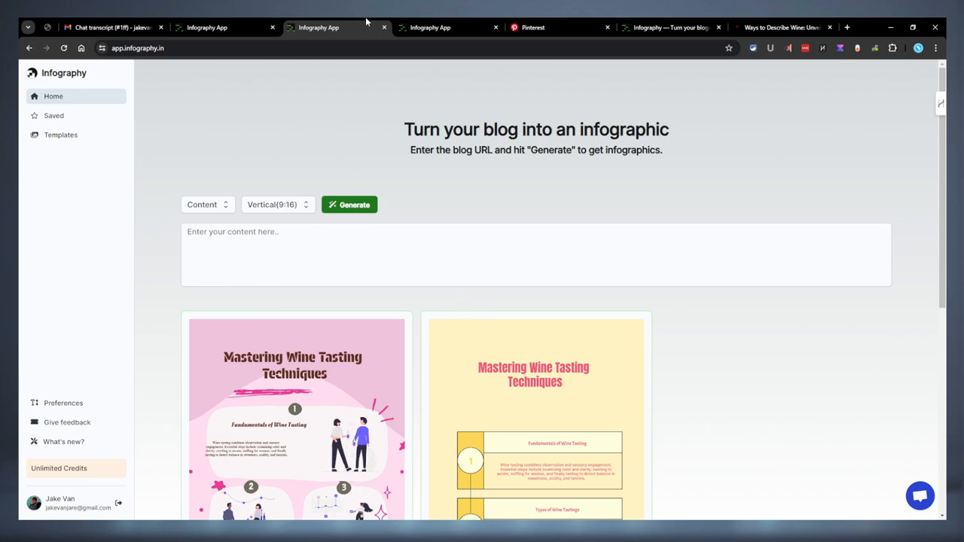
{"action": "left_click", "coordinate": [438, 27]}
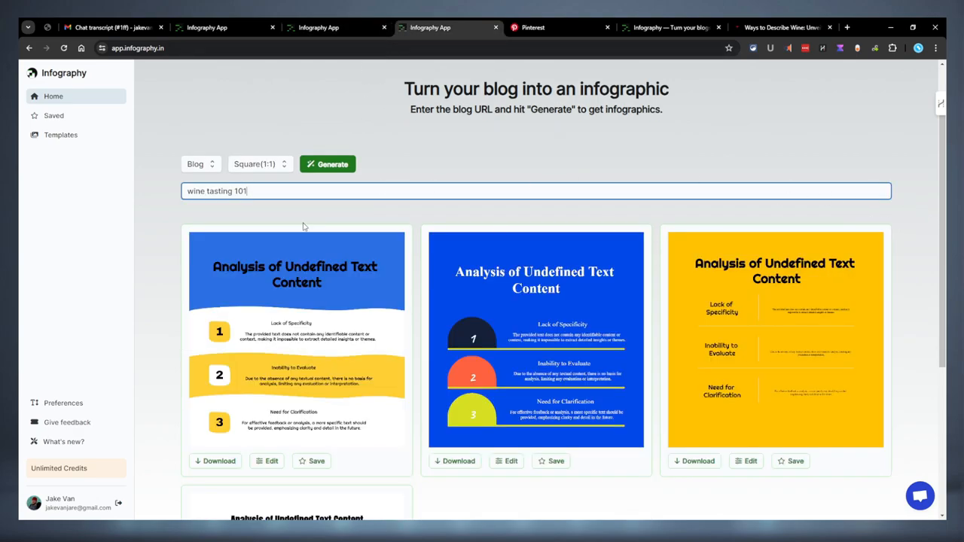
{"action": "left_click", "coordinate": [328, 165]}
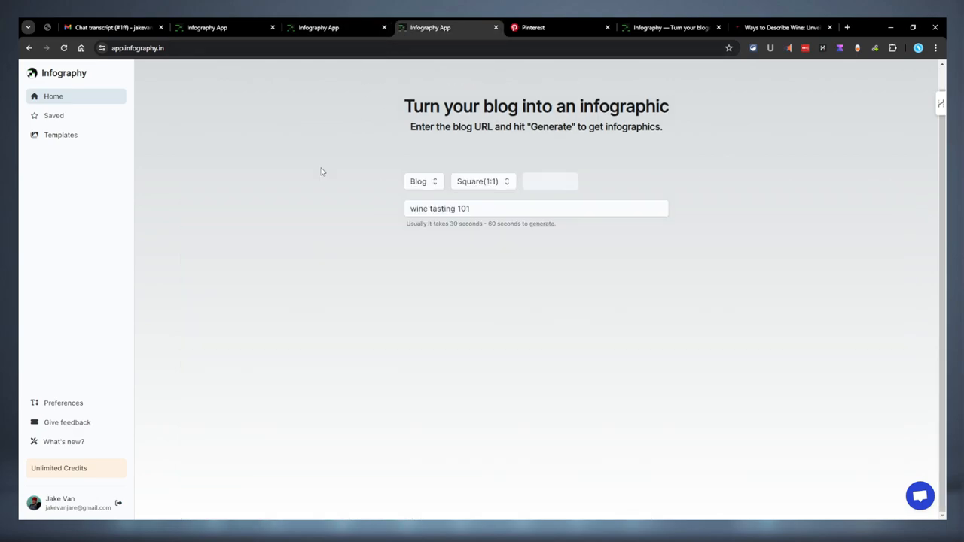
{"action": "left_click", "coordinate": [550, 181]}
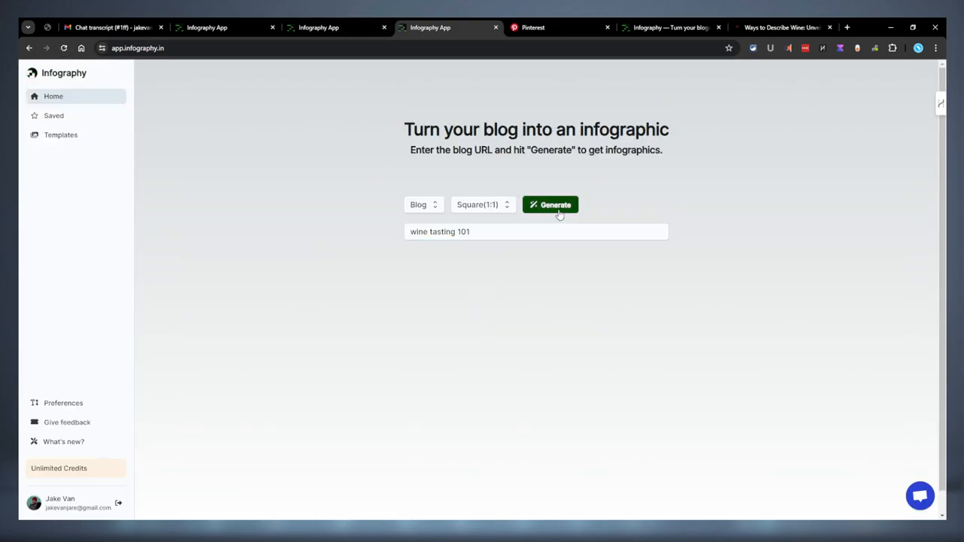
{"action": "left_click", "coordinate": [550, 204]}
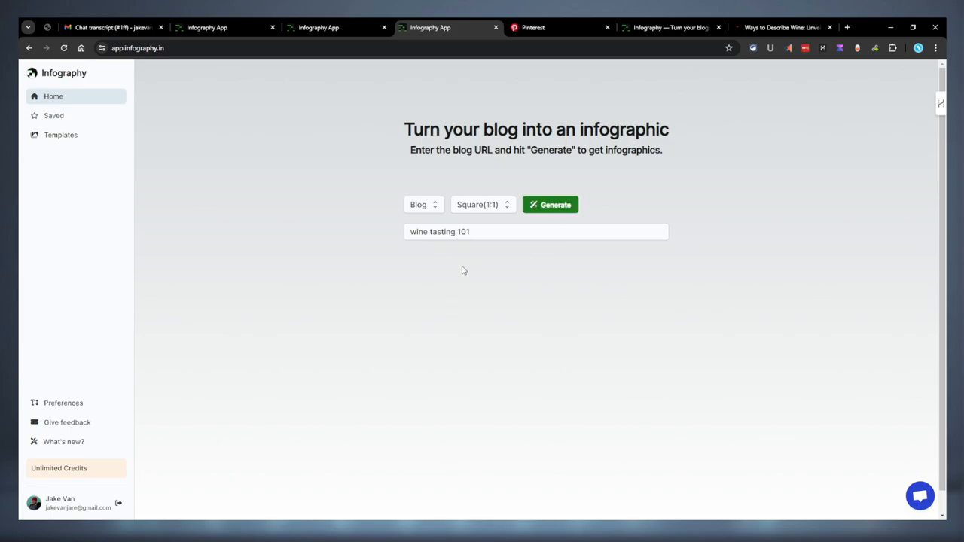
{"action": "left_click", "coordinate": [551, 204]}
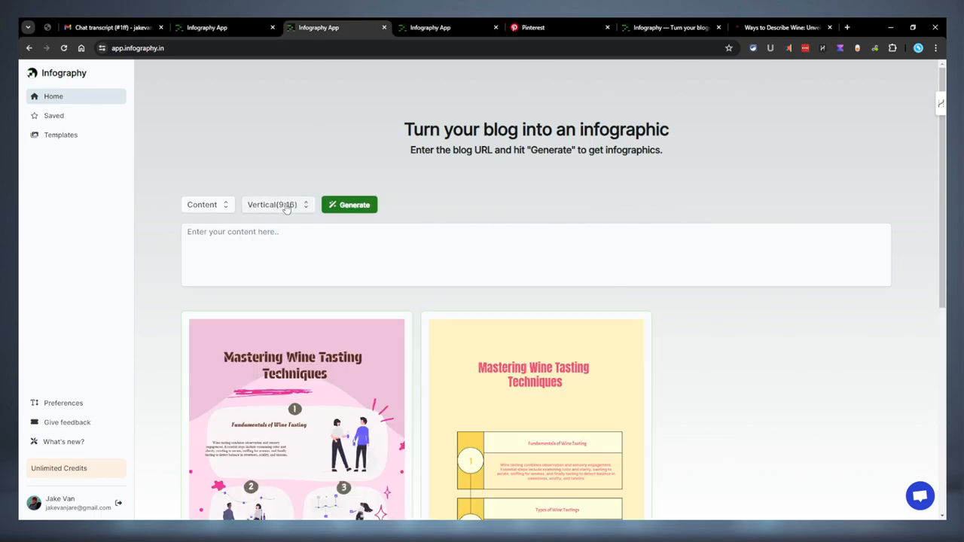
{"action": "left_click", "coordinate": [278, 204]}
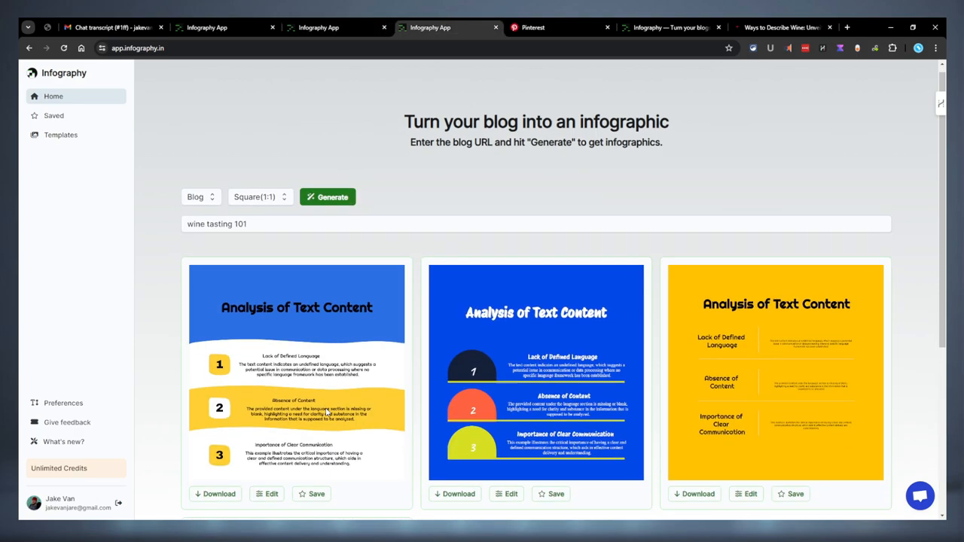
Step: Review the results and show vertical Topic designs 'Wine Tasting 101: A Beginner's Guide'
{"action": "scroll", "scroll_direction": "down", "scroll_amount": 3}
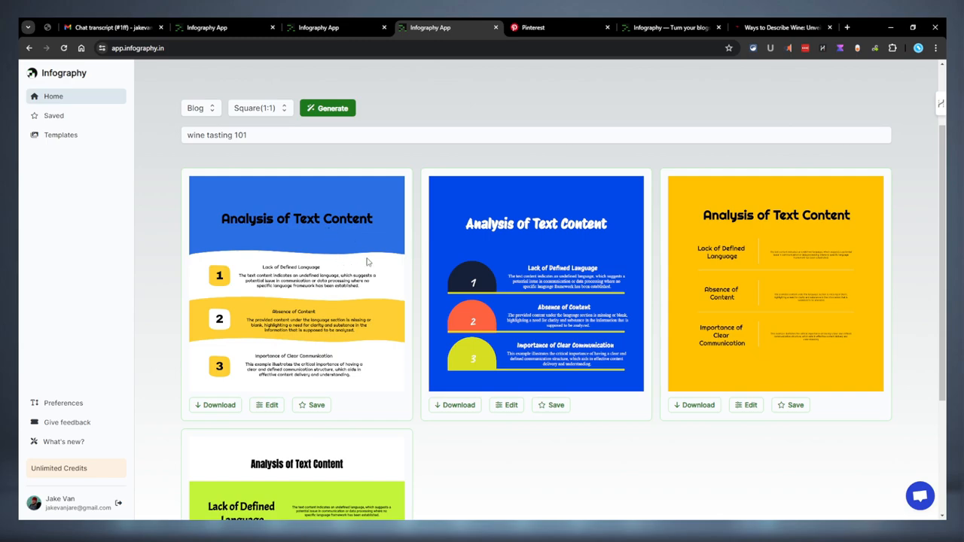
{"action": "mouse_move", "coordinate": [800, 223]}
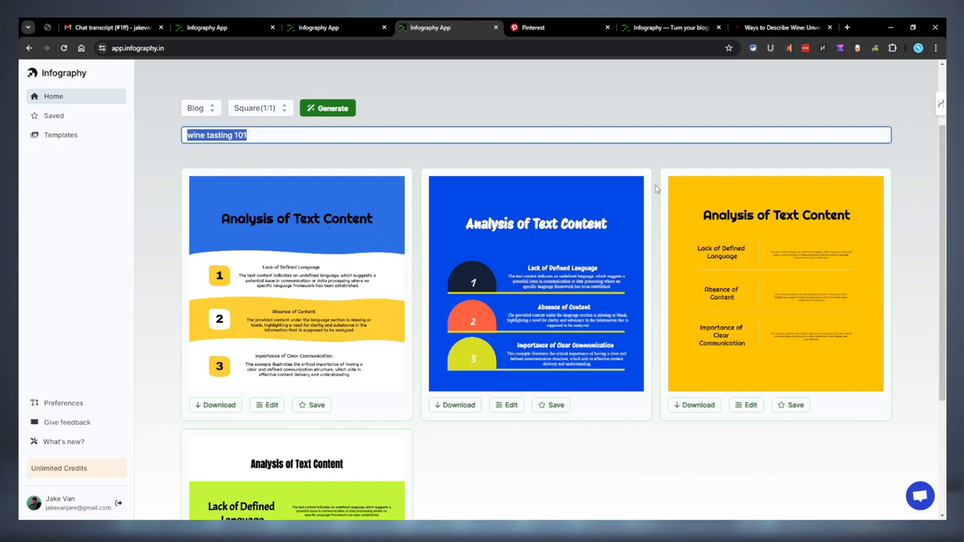
{"action": "scroll", "scroll_direction": "down", "scroll_amount": 3}
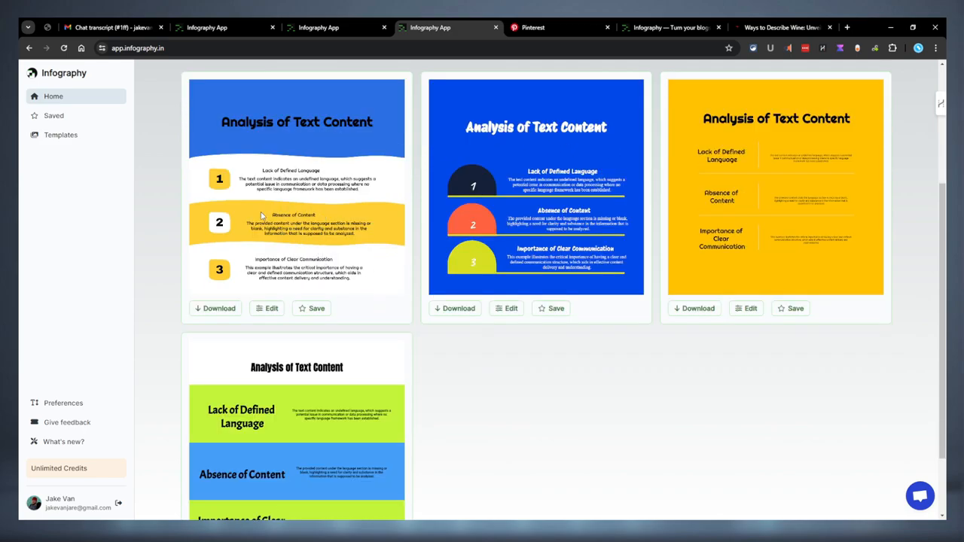
{"action": "mouse_move", "coordinate": [356, 247]}
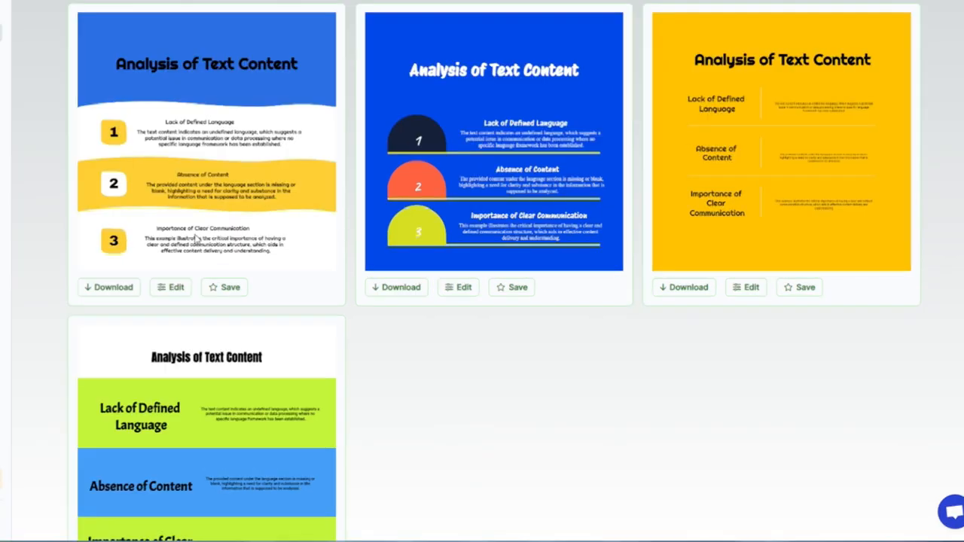
{"action": "mouse_move", "coordinate": [256, 244]}
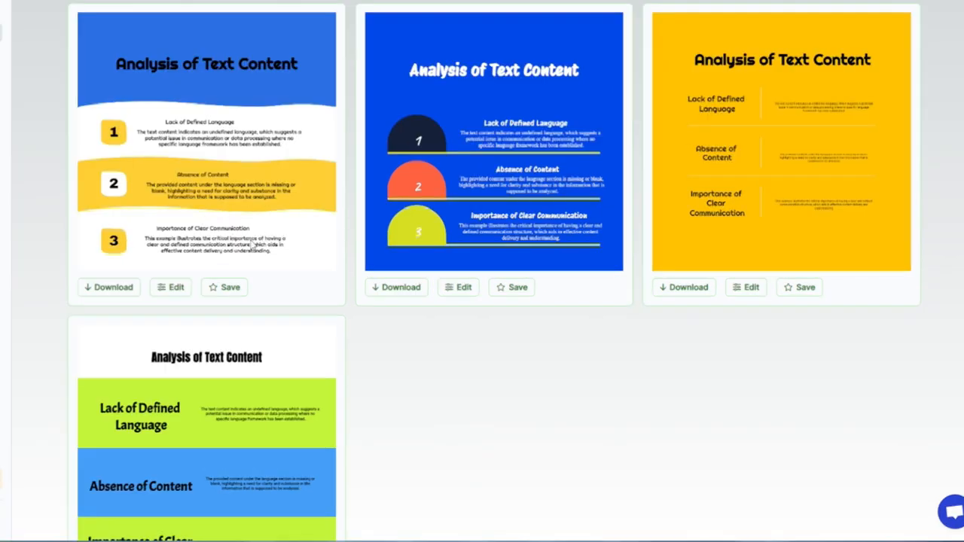
{"action": "scroll", "scroll_direction": "down", "scroll_amount": 3}
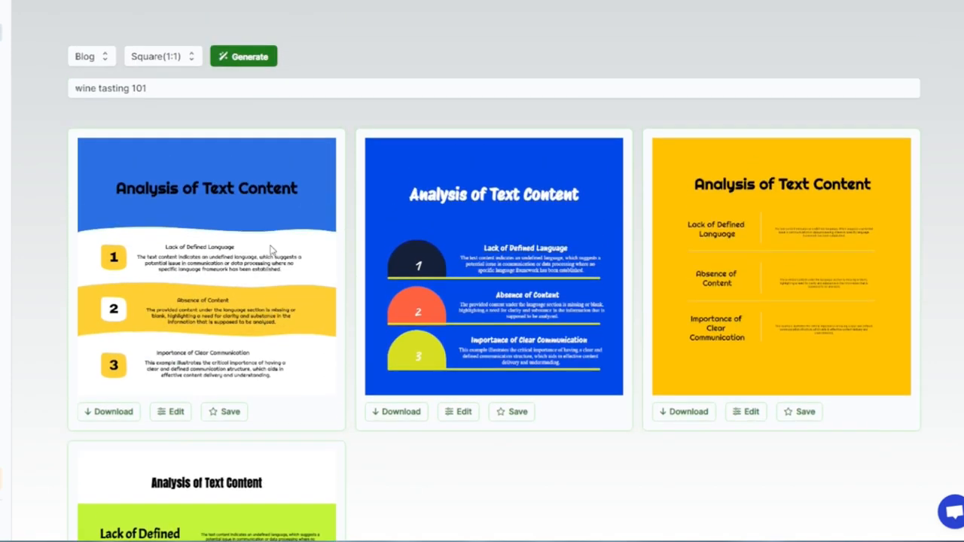
{"action": "scroll", "scroll_direction": "up", "scroll_amount": 3}
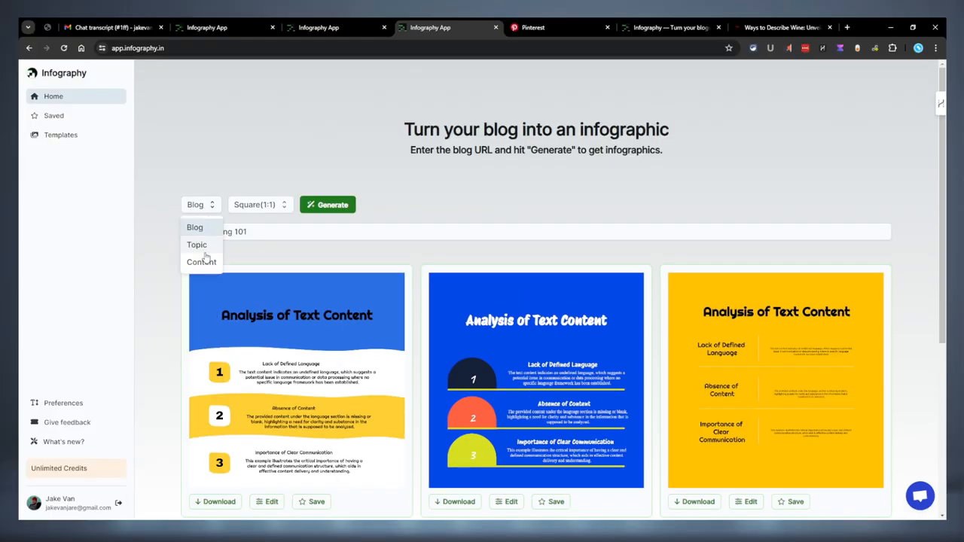
{"action": "left_click", "coordinate": [197, 244]}
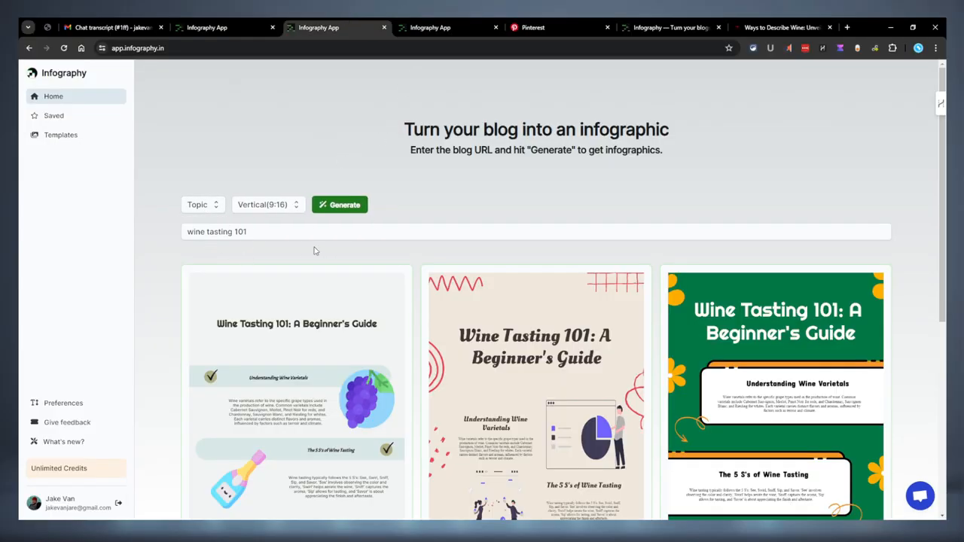
{"action": "scroll", "scroll_direction": "down", "scroll_amount": 3}
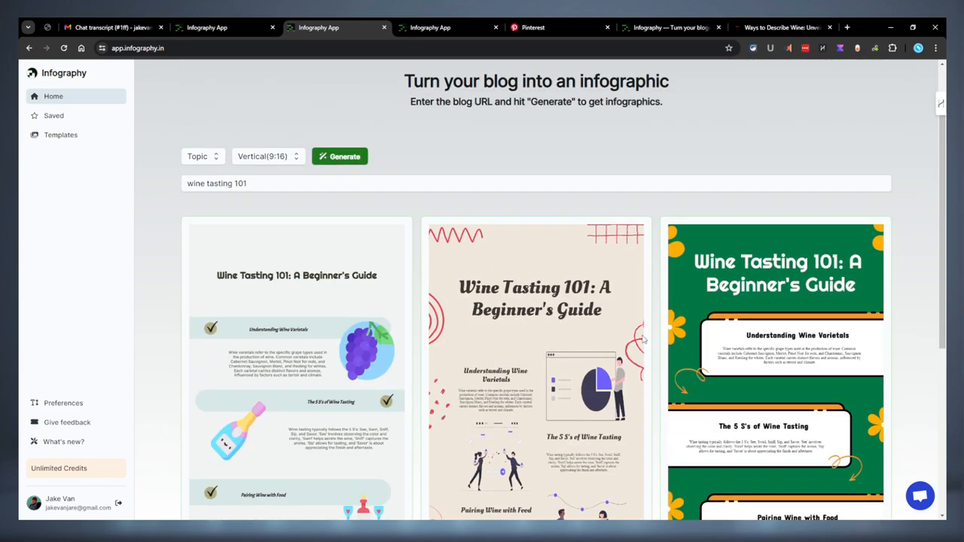
Step: Switch to the Content/Square generator and highlight the WinesUncovered 'Ways to Describe Wine' text
{"action": "left_click", "coordinate": [267, 156]}
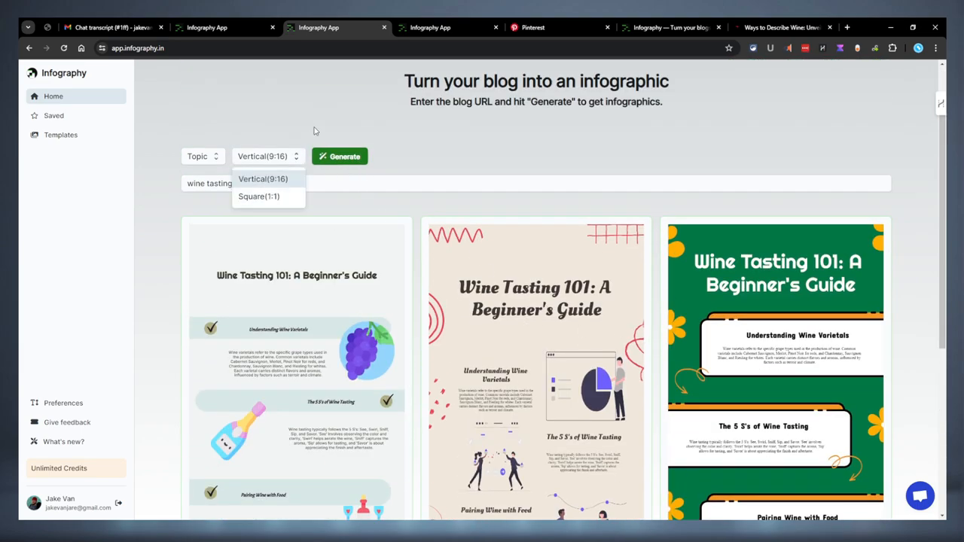
{"action": "left_click", "coordinate": [430, 27]}
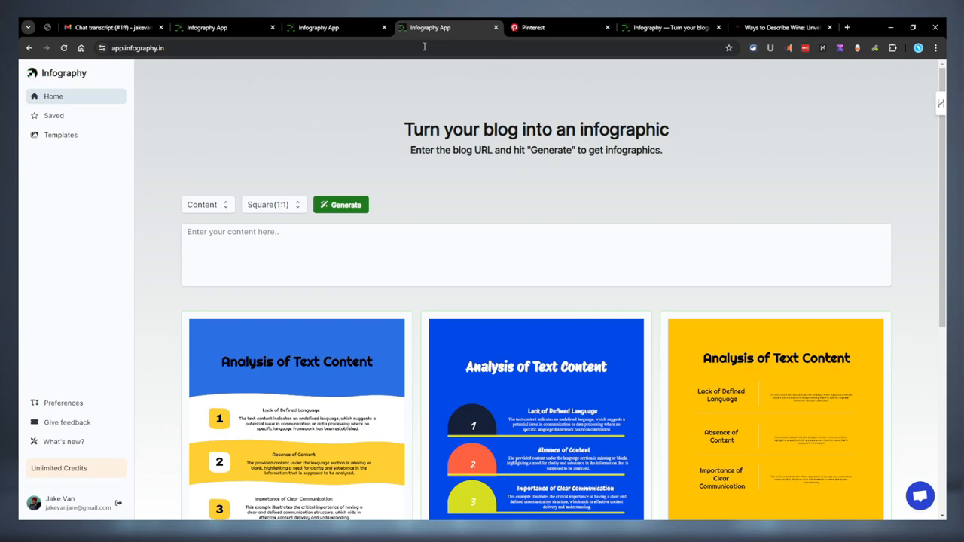
{"action": "left_click", "coordinate": [783, 27]}
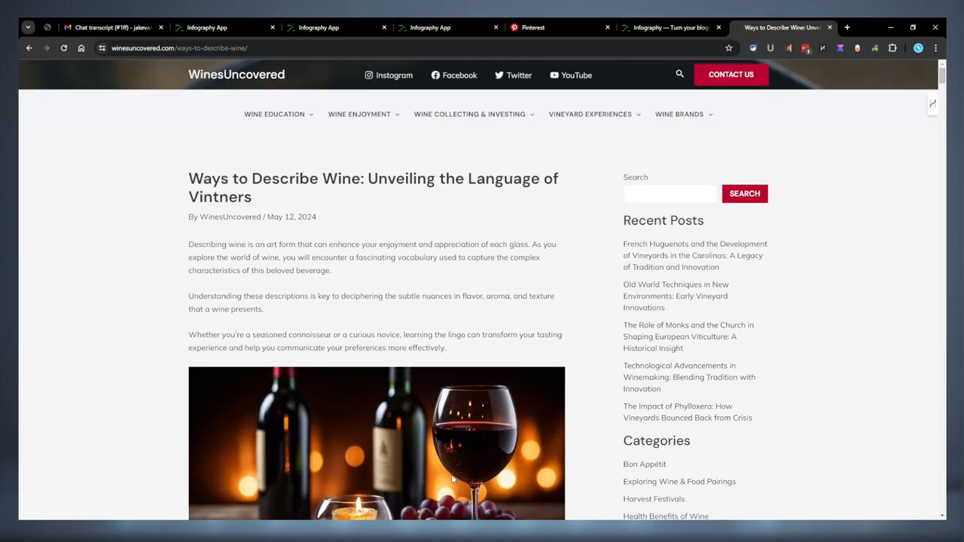
{"action": "scroll", "scroll_direction": "down", "scroll_amount": 3}
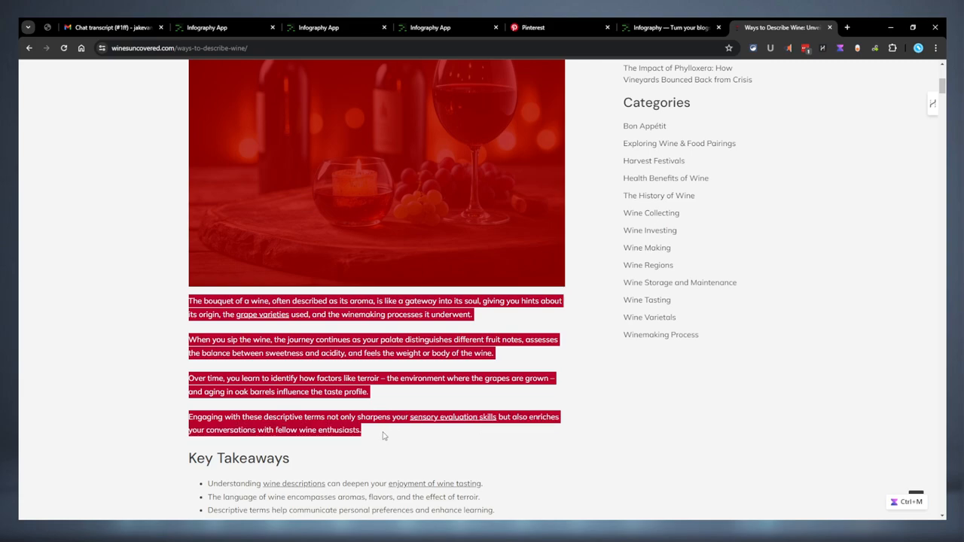
{"action": "scroll", "scroll_direction": "up", "scroll_amount": 3}
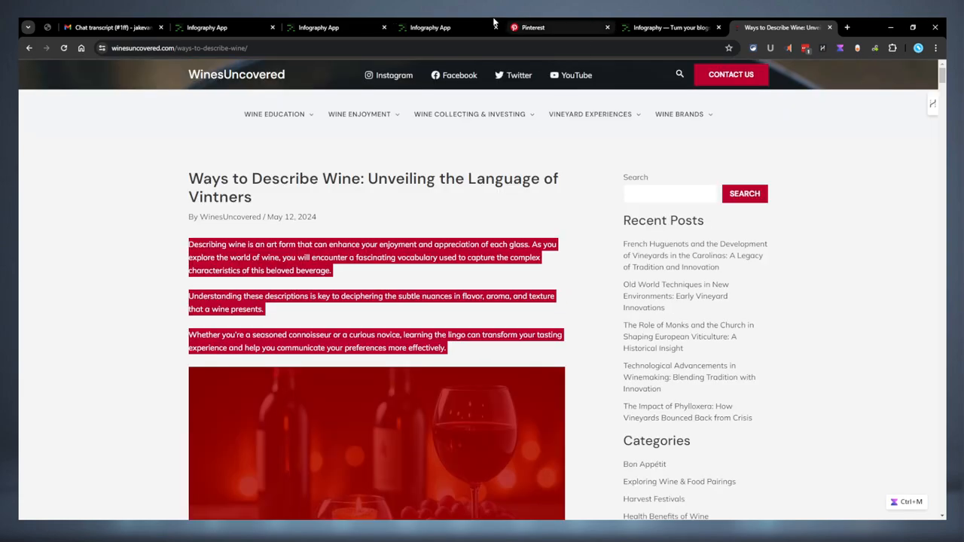
{"action": "mouse_move", "coordinate": [495, 207]}
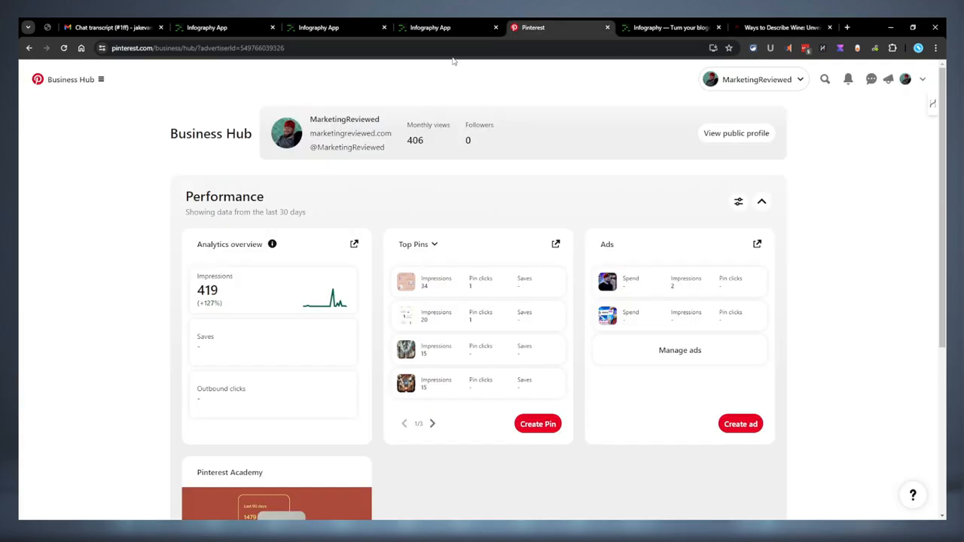
Step: Generate 'The Art of Wine Description and Appreciation' infographics from the pasted article text
{"action": "left_click", "coordinate": [430, 27]}
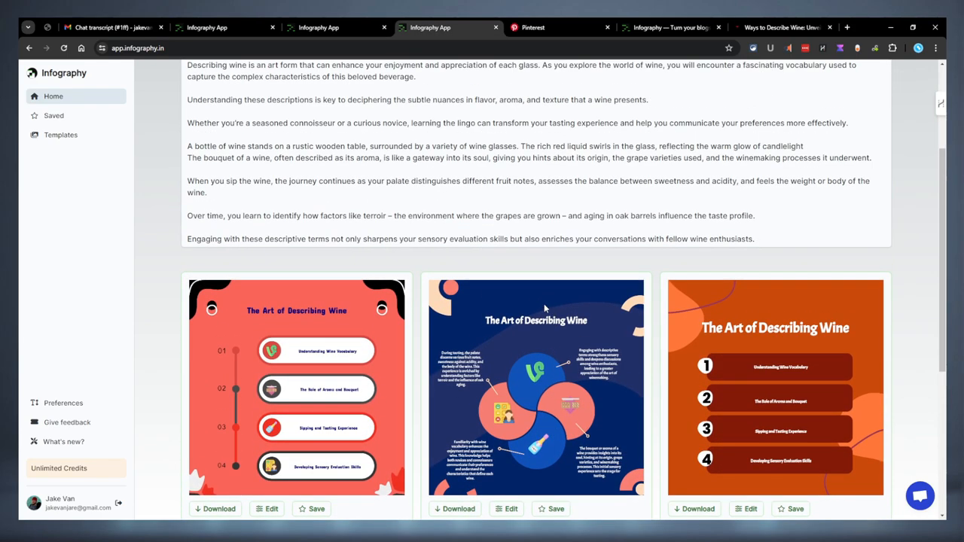
{"action": "scroll", "scroll_direction": "down", "scroll_amount": 3}
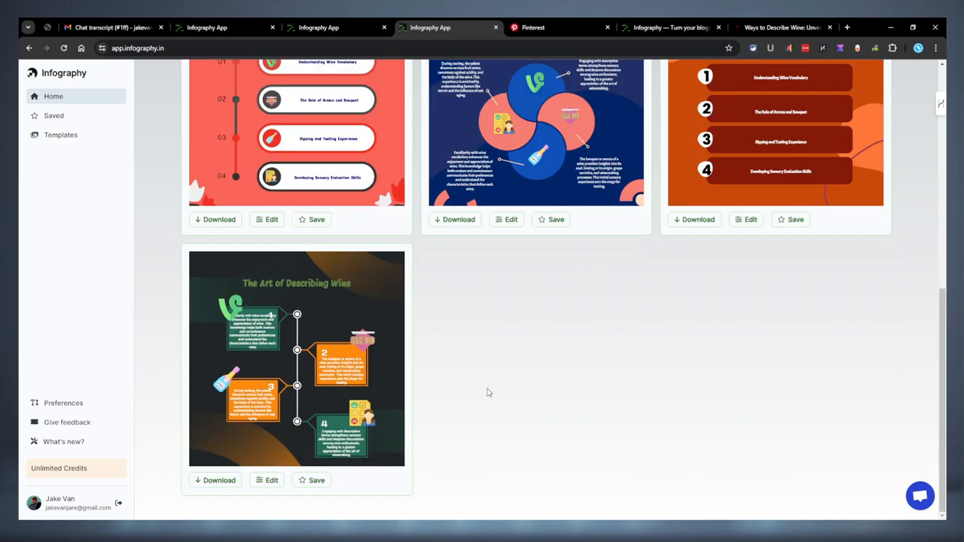
{"action": "scroll", "scroll_direction": "up", "scroll_amount": 3}
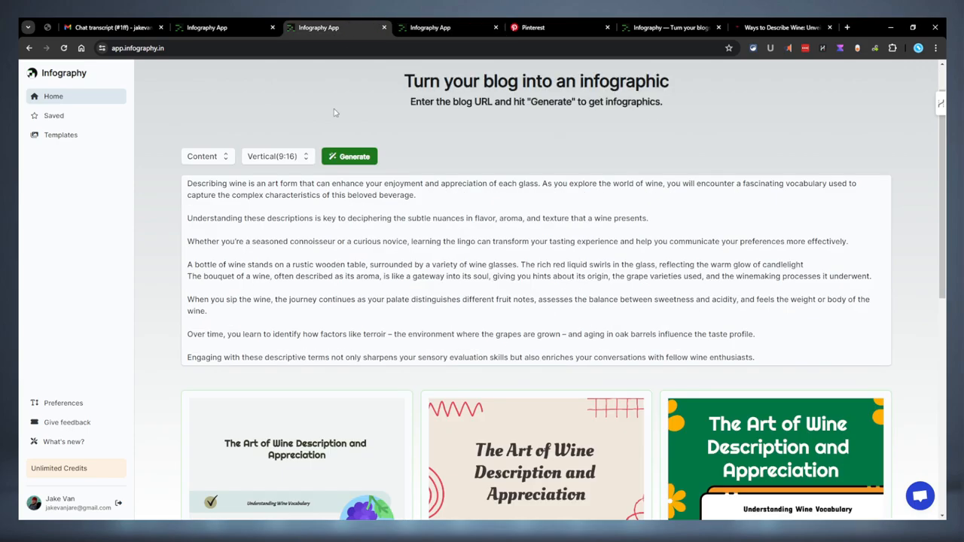
{"action": "scroll", "scroll_direction": "down", "scroll_amount": 3}
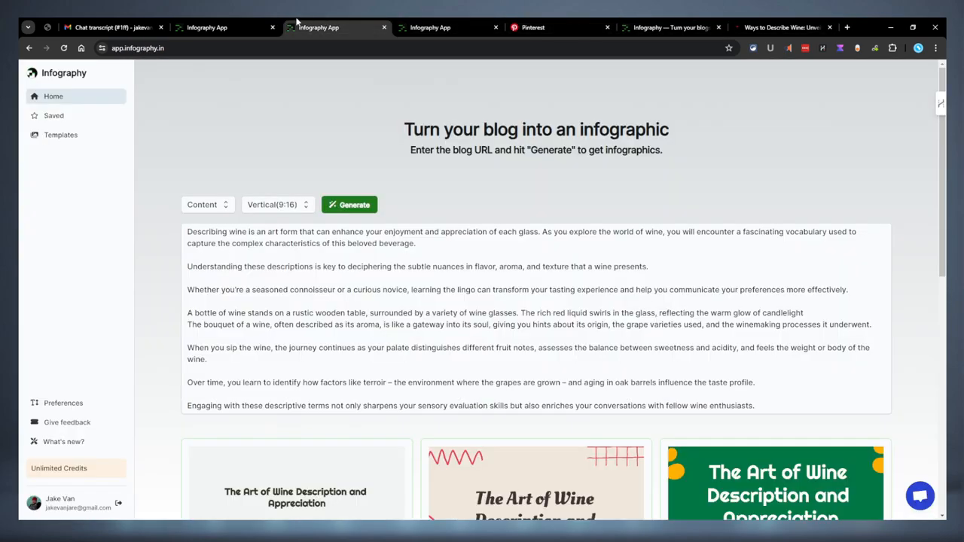
{"action": "left_click", "coordinate": [60, 135]}
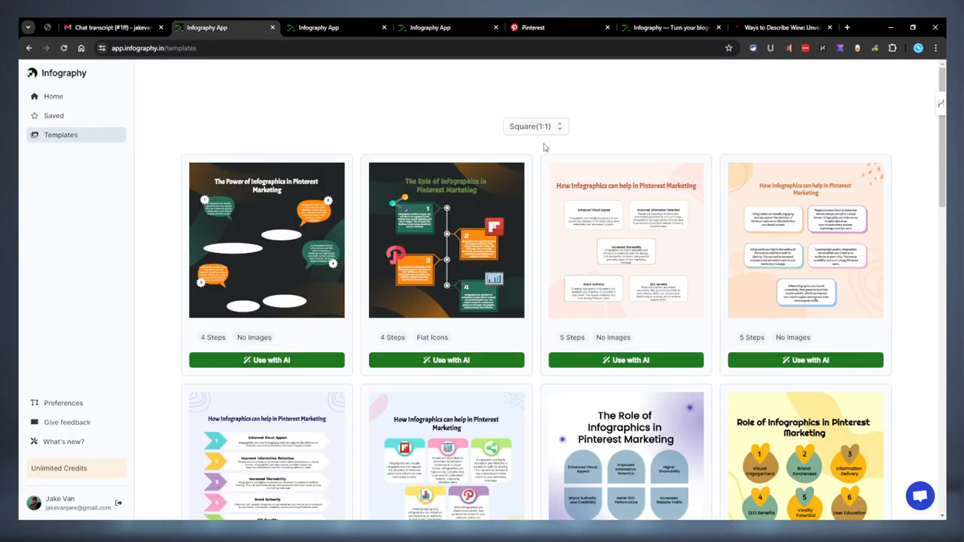
{"action": "scroll", "scroll_direction": "down", "scroll_amount": 3}
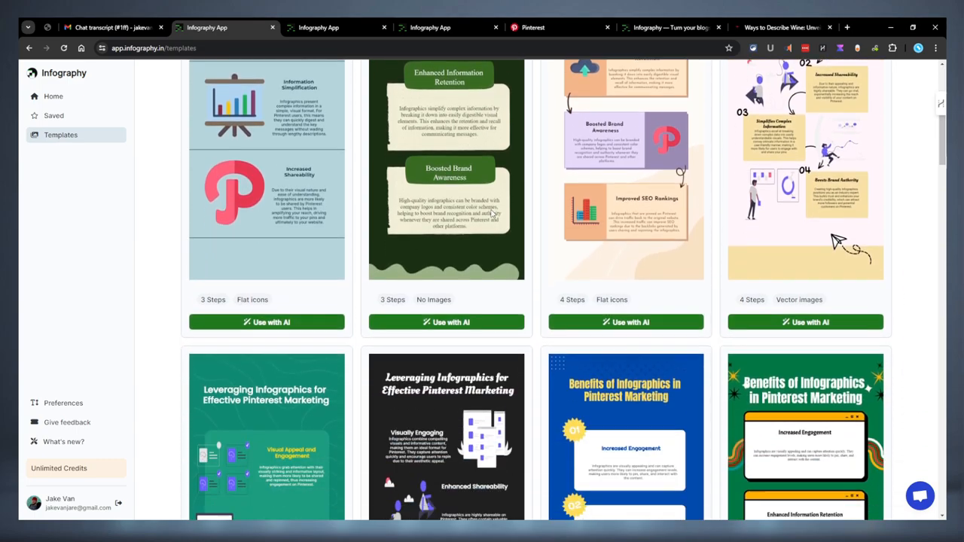
{"action": "scroll", "scroll_direction": "down", "scroll_amount": 3}
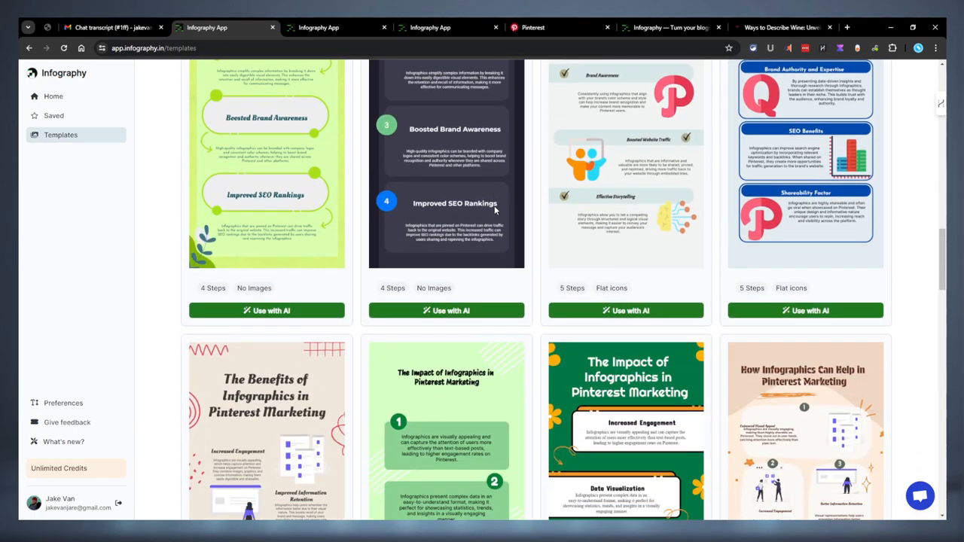
{"action": "scroll", "scroll_direction": "down", "scroll_amount": 3}
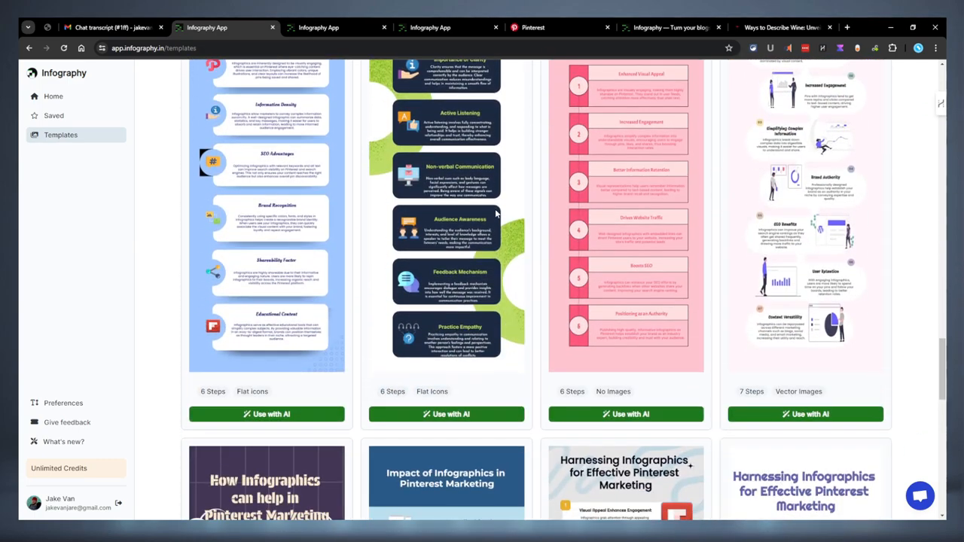
{"action": "scroll", "scroll_direction": "down", "scroll_amount": 3}
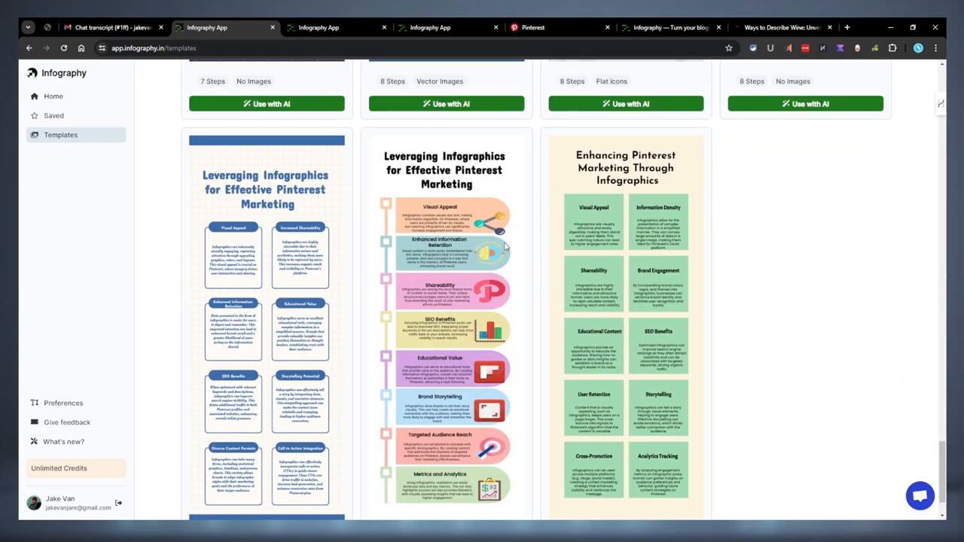
{"action": "mouse_move", "coordinate": [813, 410]}
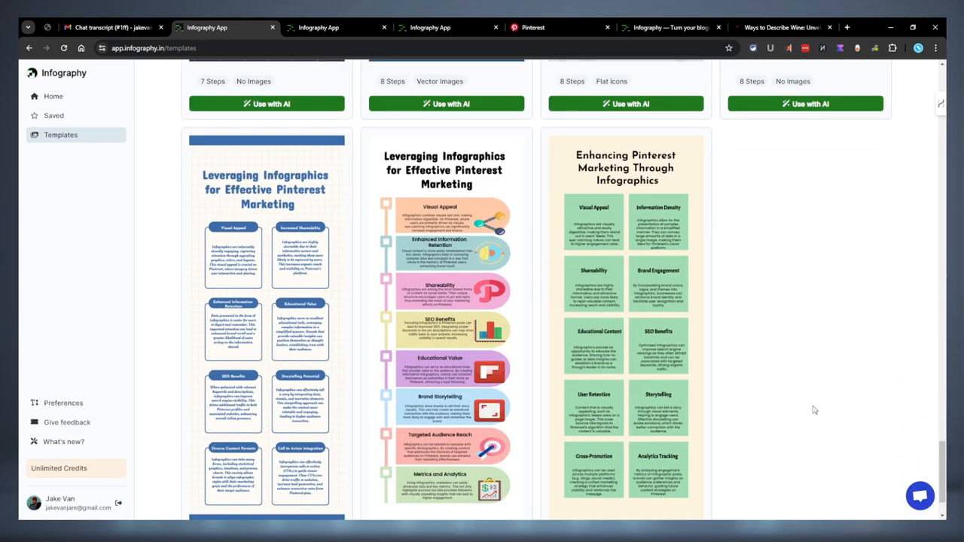
{"action": "scroll", "scroll_direction": "down", "scroll_amount": 3}
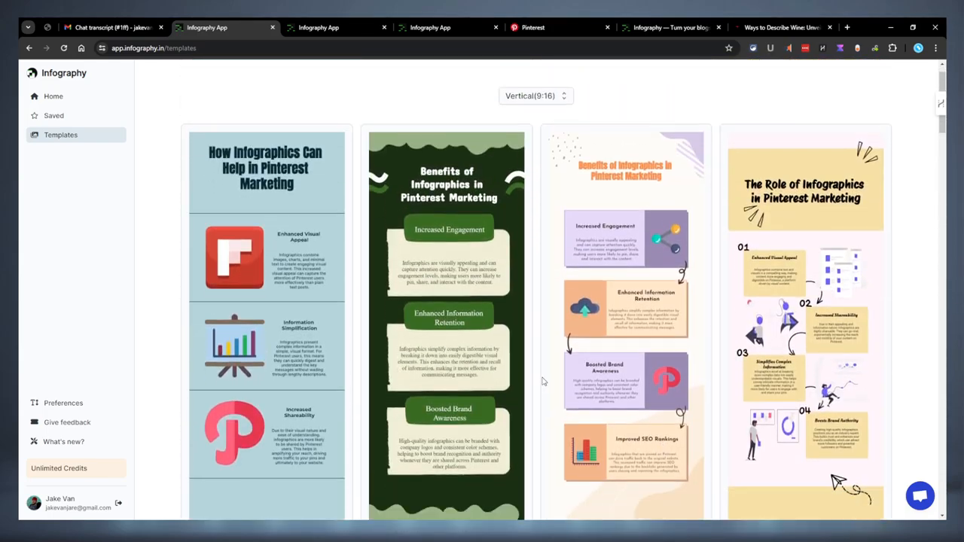
{"action": "scroll", "scroll_direction": "down", "scroll_amount": 3}
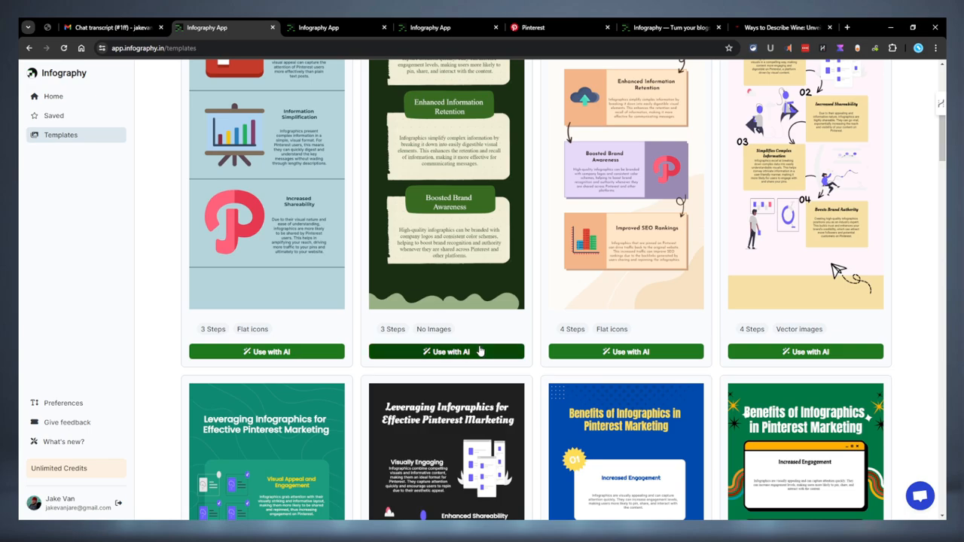
Step: Apply the dark green three-step template to the wine article URL and generate it
{"action": "left_click", "coordinate": [446, 351]}
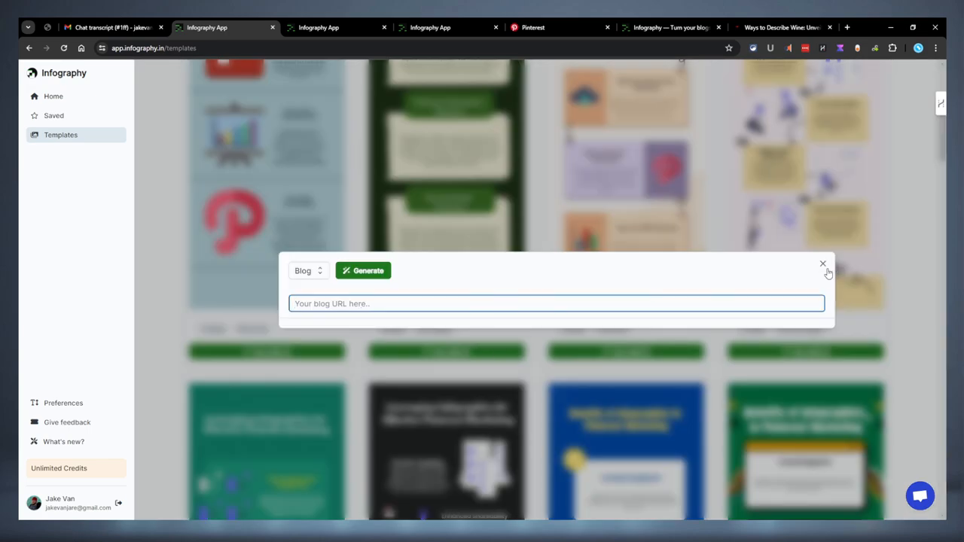
{"action": "left_click", "coordinate": [822, 263]}
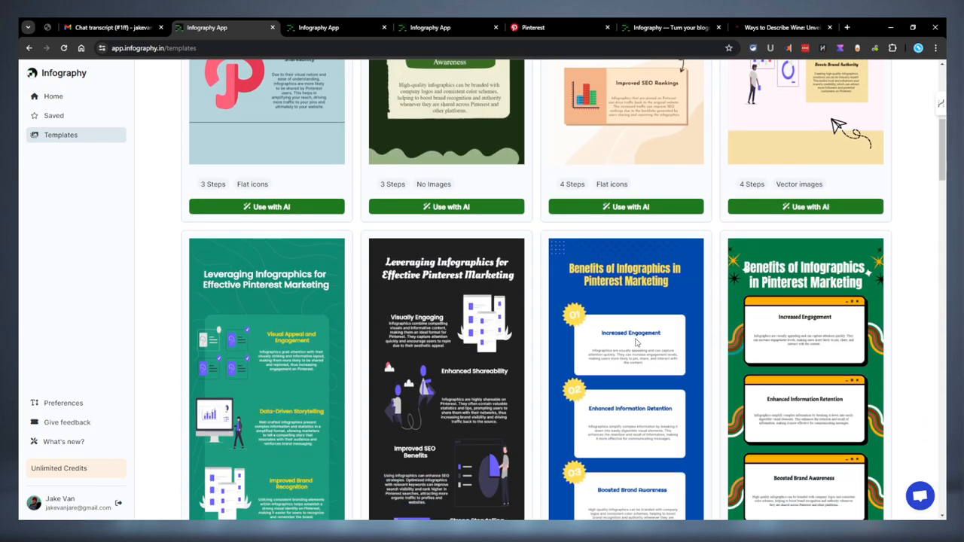
{"action": "left_click", "coordinate": [779, 28]}
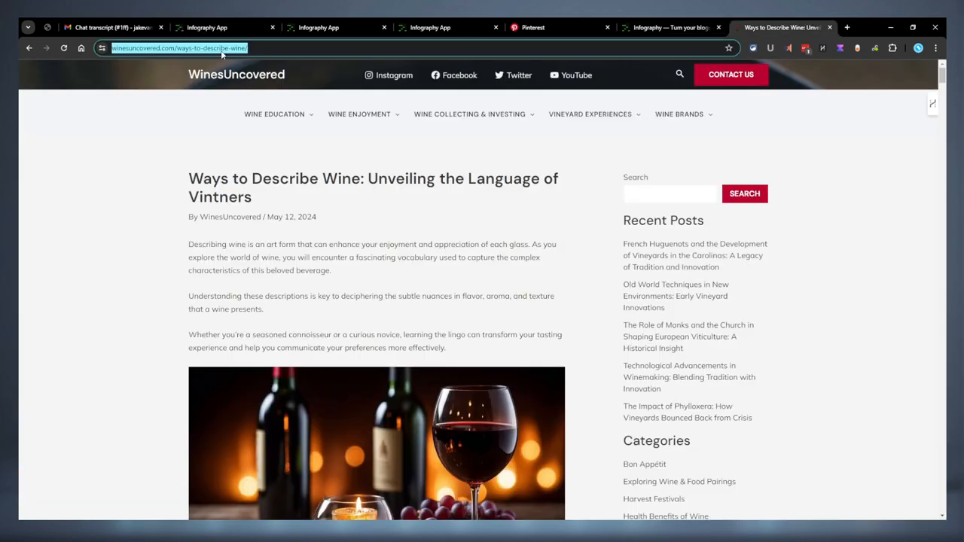
{"action": "left_click", "coordinate": [215, 27]}
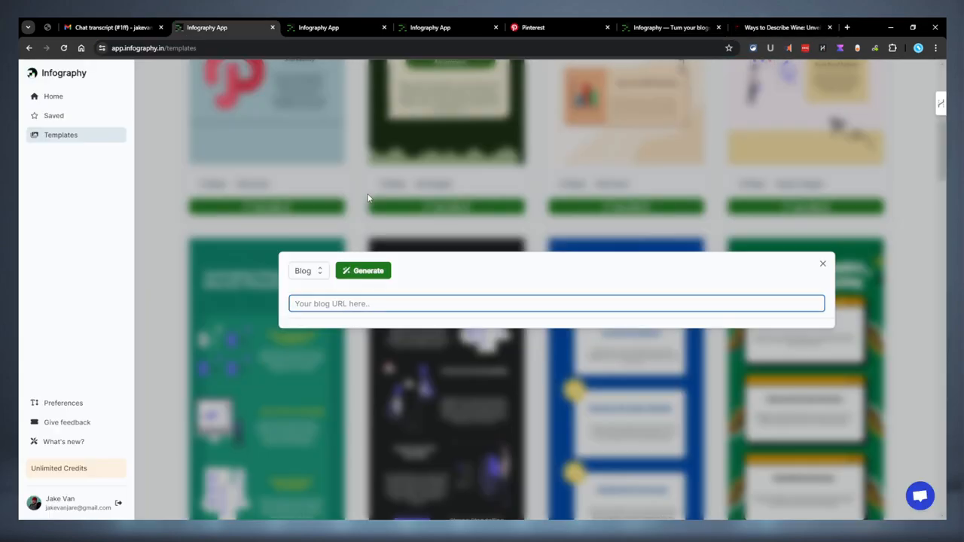
{"action": "left_click", "coordinate": [363, 270]}
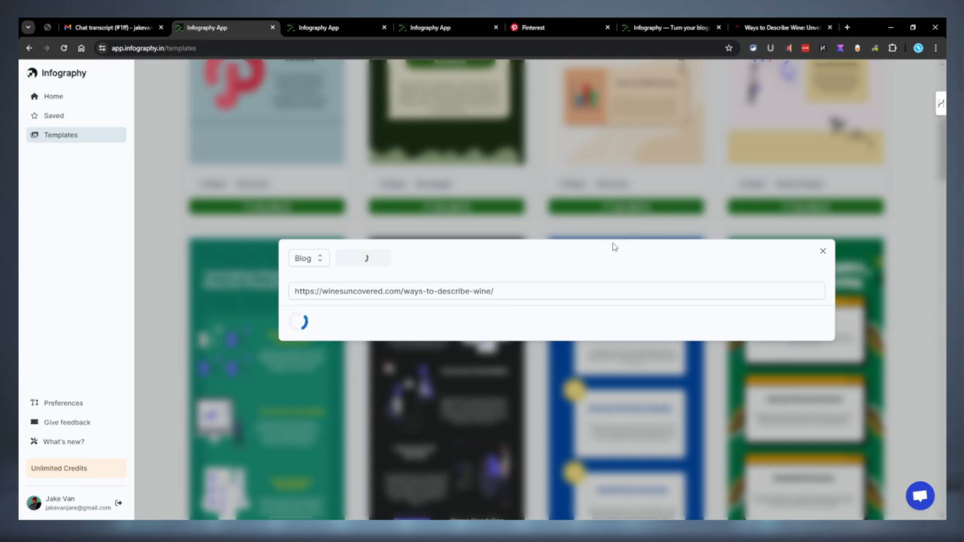
{"action": "mouse_move", "coordinate": [529, 247]}
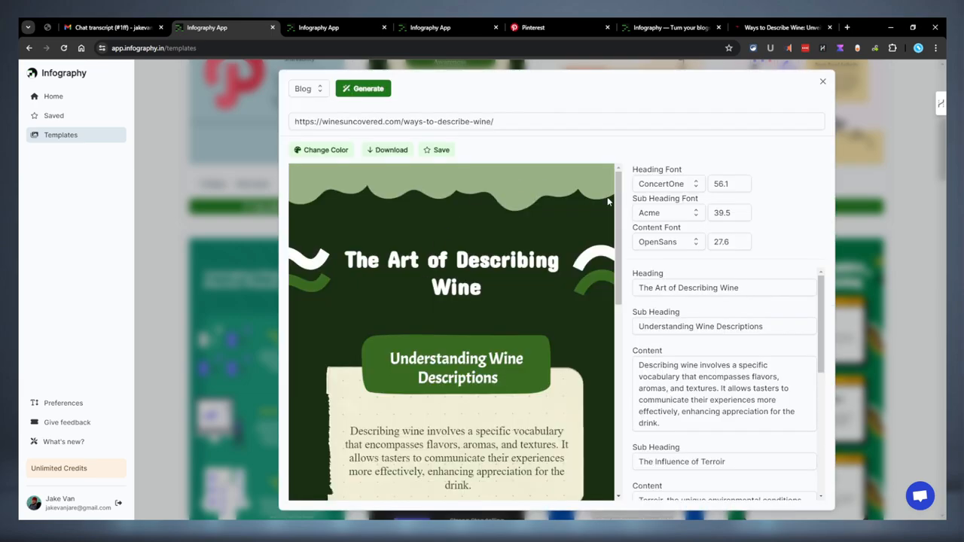
{"action": "scroll", "scroll_direction": "down", "scroll_amount": 3}
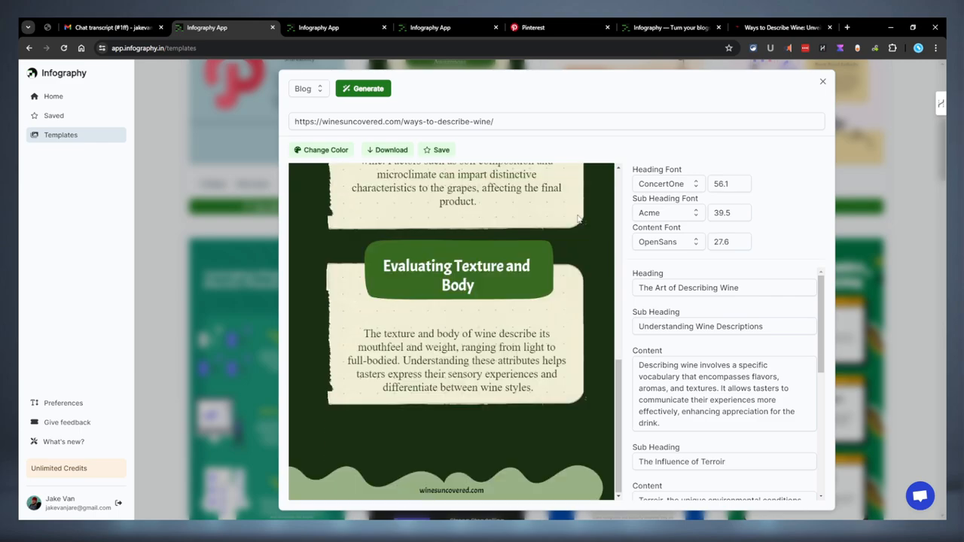
{"action": "scroll", "scroll_direction": "down", "scroll_amount": 3}
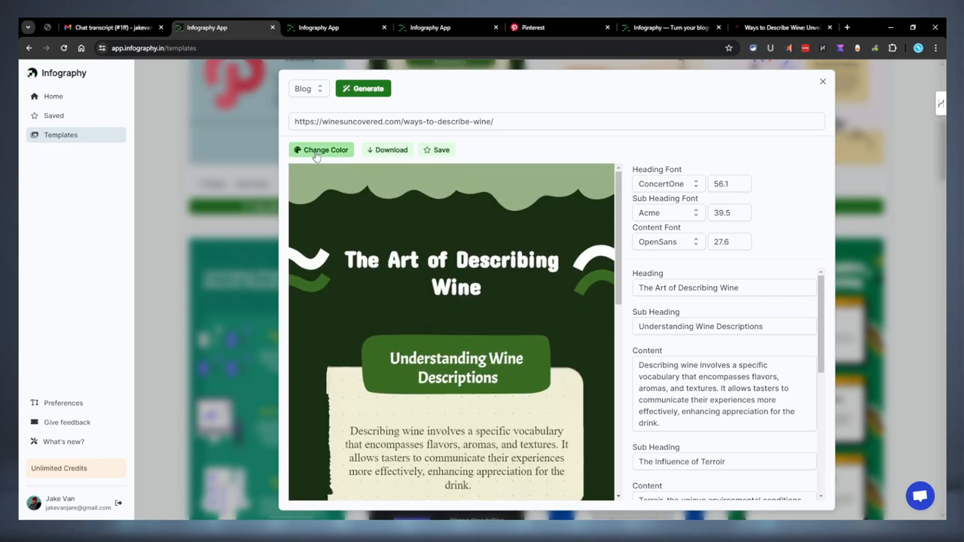
Step: Cycle 'The Art of Describing Wine' colours until maroon appears, then close the editor
{"action": "left_click", "coordinate": [321, 149]}
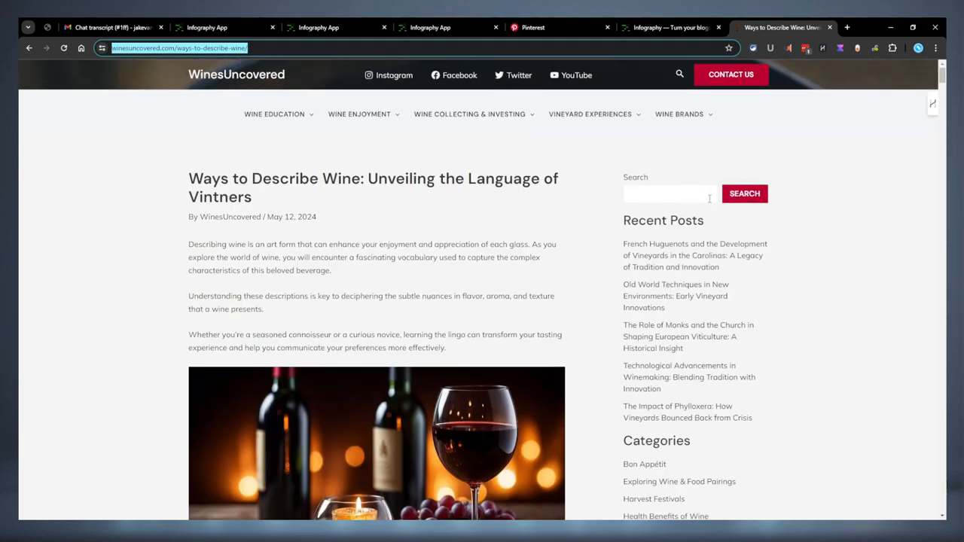
{"action": "left_click", "coordinate": [210, 27]}
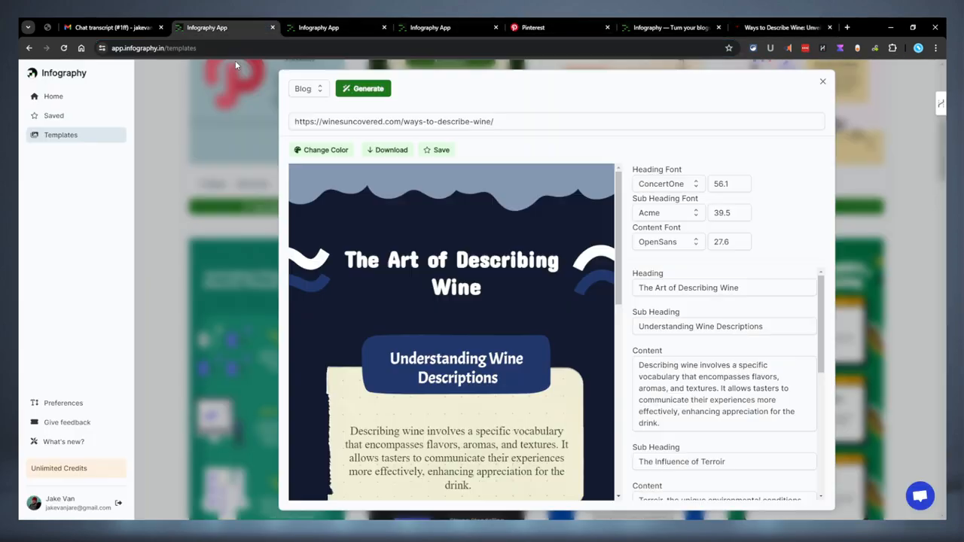
{"action": "left_click", "coordinate": [321, 150]}
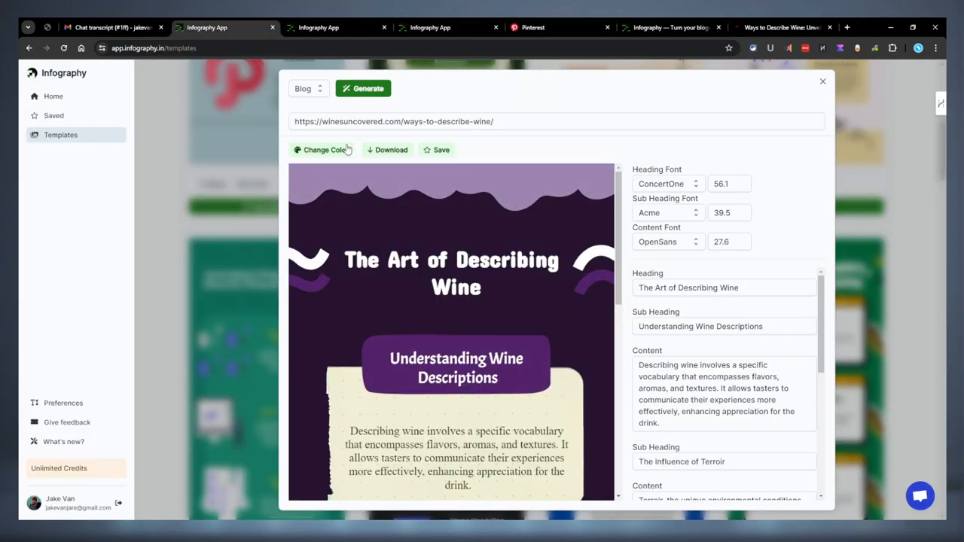
{"action": "scroll", "scroll_direction": "down", "scroll_amount": 3}
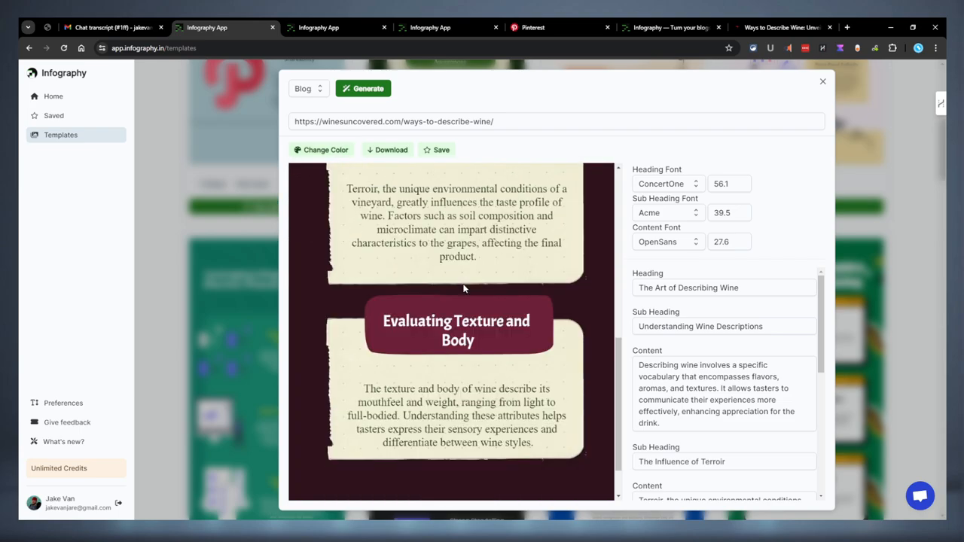
{"action": "scroll", "scroll_direction": "down", "scroll_amount": 3}
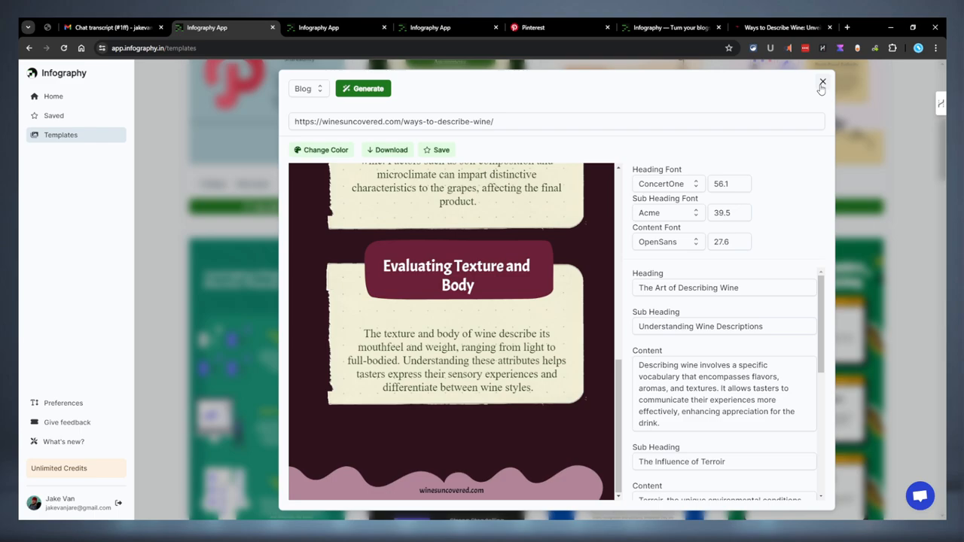
{"action": "left_click", "coordinate": [820, 82]}
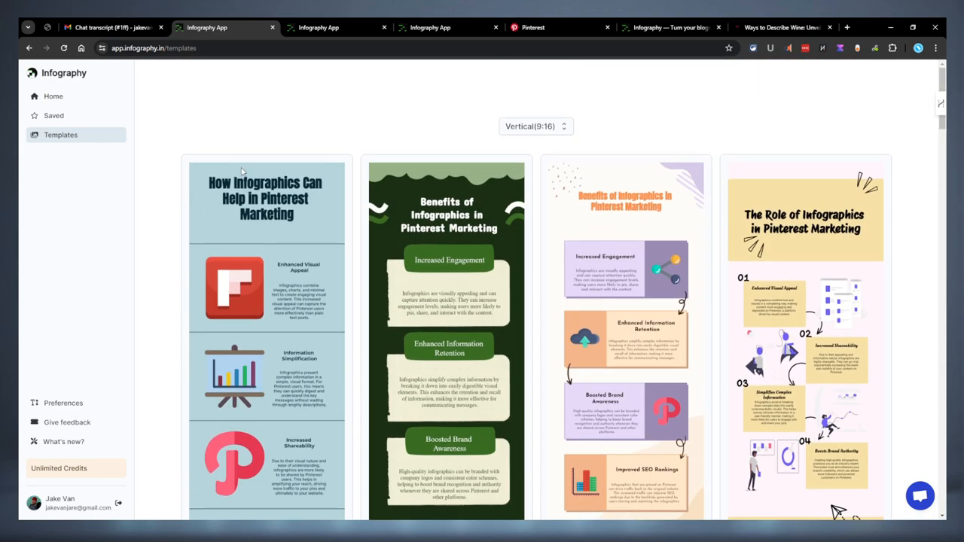
Step: Switch templates to Square (1:1) and generate with the template missing its preview
{"action": "left_click", "coordinate": [535, 125]}
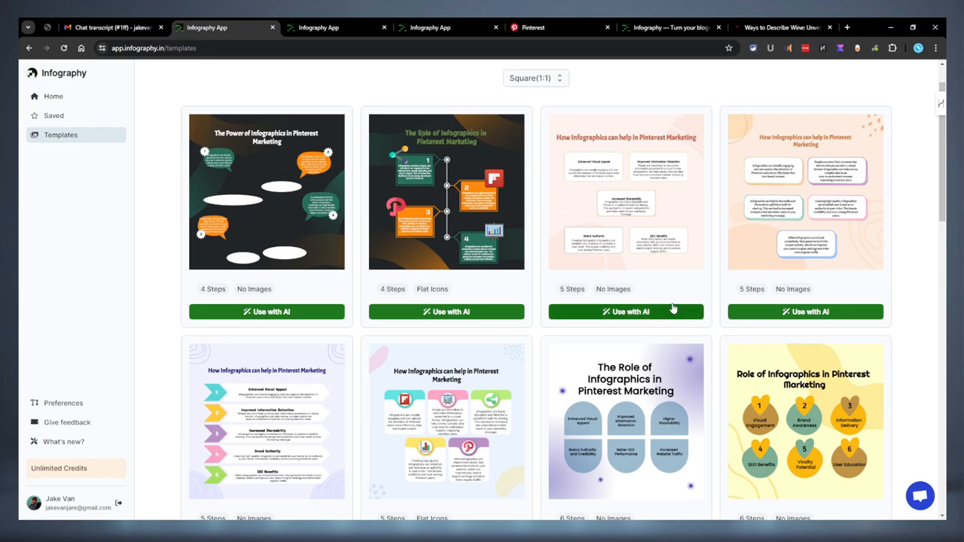
{"action": "scroll", "scroll_direction": "down", "scroll_amount": 3}
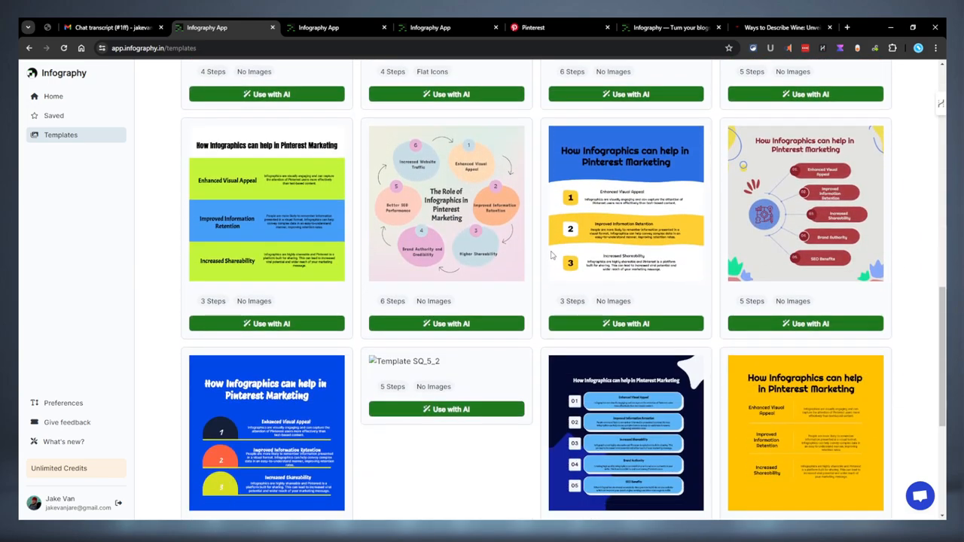
{"action": "scroll", "scroll_direction": "down", "scroll_amount": 3}
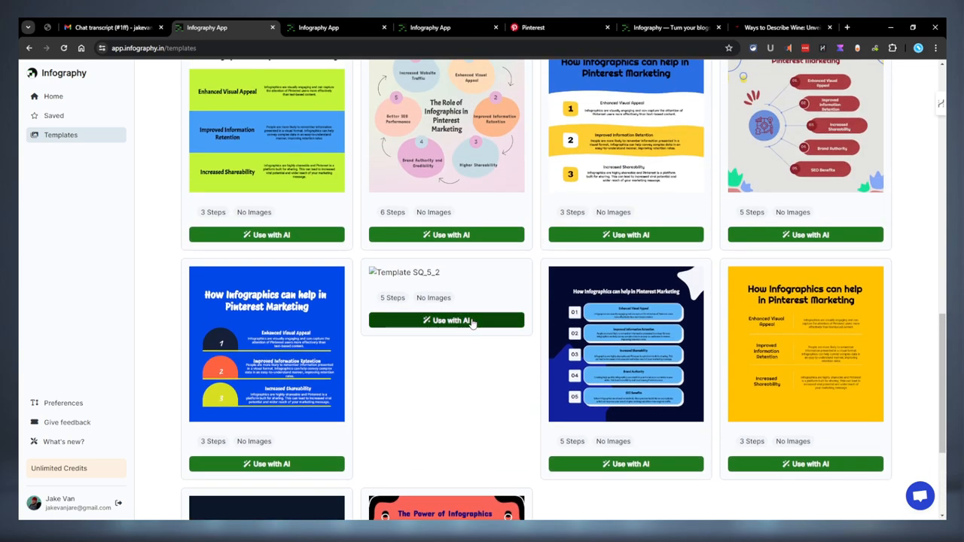
{"action": "left_click", "coordinate": [446, 320]}
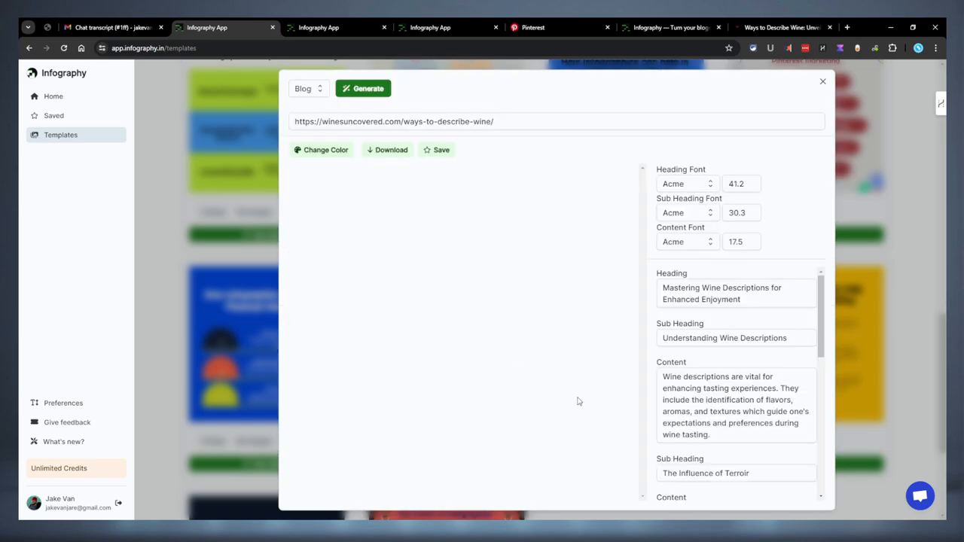
{"action": "mouse_move", "coordinate": [644, 143]}
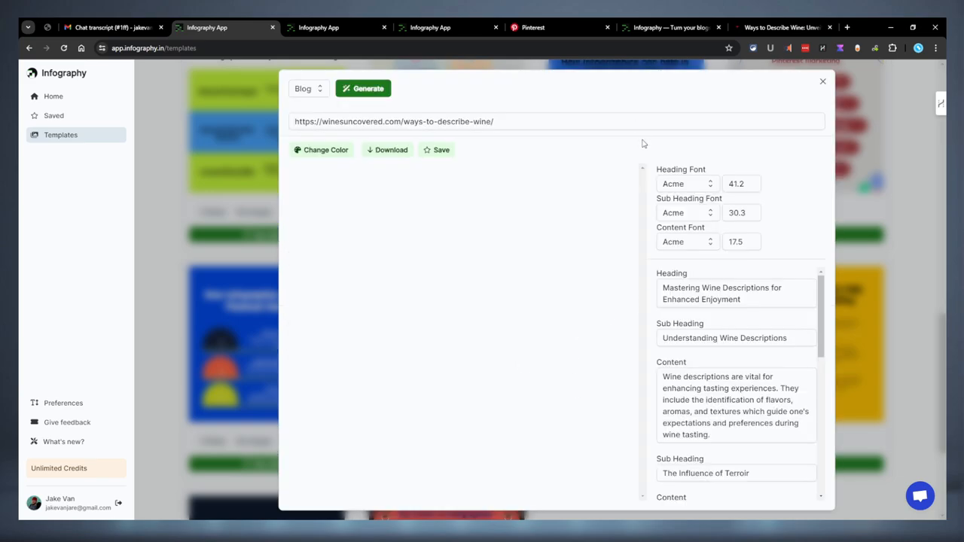
Step: Review the dark blue numbered-list and red mind-map results, then close the editor
{"action": "left_click", "coordinate": [822, 81]}
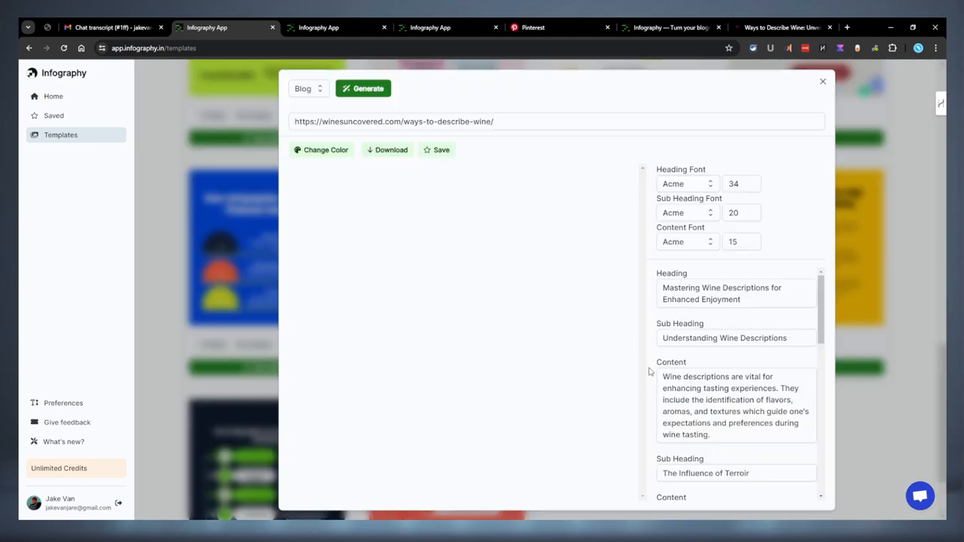
{"action": "left_click", "coordinate": [363, 88]}
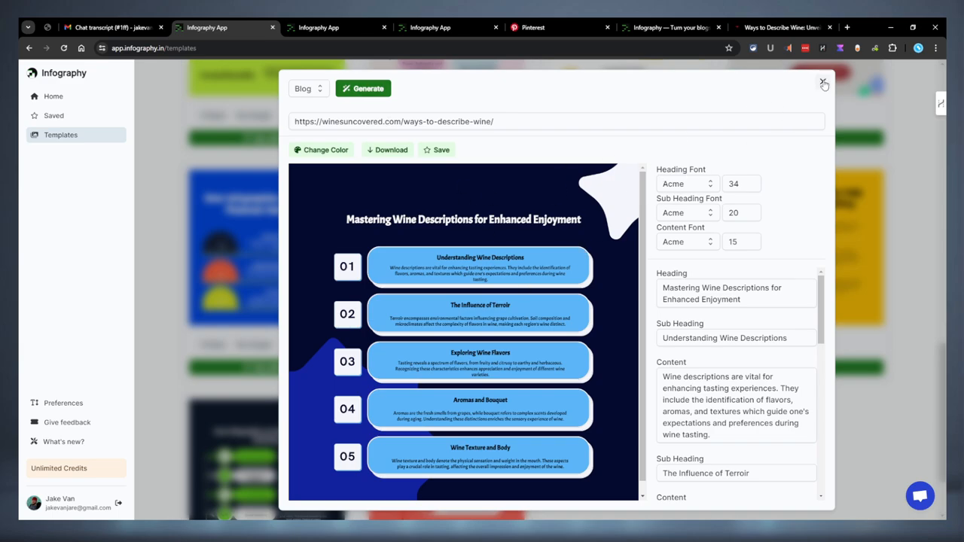
{"action": "left_click", "coordinate": [823, 83]}
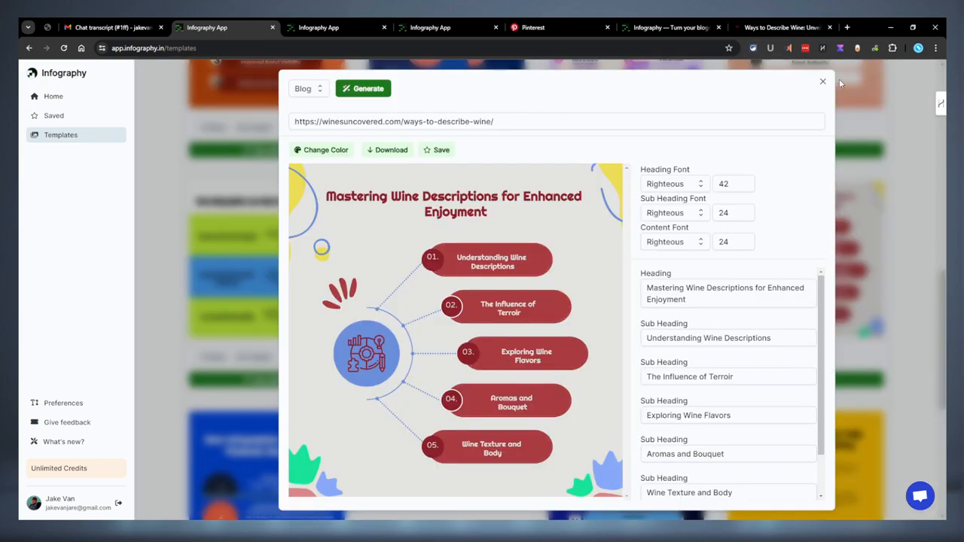
{"action": "left_click", "coordinate": [822, 82]}
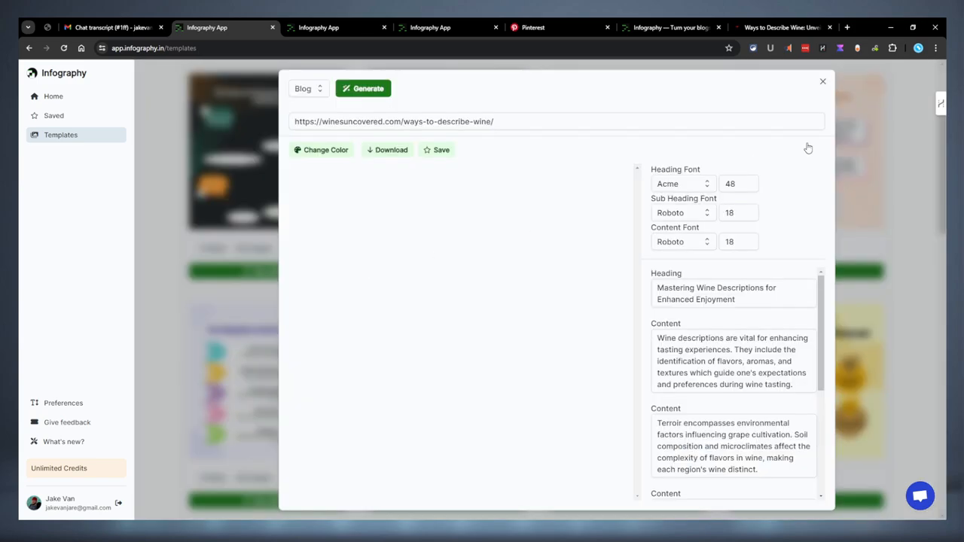
{"action": "left_click", "coordinate": [823, 81]}
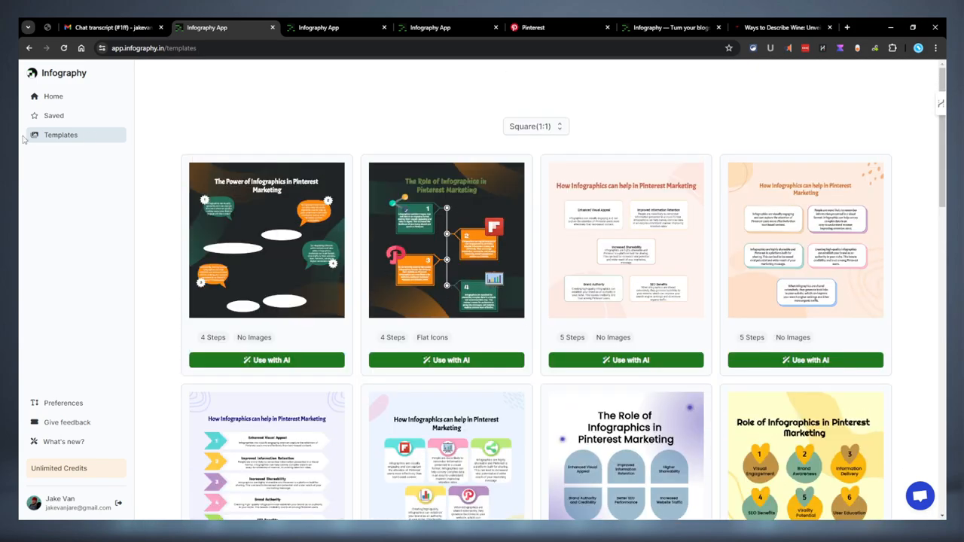
Step: Open Preferences to view English as the language for generated infographics
{"action": "left_click", "coordinate": [64, 403]}
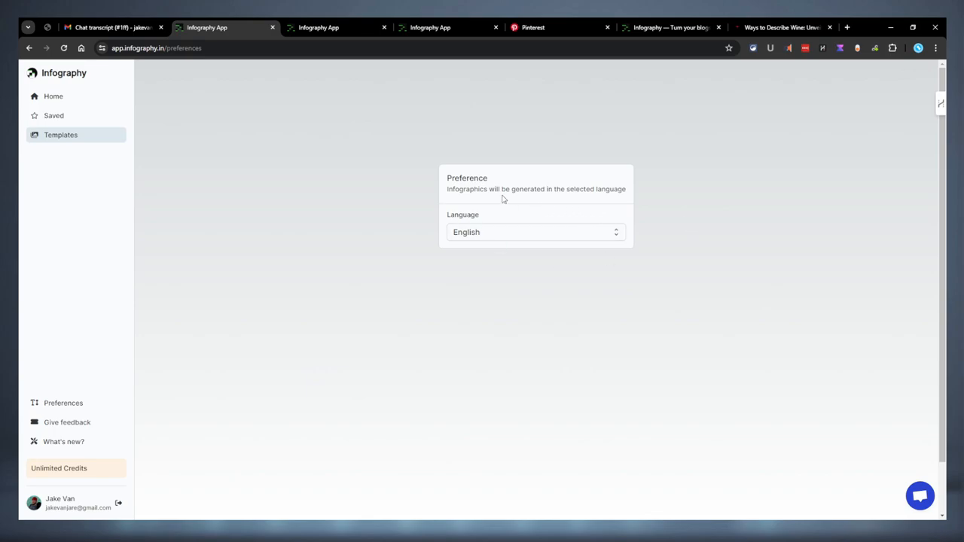
{"action": "mouse_move", "coordinate": [539, 233]}
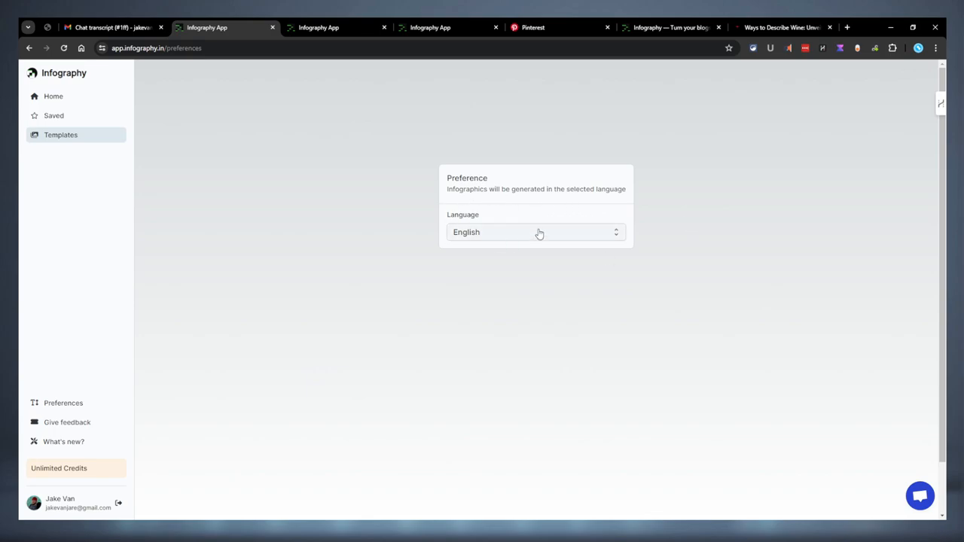
{"action": "mouse_move", "coordinate": [127, 394]}
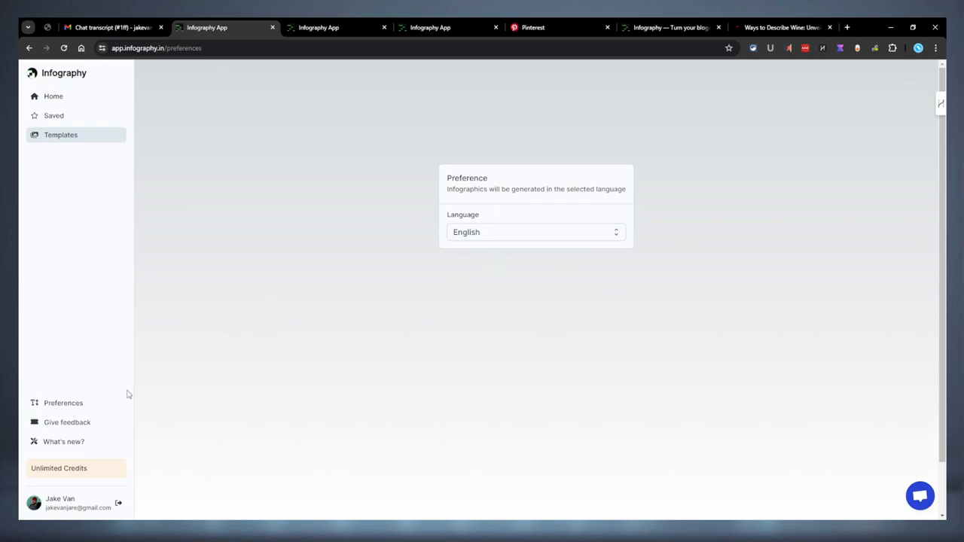
{"action": "mouse_move", "coordinate": [87, 434]}
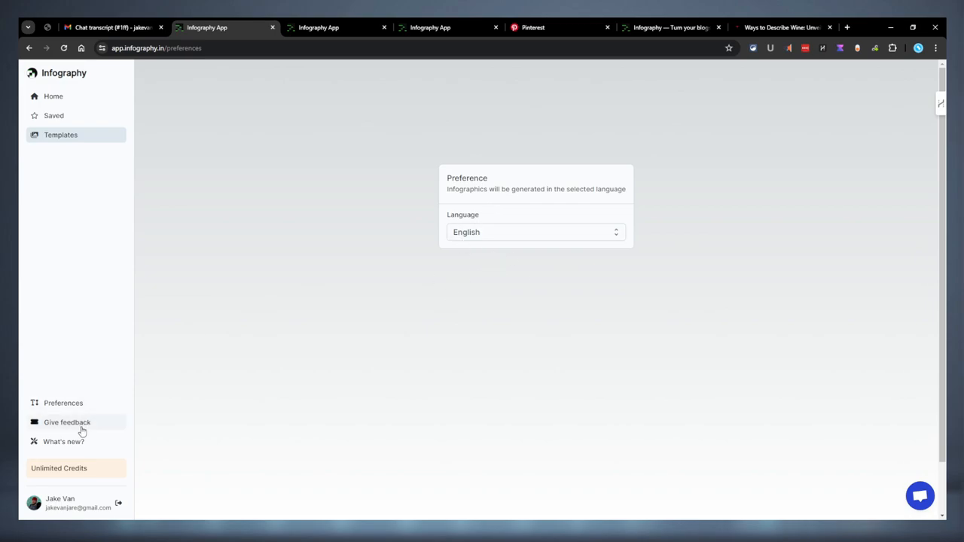
{"action": "mouse_move", "coordinate": [66, 239]}
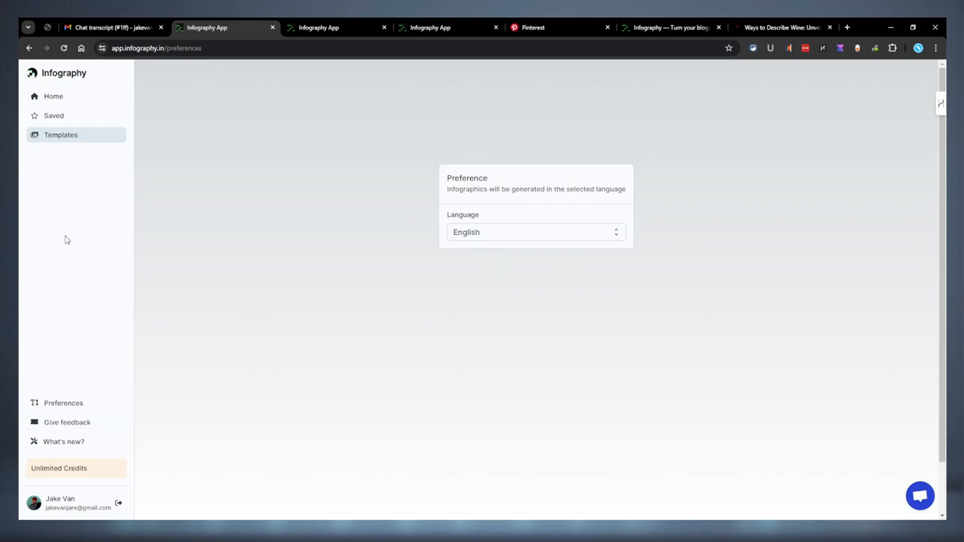
Step: Return to the Home generator page in Blog mode with 9:16 format
{"action": "left_click", "coordinate": [54, 95]}
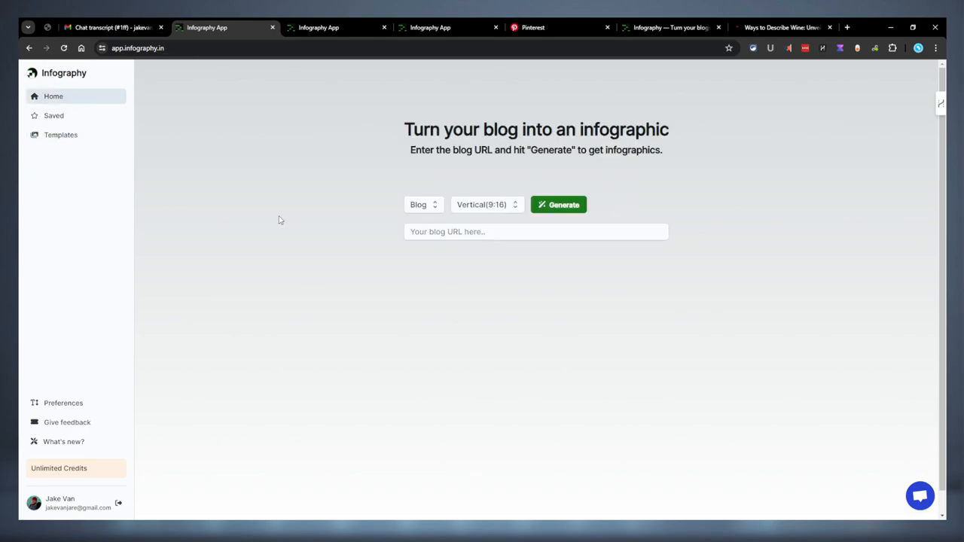
{"action": "mouse_move", "coordinate": [77, 118]}
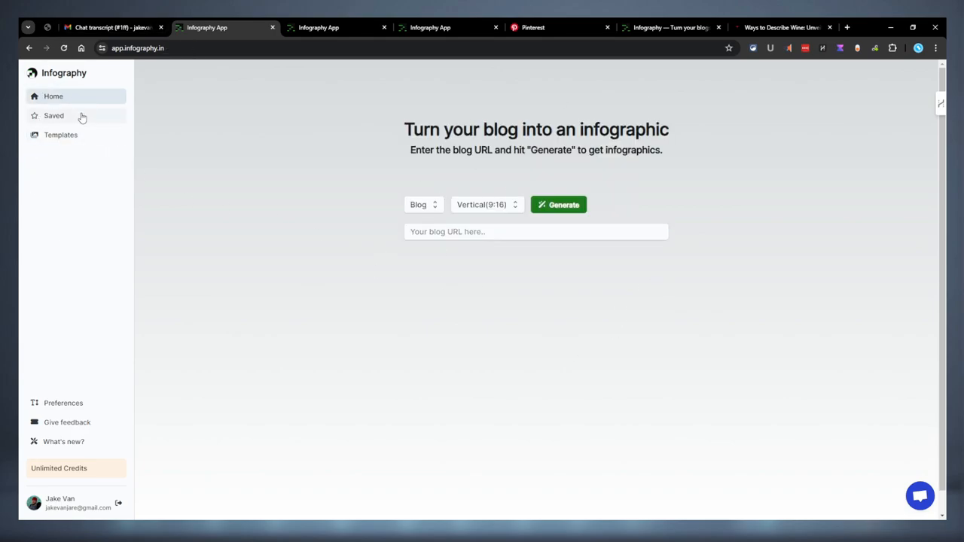
{"action": "mouse_move", "coordinate": [85, 130]}
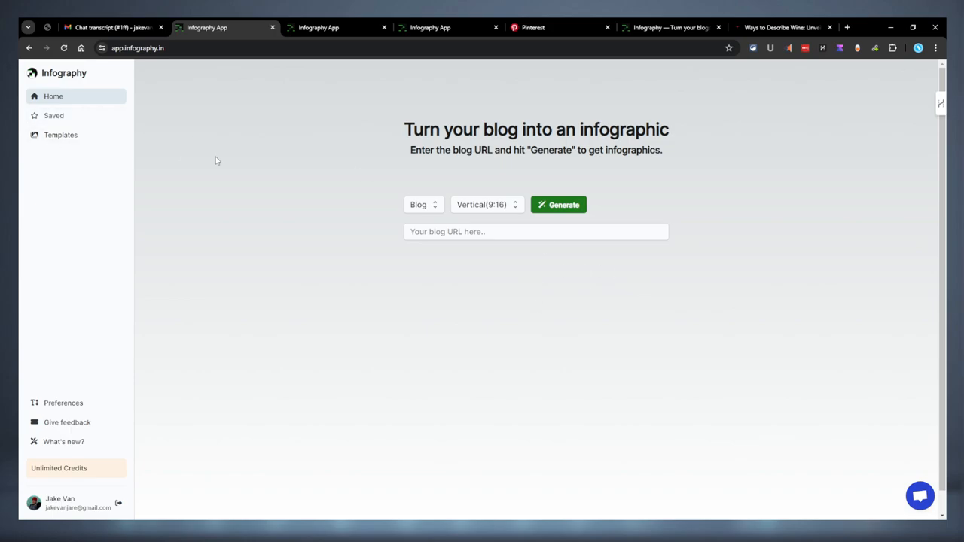
{"action": "mouse_move", "coordinate": [90, 412]}
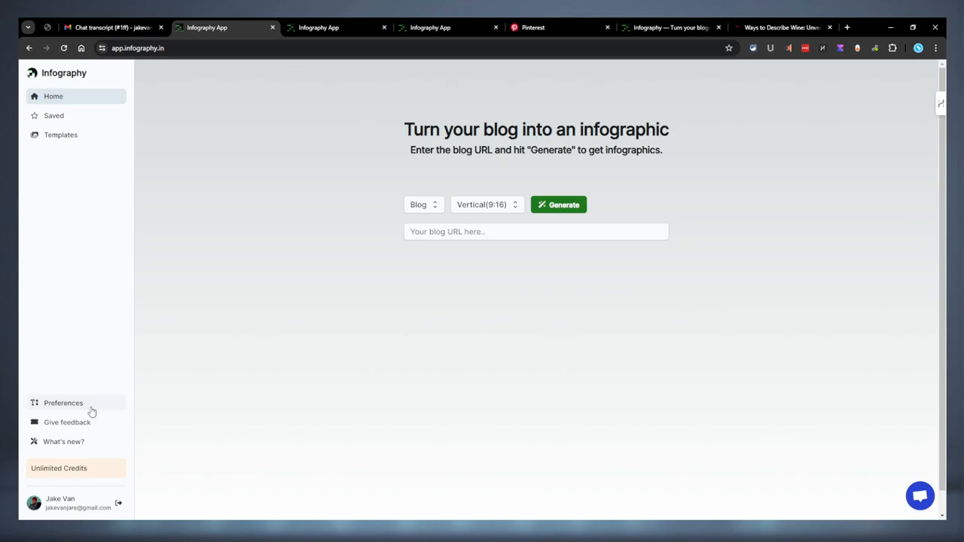
{"action": "mouse_move", "coordinate": [28, 474]}
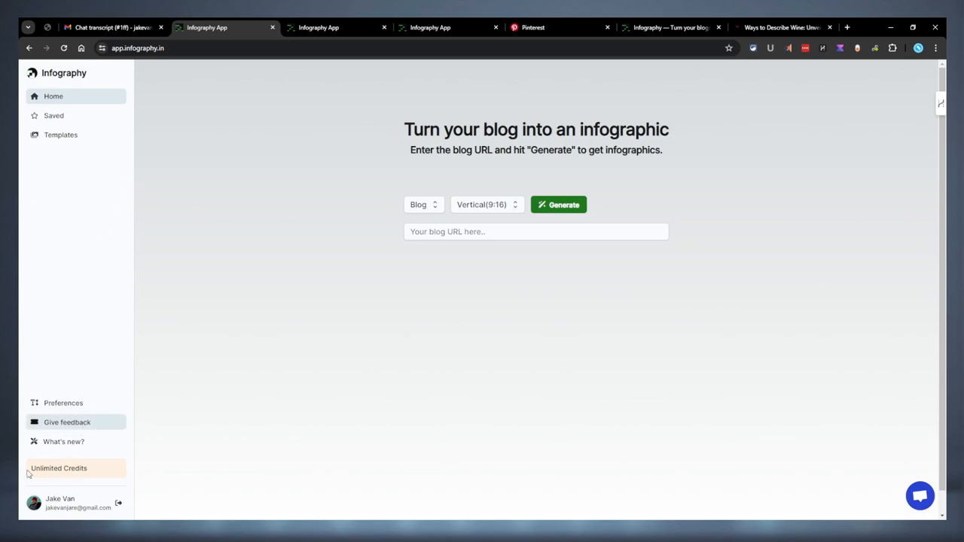
Step: Open the Infography Canny feedback board and view its Roadmap of feature requests
{"action": "left_click", "coordinate": [69, 422]}
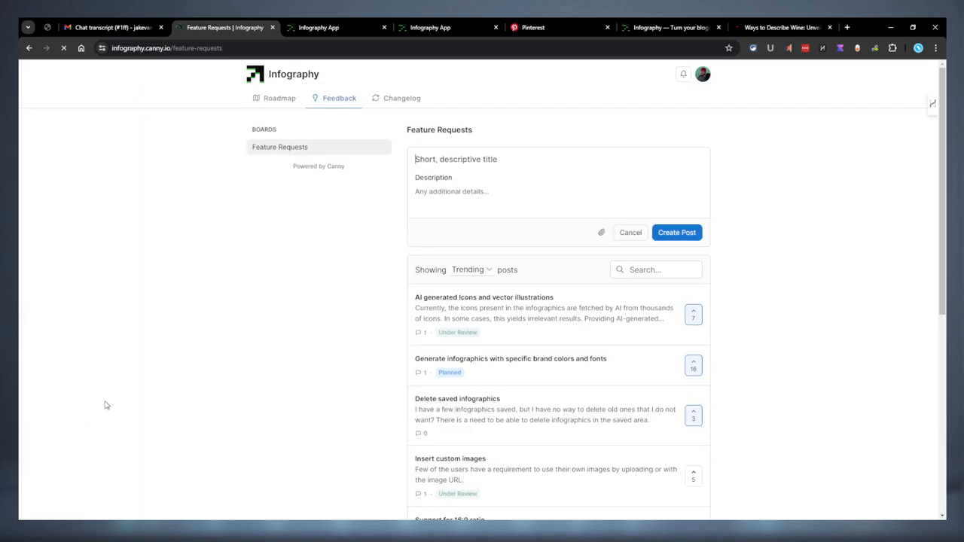
{"action": "left_click", "coordinate": [280, 98]}
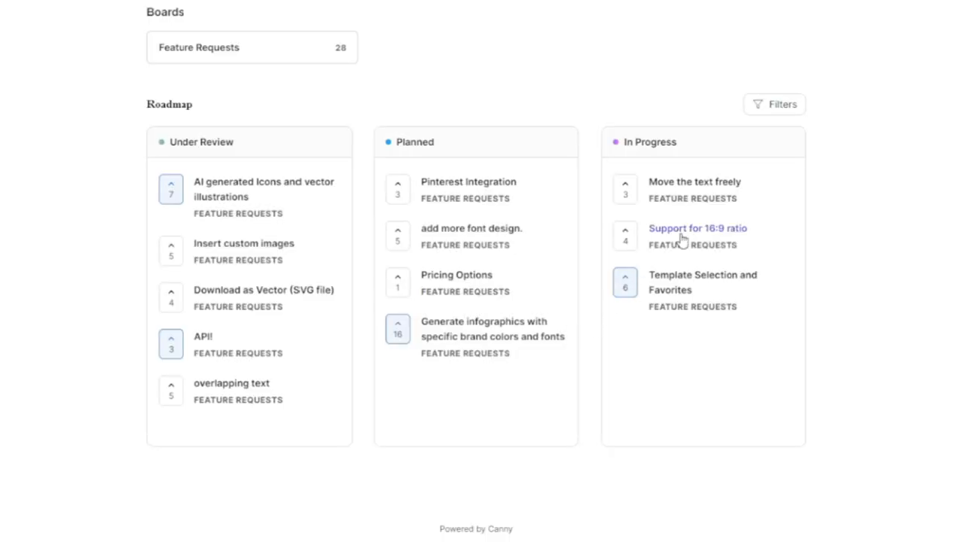
{"action": "mouse_move", "coordinate": [707, 186]}
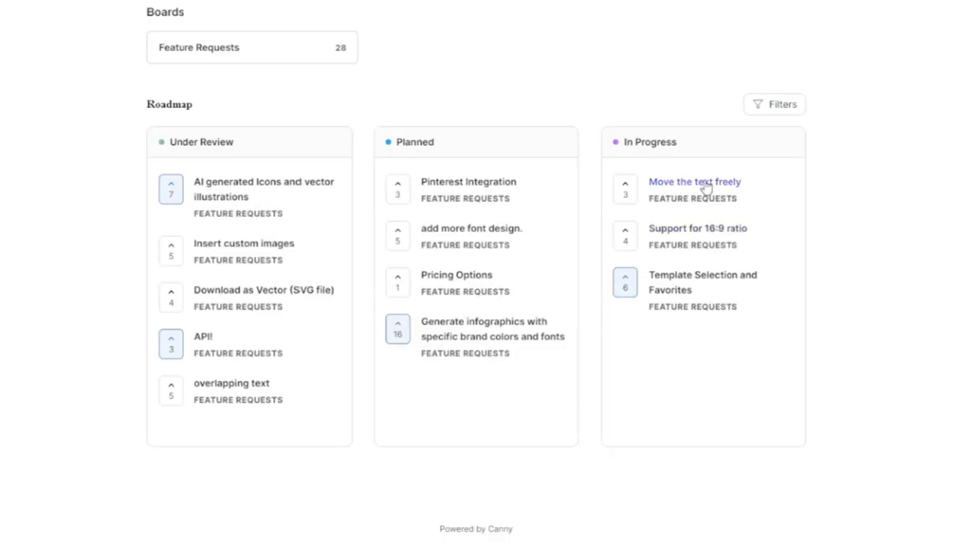
{"action": "mouse_move", "coordinate": [741, 205]}
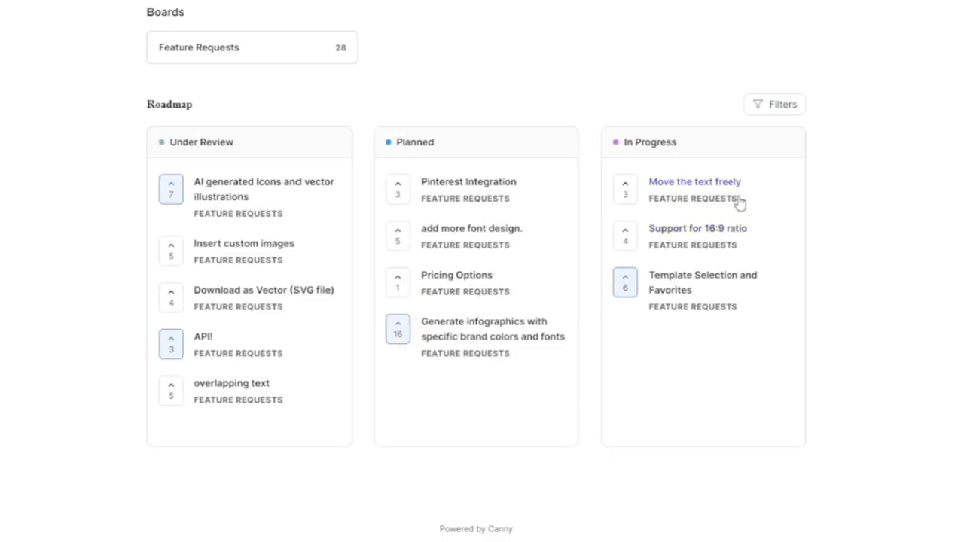
{"action": "mouse_move", "coordinate": [726, 235]}
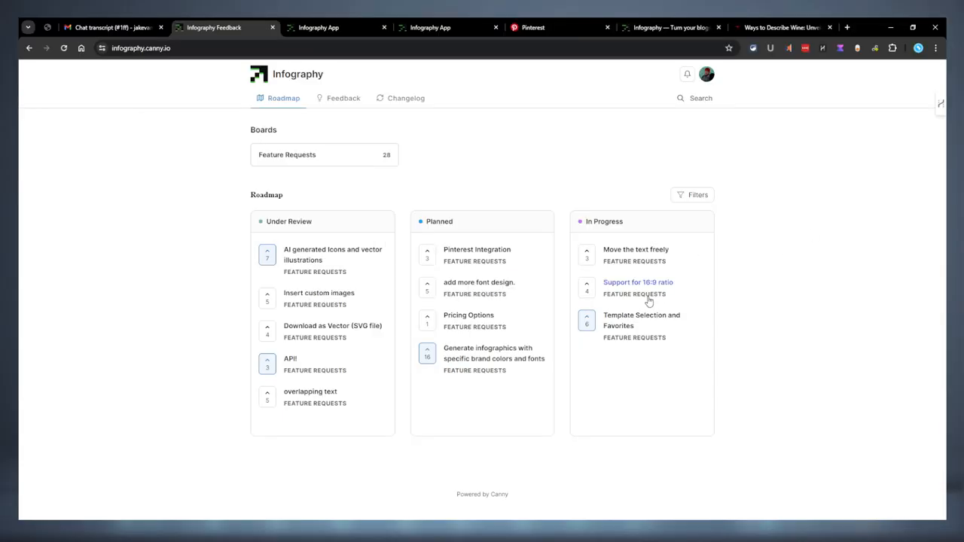
{"action": "mouse_move", "coordinate": [670, 298]}
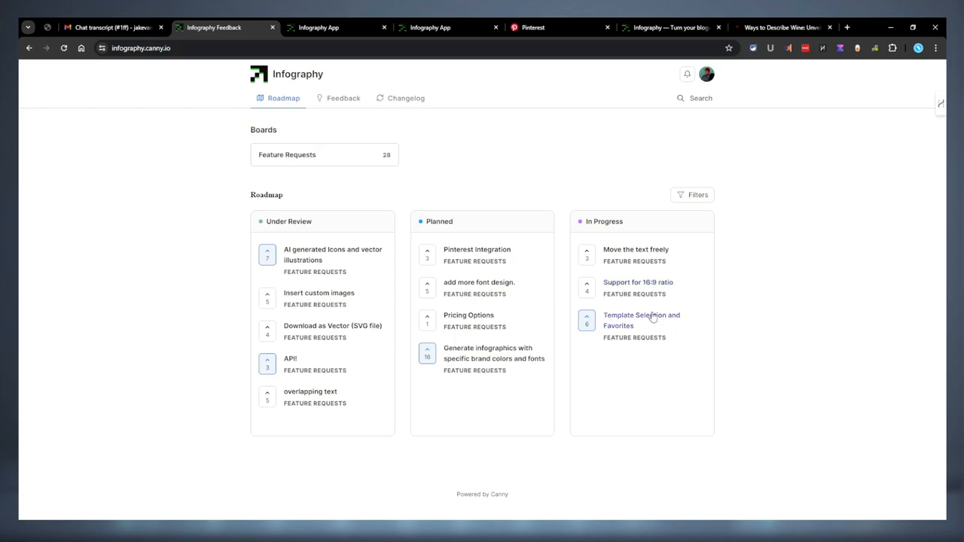
{"action": "mouse_move", "coordinate": [661, 321]}
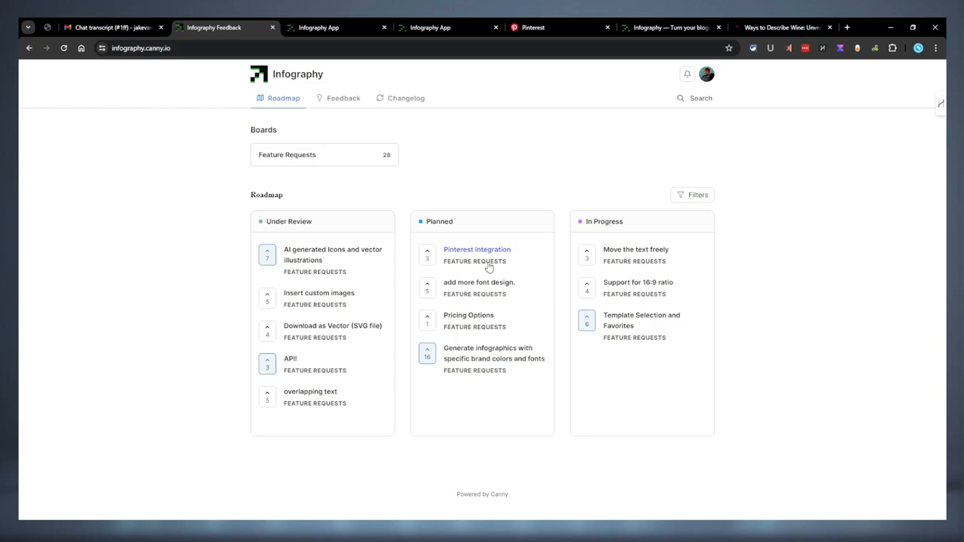
{"action": "mouse_move", "coordinate": [481, 267]}
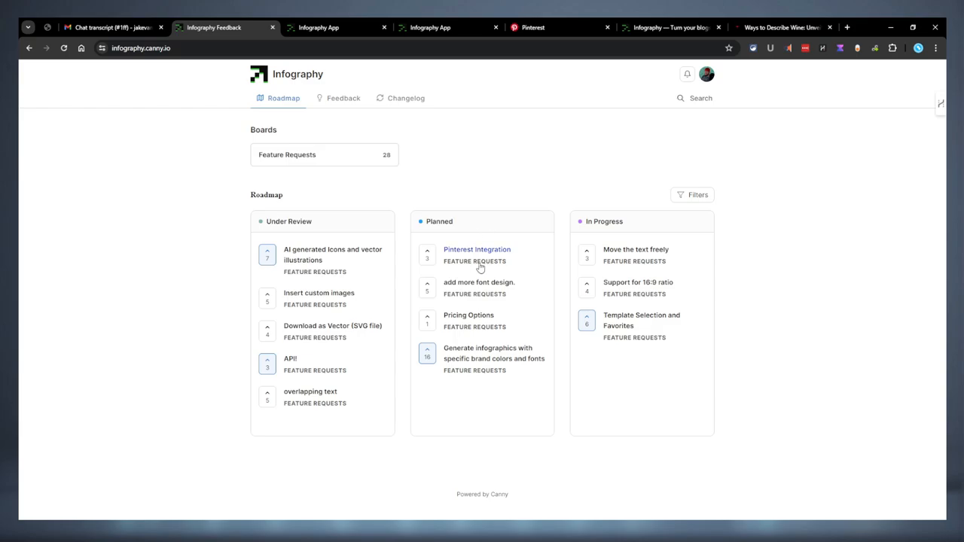
{"action": "mouse_move", "coordinate": [509, 249]}
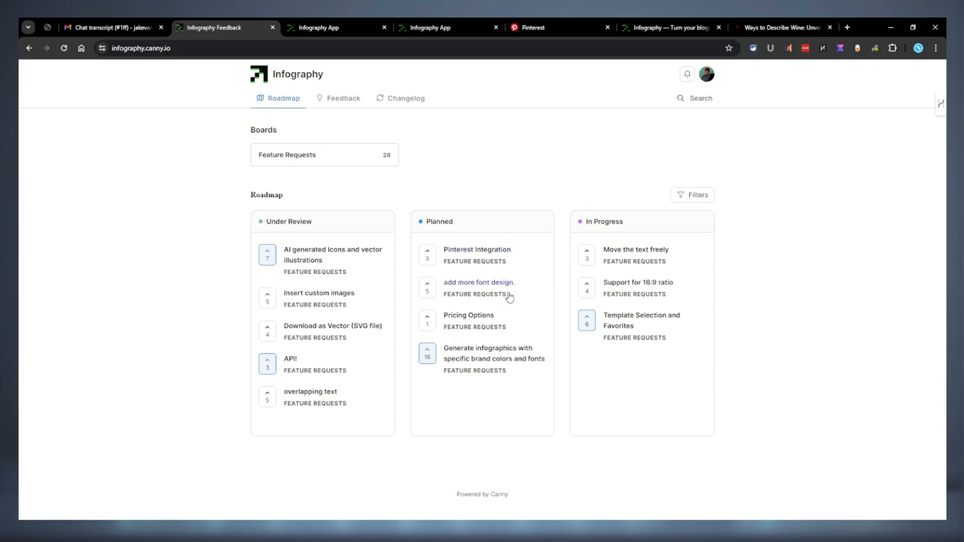
{"action": "mouse_move", "coordinate": [507, 296]}
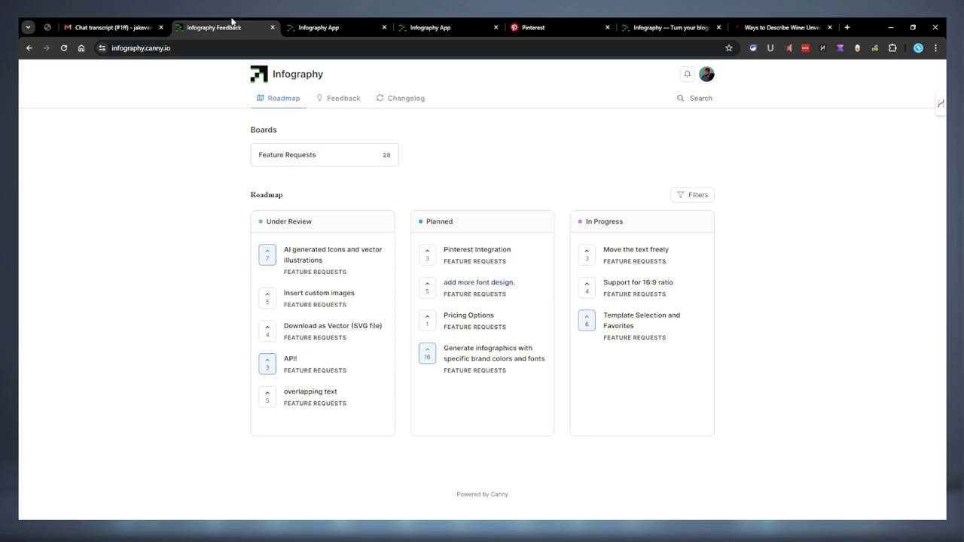
{"action": "left_click", "coordinate": [317, 28]}
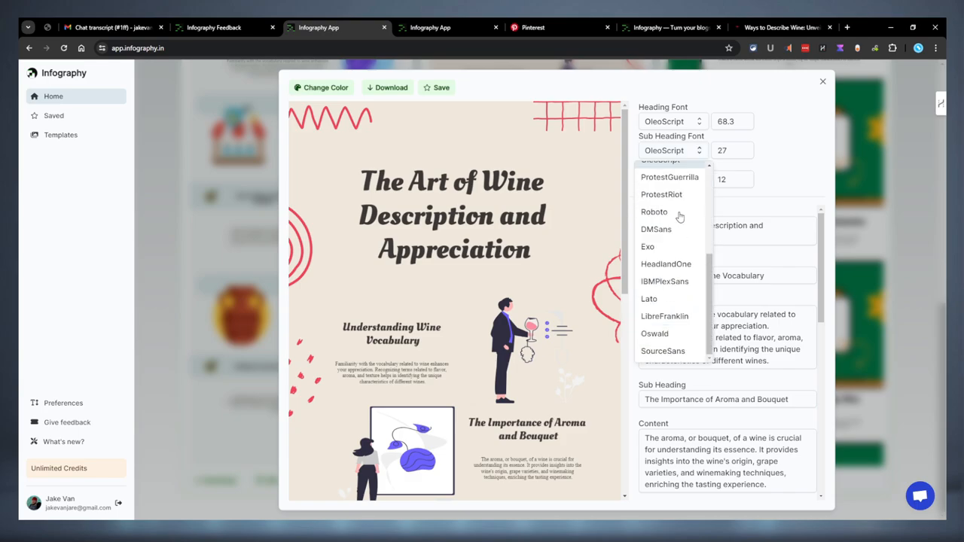
{"action": "left_click", "coordinate": [428, 27]}
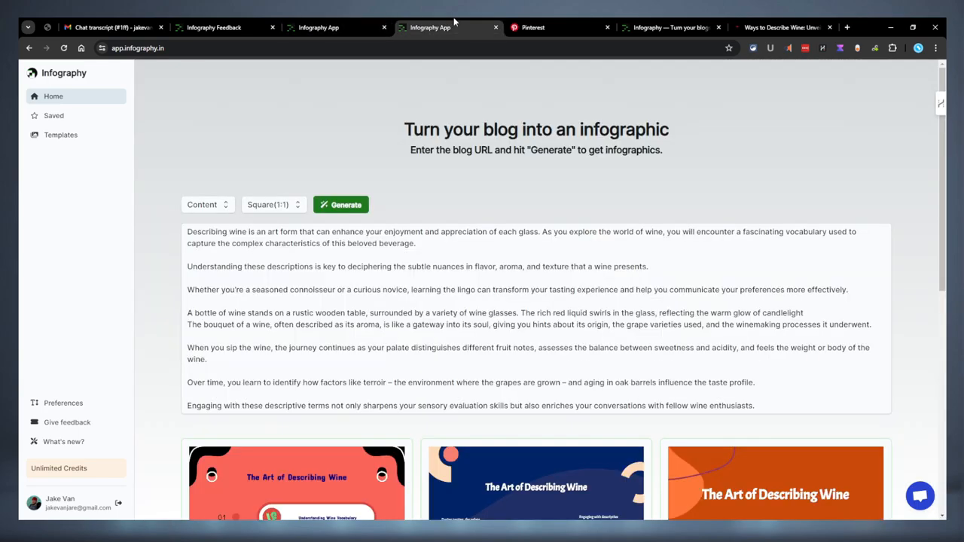
{"action": "left_click", "coordinate": [214, 27]}
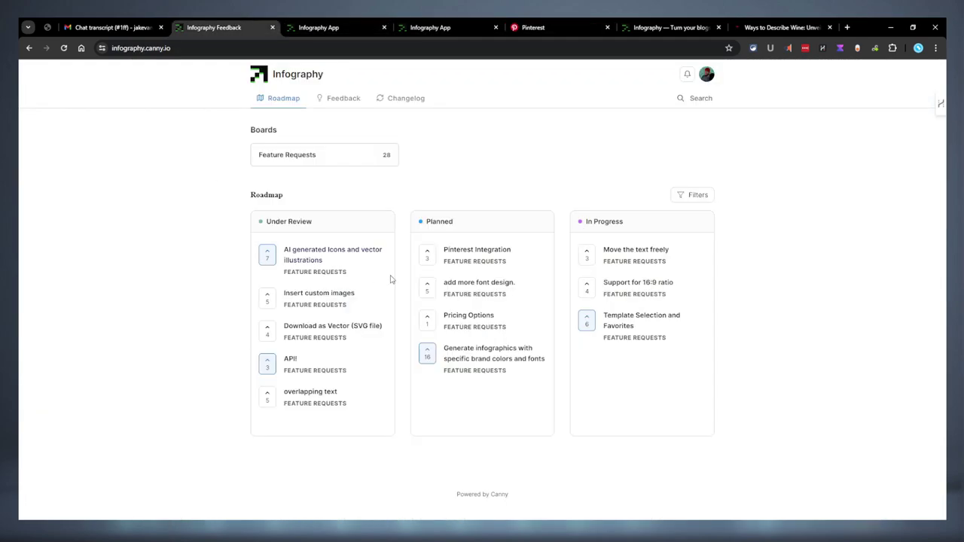
{"action": "left_click", "coordinate": [469, 315]}
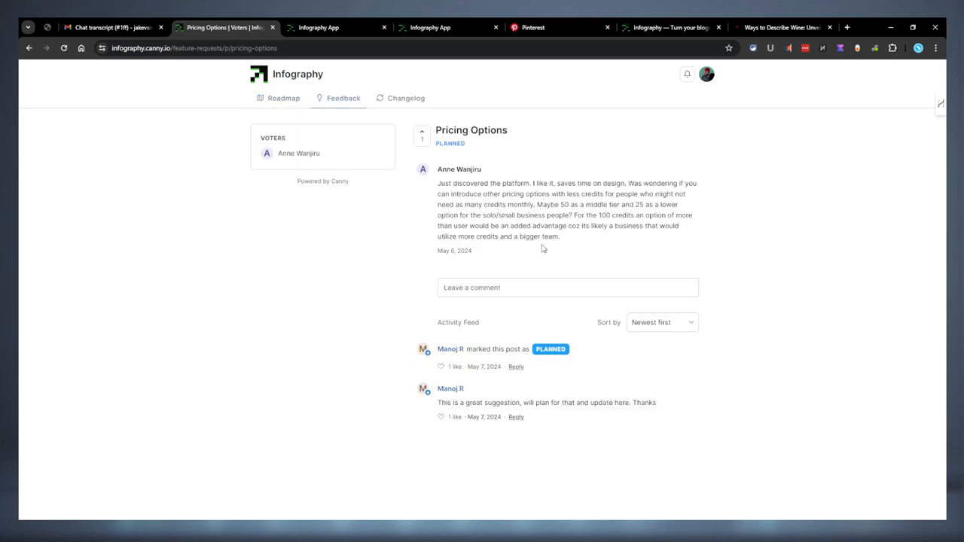
{"action": "mouse_move", "coordinate": [358, 192]}
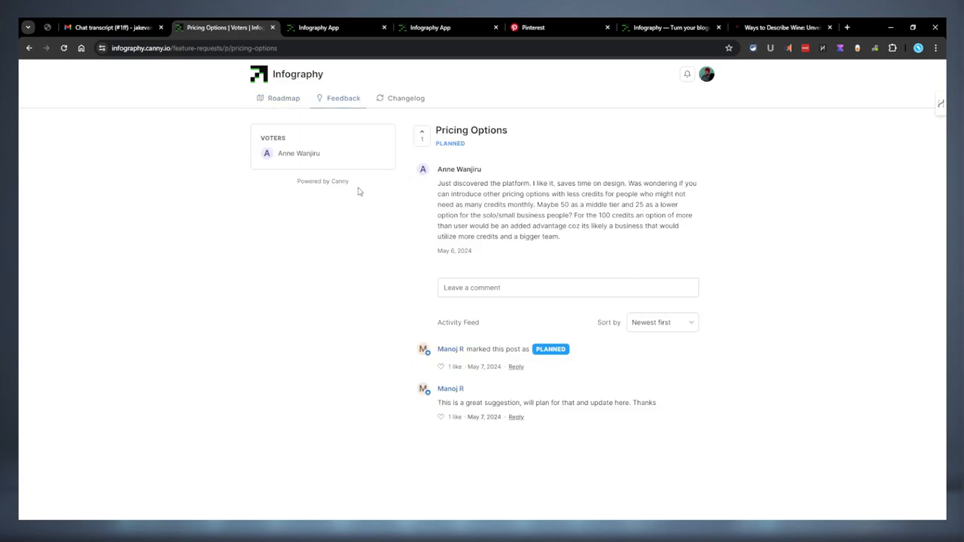
{"action": "mouse_move", "coordinate": [588, 362]}
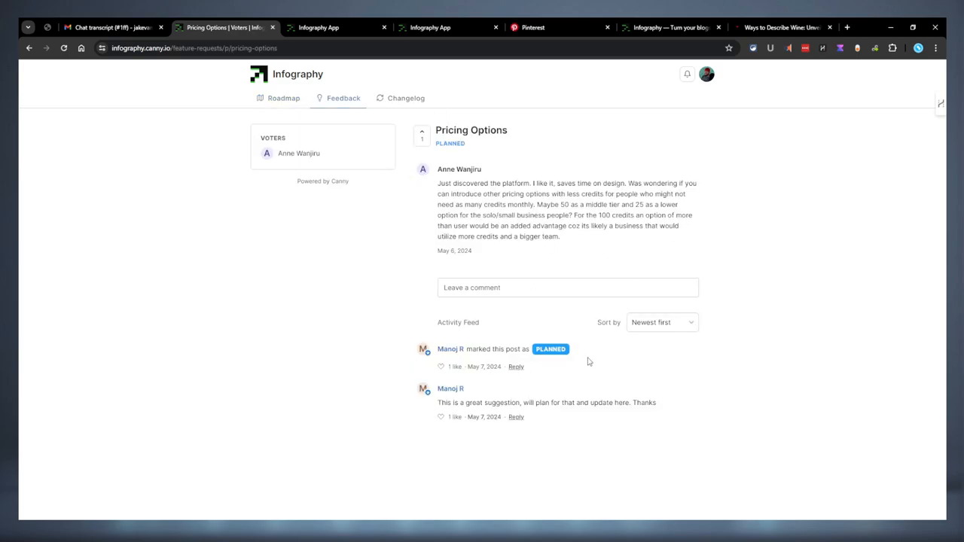
{"action": "mouse_move", "coordinate": [59, 81]}
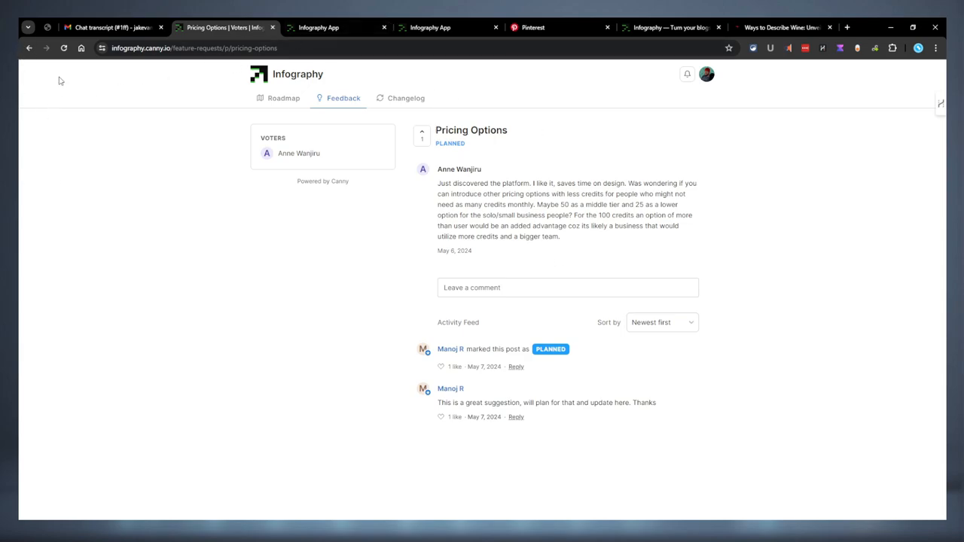
Step: Browse Canny's roadmap and feature request posts, then close Infography's wine infographic editor
{"action": "left_click", "coordinate": [282, 98]}
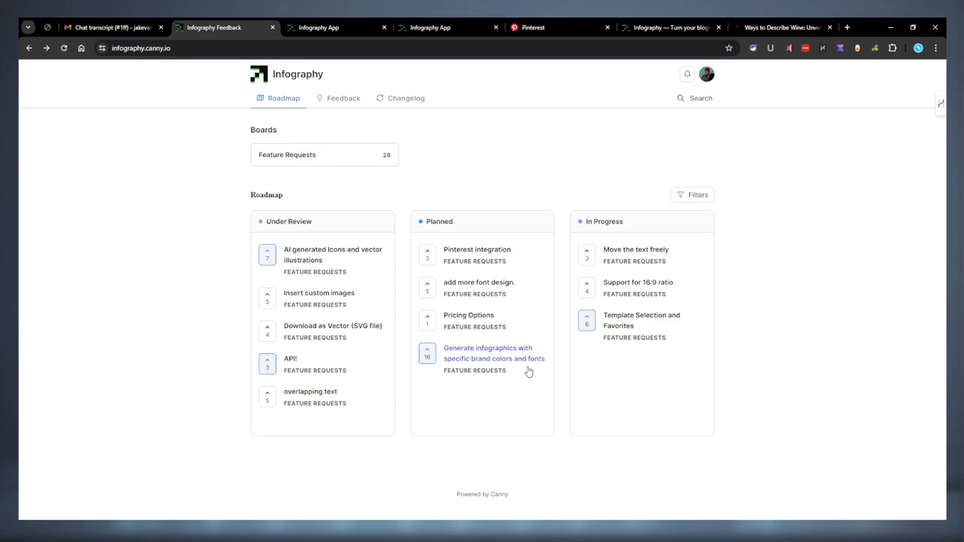
{"action": "mouse_move", "coordinate": [479, 364]}
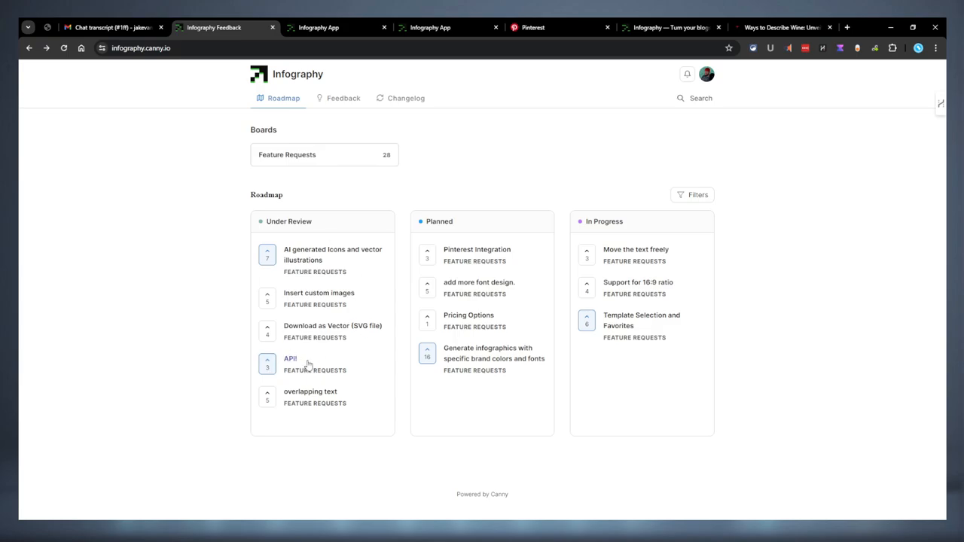
{"action": "mouse_move", "coordinate": [296, 367]}
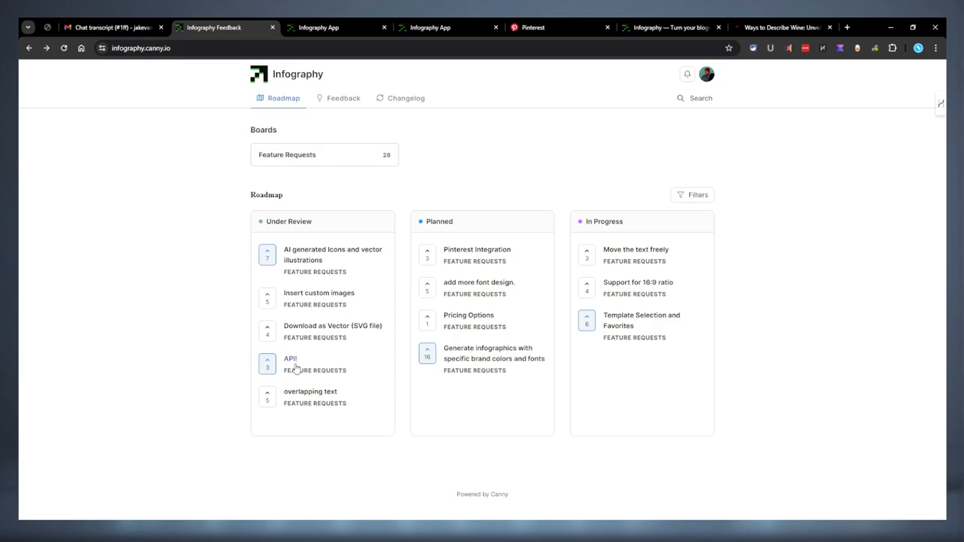
{"action": "mouse_move", "coordinate": [353, 468]}
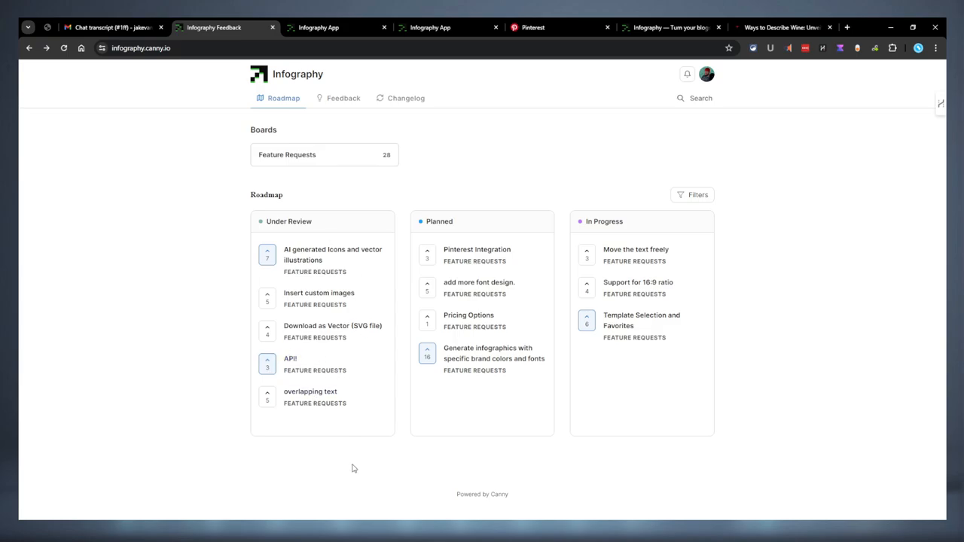
{"action": "mouse_move", "coordinate": [297, 369]}
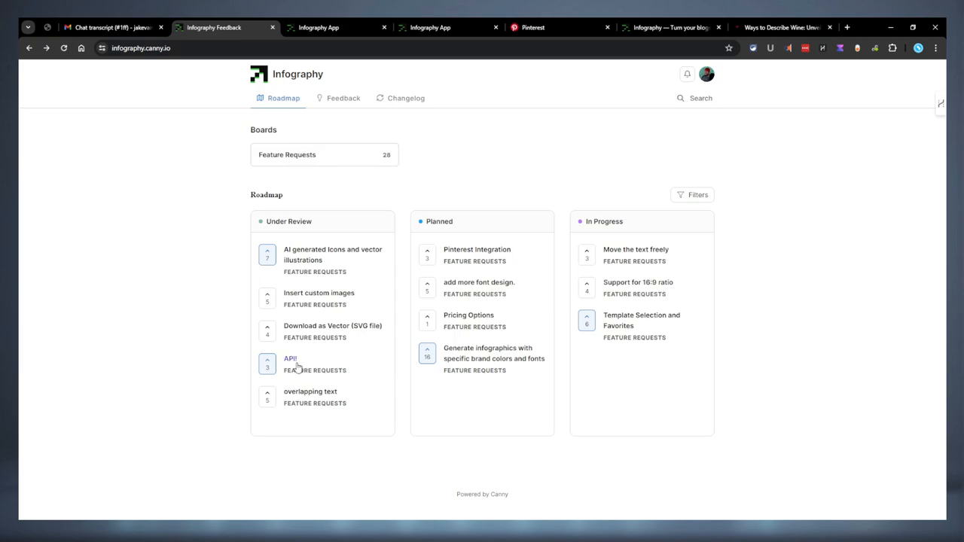
{"action": "mouse_move", "coordinate": [305, 363]}
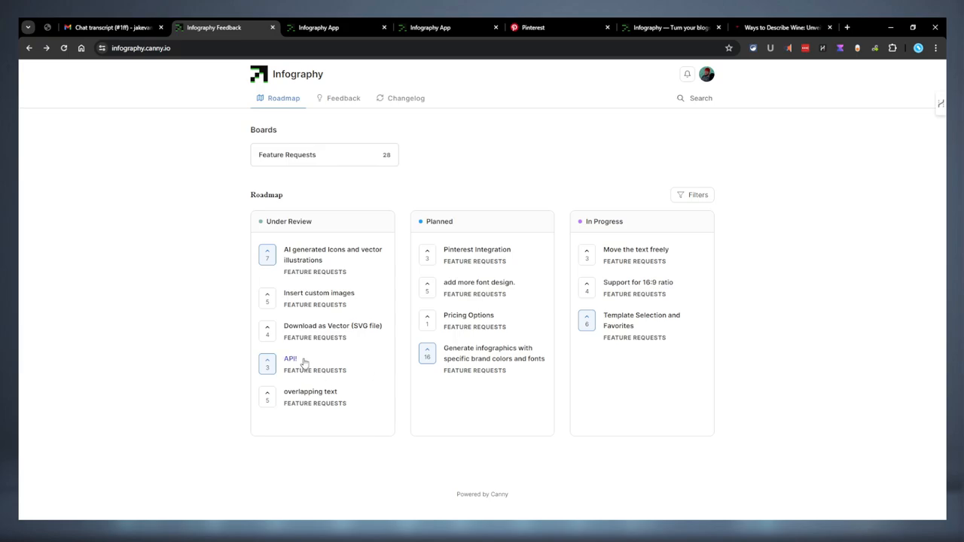
{"action": "mouse_move", "coordinate": [282, 419]}
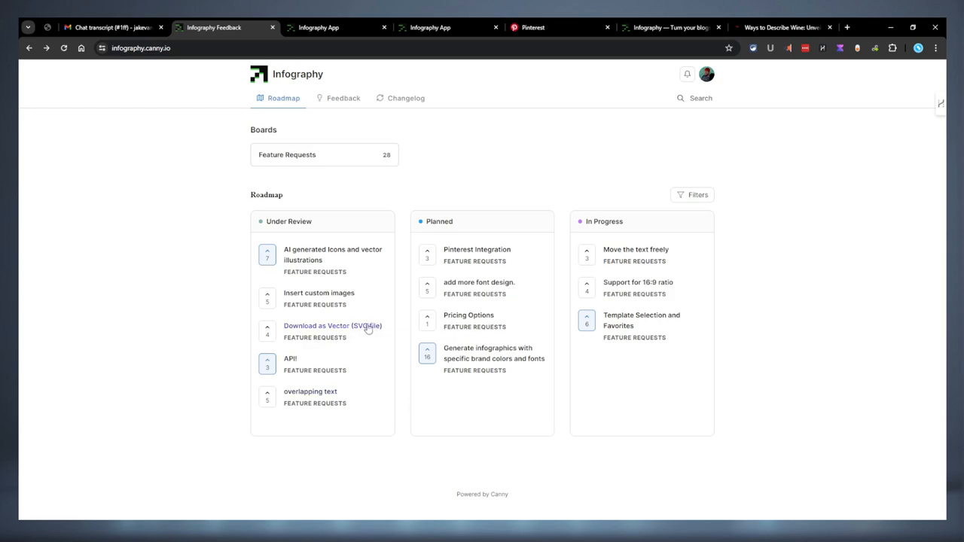
{"action": "mouse_move", "coordinate": [357, 384]}
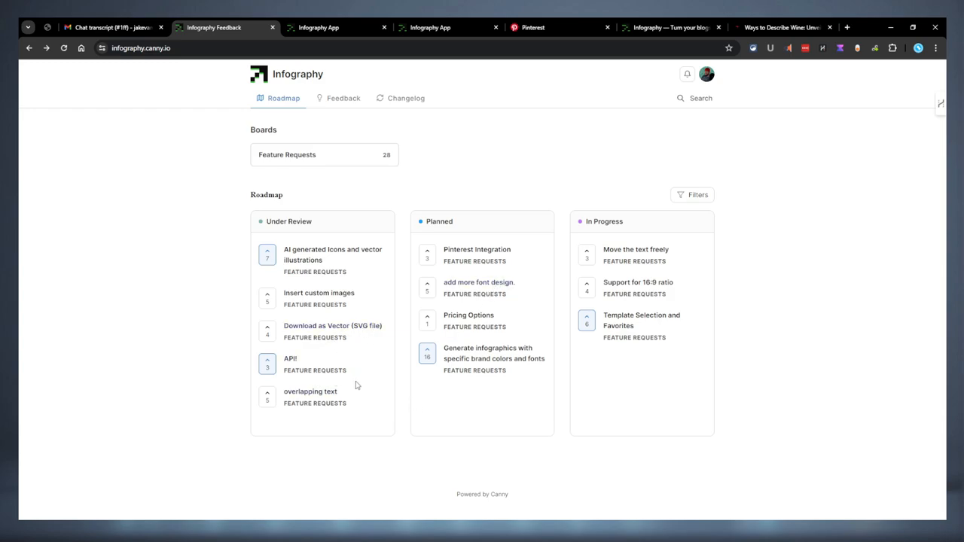
{"action": "mouse_move", "coordinate": [327, 306]}
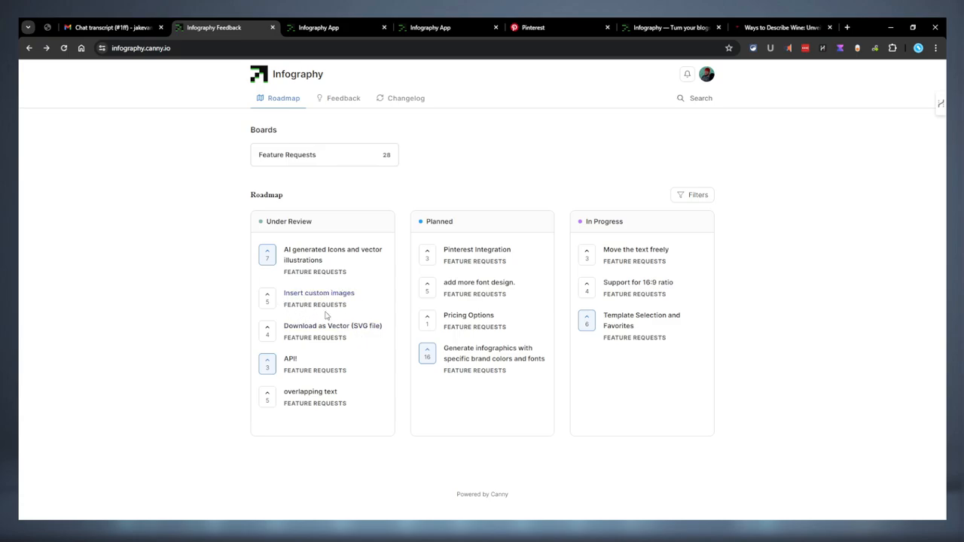
{"action": "mouse_move", "coordinate": [338, 249]}
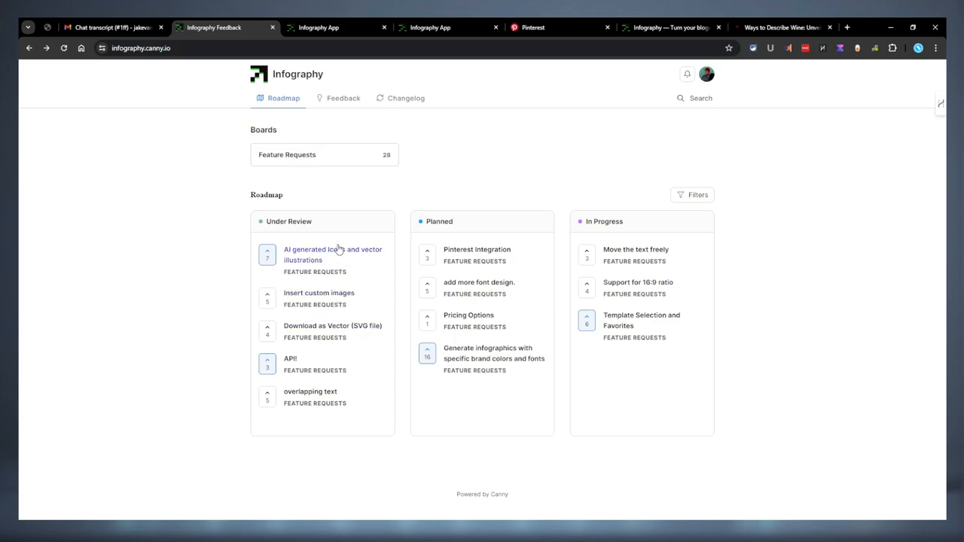
{"action": "mouse_move", "coordinate": [332, 267]}
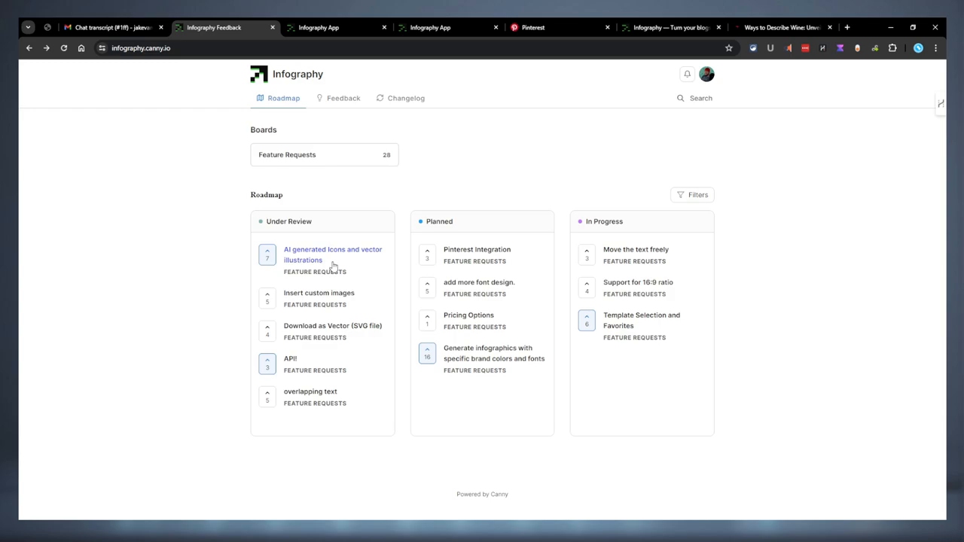
{"action": "mouse_move", "coordinate": [230, 271]}
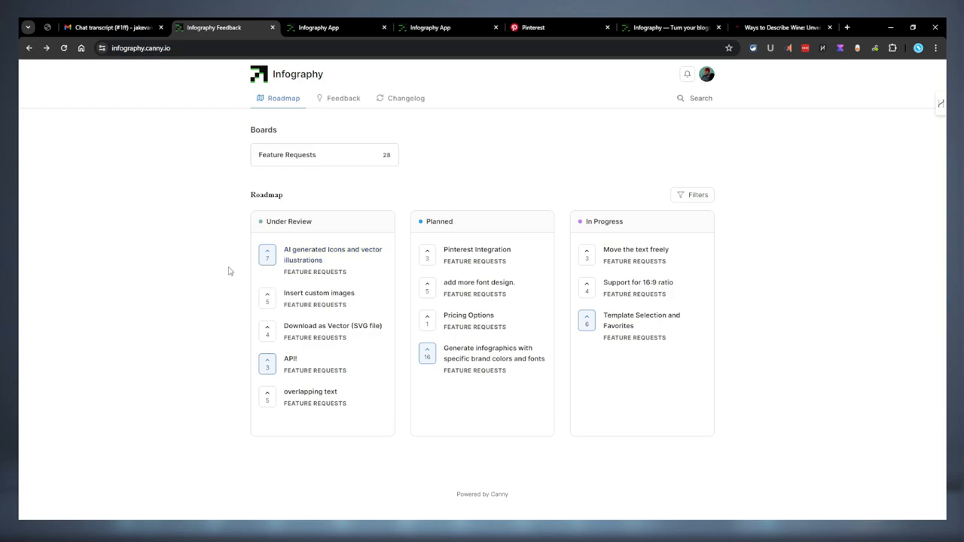
{"action": "mouse_move", "coordinate": [306, 244]}
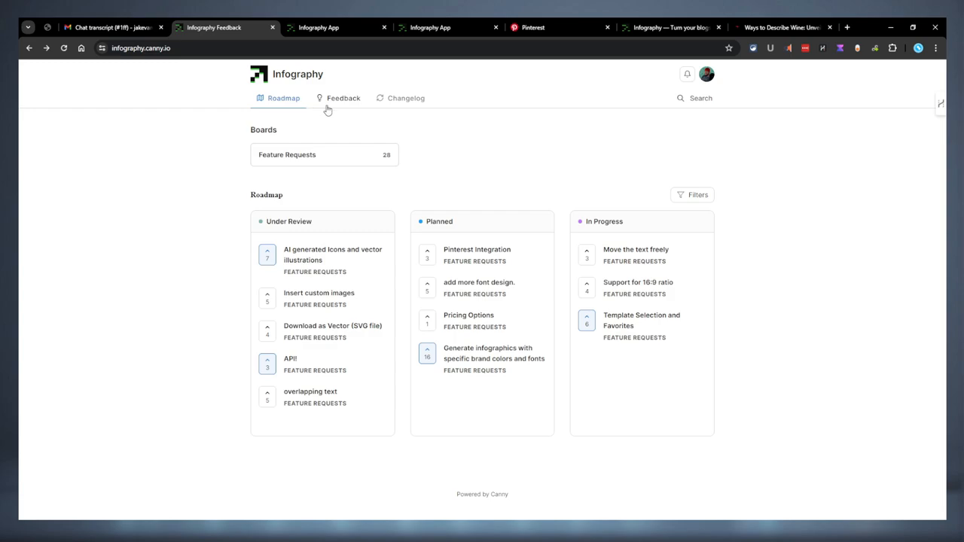
{"action": "mouse_move", "coordinate": [383, 202]}
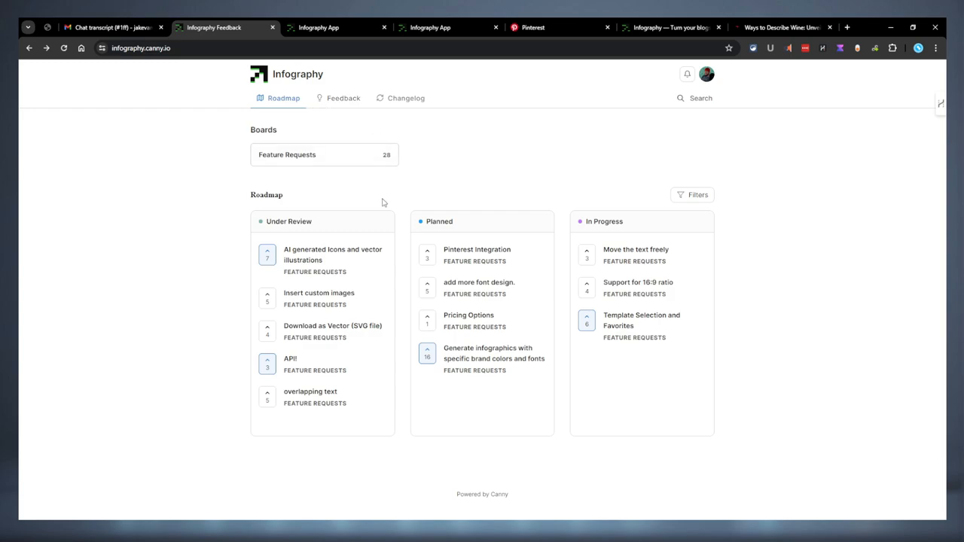
{"action": "mouse_move", "coordinate": [341, 109]}
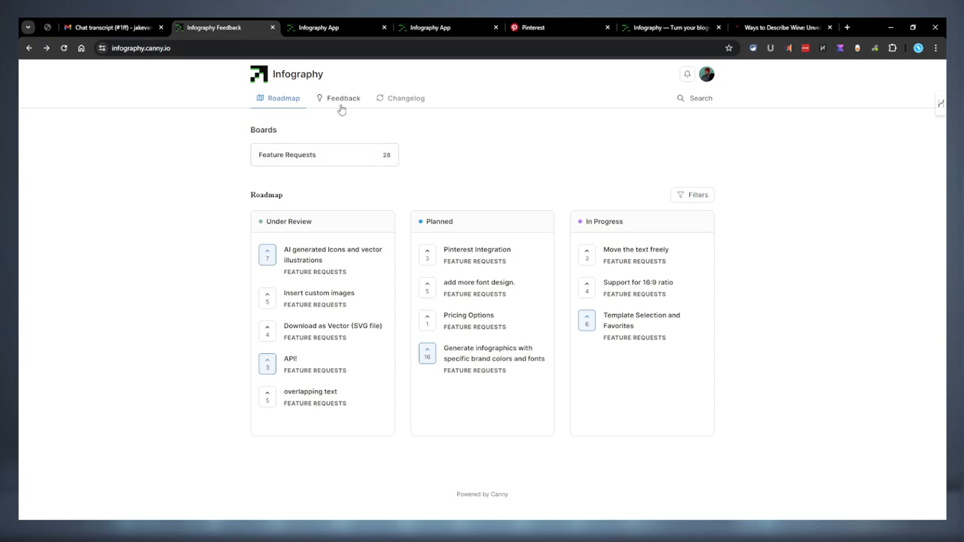
{"action": "left_click", "coordinate": [342, 98]}
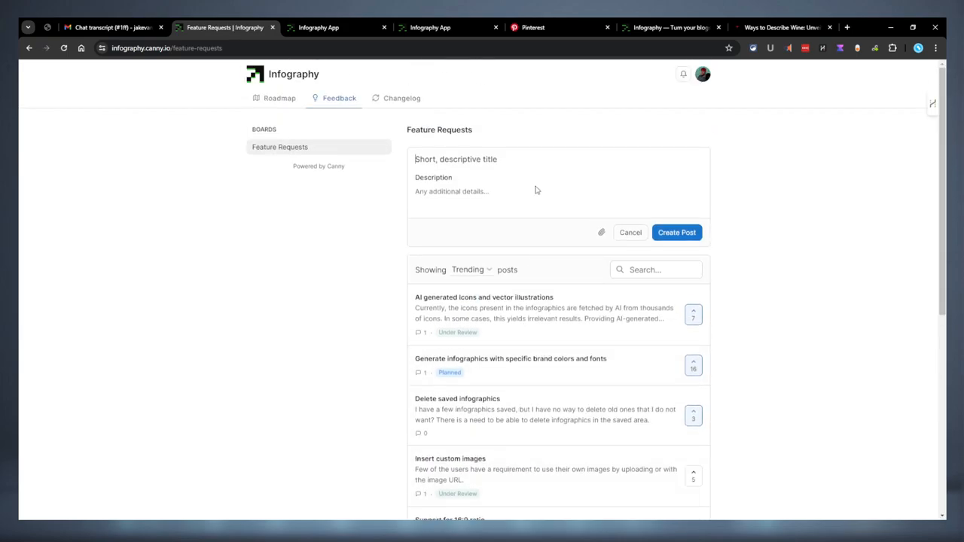
{"action": "scroll", "scroll_direction": "down", "scroll_amount": 3}
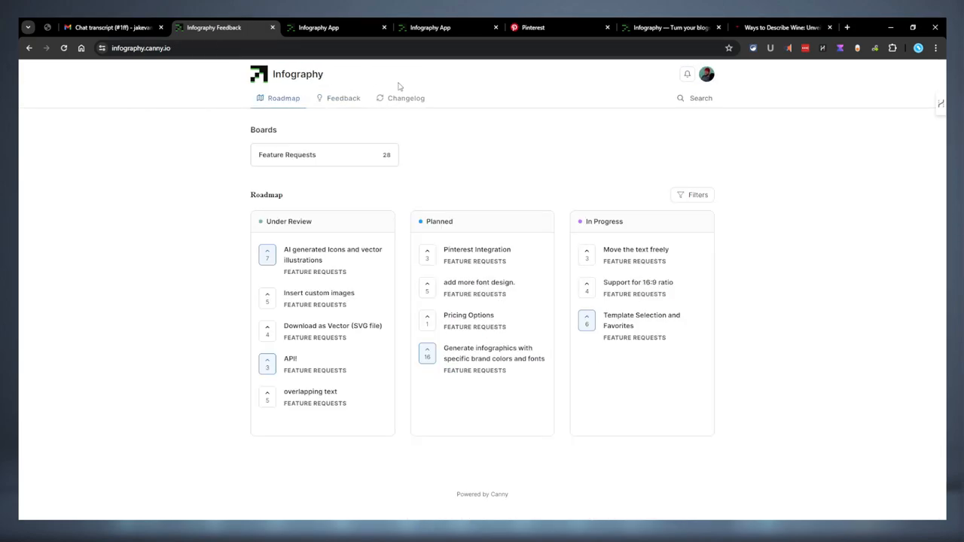
{"action": "left_click", "coordinate": [322, 27]}
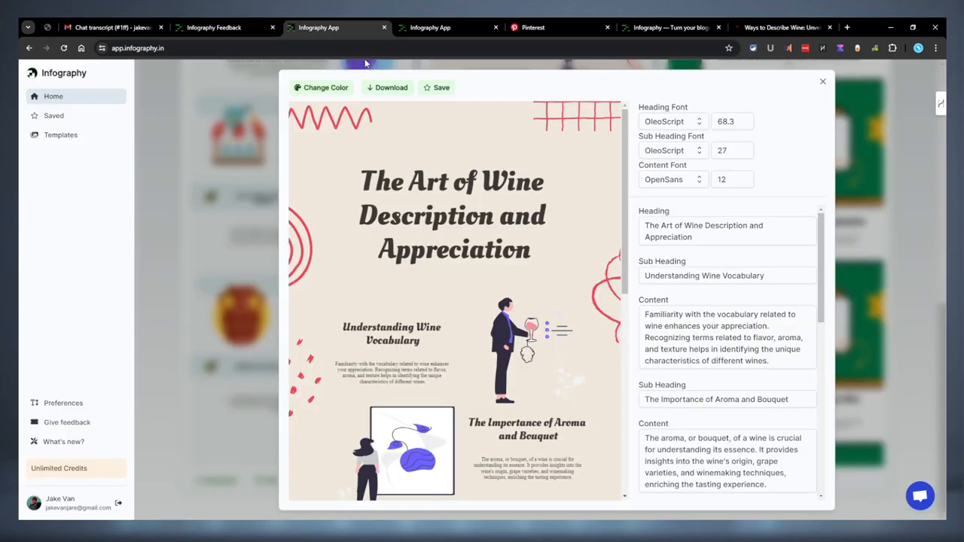
{"action": "left_click", "coordinate": [823, 81]}
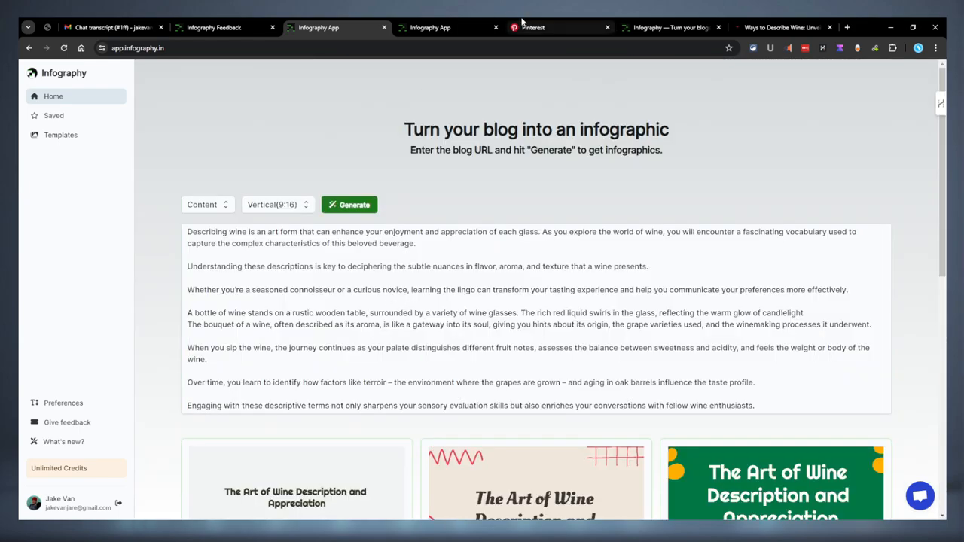
Step: On infography.in, compare the Limited Lifetime Deal Tier 1–3 cards and their features
{"action": "left_click", "coordinate": [676, 27]}
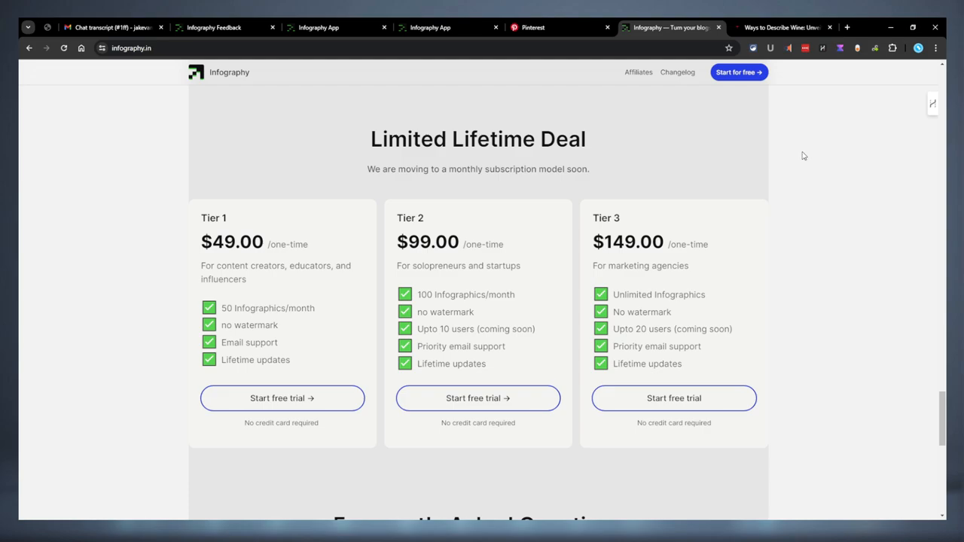
{"action": "mouse_move", "coordinate": [414, 105]}
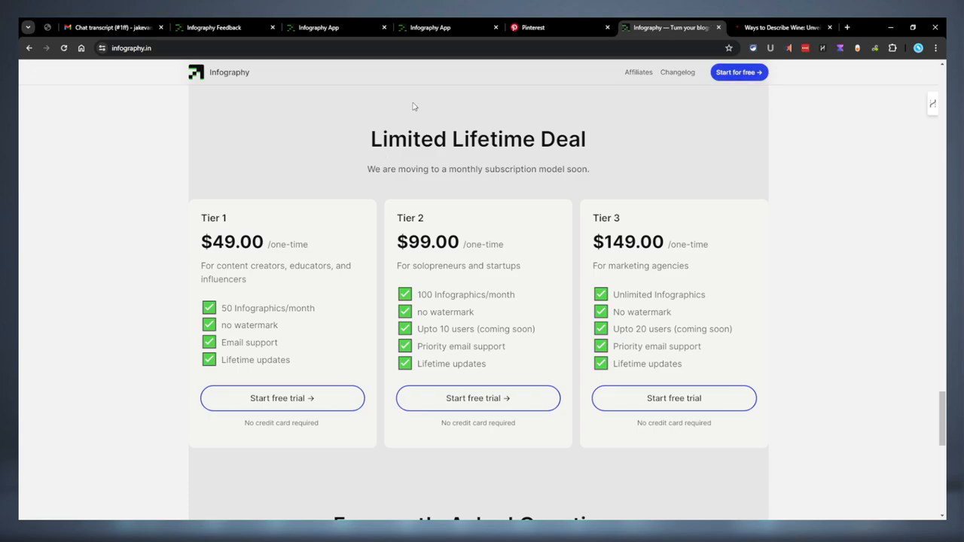
{"action": "mouse_move", "coordinate": [633, 171]}
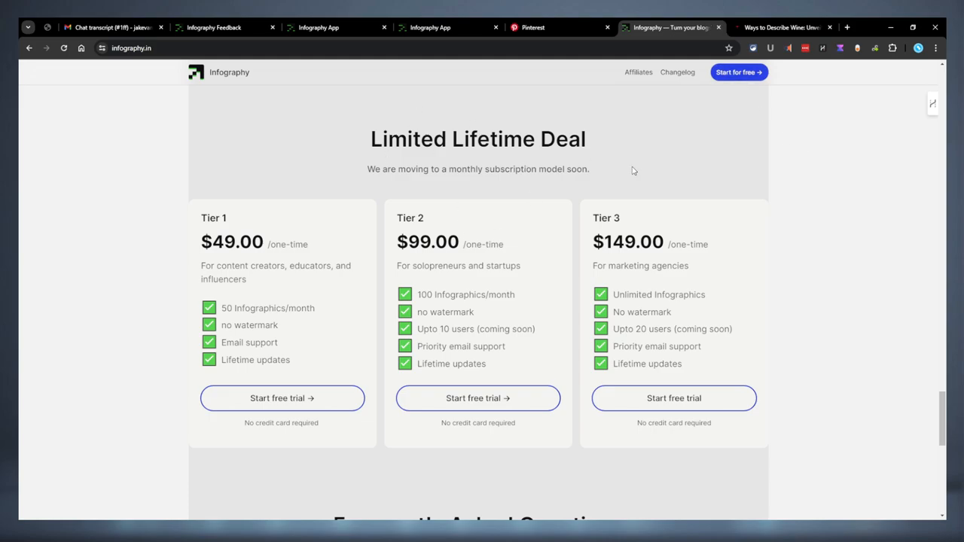
{"action": "mouse_move", "coordinate": [594, 173]}
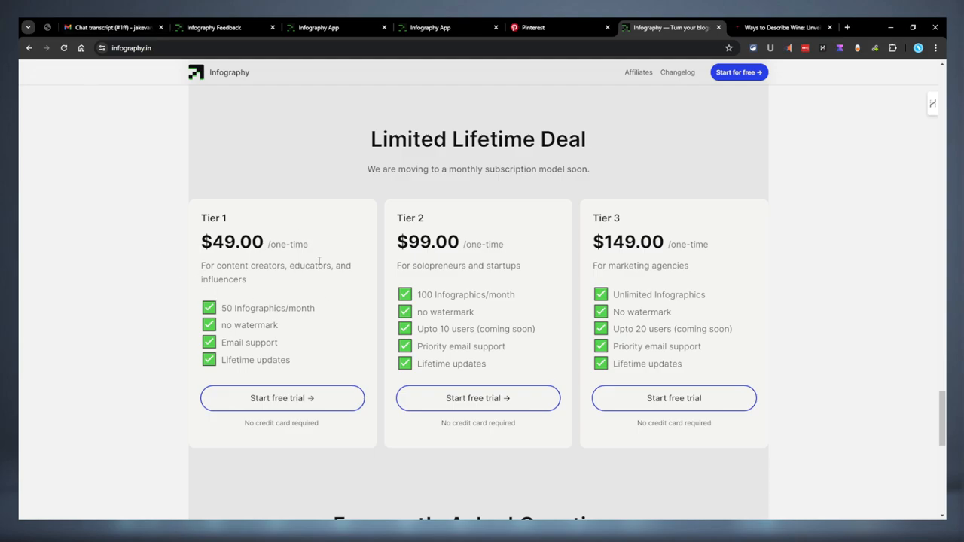
{"action": "double_click", "coordinate": [213, 218]}
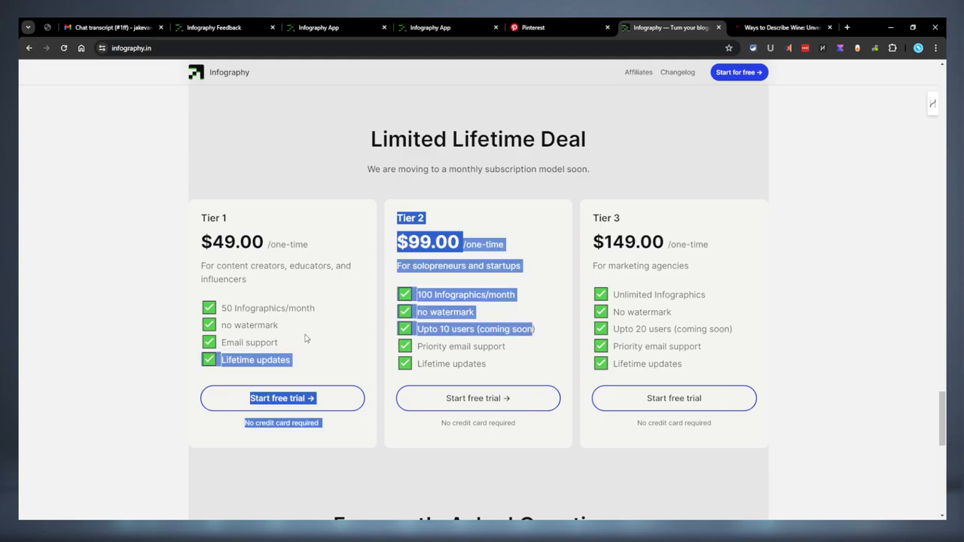
{"action": "left_click", "coordinate": [486, 329]}
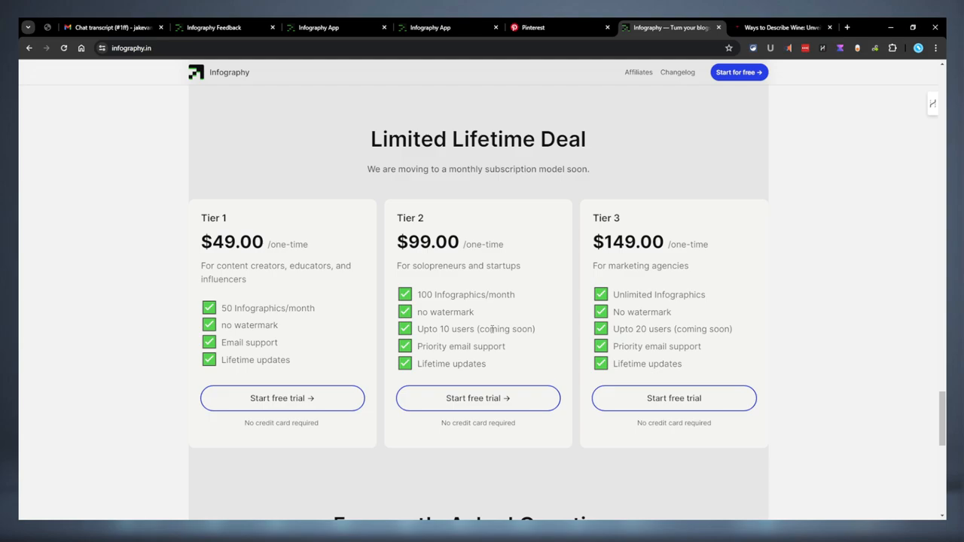
{"action": "mouse_move", "coordinate": [722, 203]}
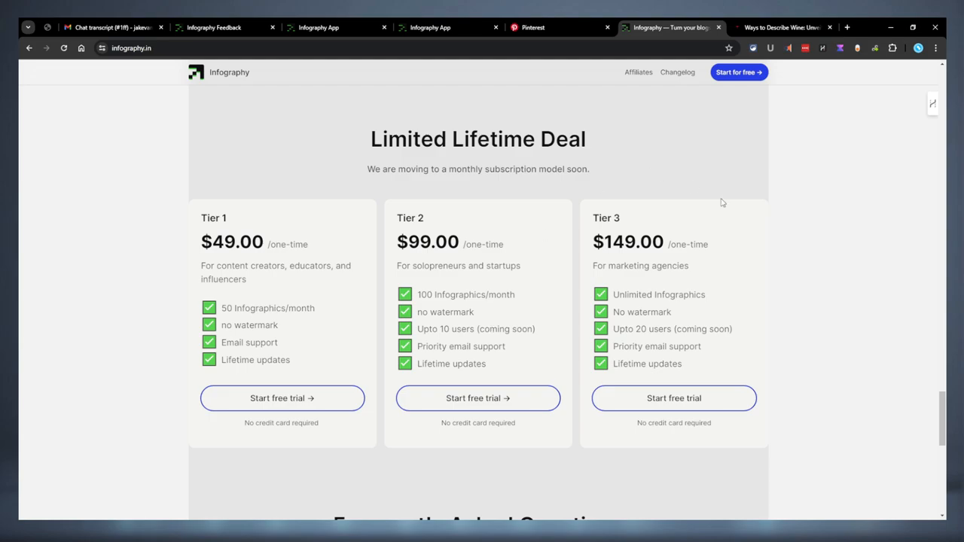
{"action": "double_click", "coordinate": [655, 346]}
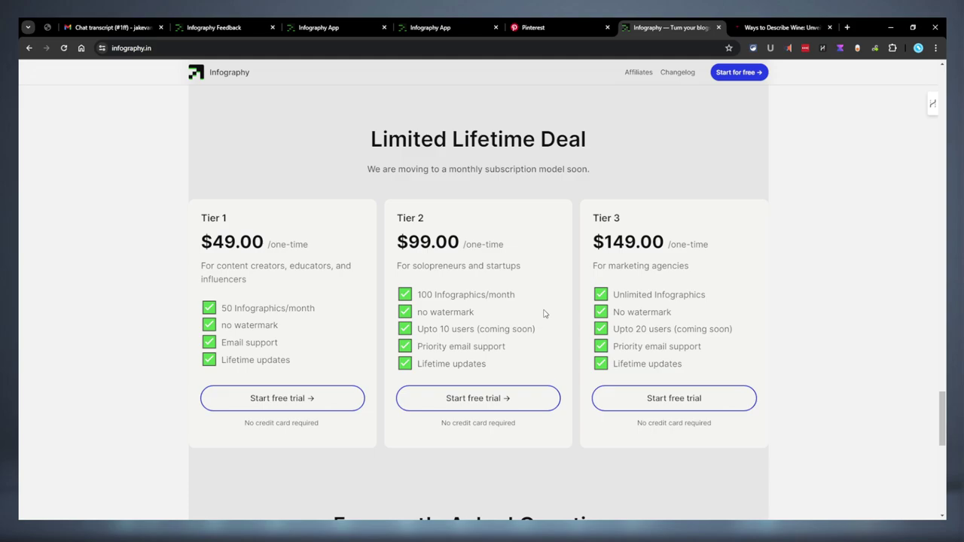
{"action": "mouse_move", "coordinate": [484, 359]}
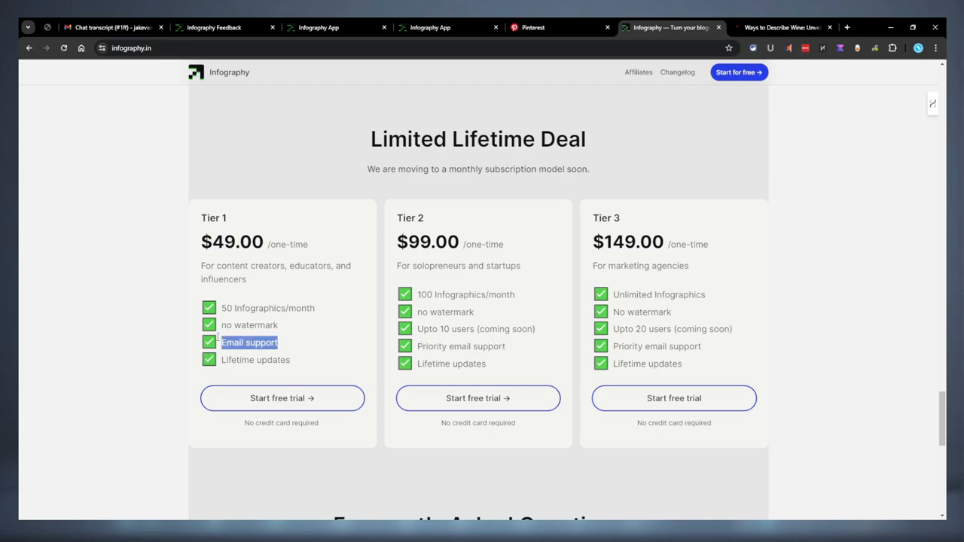
{"action": "left_click", "coordinate": [311, 296]}
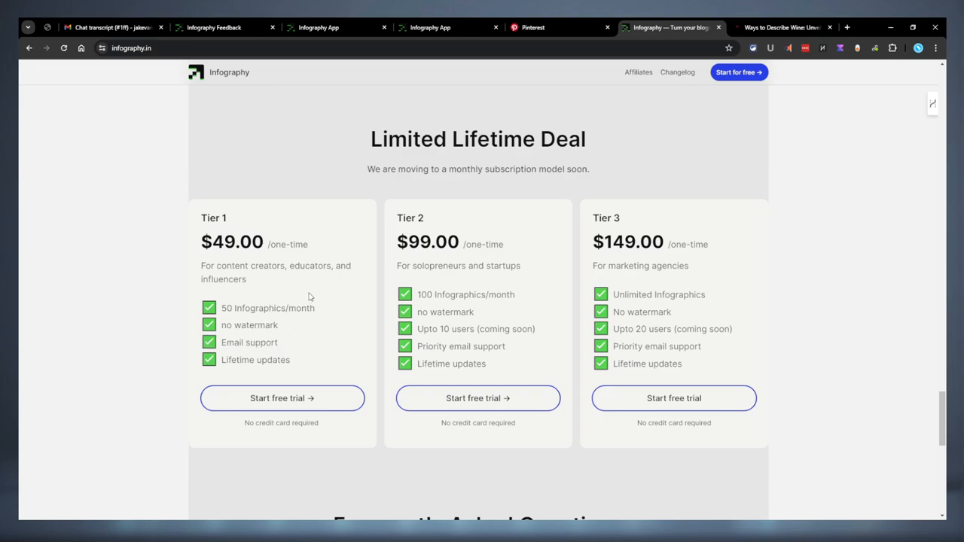
{"action": "mouse_move", "coordinate": [377, 346]}
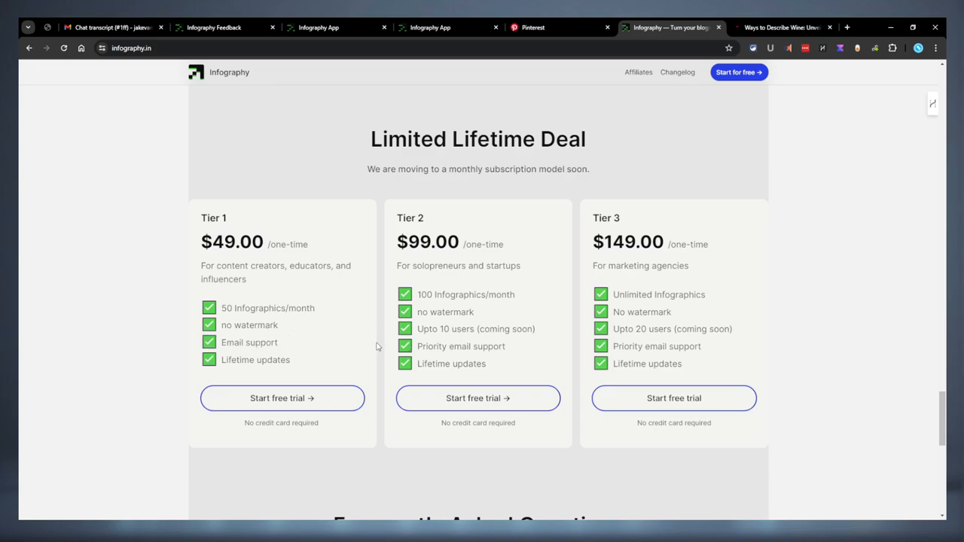
{"action": "mouse_move", "coordinate": [340, 335]}
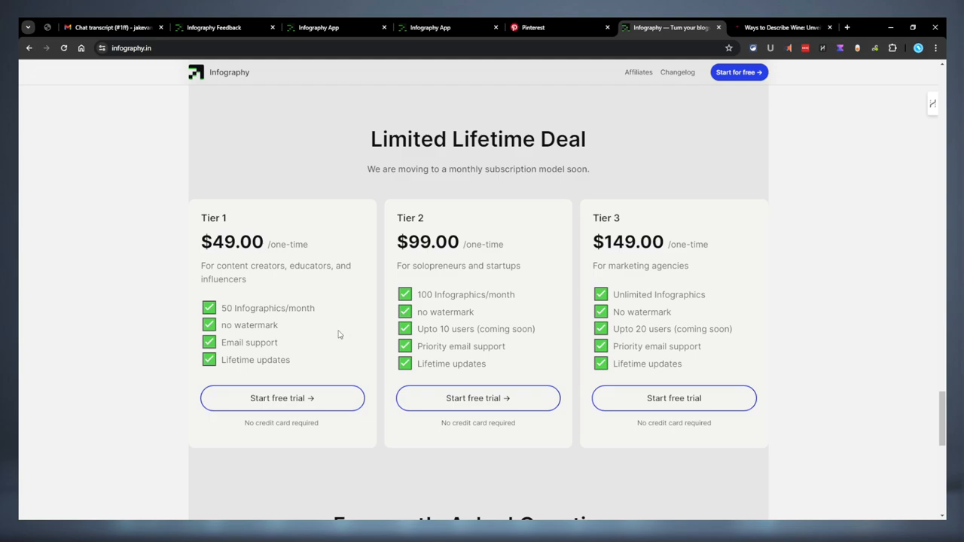
{"action": "mouse_move", "coordinate": [524, 257]}
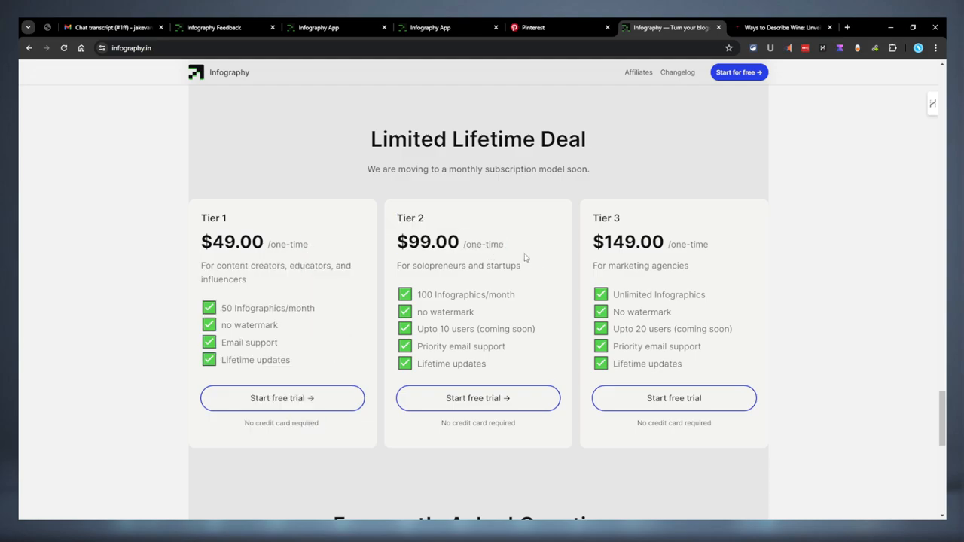
{"action": "mouse_move", "coordinate": [525, 257]}
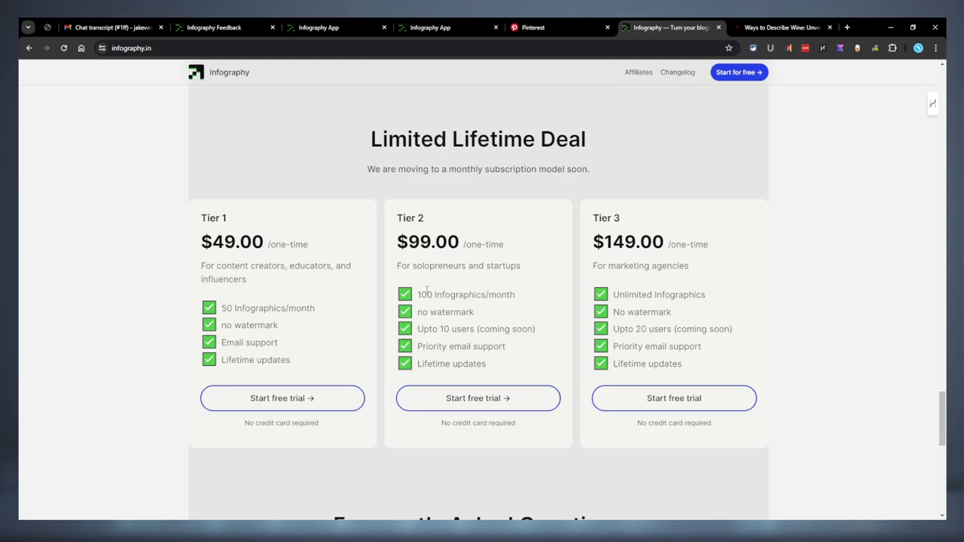
{"action": "mouse_move", "coordinate": [434, 257]}
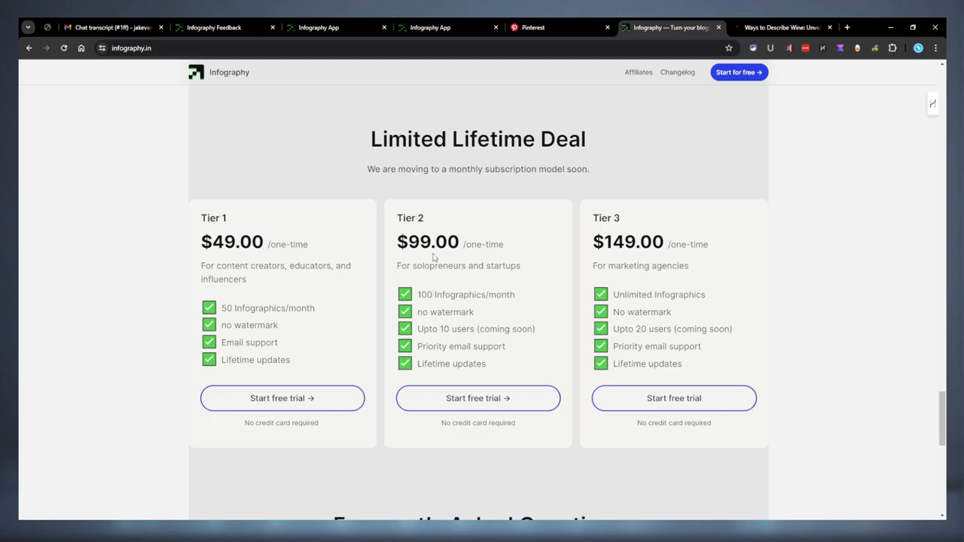
{"action": "double_click", "coordinate": [410, 217]}
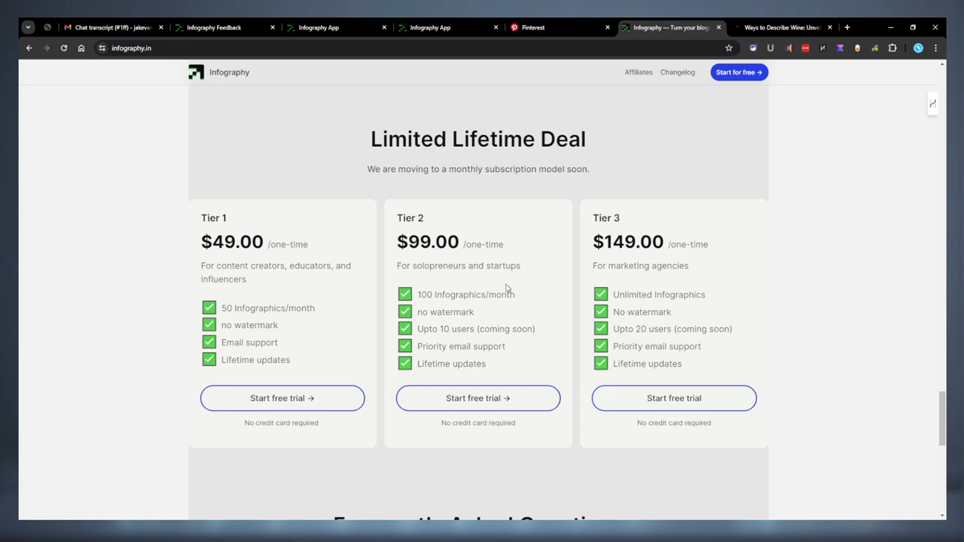
{"action": "mouse_move", "coordinate": [525, 326]}
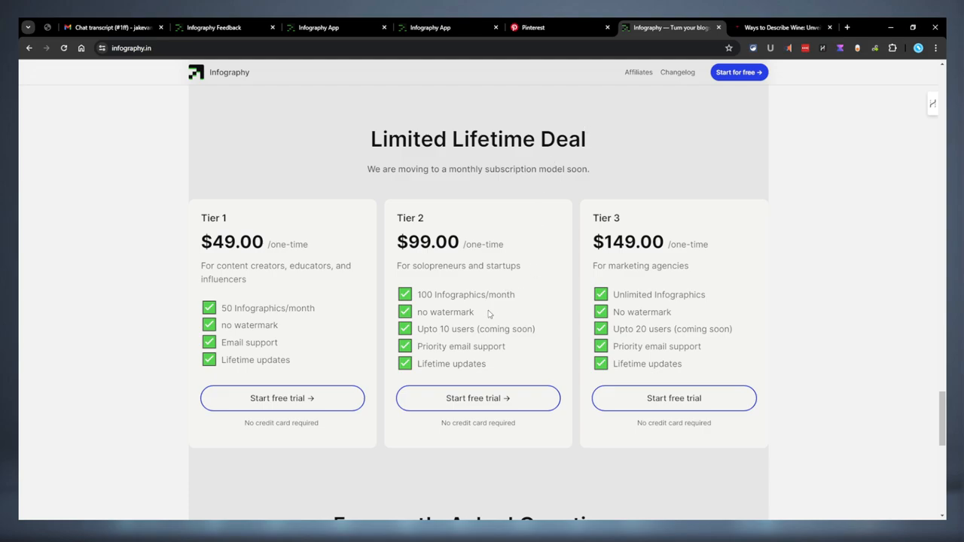
{"action": "mouse_move", "coordinate": [605, 228]}
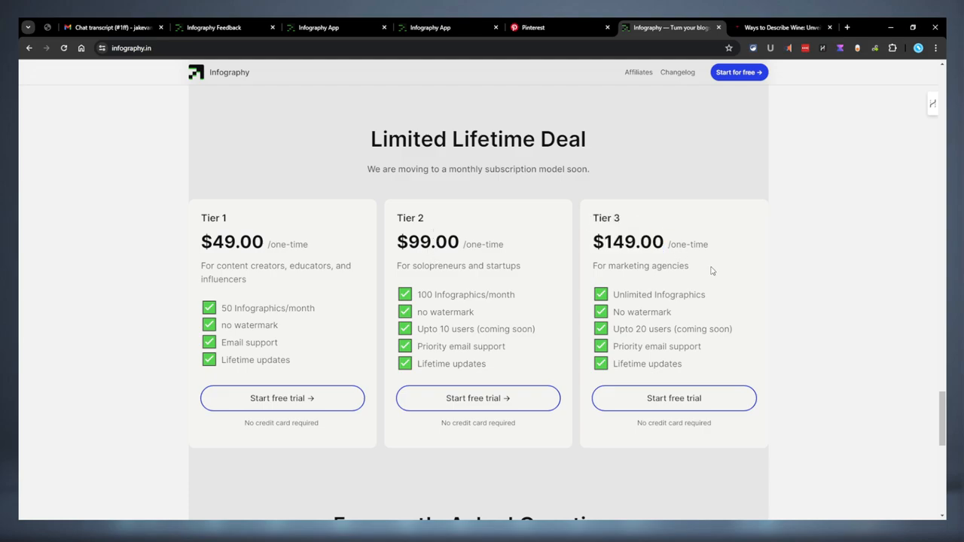
{"action": "mouse_move", "coordinate": [741, 305]}
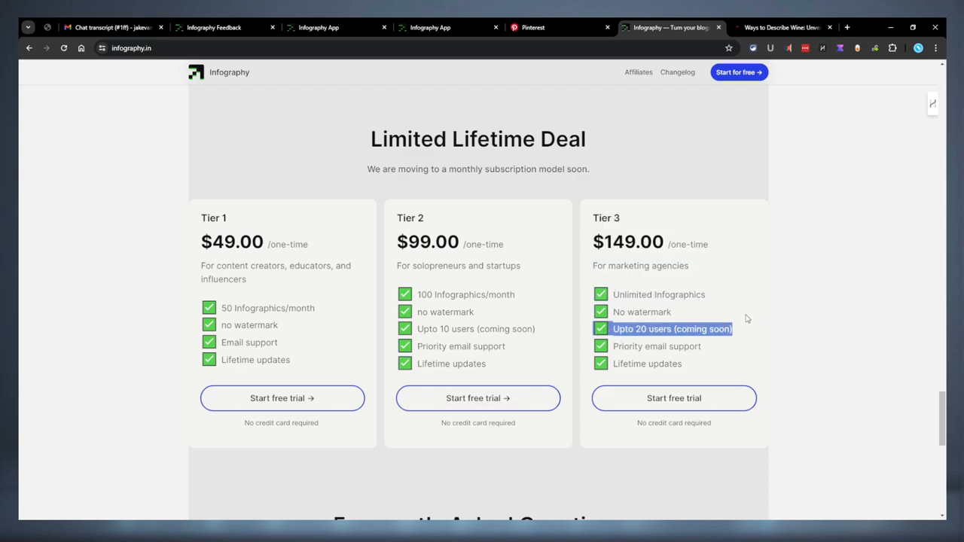
{"action": "mouse_move", "coordinate": [739, 303]}
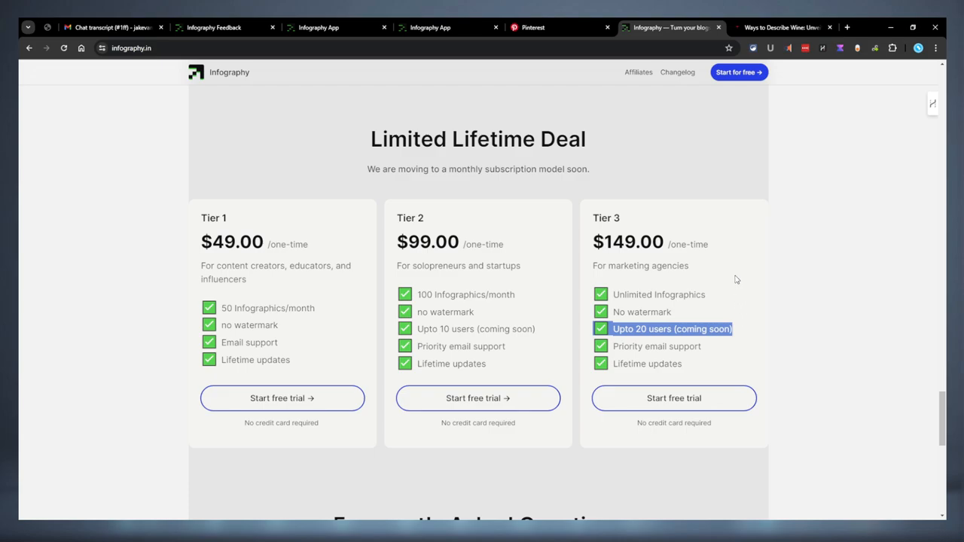
{"action": "mouse_move", "coordinate": [738, 290]}
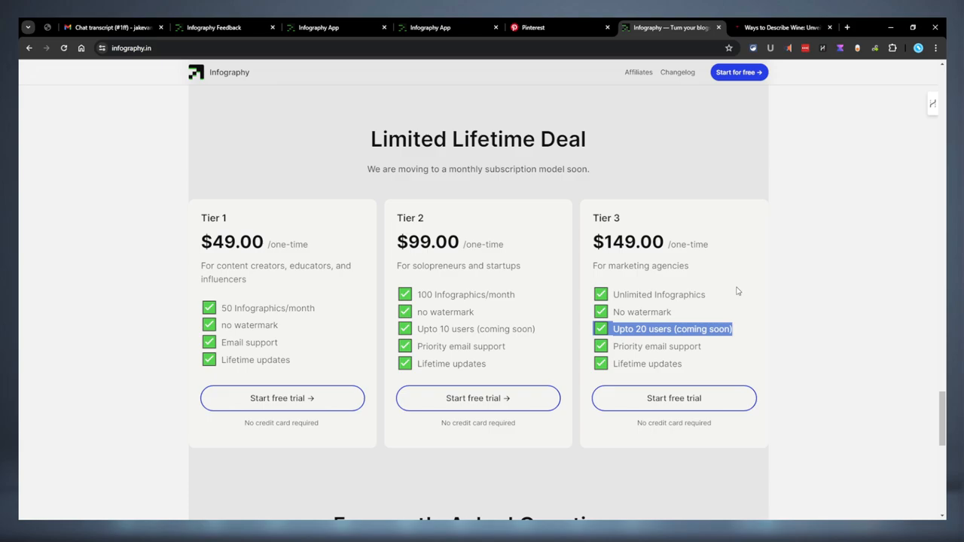
Step: Scroll through the website's FAQ and review video, then return to Canny's roadmap
{"action": "scroll", "scroll_direction": "down", "scroll_amount": 3}
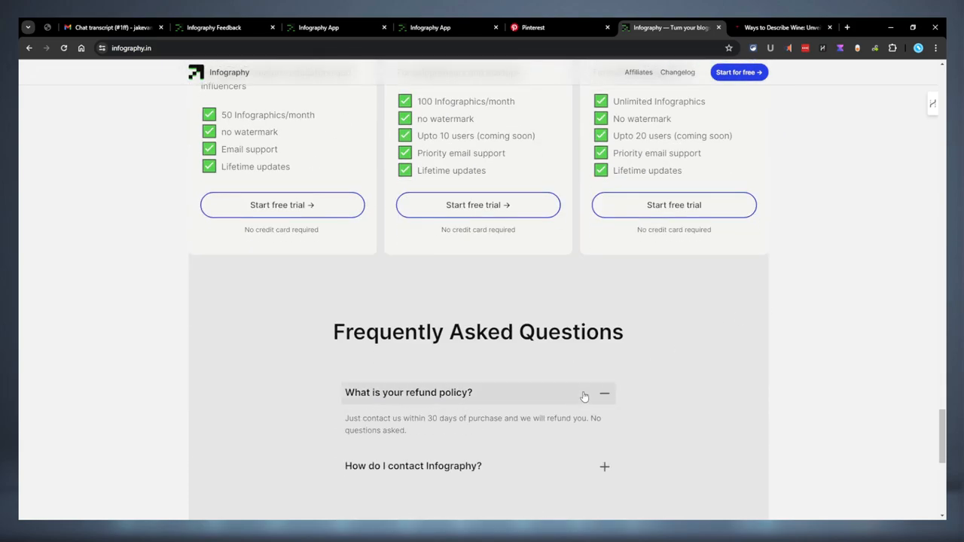
{"action": "scroll", "scroll_direction": "down", "scroll_amount": 3}
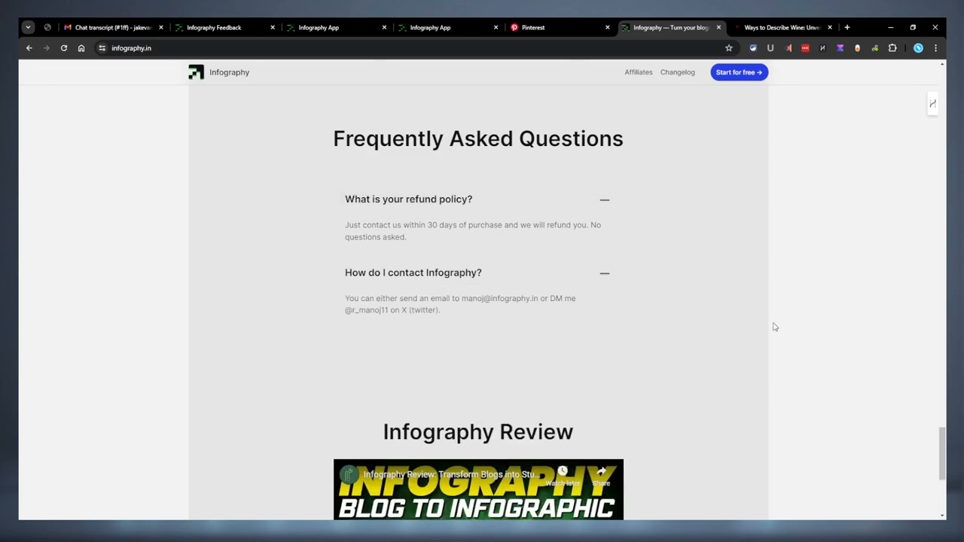
{"action": "scroll", "scroll_direction": "down", "scroll_amount": 3}
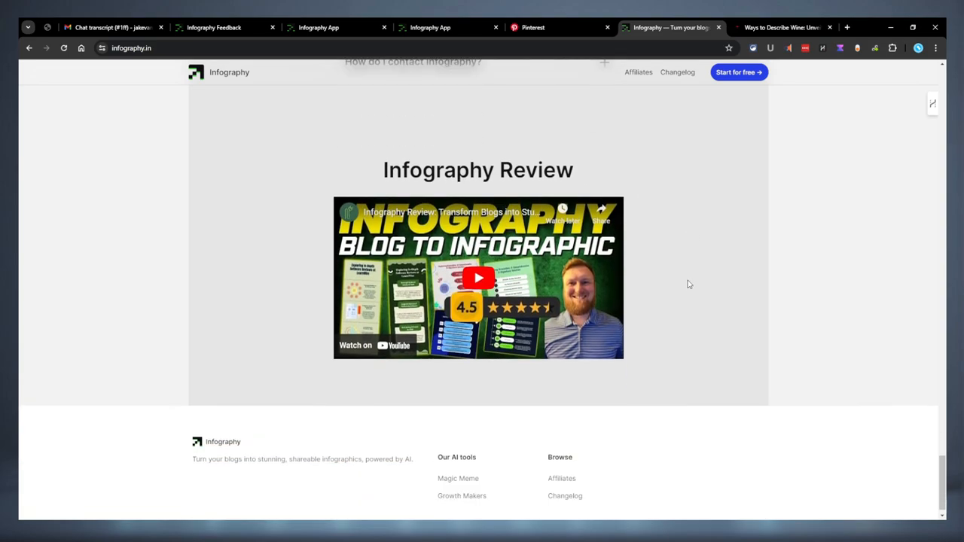
{"action": "scroll", "scroll_direction": "down", "scroll_amount": 3}
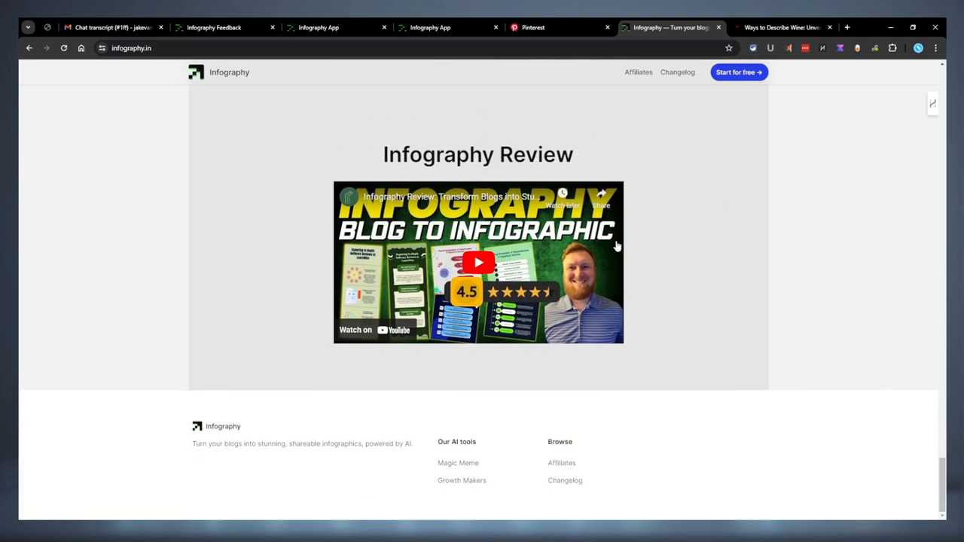
{"action": "mouse_move", "coordinate": [418, 219]}
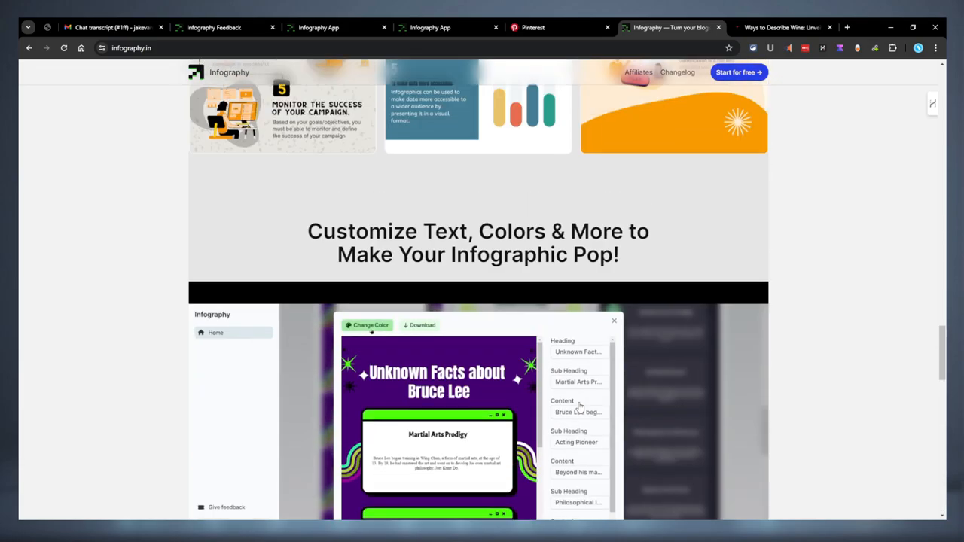
{"action": "scroll", "scroll_direction": "up", "scroll_amount": 3}
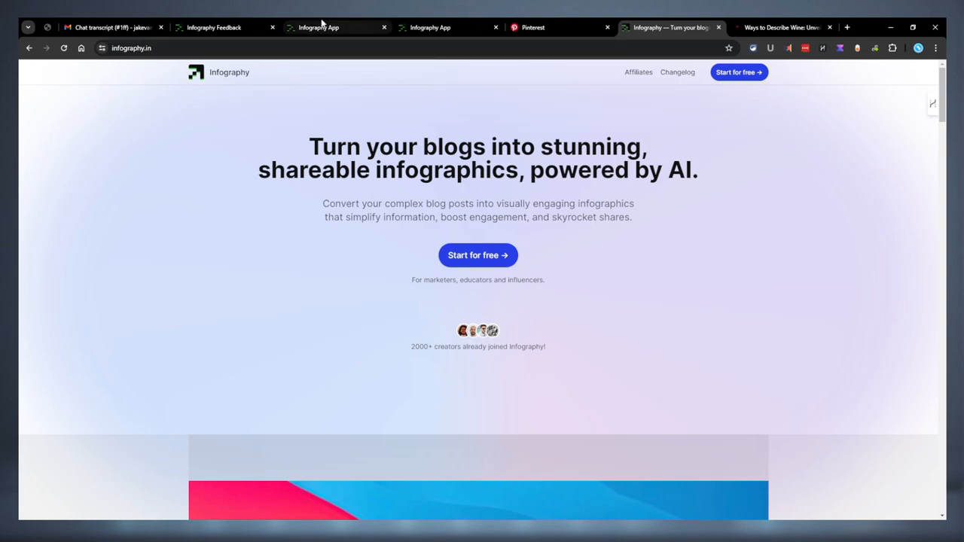
{"action": "left_click", "coordinate": [213, 27]}
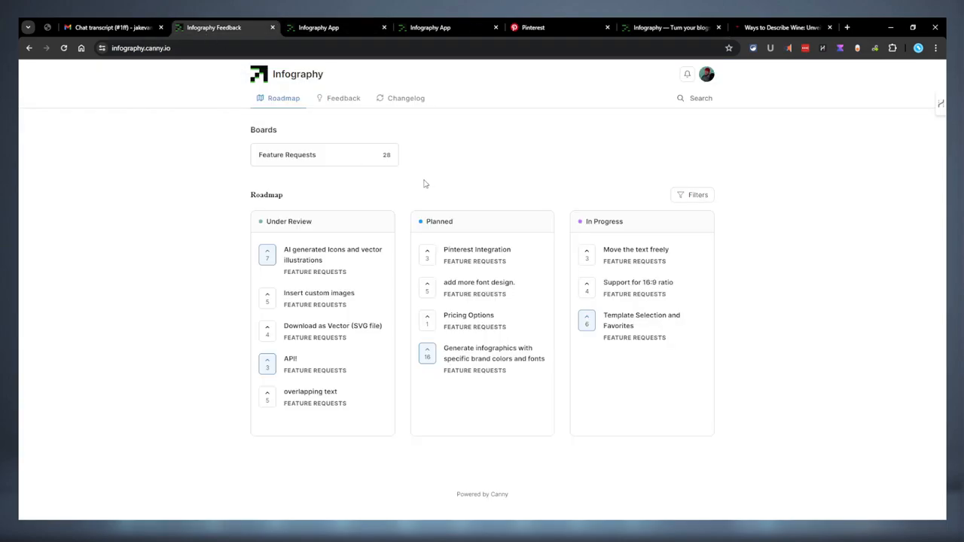
{"action": "mouse_move", "coordinate": [735, 305]}
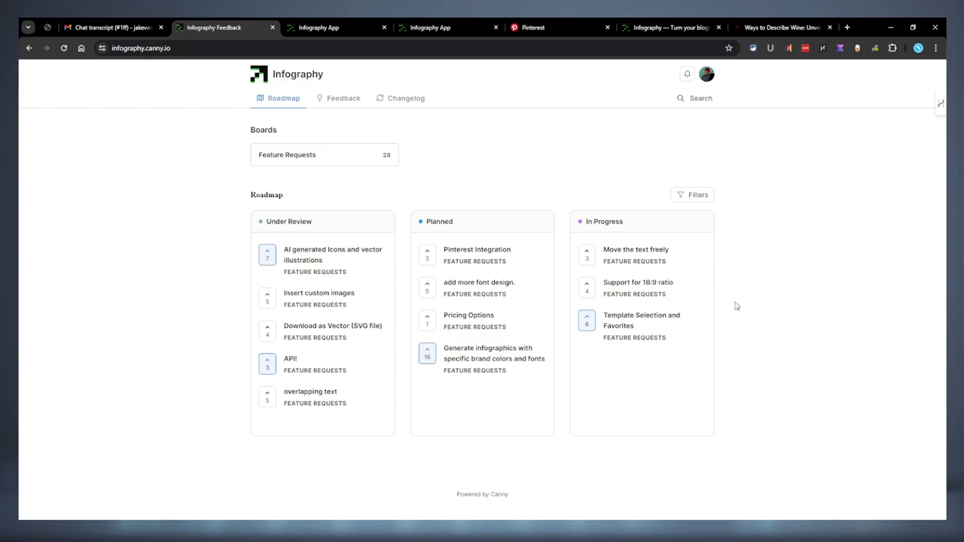
{"action": "mouse_move", "coordinate": [399, 209]}
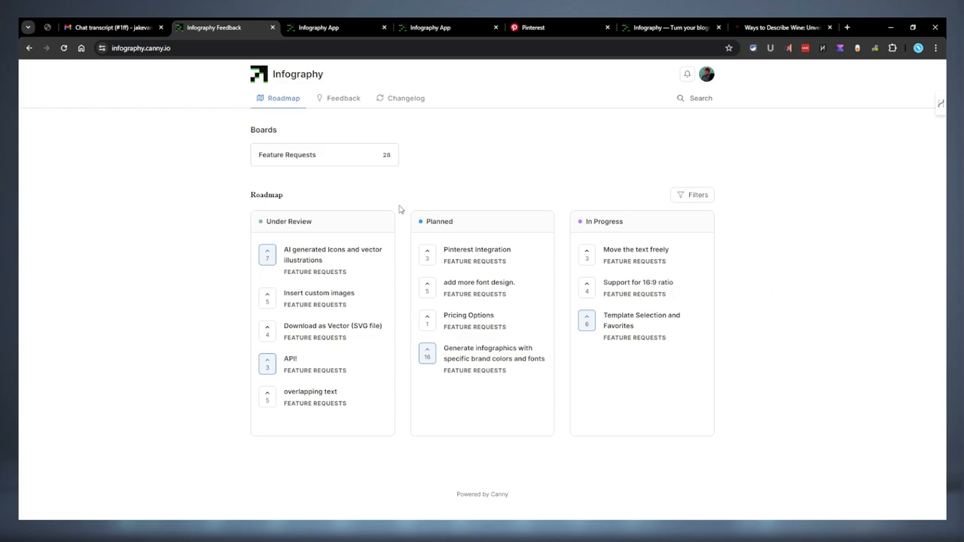
Step: Generate square 1:1 infographics for the topic 'wine tasting 101'
{"action": "left_click", "coordinate": [319, 27]}
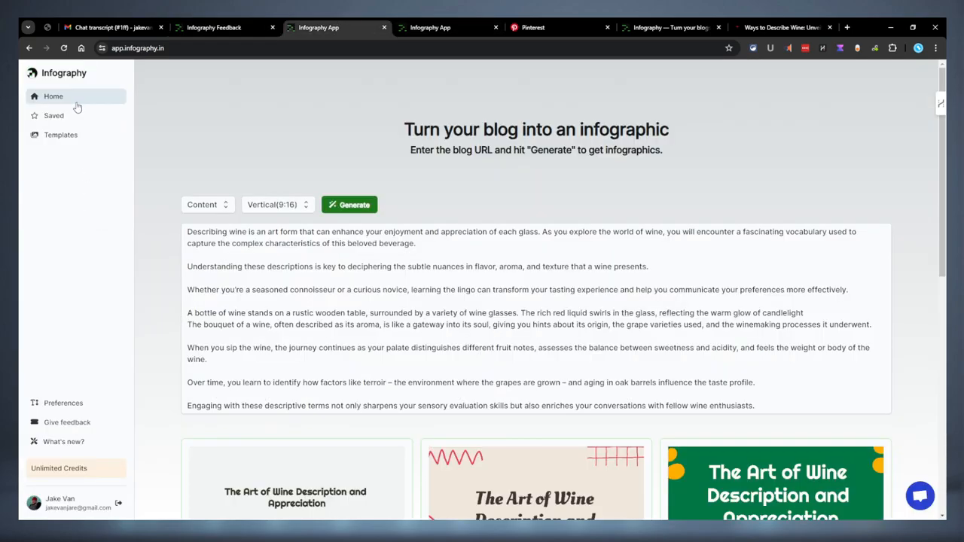
{"action": "mouse_move", "coordinate": [211, 214]}
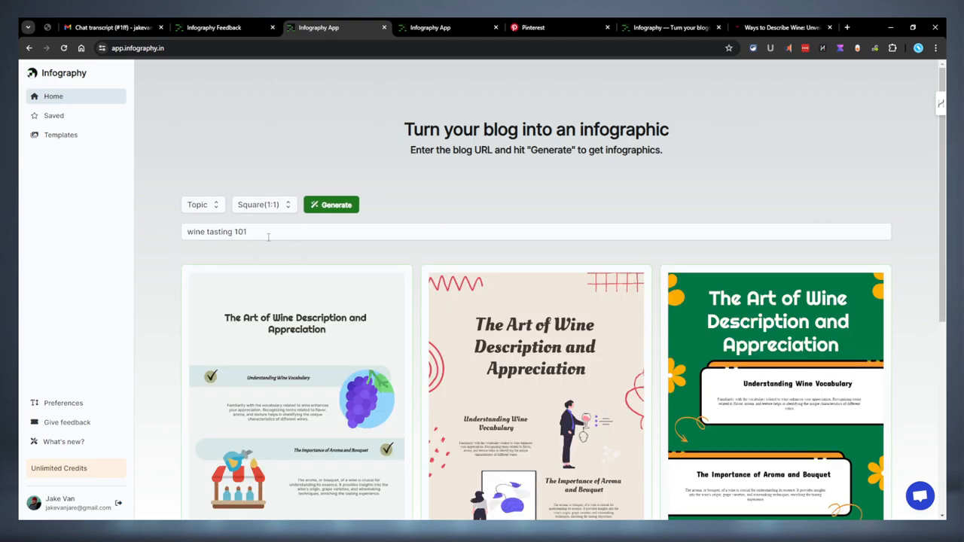
{"action": "left_click", "coordinate": [331, 204]}
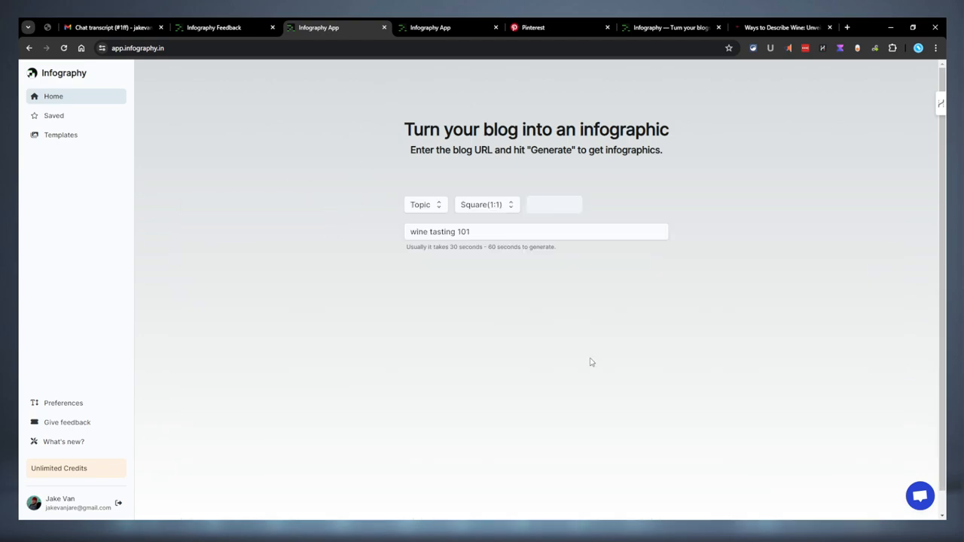
Step: View the MarketingReviewed Pinterest Business Hub dashboard while generation runs
{"action": "left_click", "coordinate": [532, 27]}
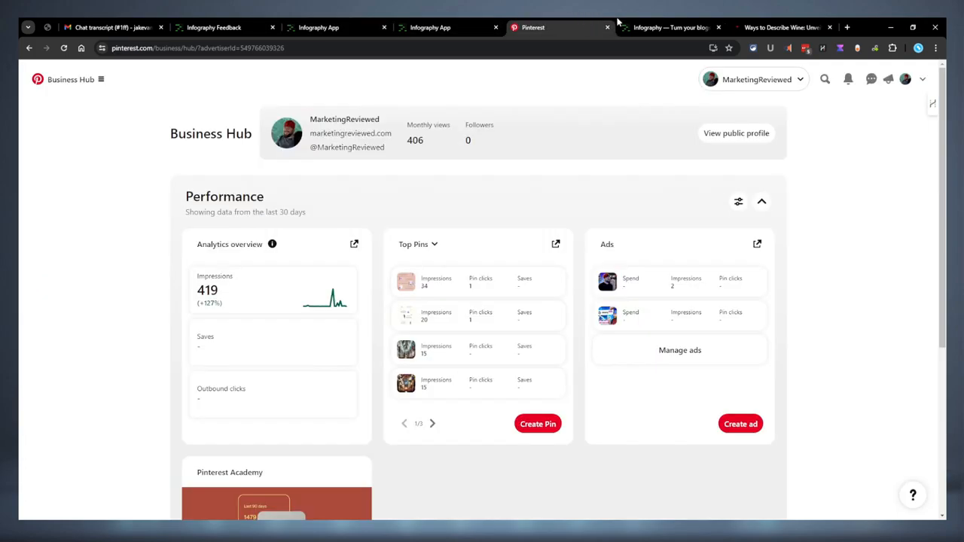
{"action": "mouse_move", "coordinate": [343, 240]}
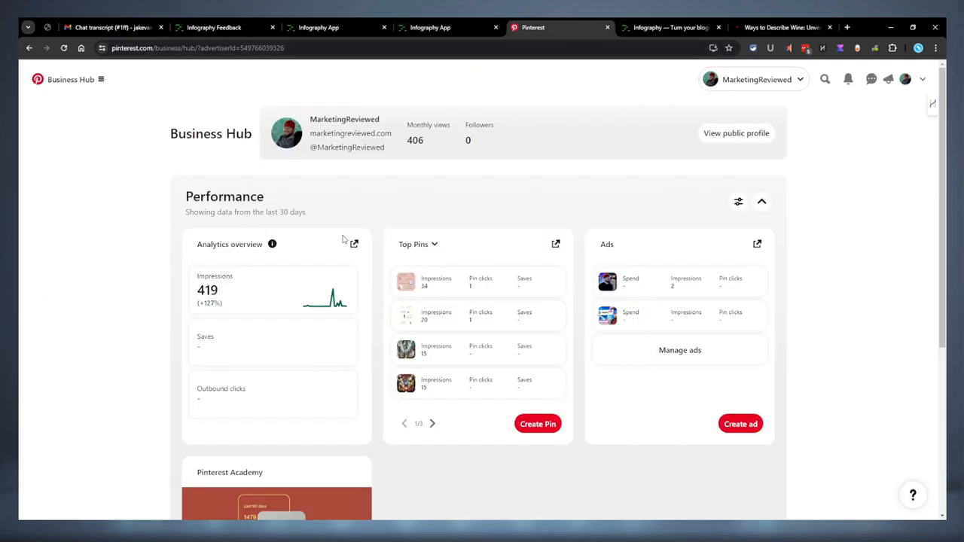
{"action": "mouse_move", "coordinate": [419, 295]}
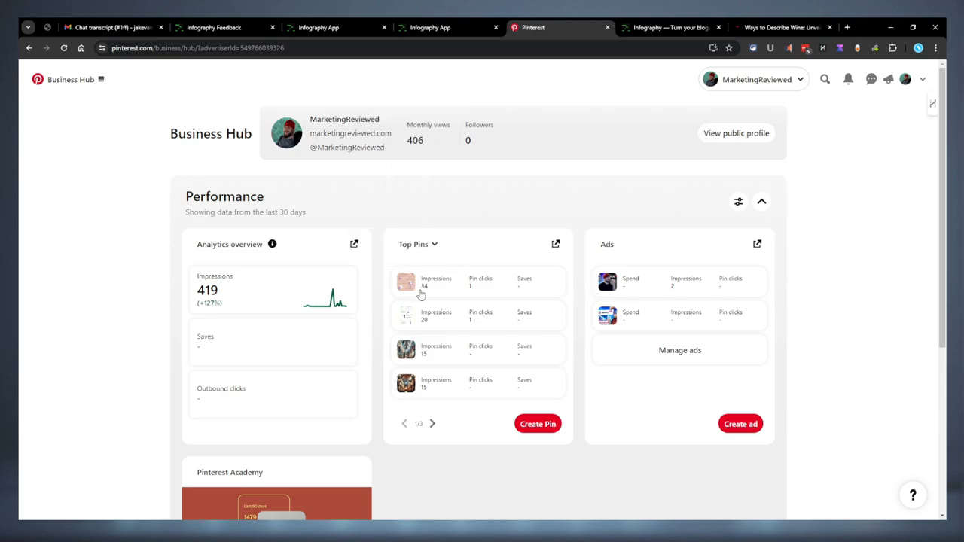
{"action": "mouse_move", "coordinate": [440, 286]}
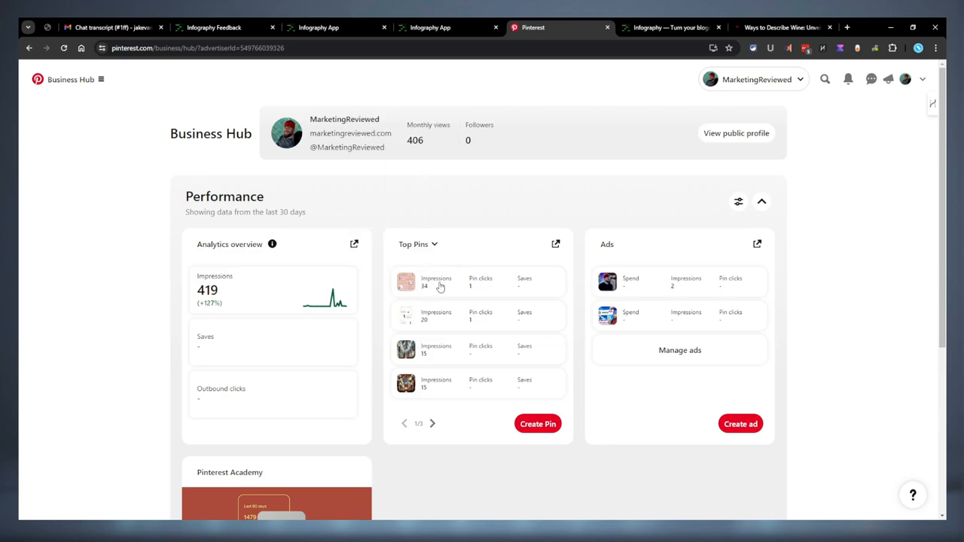
{"action": "mouse_move", "coordinate": [583, 289]}
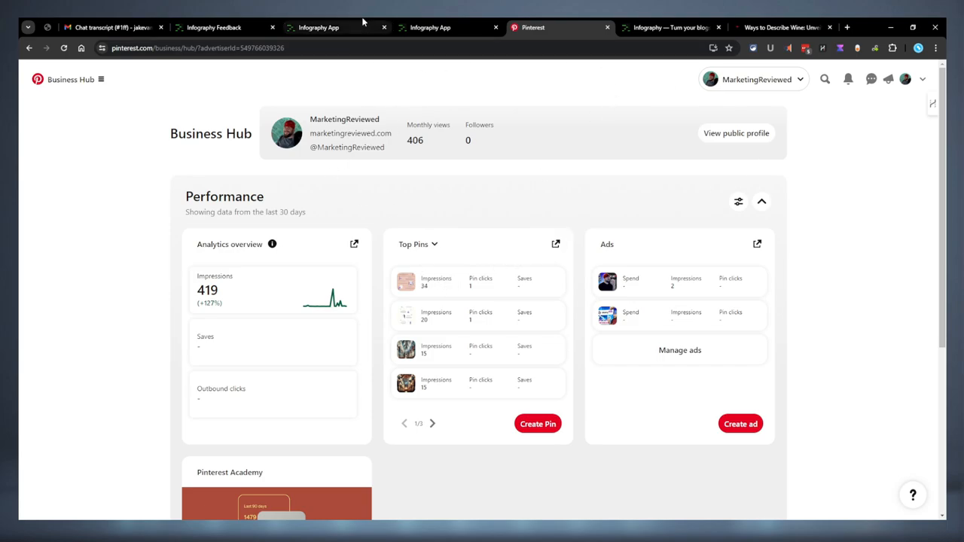
Step: Review the eight square 'An Introduction to Wine Tasting' results, then open infography.in
{"action": "left_click", "coordinate": [329, 27]}
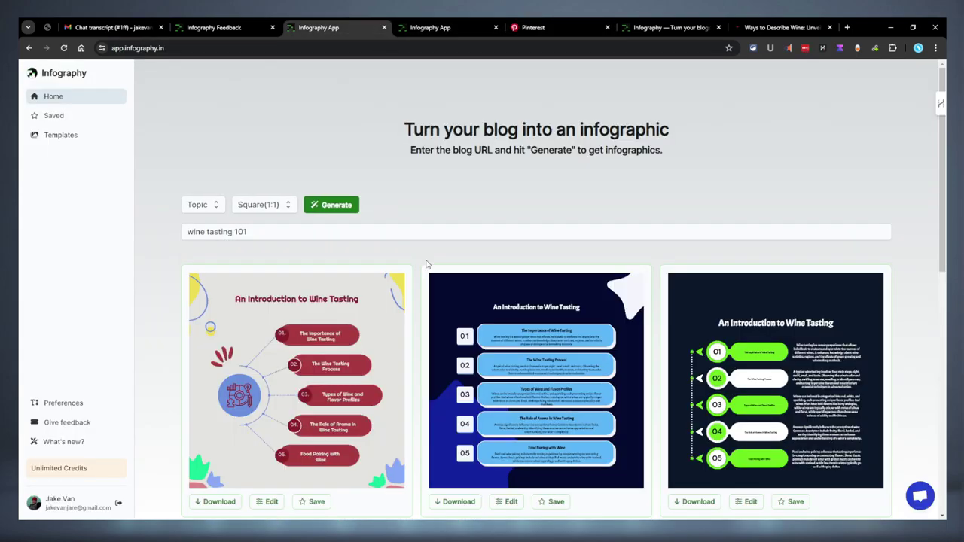
{"action": "scroll", "scroll_direction": "down", "scroll_amount": 3}
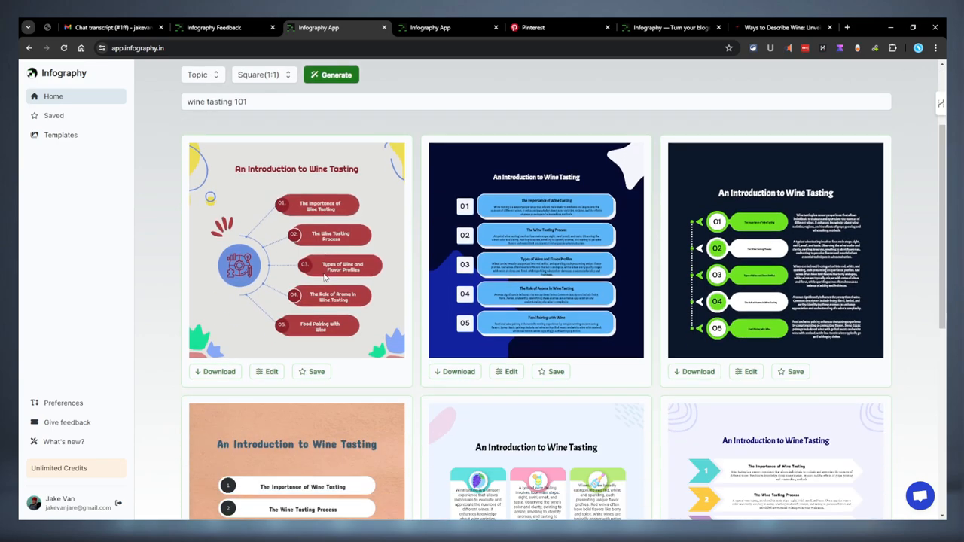
{"action": "scroll", "scroll_direction": "down", "scroll_amount": 3}
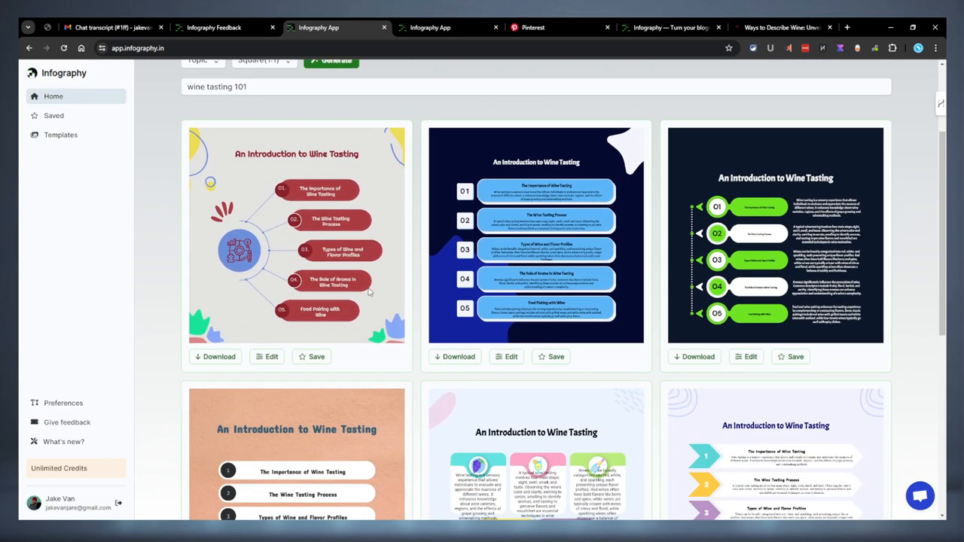
{"action": "mouse_move", "coordinate": [372, 292]}
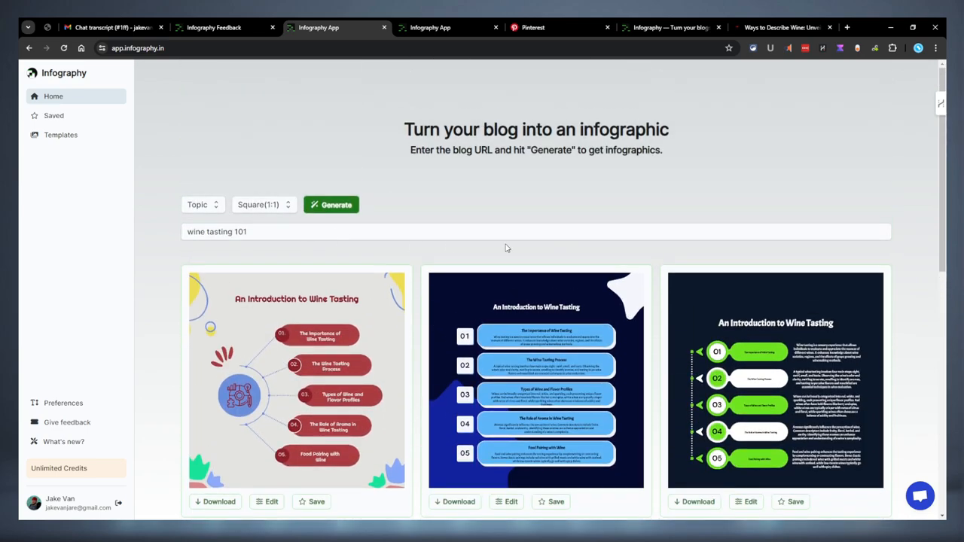
{"action": "scroll", "scroll_direction": "down", "scroll_amount": 3}
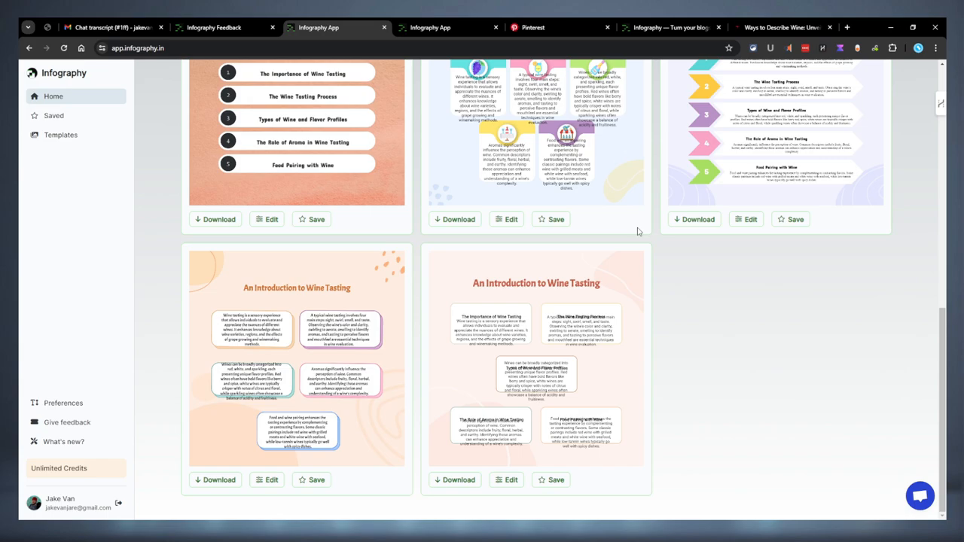
{"action": "left_click", "coordinate": [668, 27]}
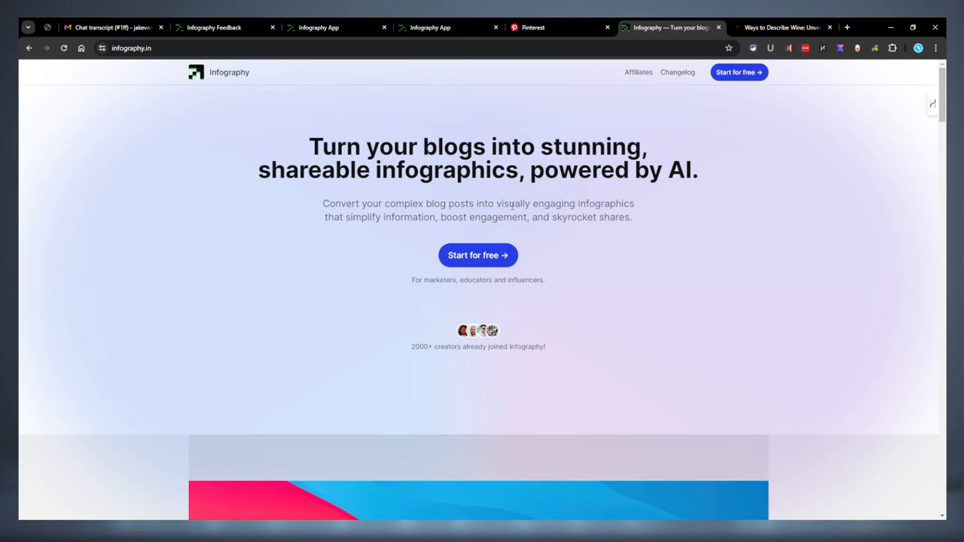
Step: Open the Infography chat transcript email and scroll to Jake's final 'Thank you Jake.' reply
{"action": "left_click", "coordinate": [105, 28]}
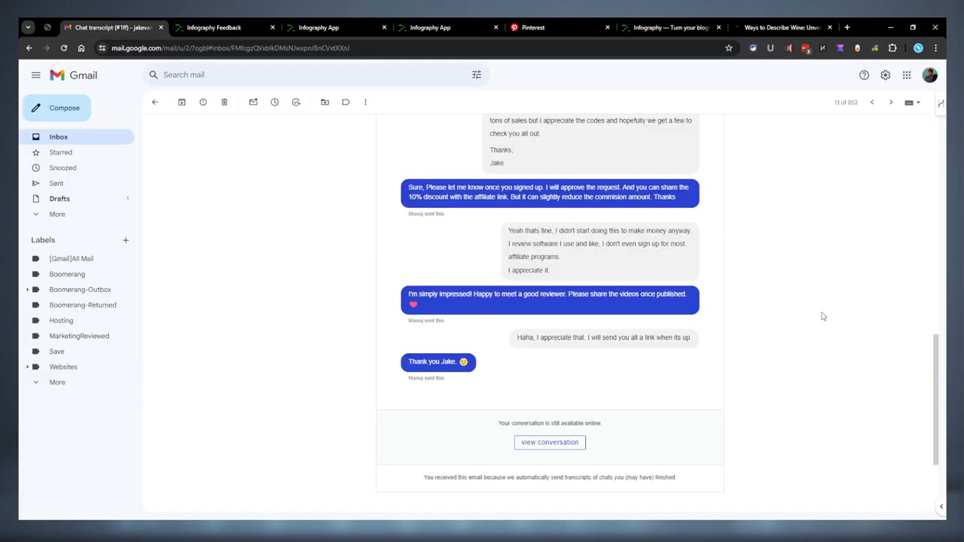
{"action": "scroll", "scroll_direction": "down", "scroll_amount": 3}
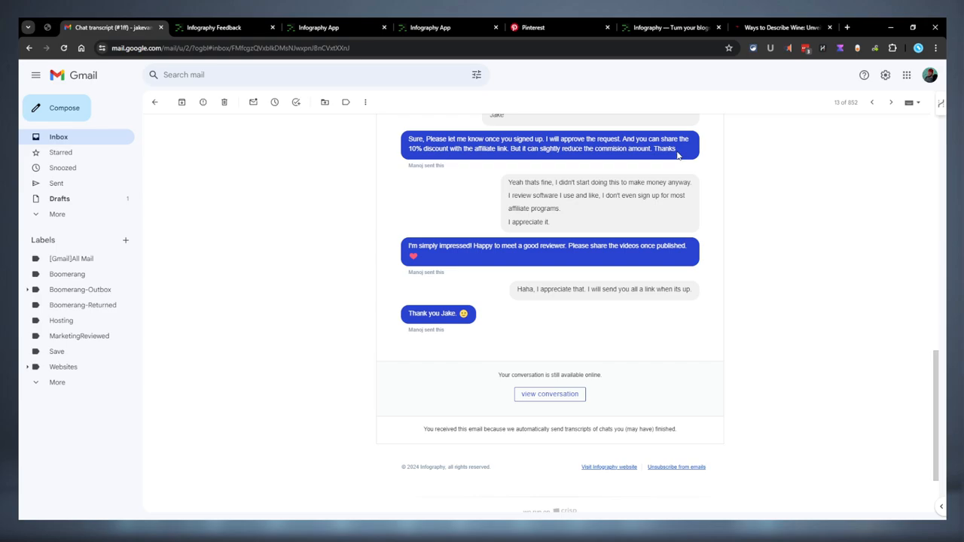
{"action": "mouse_move", "coordinate": [665, 118]}
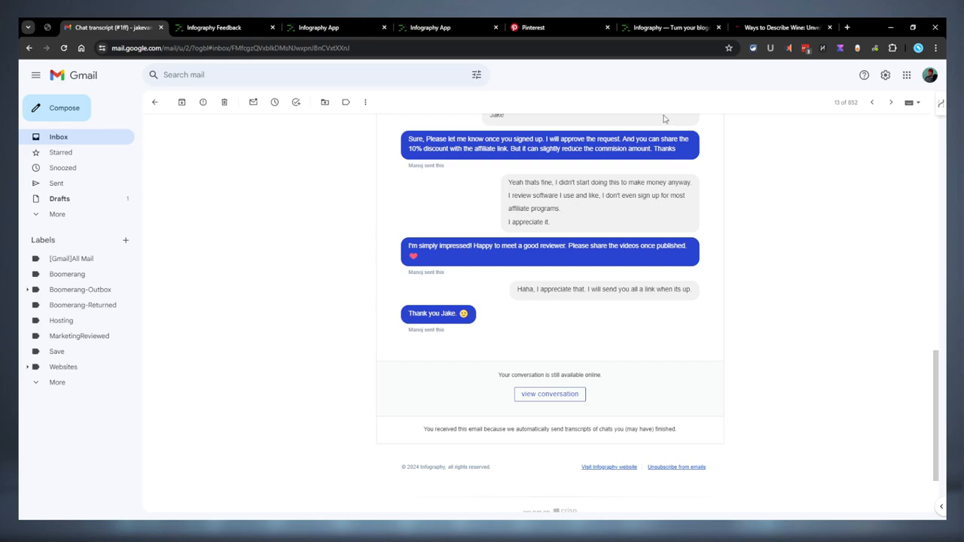